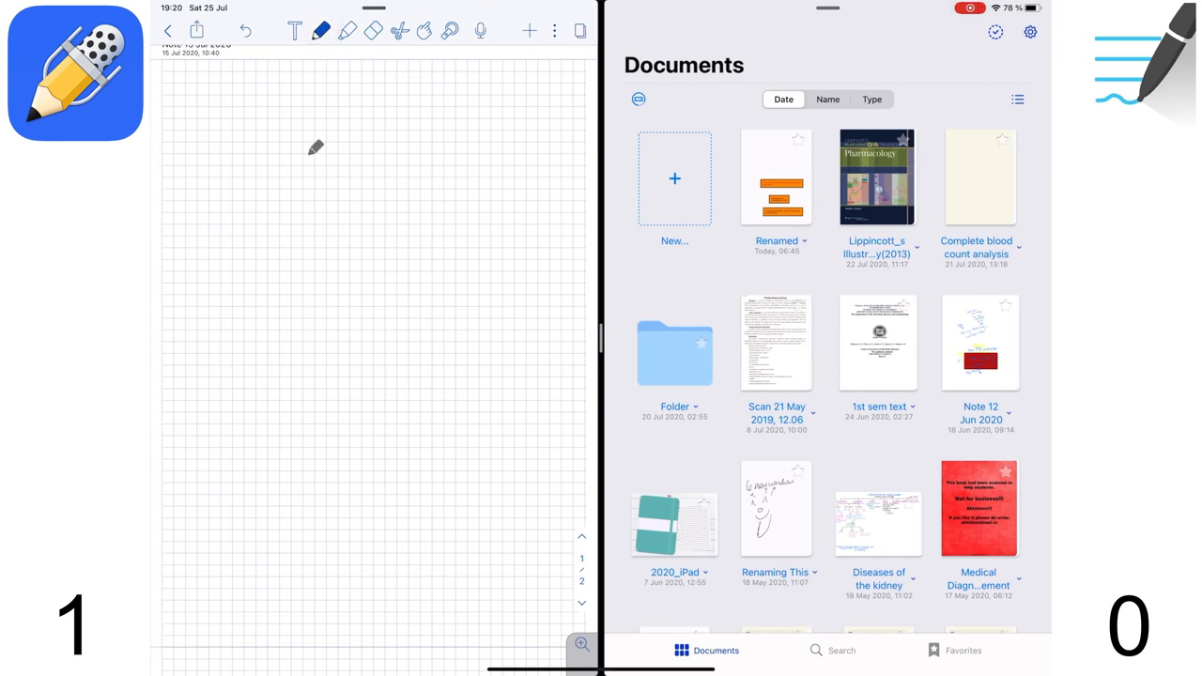
- Try the highlighter, a red laser pointer trail and the lasso selection tool
{"action": "left_click", "coordinate": [347, 31]}
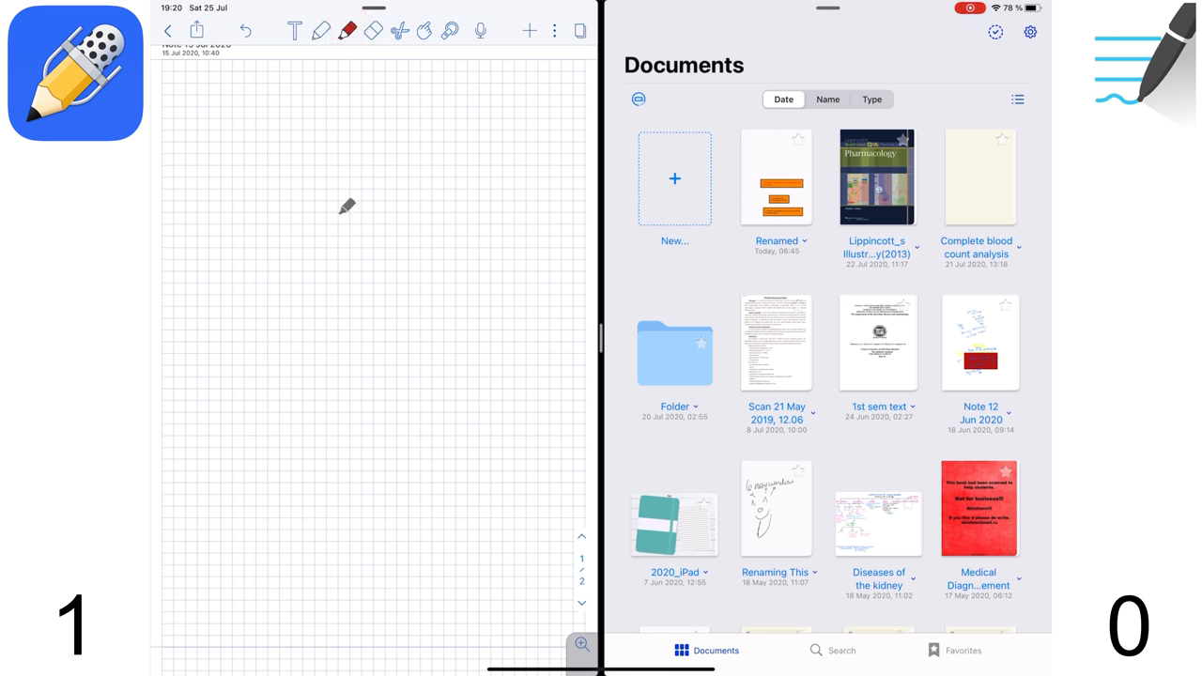
{"action": "left_click", "coordinate": [373, 31]}
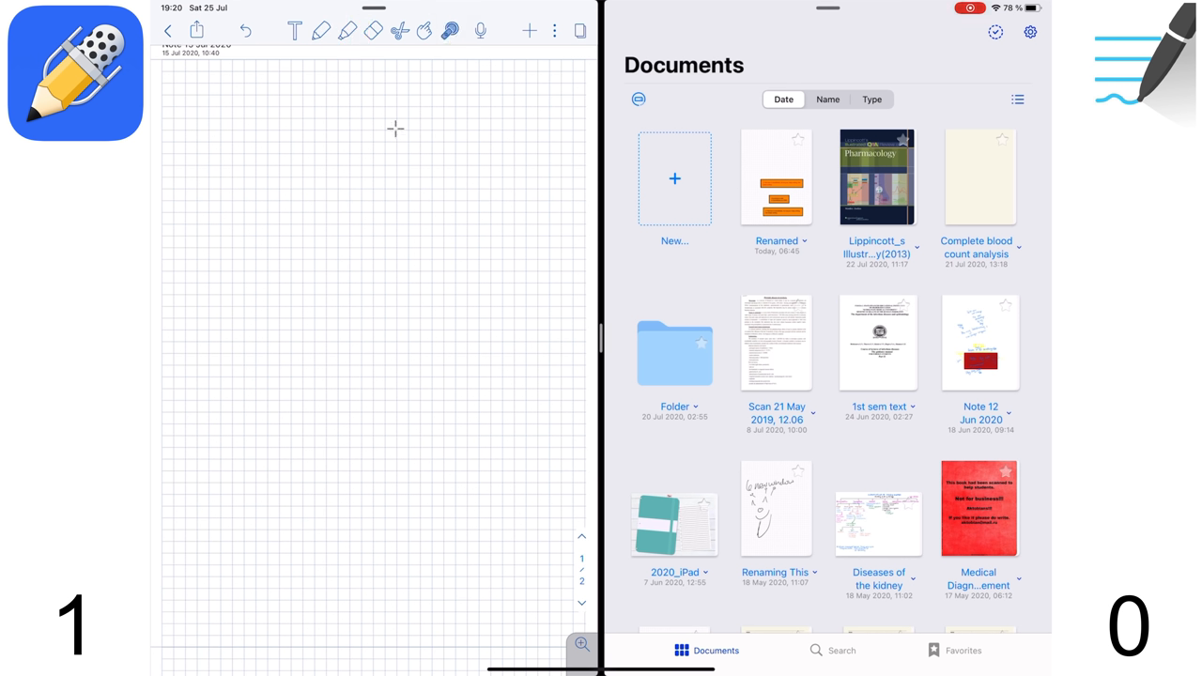
{"action": "left_click_drag", "start_coordinate": [357, 174], "coordinate": [432, 192]}
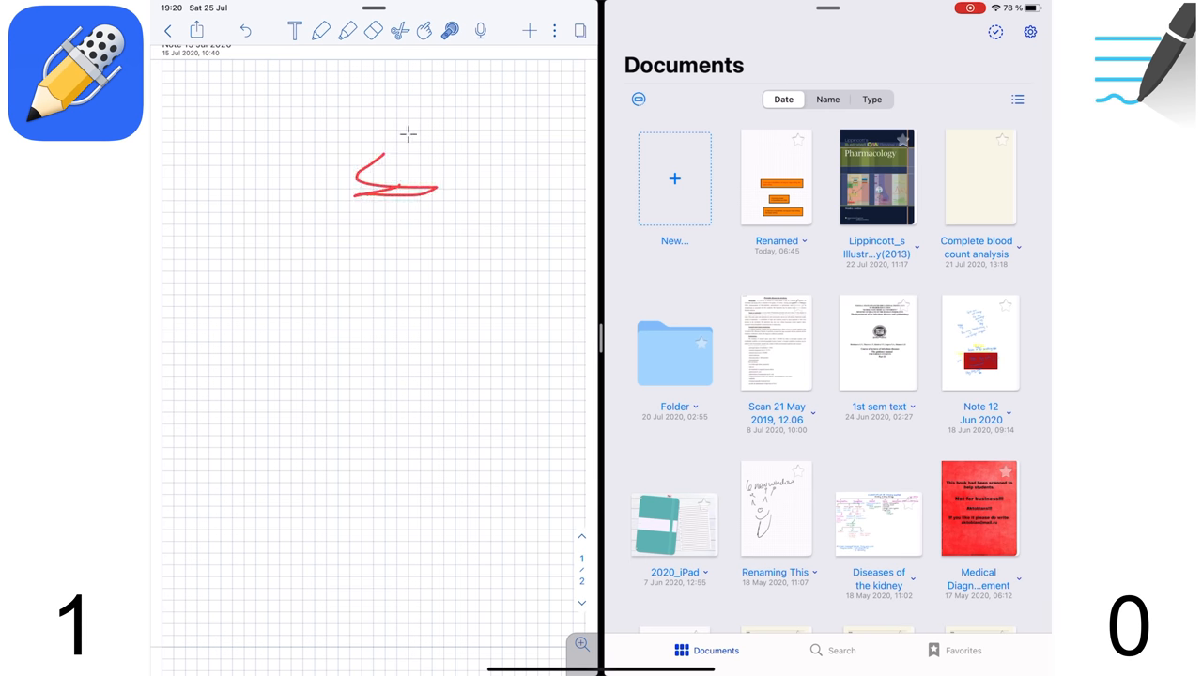
{"action": "left_click", "coordinate": [449, 31]}
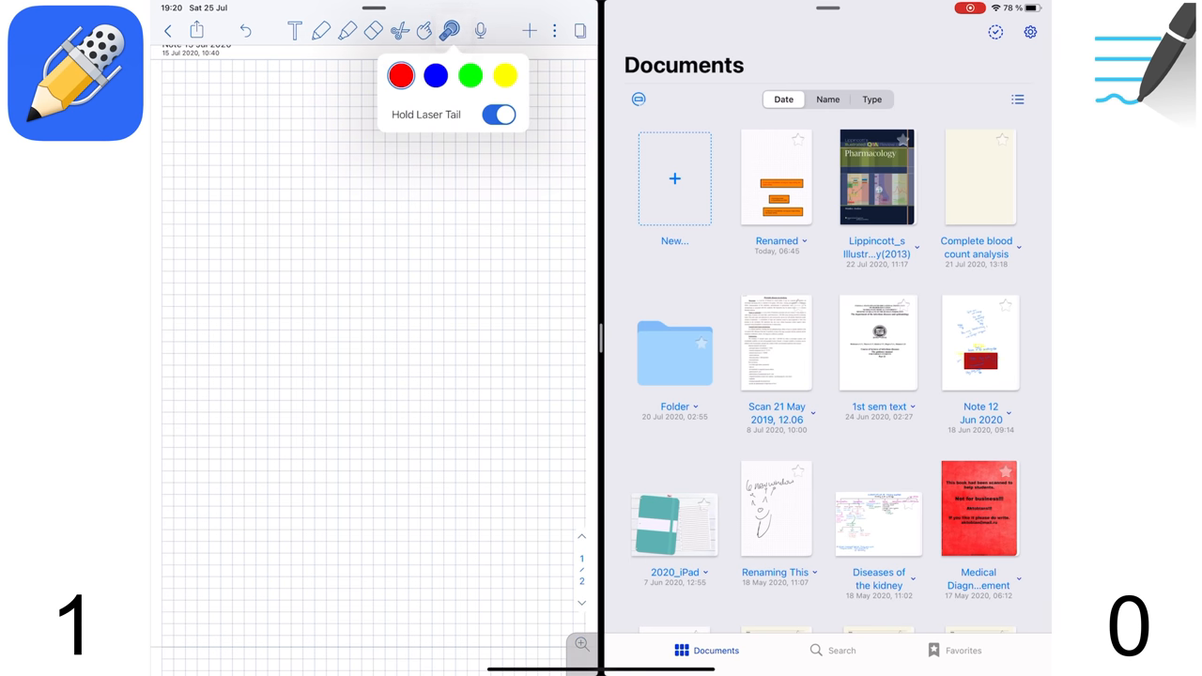
{"action": "left_click", "coordinate": [405, 173]}
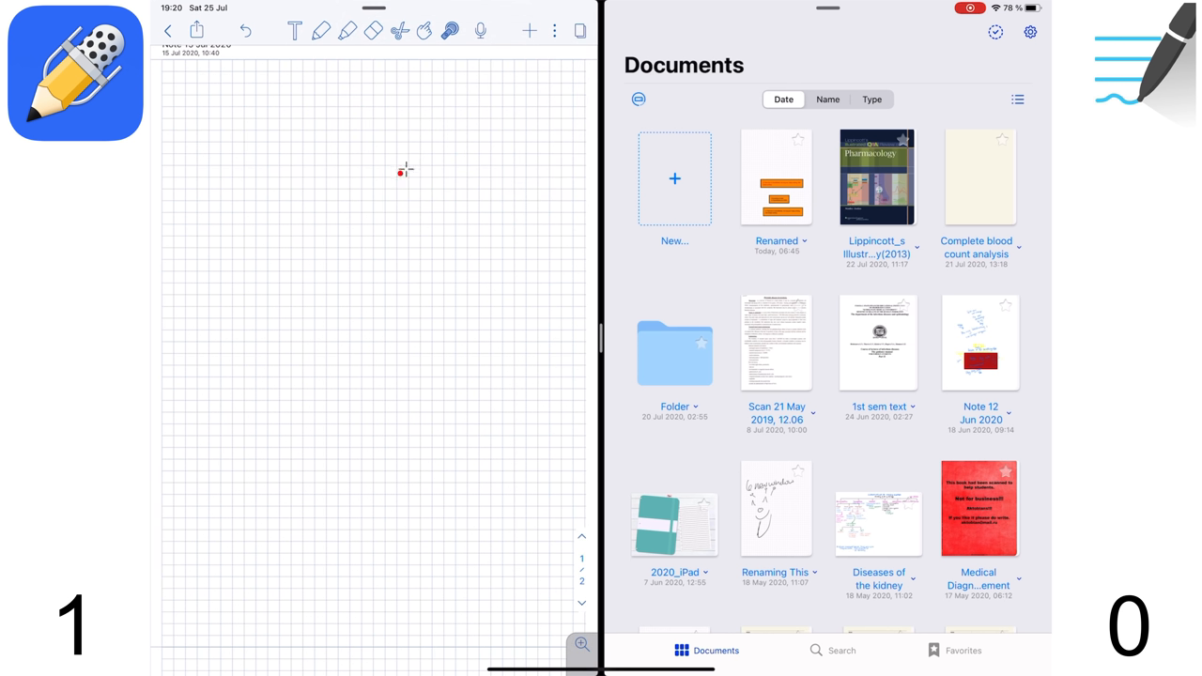
{"action": "mouse_move", "coordinate": [390, 198]}
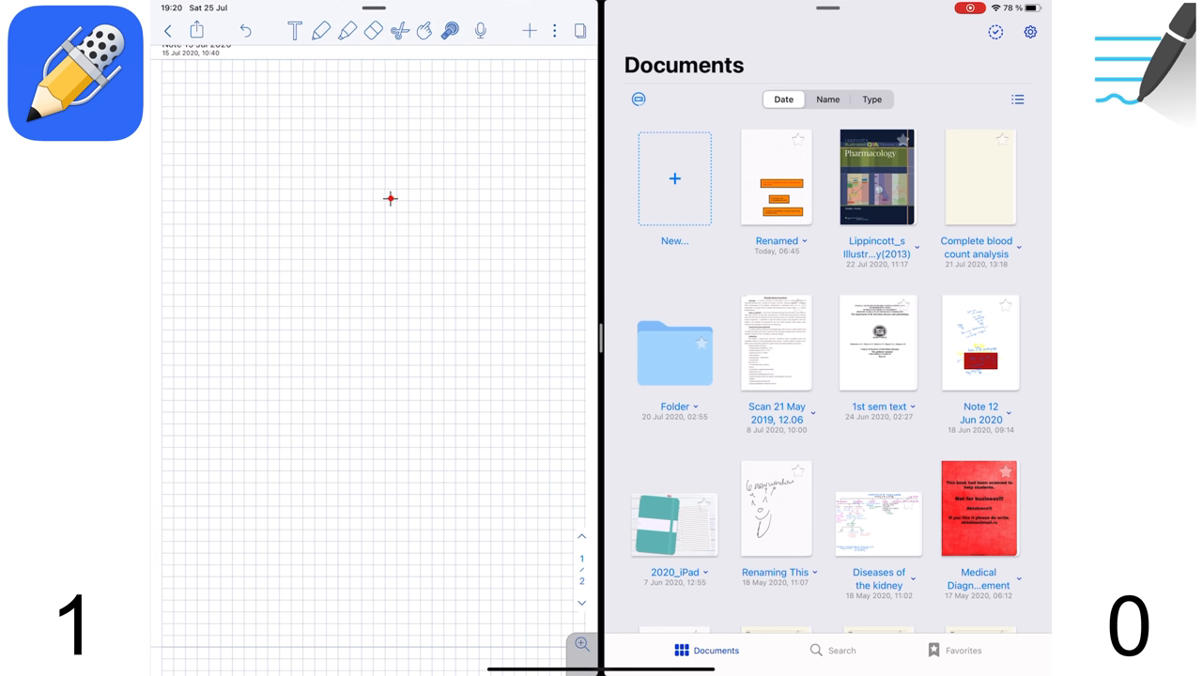
{"action": "left_click", "coordinate": [426, 31]}
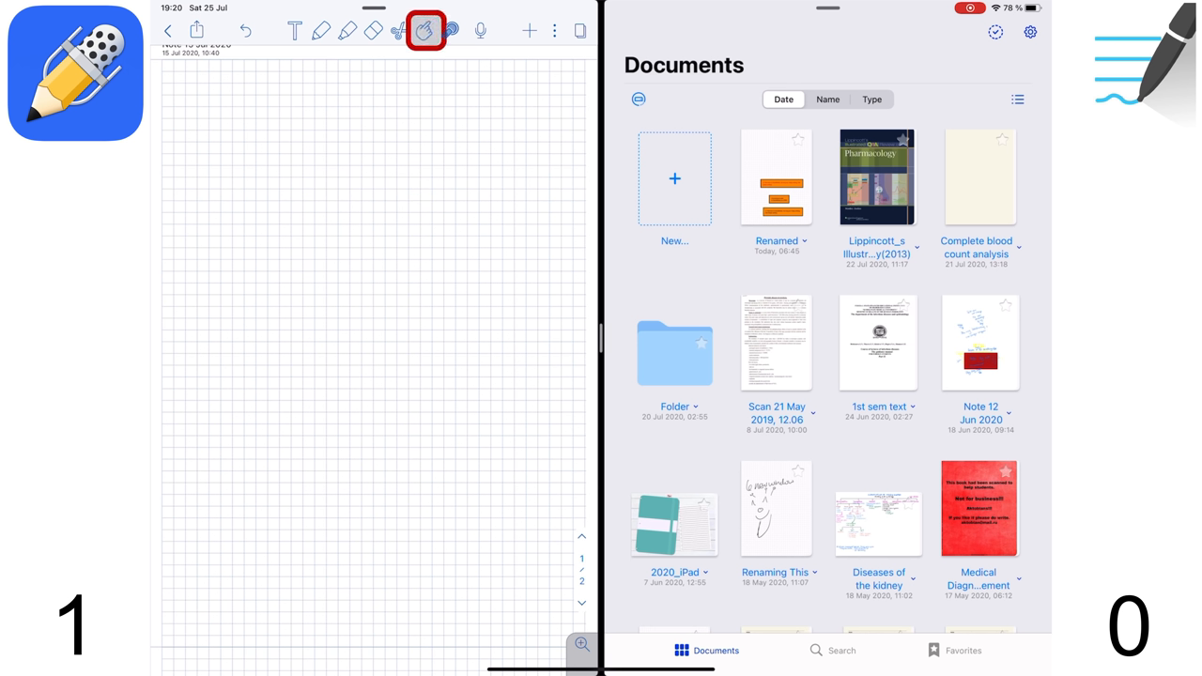
{"action": "left_click", "coordinate": [399, 31]}
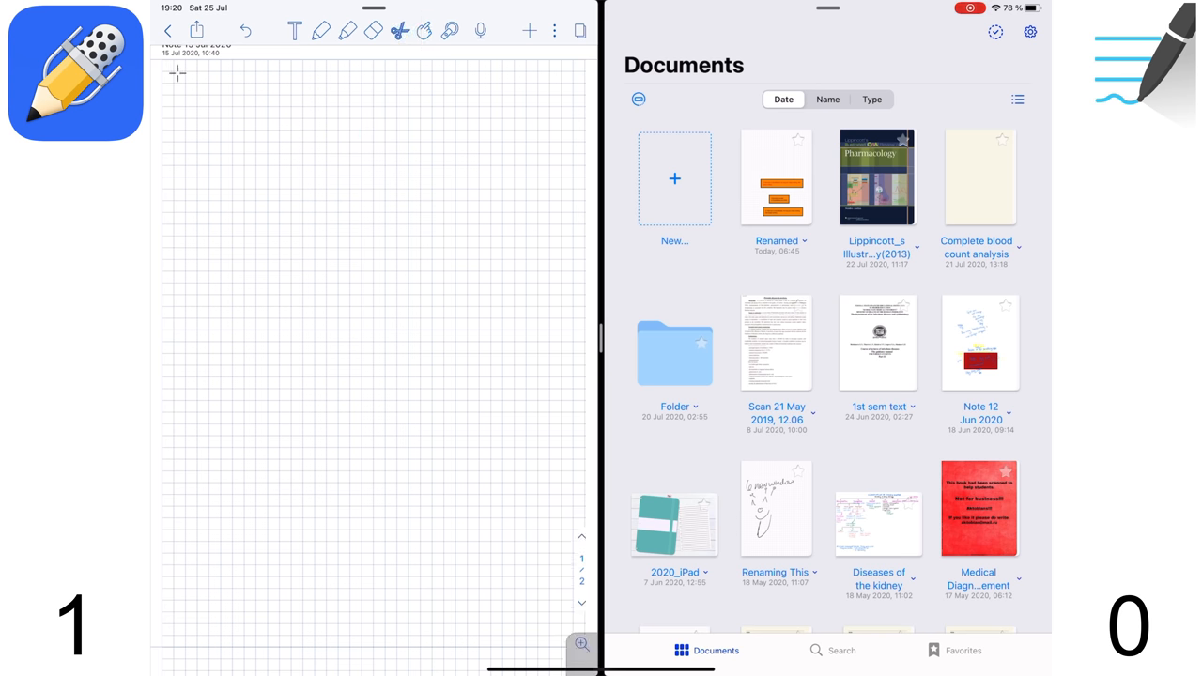
- Handwrite the iOS/iPadOS $8.99 and OCR $2.99 price lines in pen
{"action": "left_click", "coordinate": [168, 31]}
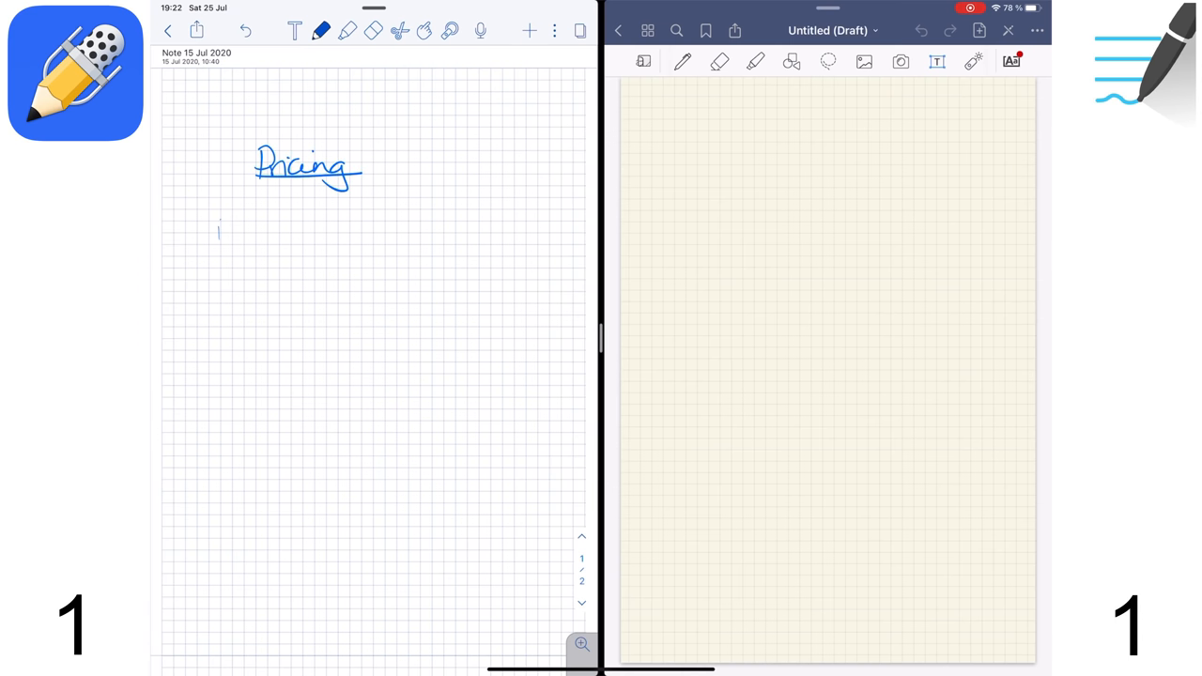
{"action": "left_click_drag", "start_coordinate": [218, 221], "coordinate": [242, 239]}
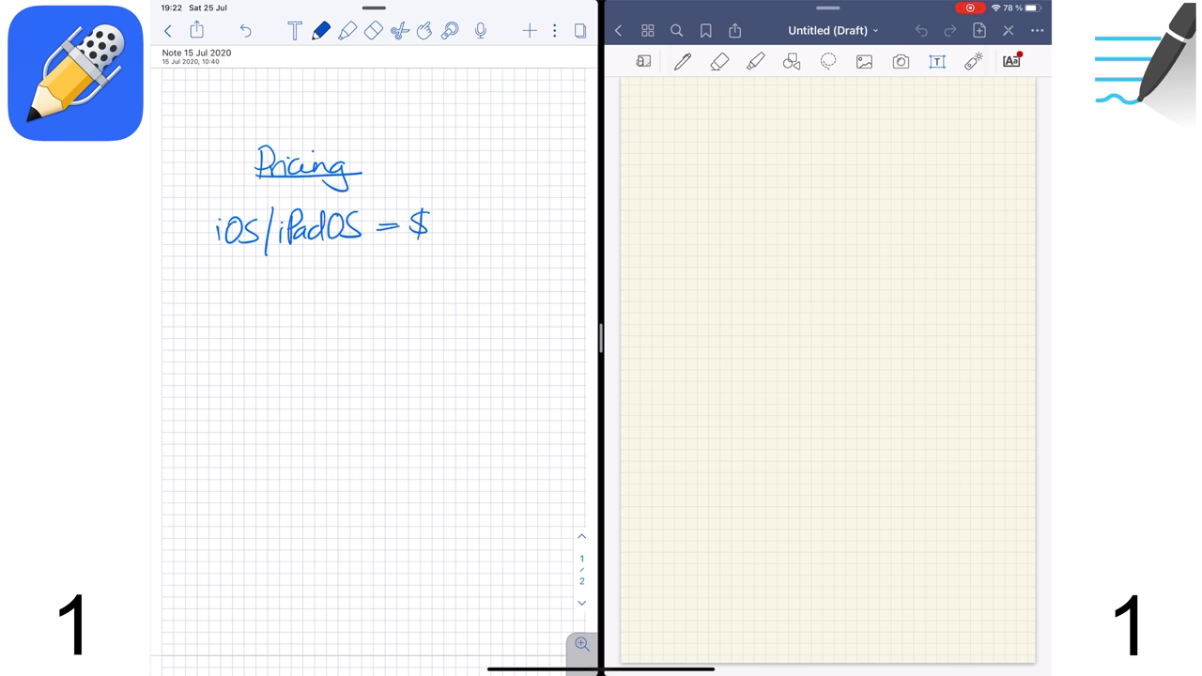
{"action": "left_click_drag", "start_coordinate": [441, 225], "coordinate": [479, 220]}
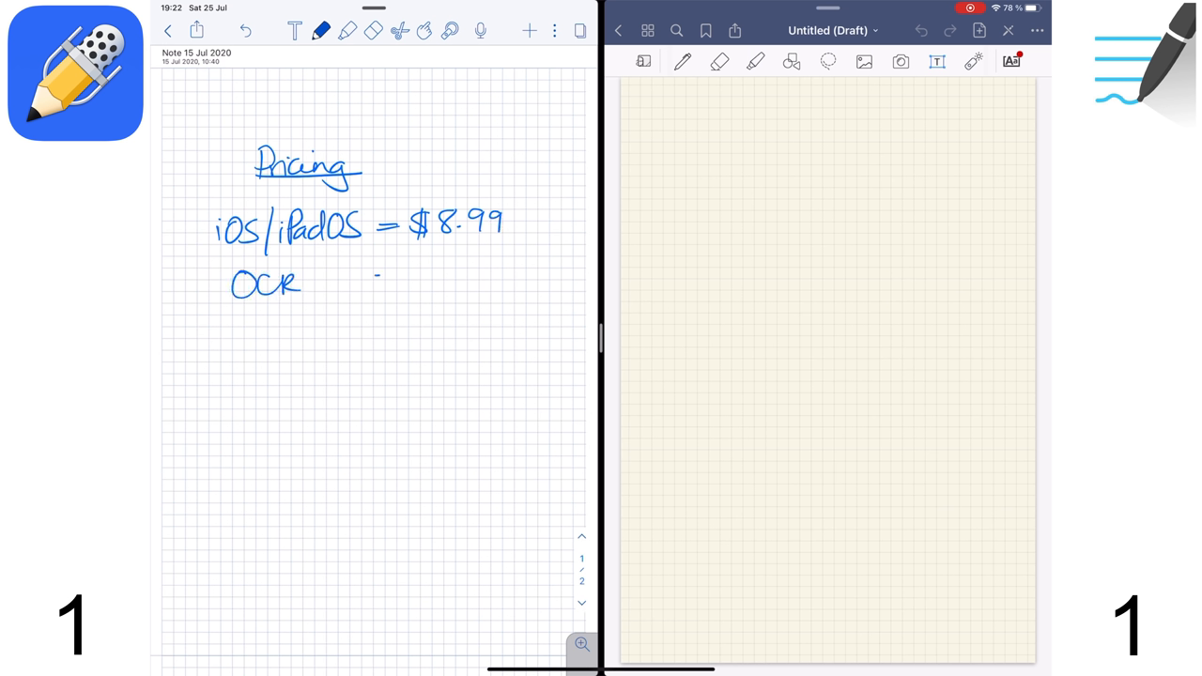
{"action": "left_click_drag", "start_coordinate": [376, 277], "coordinate": [423, 277]}
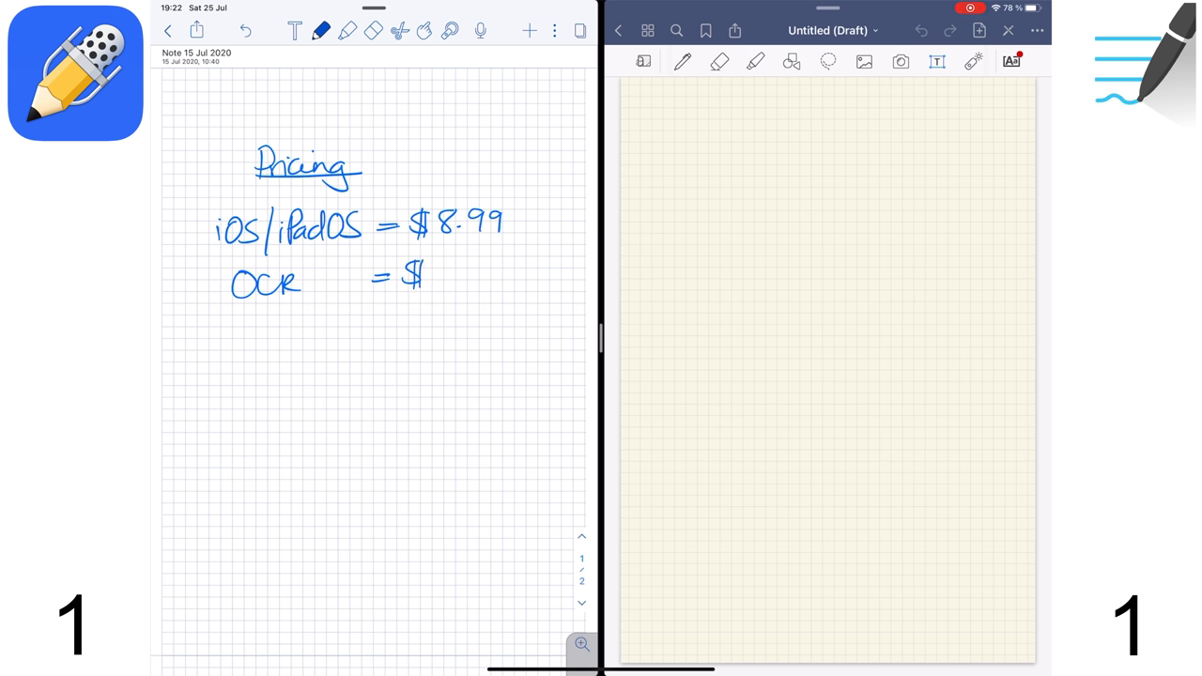
{"action": "type", "text": "2.99"}
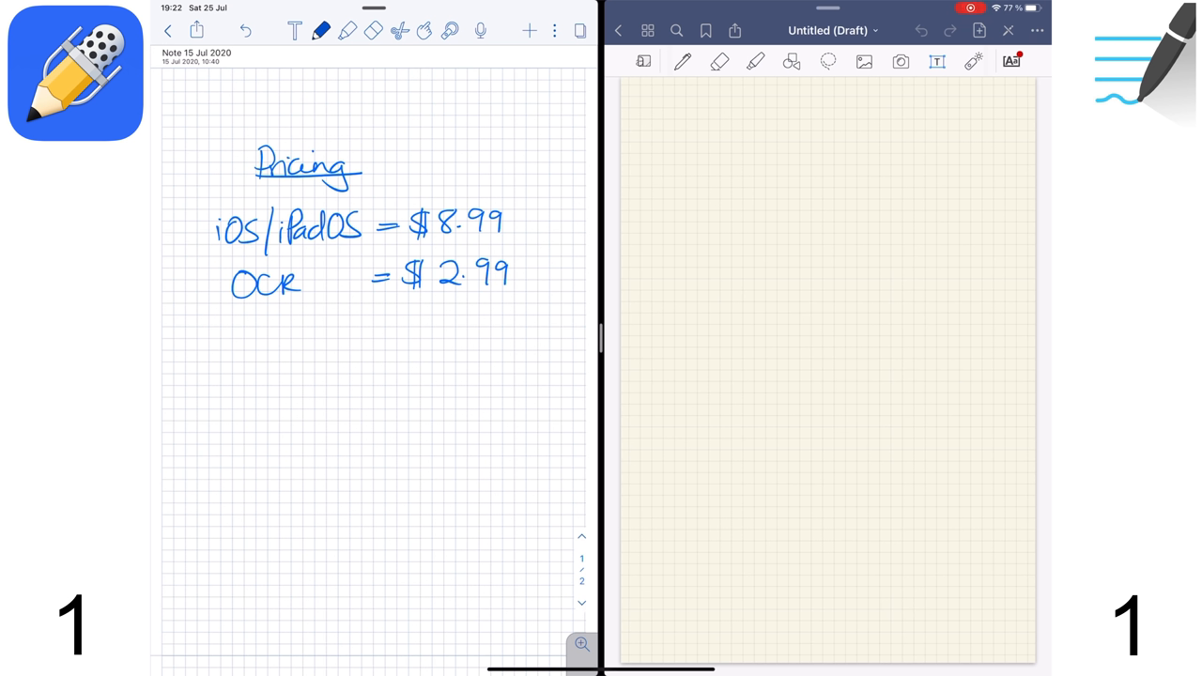
- Underline the prices, write Total $11.98, and add macOS $1.99 with discount notes
{"action": "left_click_drag", "start_coordinate": [366, 306], "coordinate": [547, 304]}
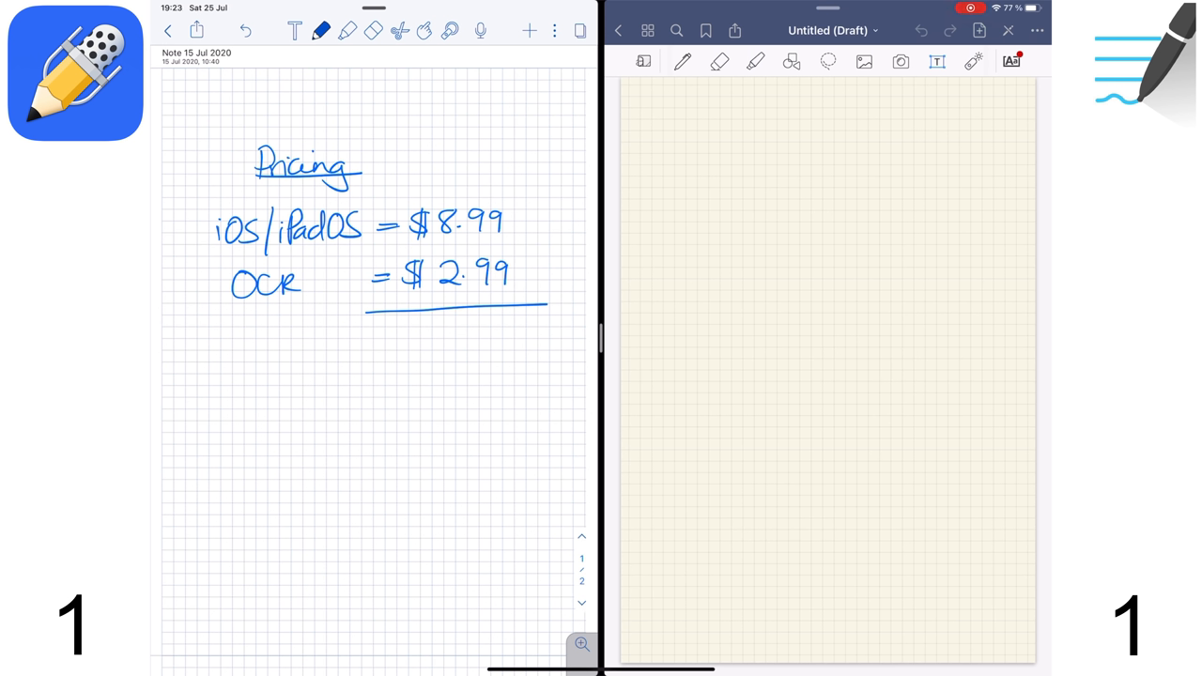
{"action": "left_click_drag", "start_coordinate": [390, 338], "coordinate": [460, 338]}
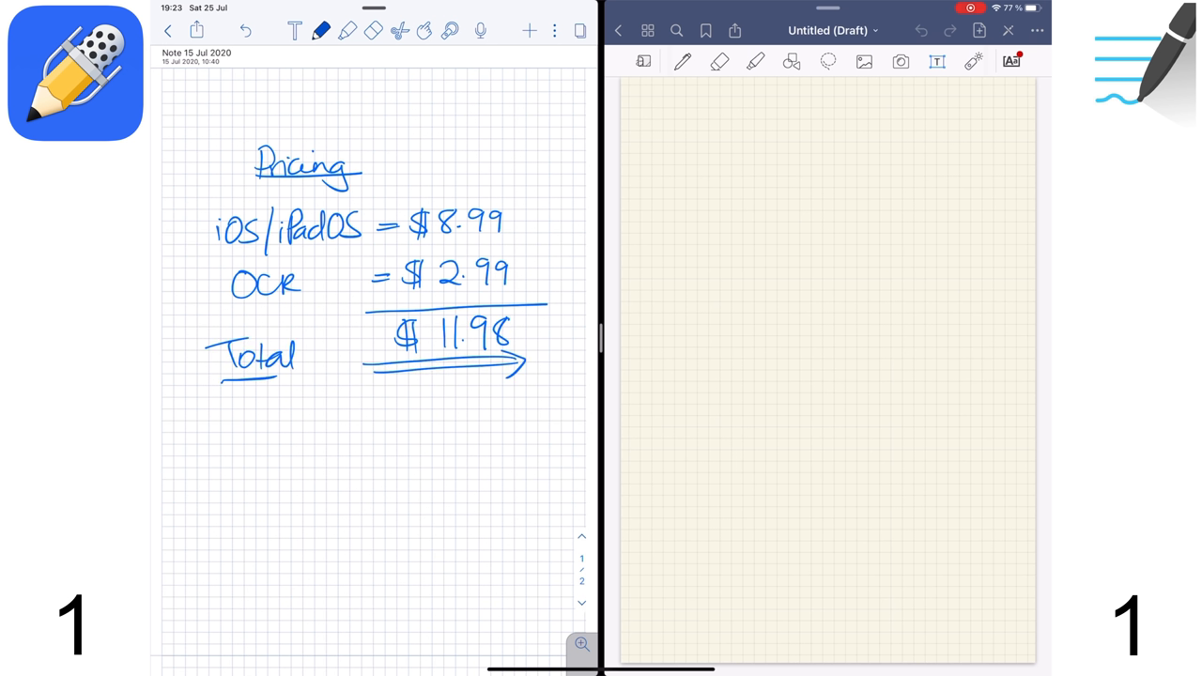
{"action": "left_click_drag", "start_coordinate": [214, 437], "coordinate": [291, 441]}
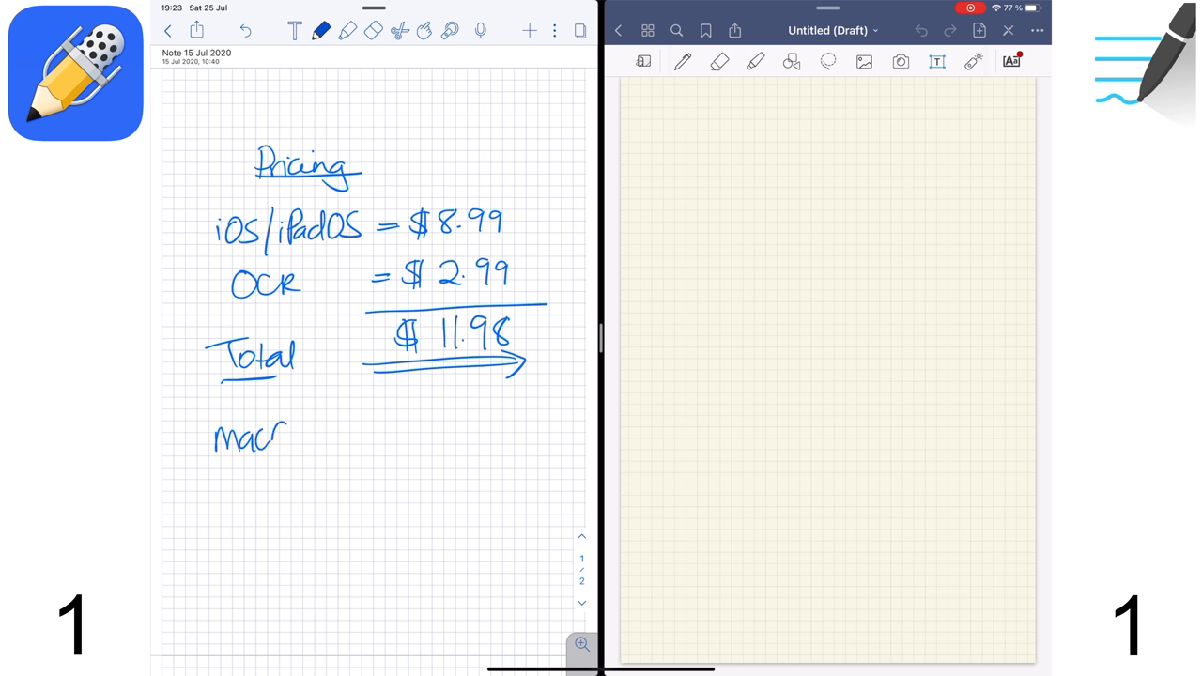
{"action": "left_click_drag", "start_coordinate": [291, 436], "coordinate": [357, 436]}
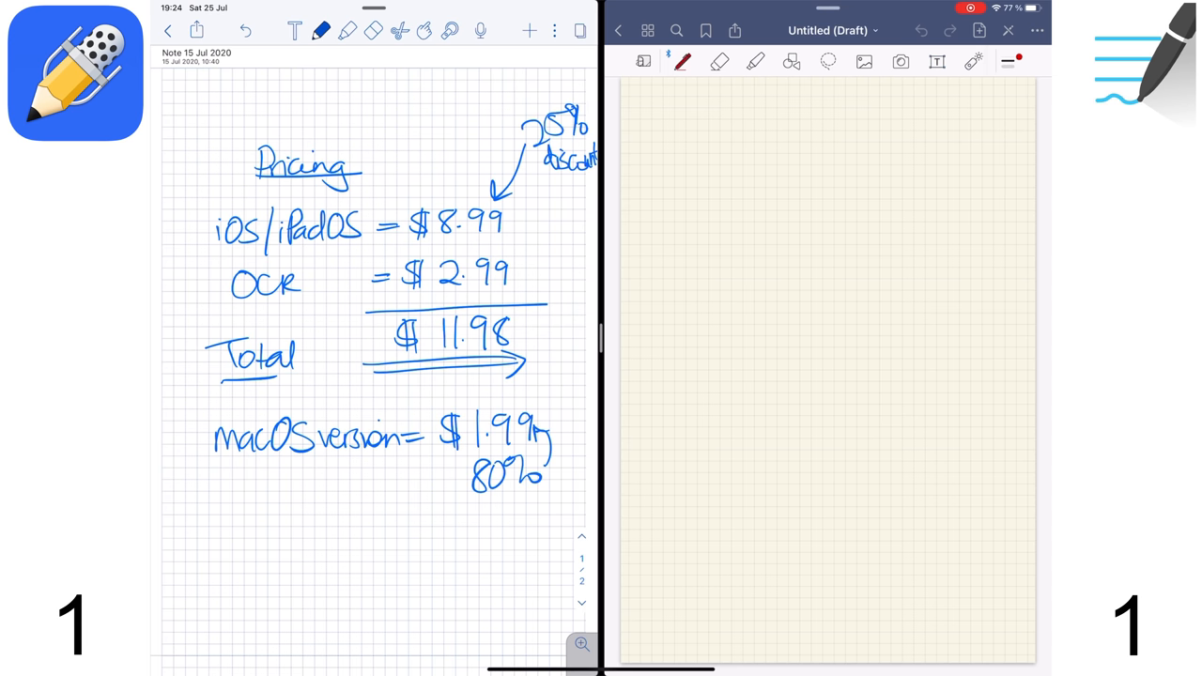
- Handwrite 'iOS/iPadOS/macOS = $7.99' in red on the GoodNotes page
{"action": "left_click_drag", "start_coordinate": [666, 235], "coordinate": [676, 254]}
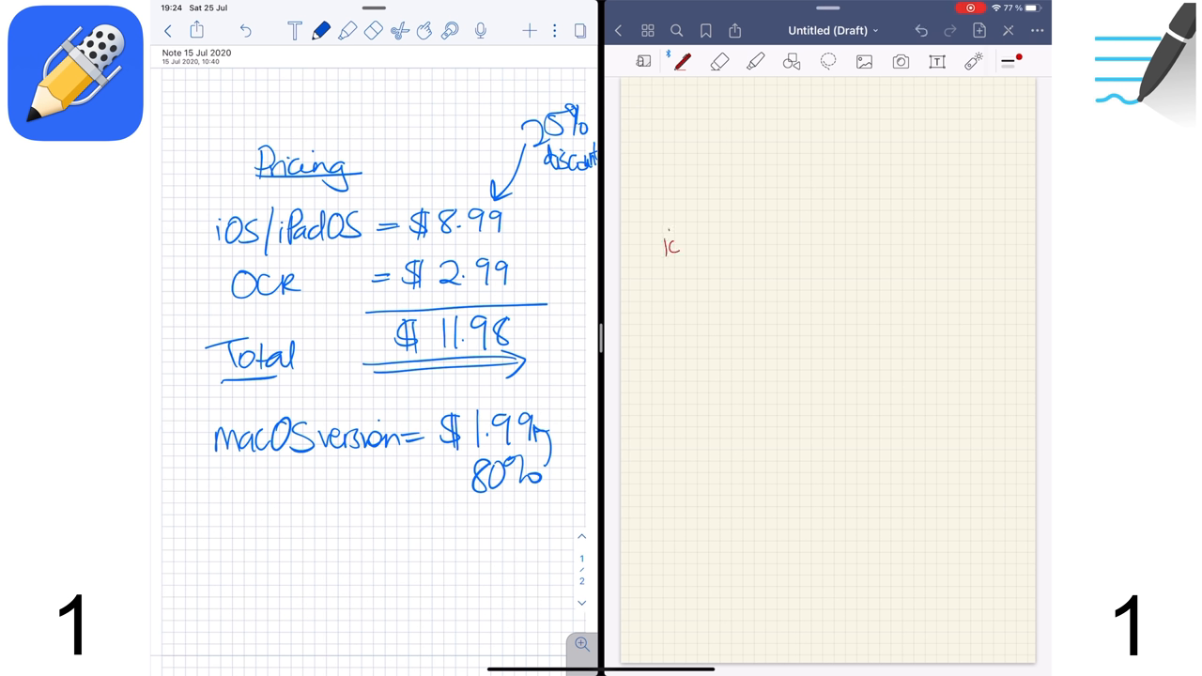
{"action": "left_click_drag", "start_coordinate": [667, 249], "coordinate": [714, 272]}
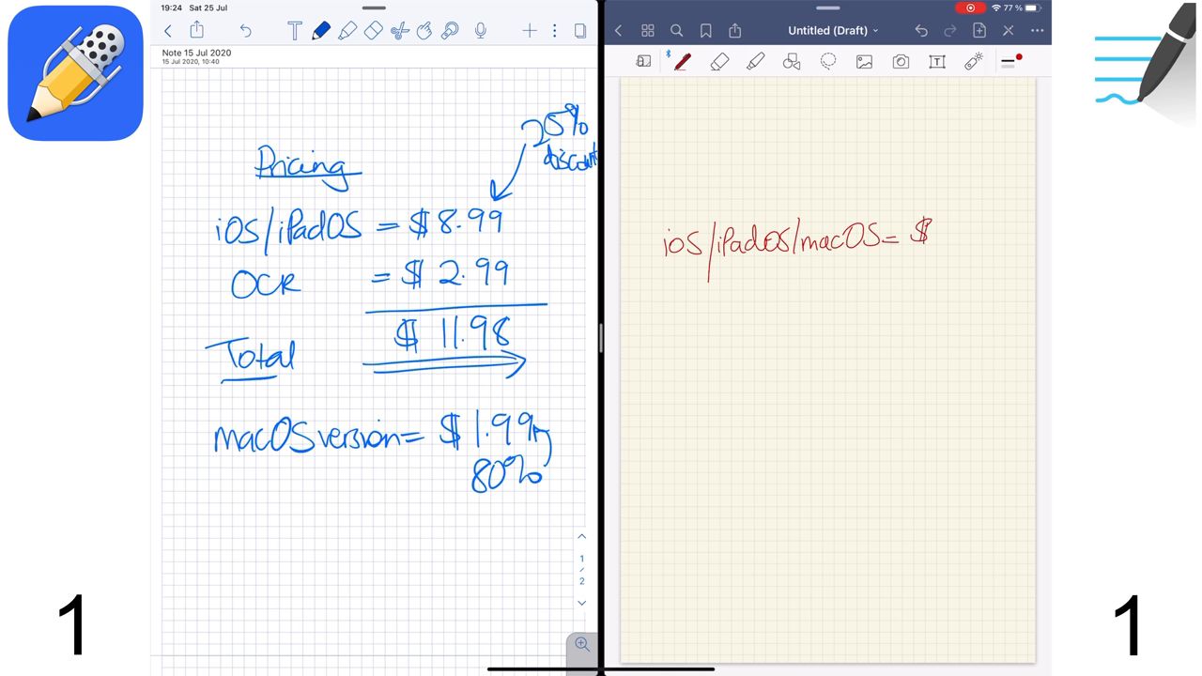
{"action": "type", "text": "7.99"}
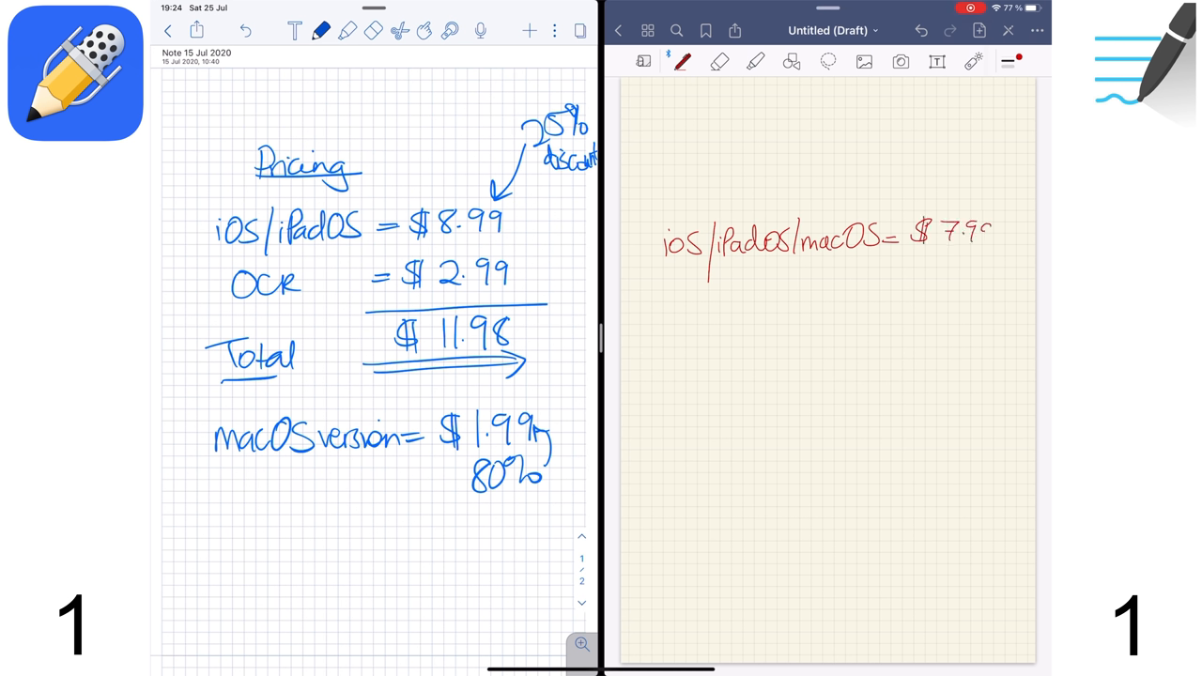
{"action": "left_click_drag", "start_coordinate": [925, 258], "coordinate": [1000, 253]}
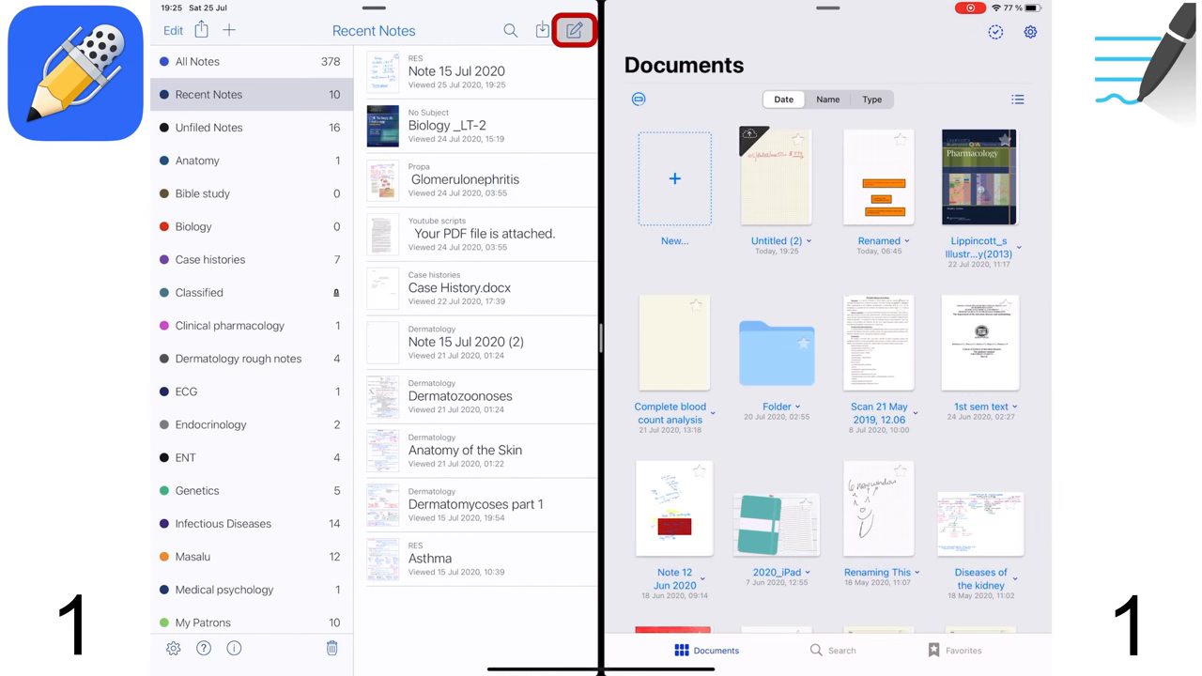
- Make a new note and a GoodNotes notebook 'Trial Notebook' with Circle And Dots cover
{"action": "left_click", "coordinate": [573, 30]}
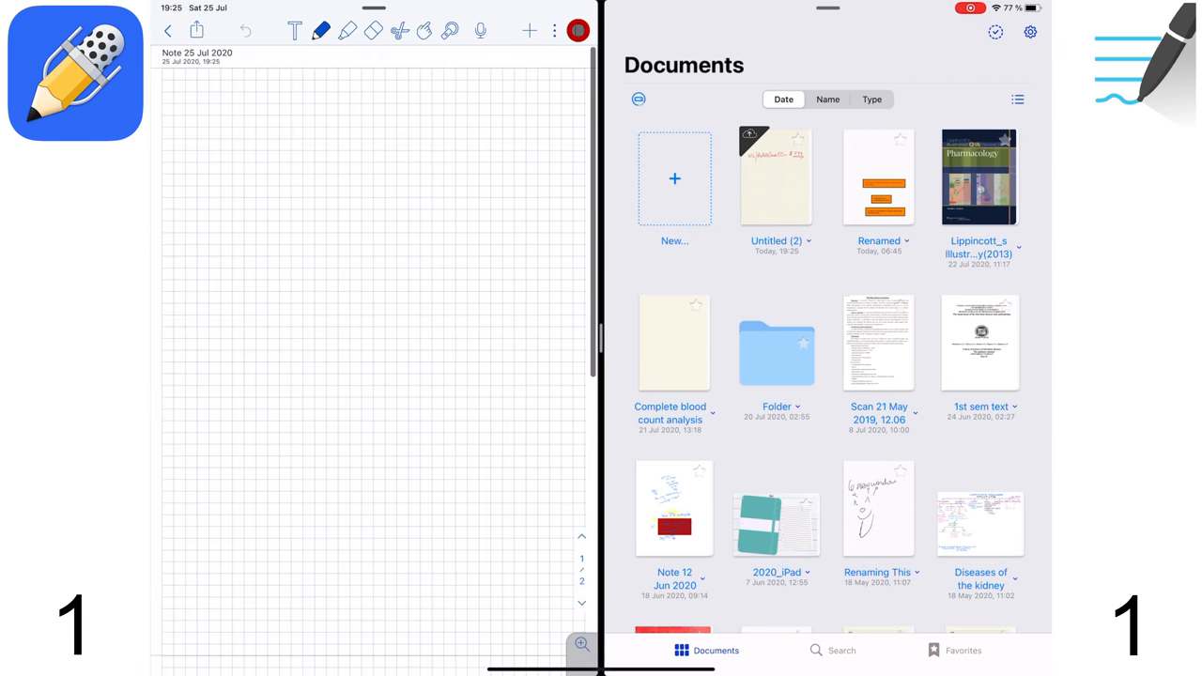
{"action": "left_click", "coordinate": [674, 178]}
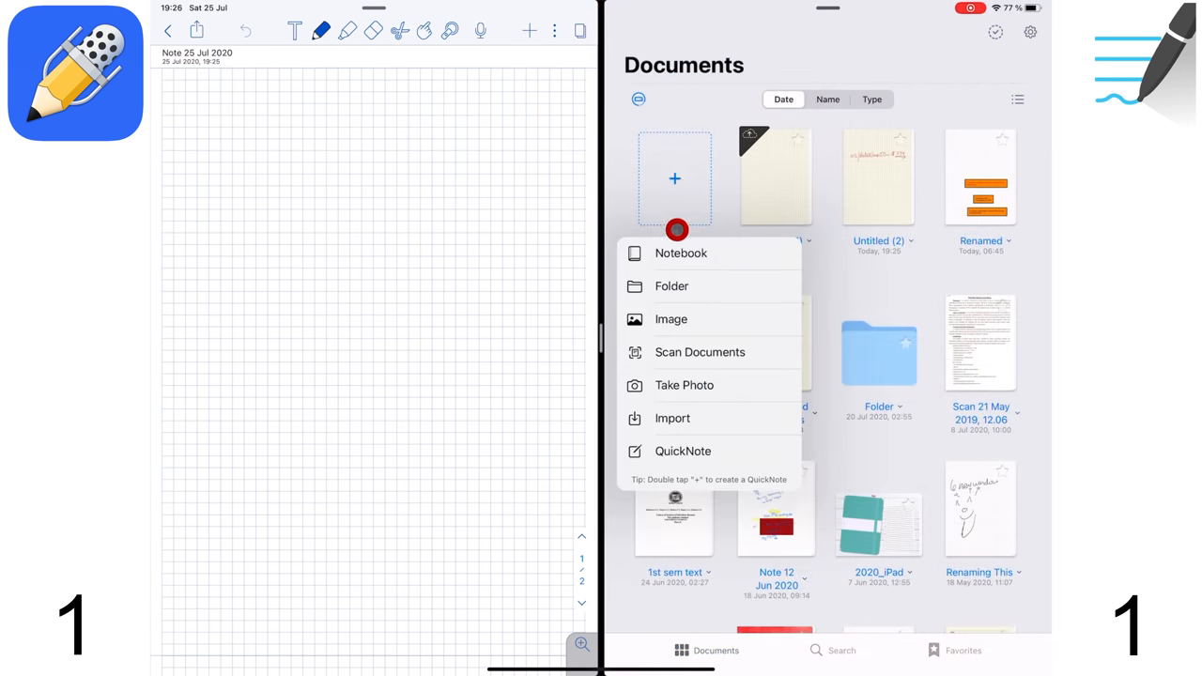
{"action": "left_click", "coordinate": [681, 253]}
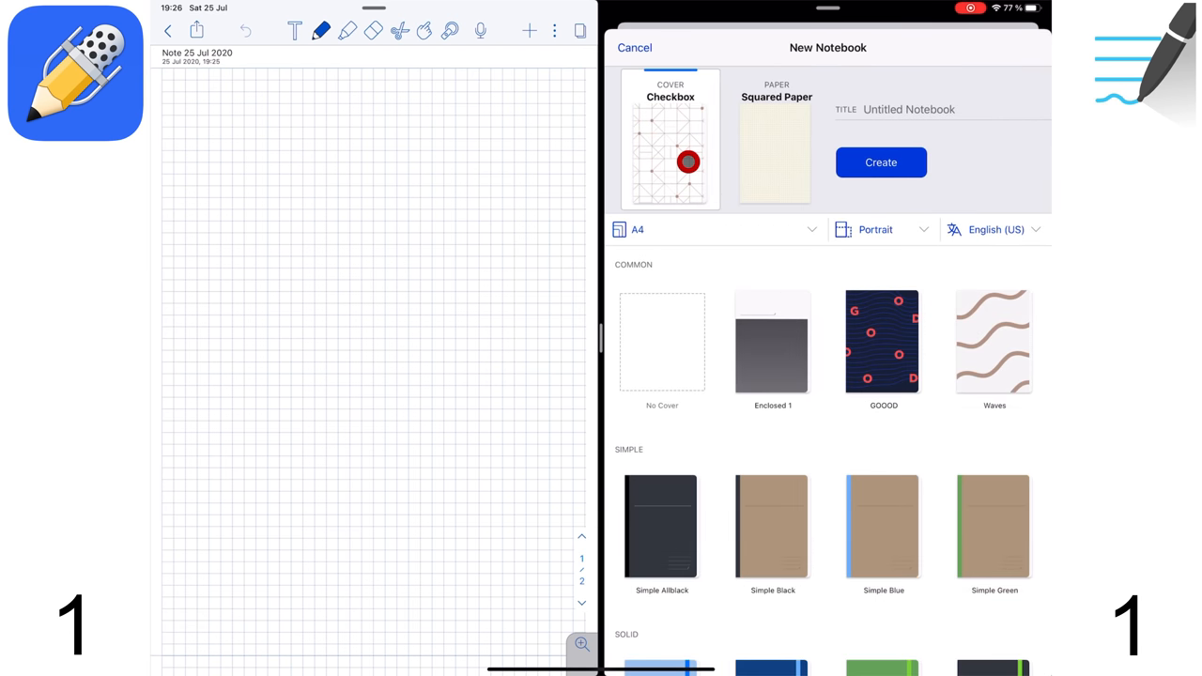
{"action": "left_click", "coordinate": [777, 141]}
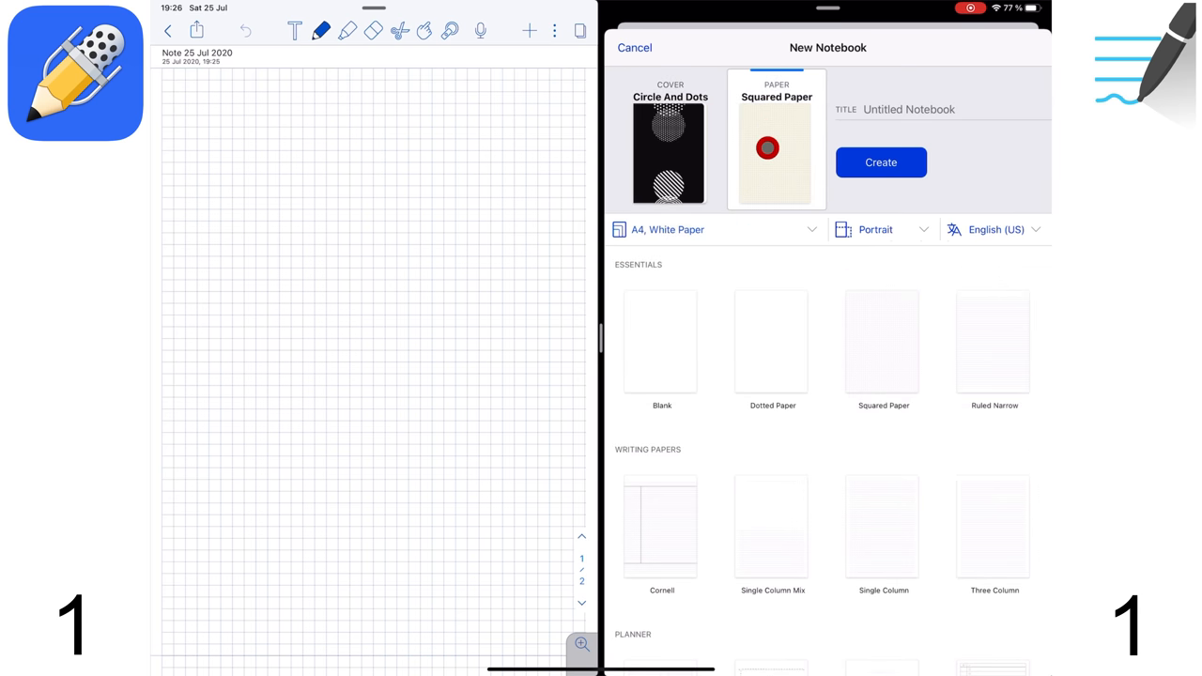
{"action": "left_click", "coordinate": [883, 341]}
{"action": "type", "text": "Trial Notebook"}
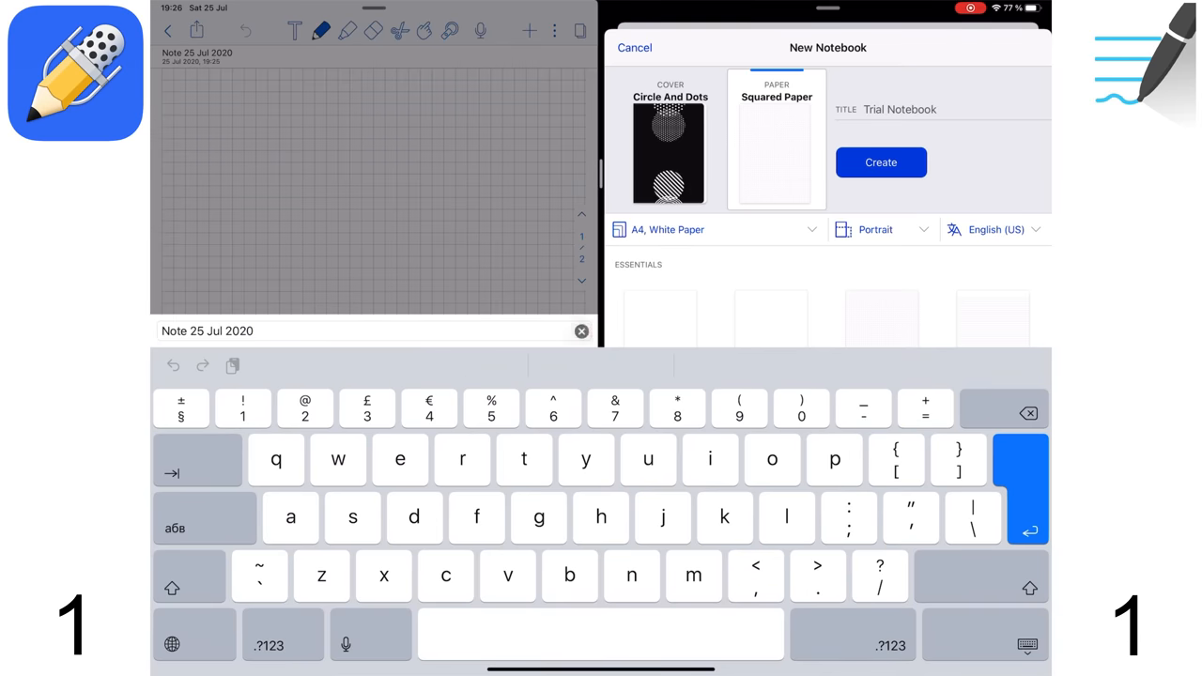
{"action": "left_click", "coordinate": [880, 161]}
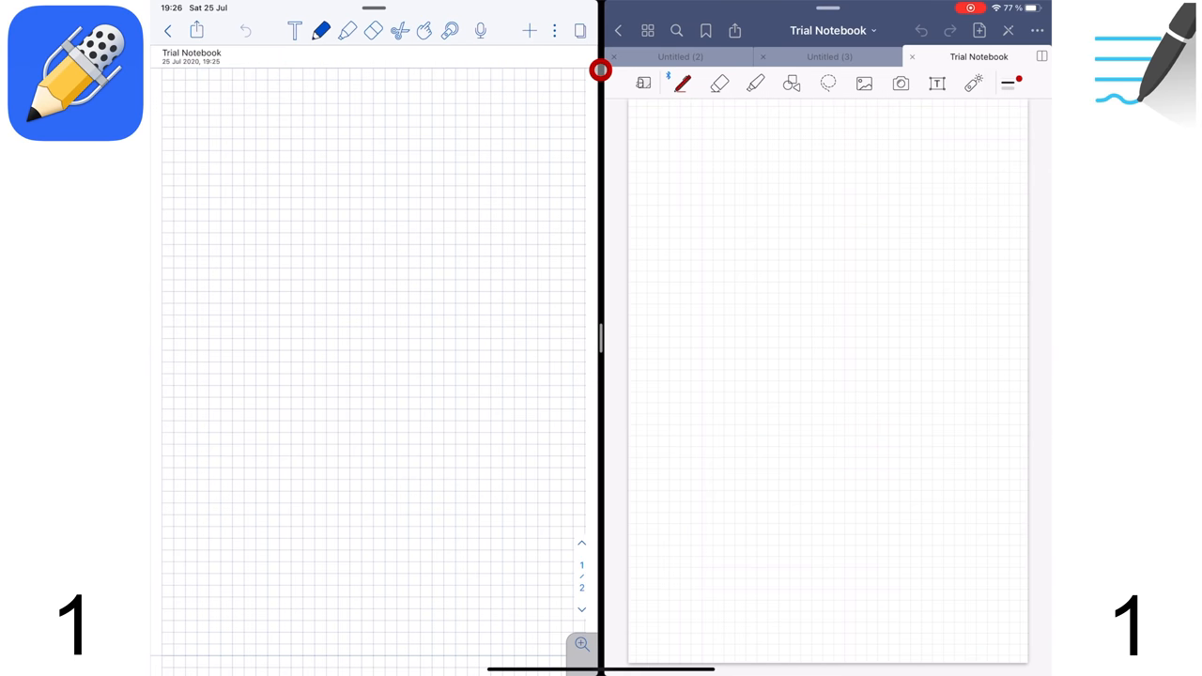
- Try lined, dotted, small grid, large grid, plain and green paper, ending on cream small grid
{"action": "left_click", "coordinate": [579, 31]}
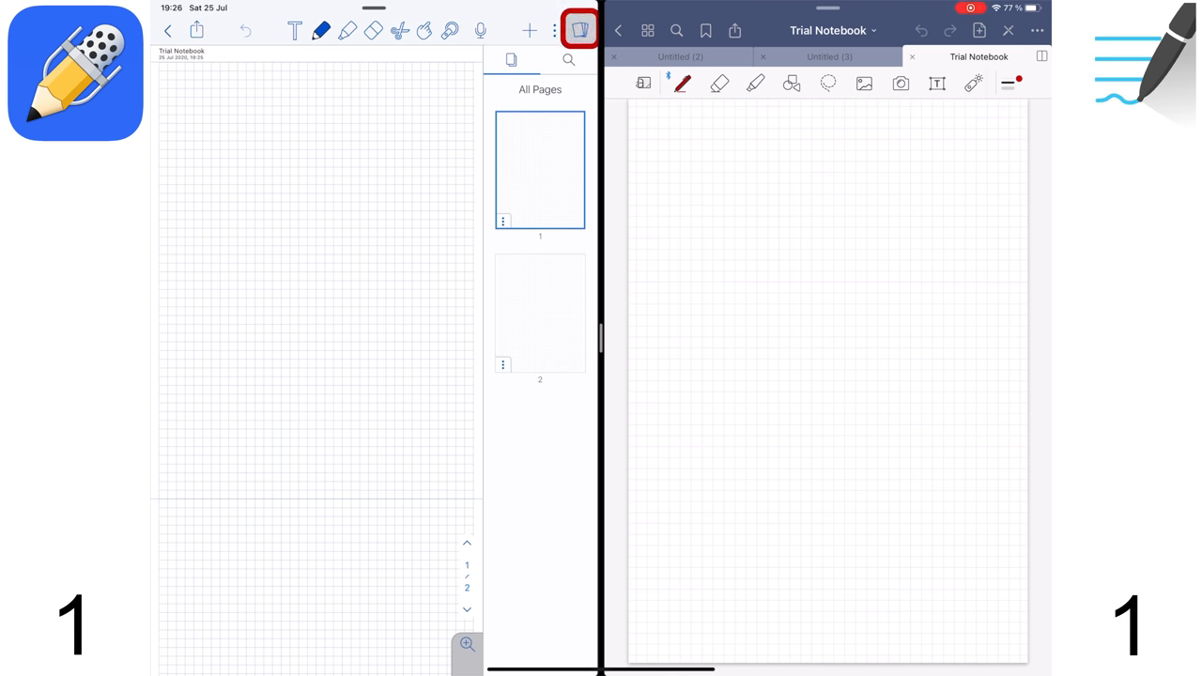
{"action": "left_click", "coordinate": [554, 30]}
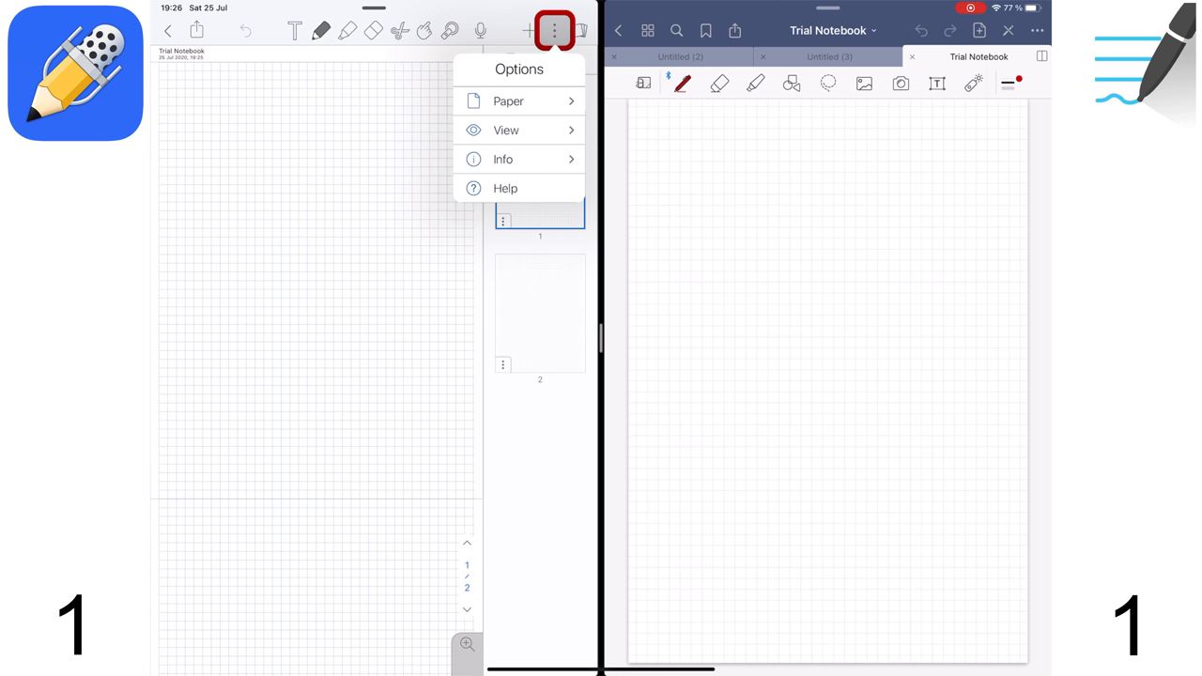
{"action": "left_click", "coordinate": [508, 100]}
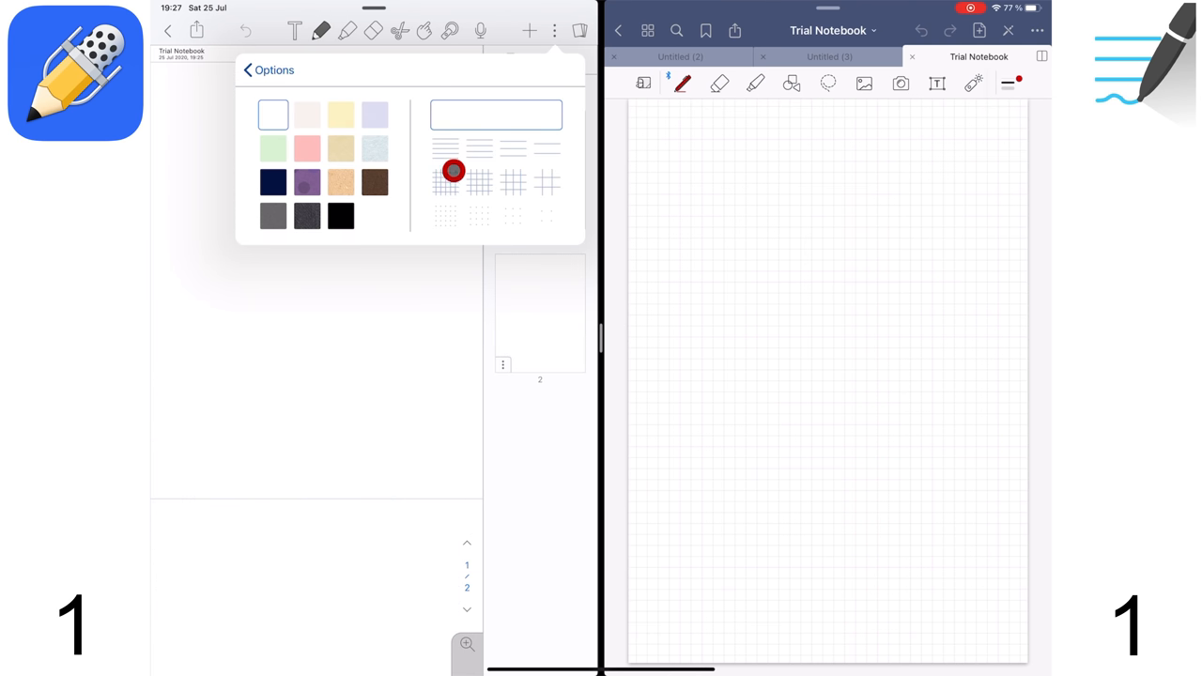
{"action": "left_click", "coordinate": [445, 147]}
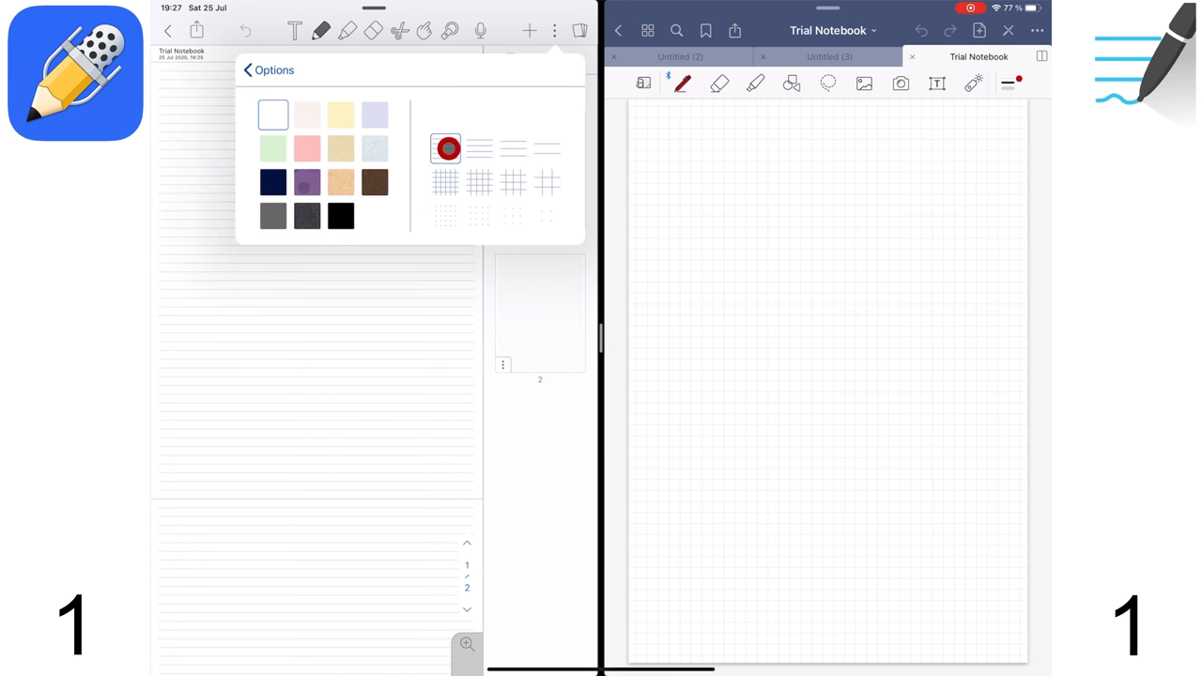
{"action": "left_click", "coordinate": [445, 216]}
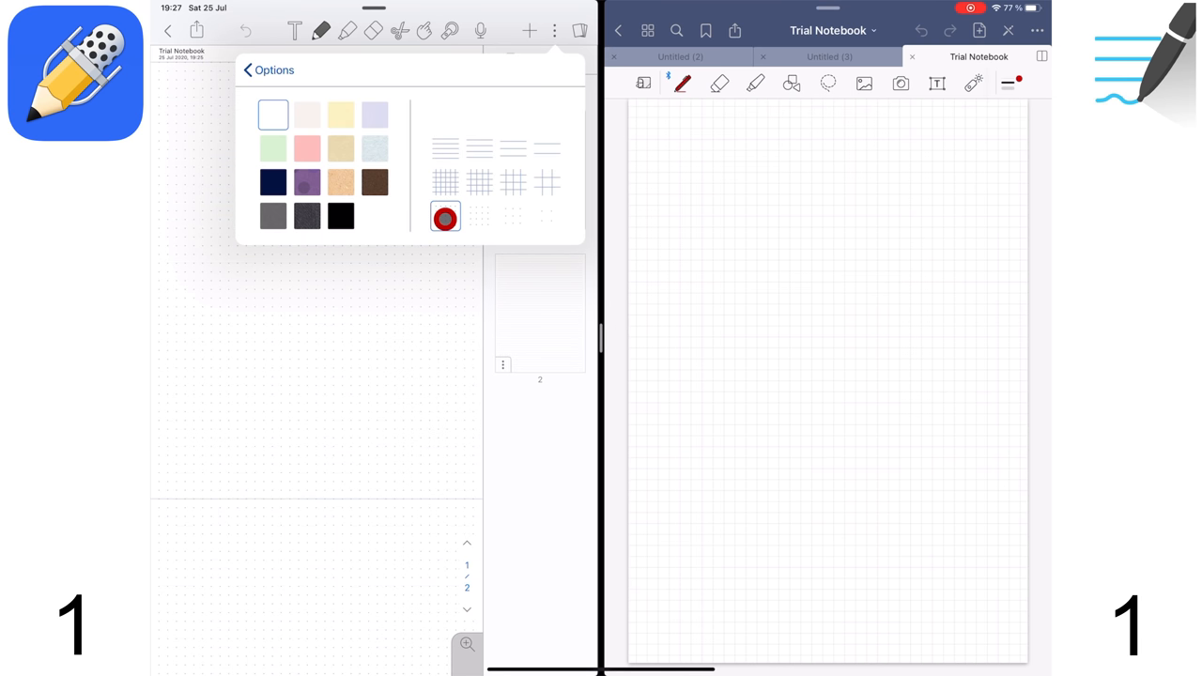
{"action": "left_click", "coordinate": [479, 182]}
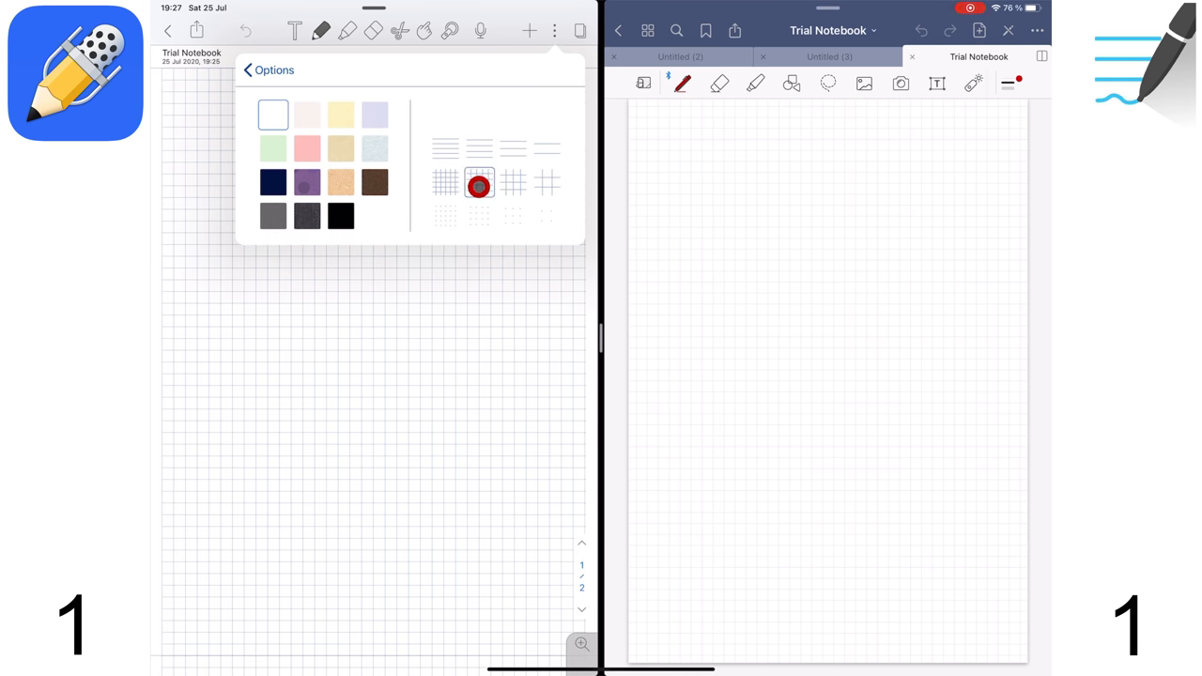
{"action": "left_click", "coordinate": [512, 181]}
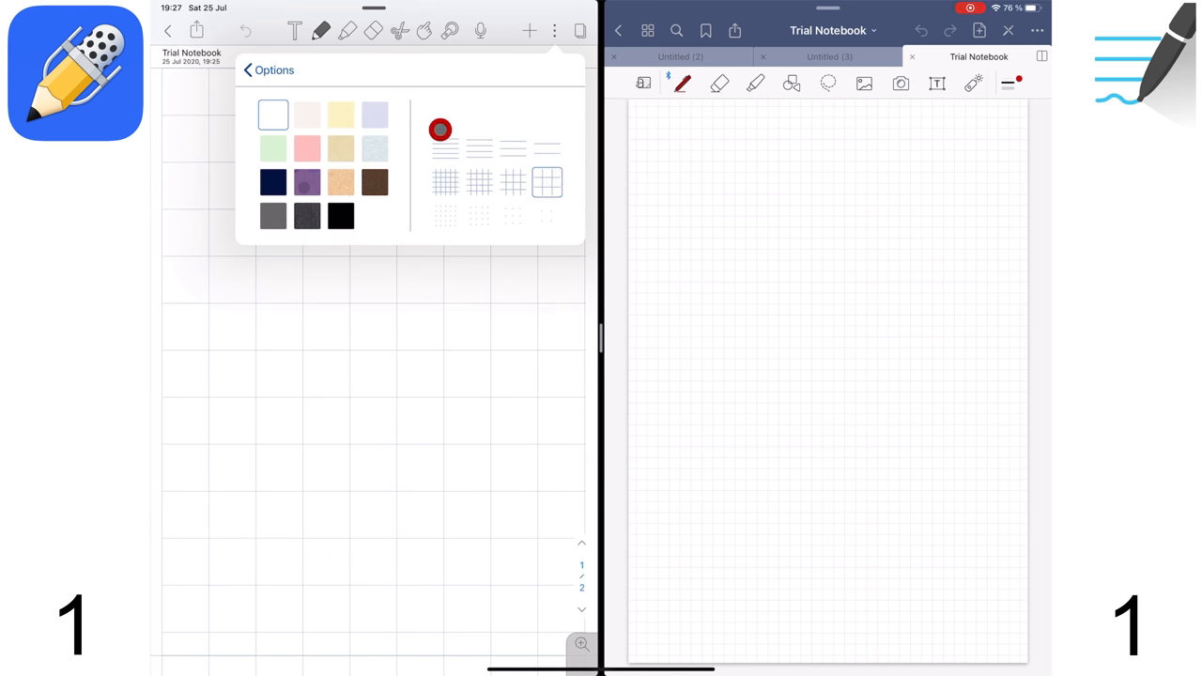
{"action": "left_click", "coordinate": [445, 122]}
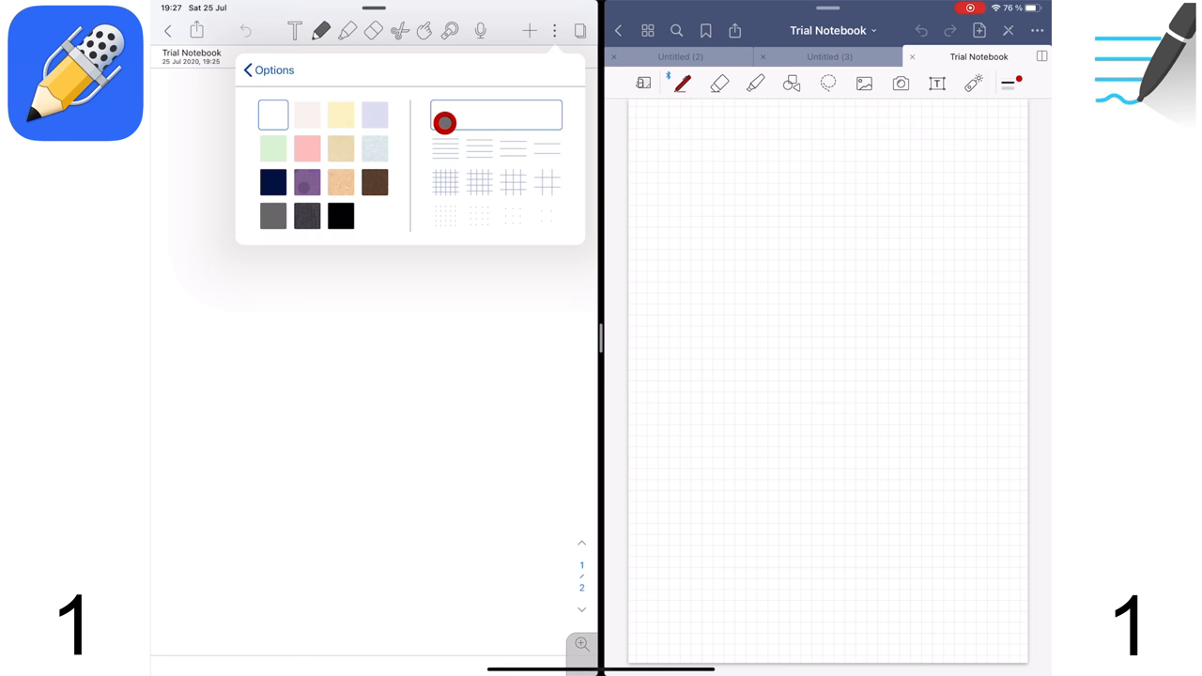
{"action": "left_click", "coordinate": [272, 148]}
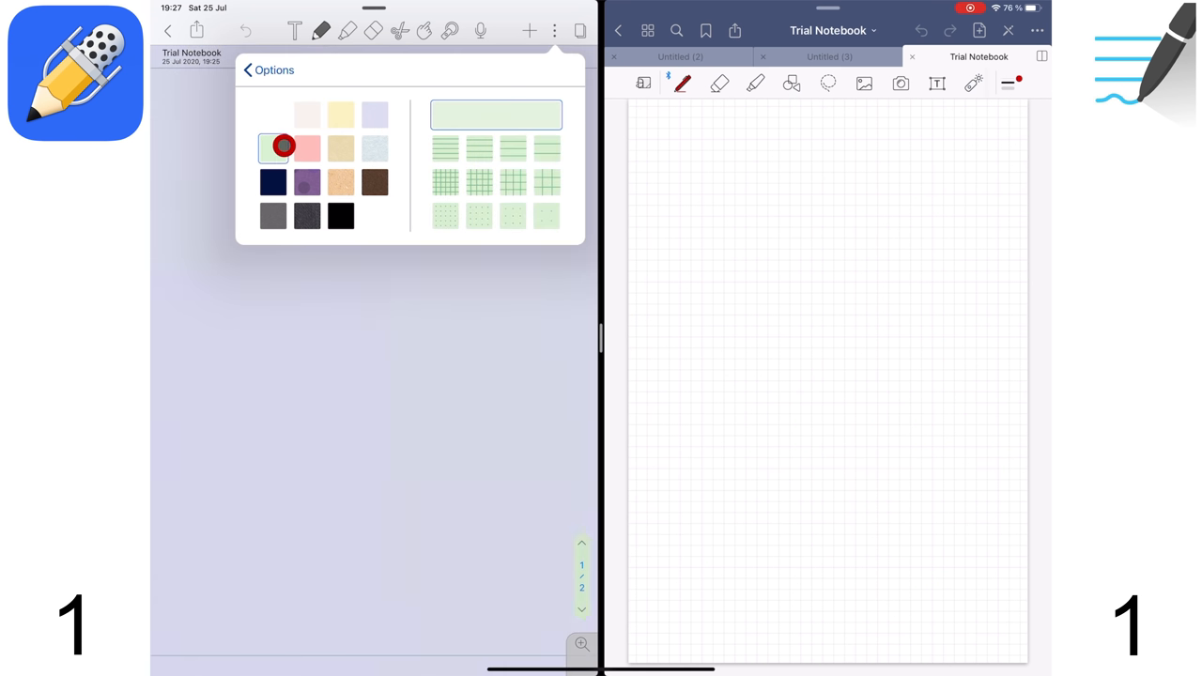
{"action": "left_click", "coordinate": [374, 182]}
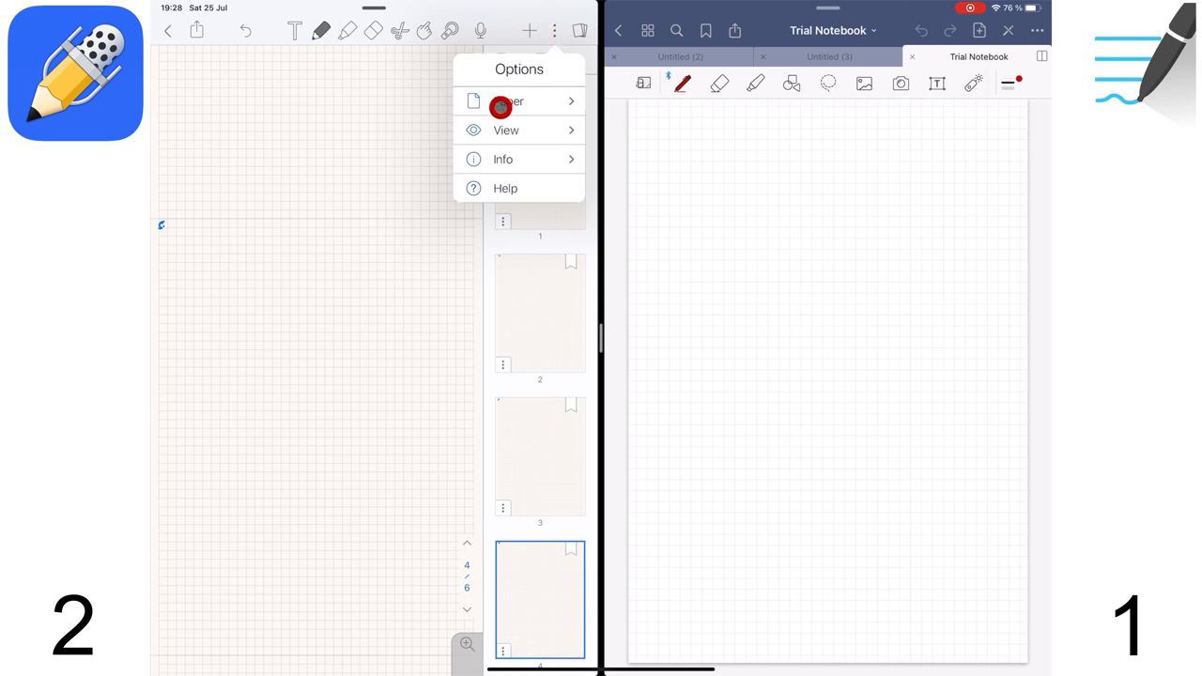
- Cycle the paper through pink, green, purple, grey, black and light blue, finishing pale yellow
{"action": "left_click", "coordinate": [507, 100]}
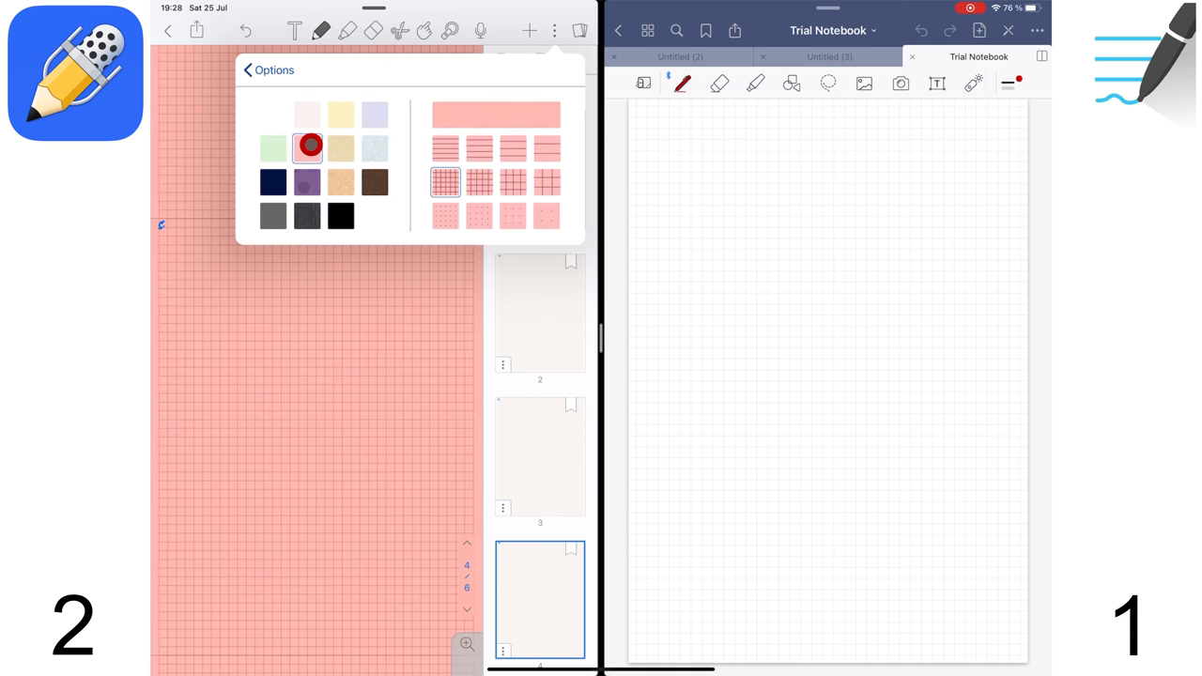
{"action": "left_click", "coordinate": [308, 148]}
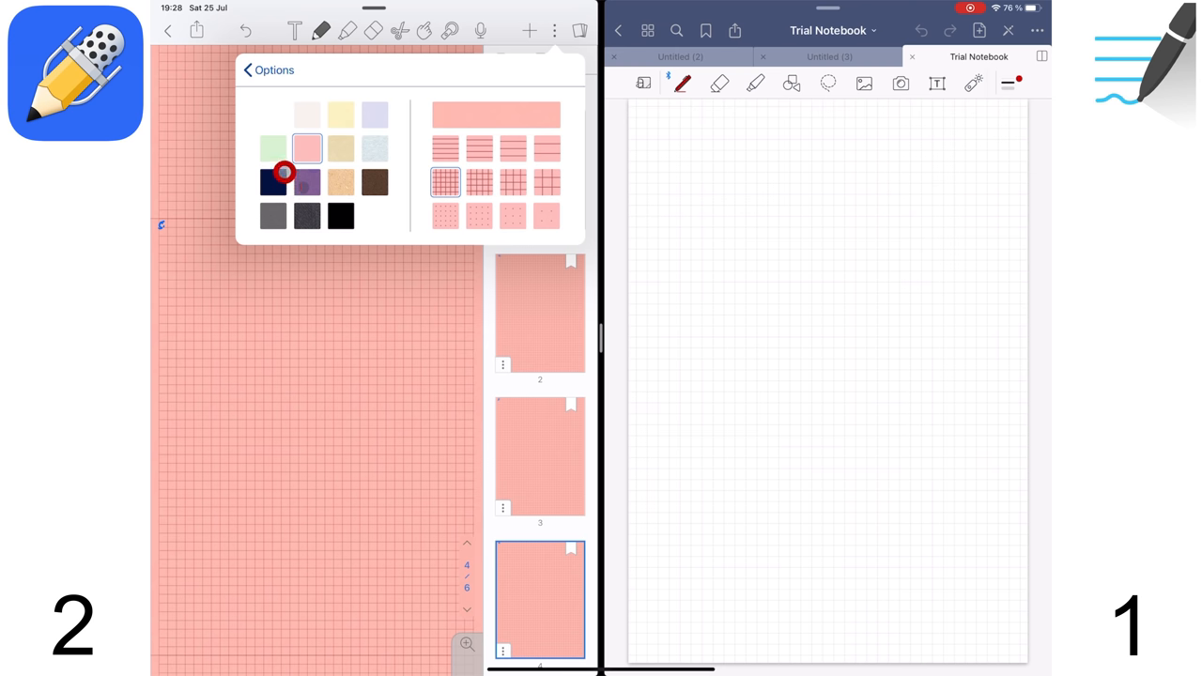
{"action": "left_click", "coordinate": [273, 149]}
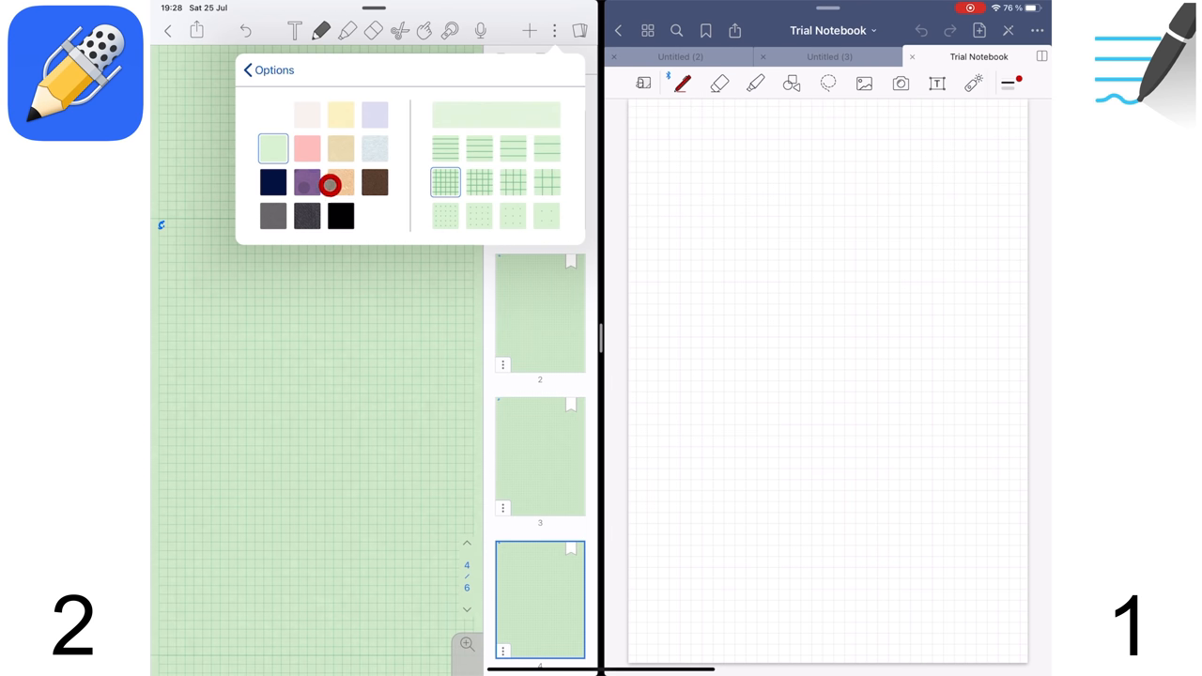
{"action": "left_click", "coordinate": [307, 182]}
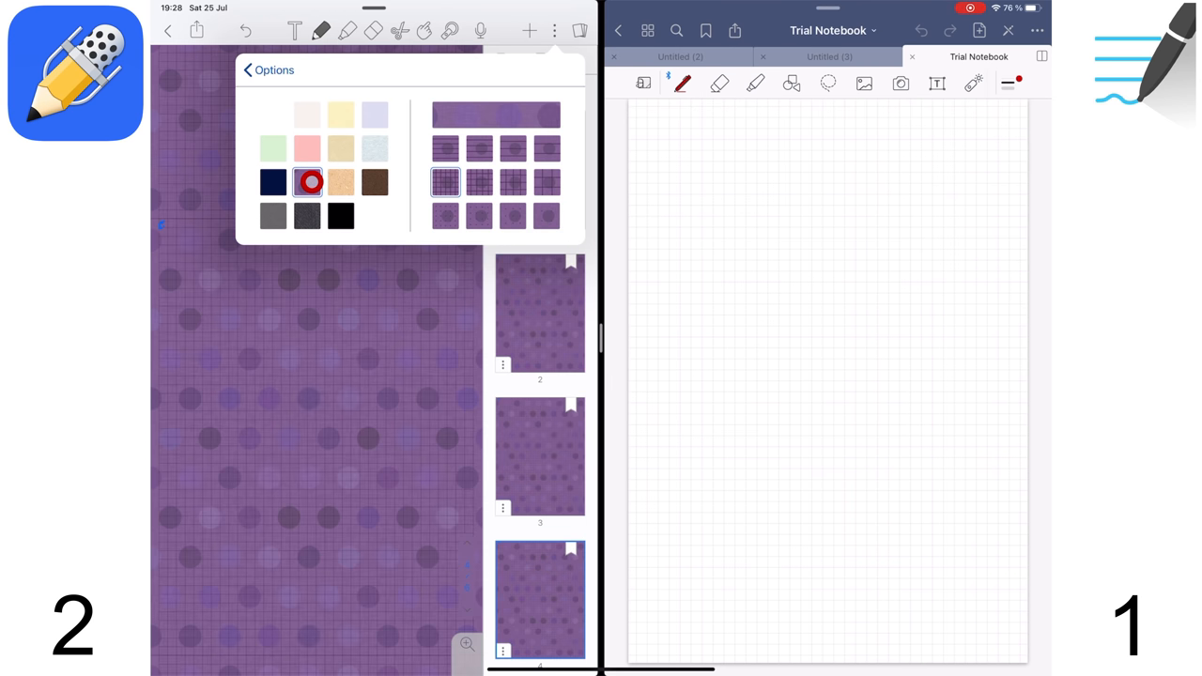
{"action": "left_click", "coordinate": [273, 216]}
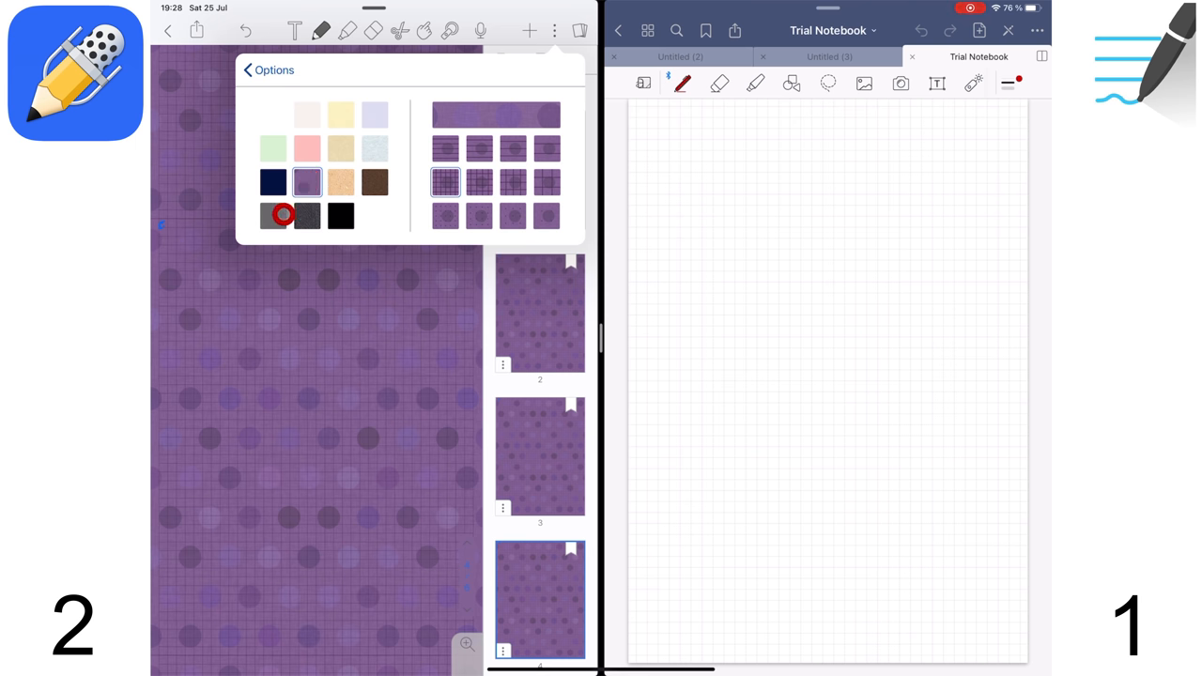
{"action": "left_click", "coordinate": [272, 216]}
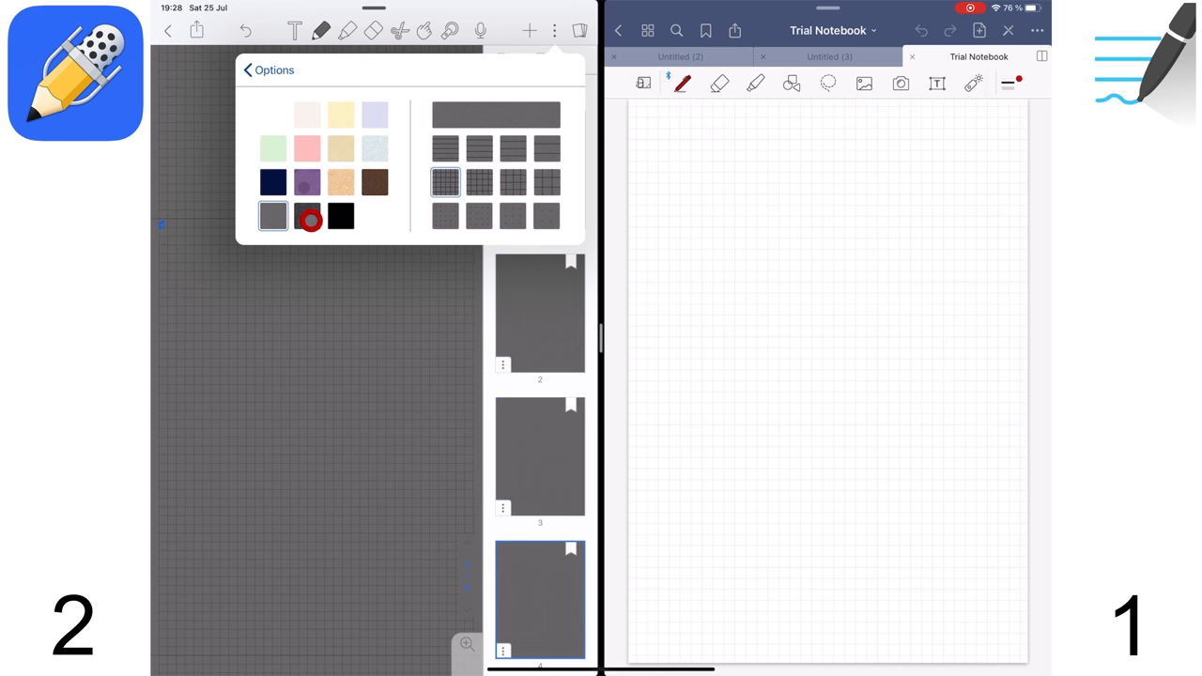
{"action": "left_click", "coordinate": [307, 216]}
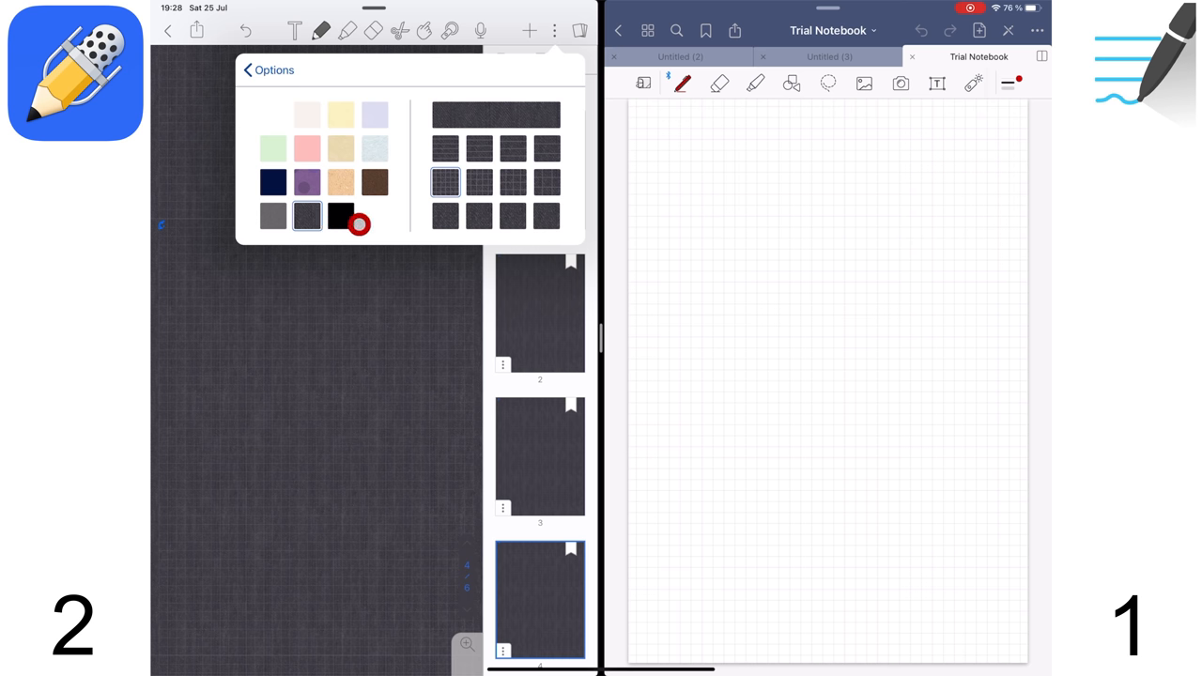
{"action": "left_click", "coordinate": [341, 216]}
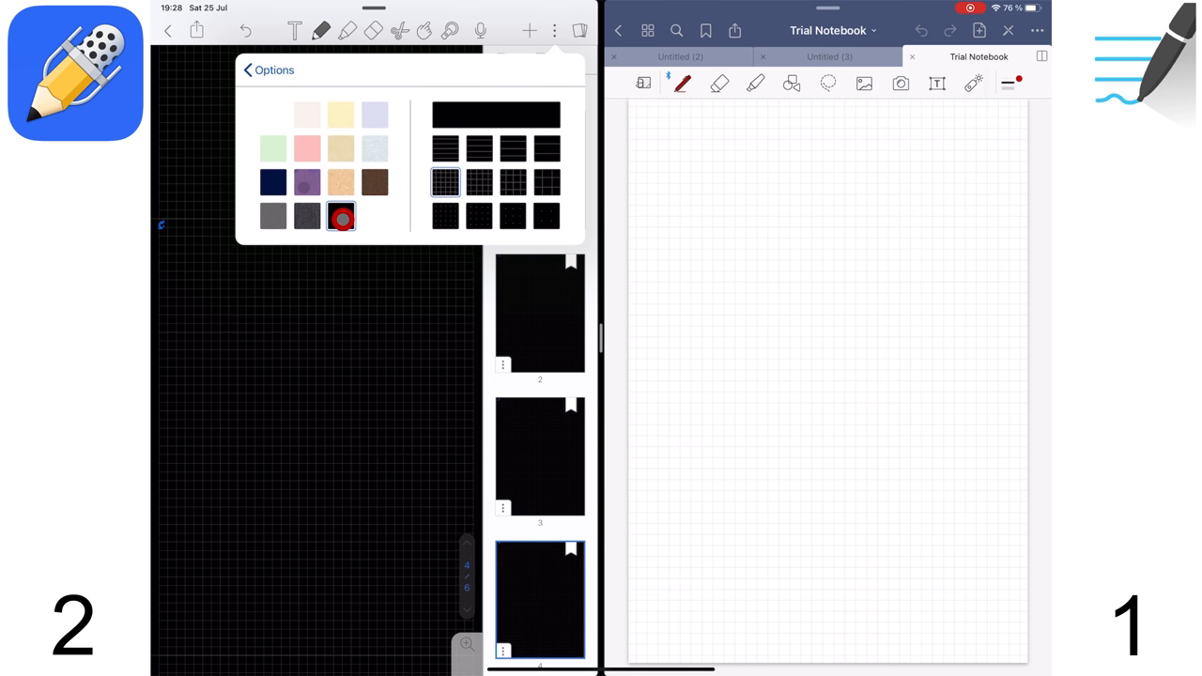
{"action": "left_click", "coordinate": [375, 149]}
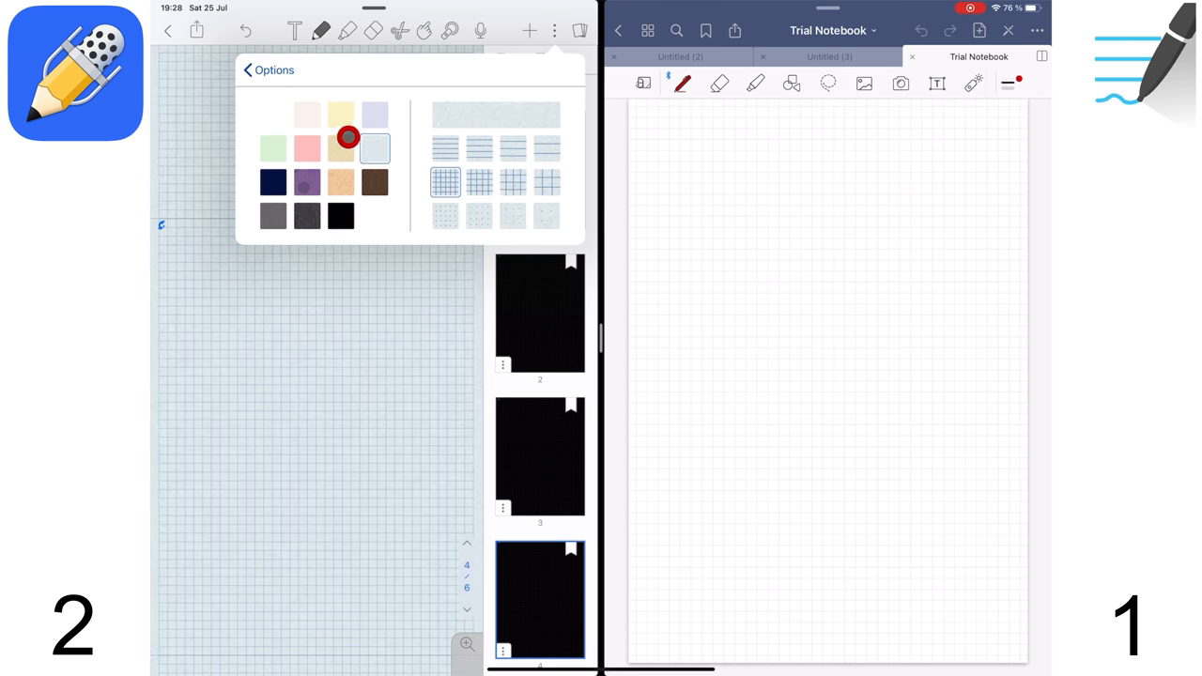
{"action": "left_click", "coordinate": [504, 220]}
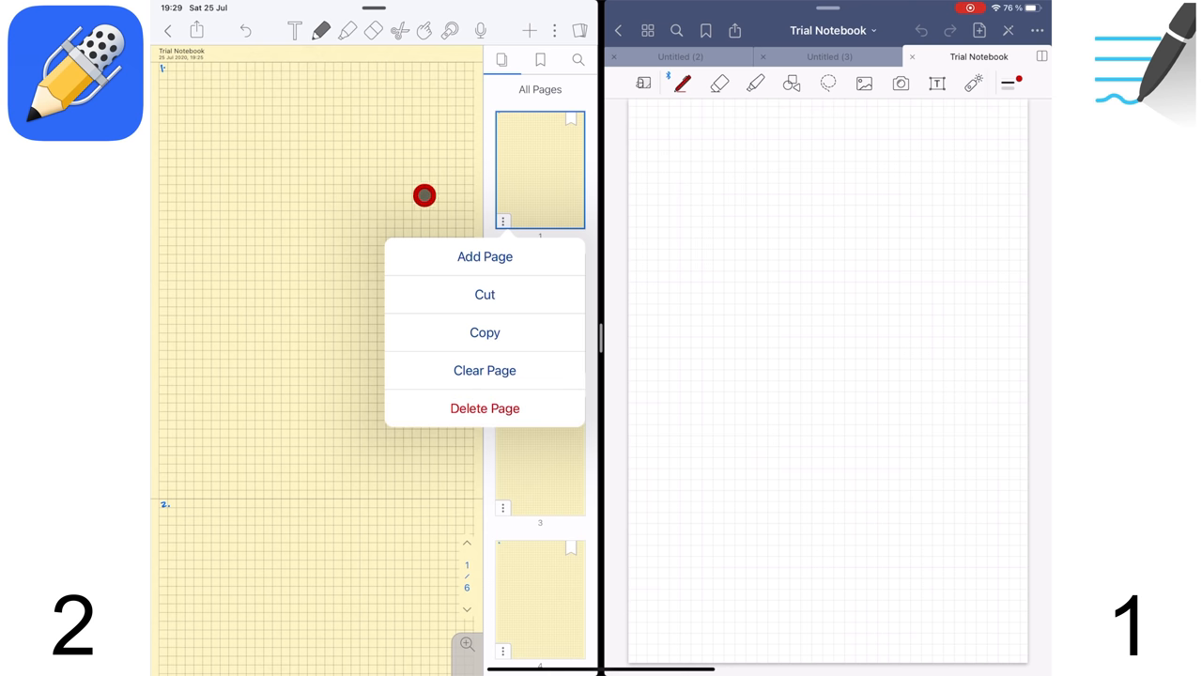
- Step through pages 1, 2 and 3 in the sidebar, then close the thumbnails
{"action": "left_click", "coordinate": [534, 142]}
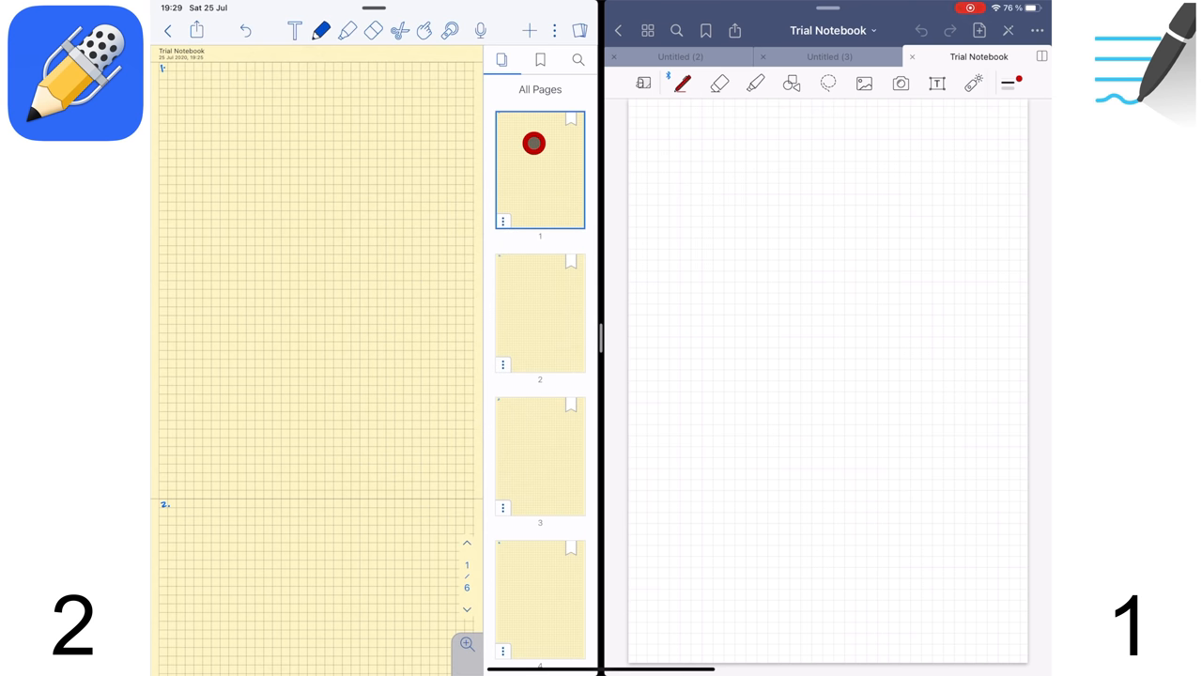
{"action": "left_click", "coordinate": [540, 169]}
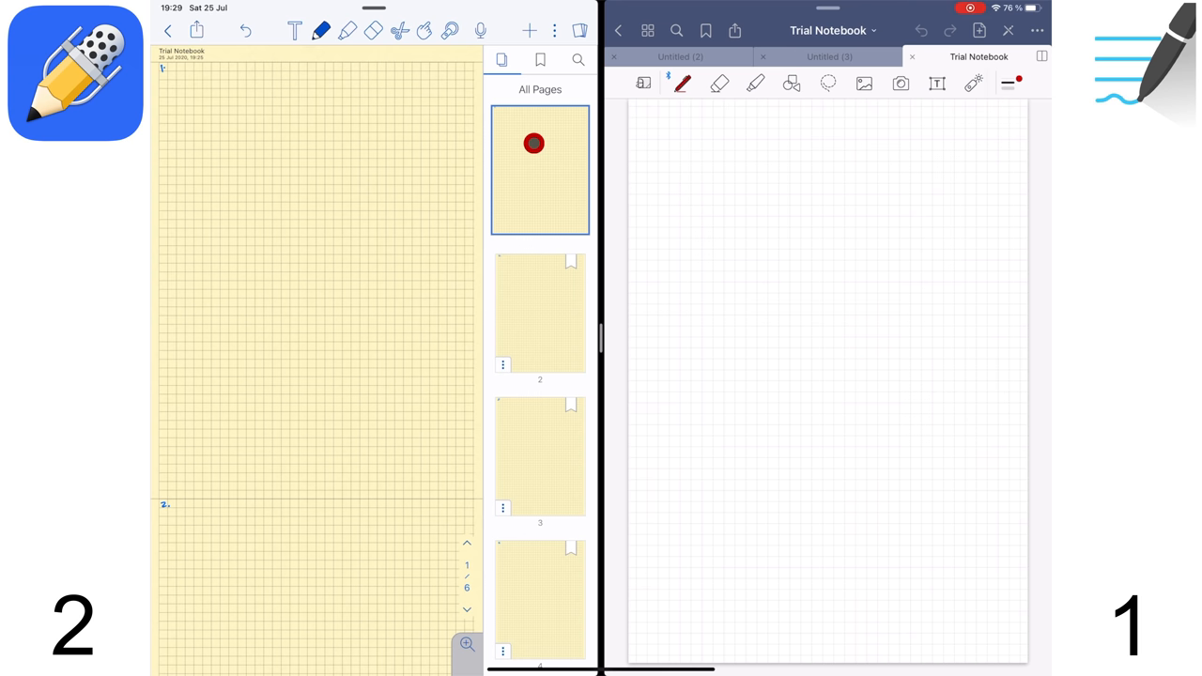
{"action": "left_click", "coordinate": [540, 169]}
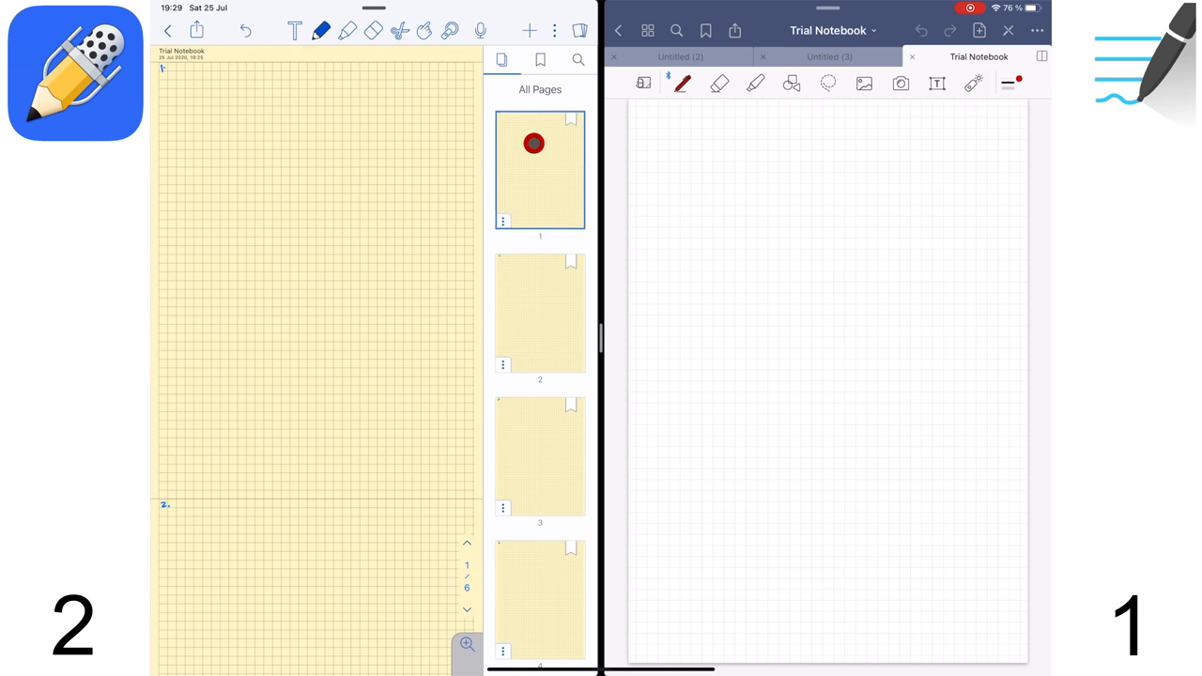
{"action": "left_click", "coordinate": [540, 313]}
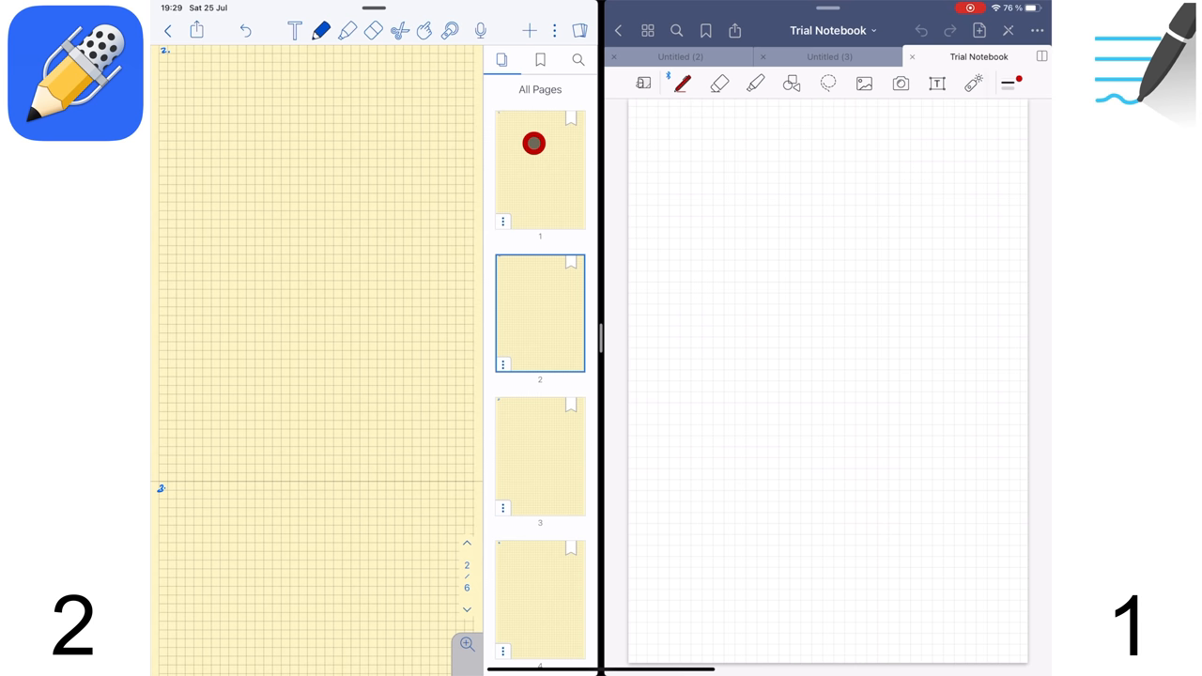
{"action": "left_click", "coordinate": [540, 457]}
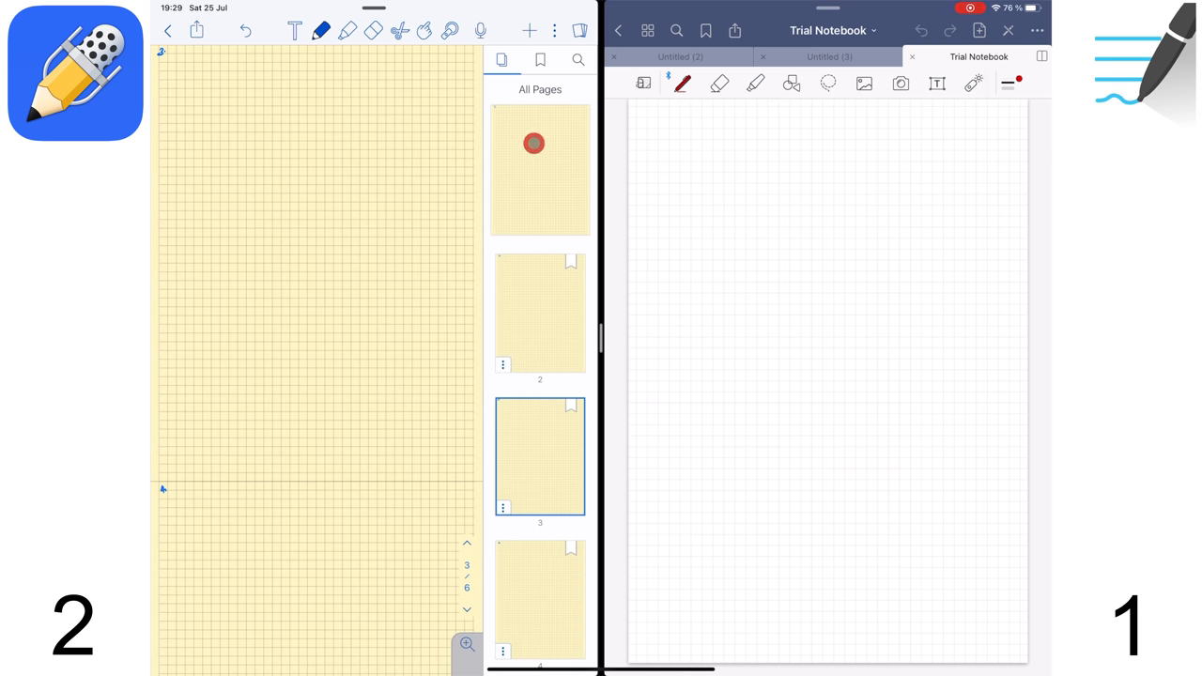
{"action": "left_click", "coordinate": [540, 169]}
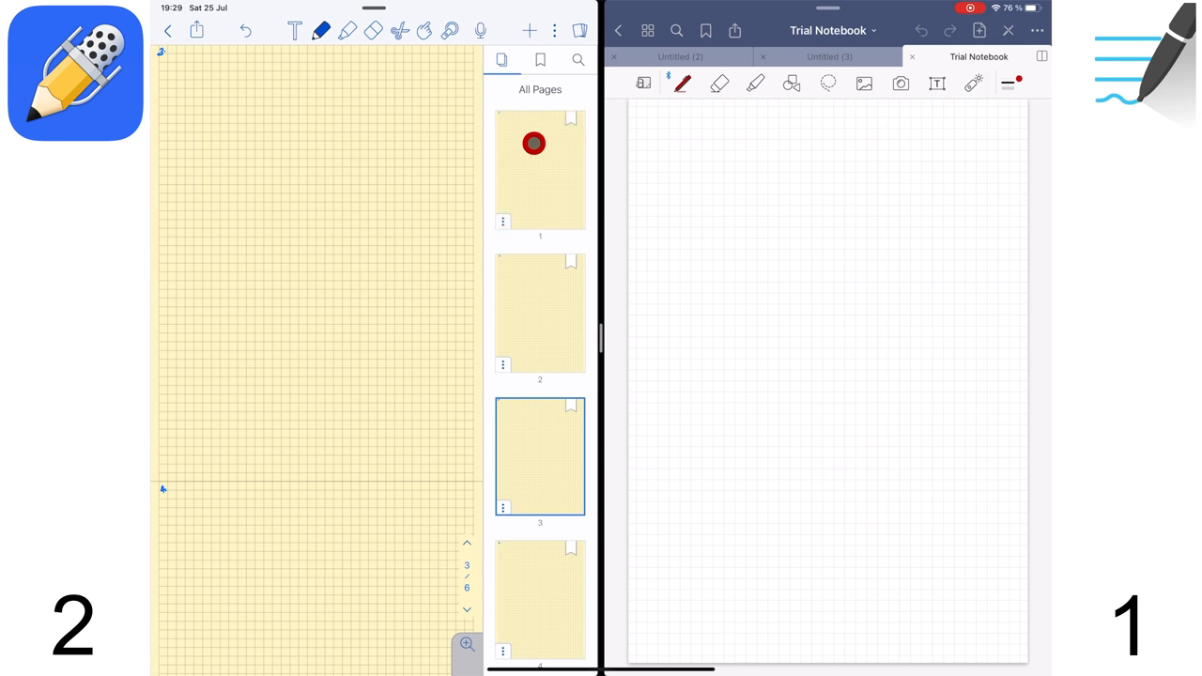
{"action": "left_click", "coordinate": [540, 313]}
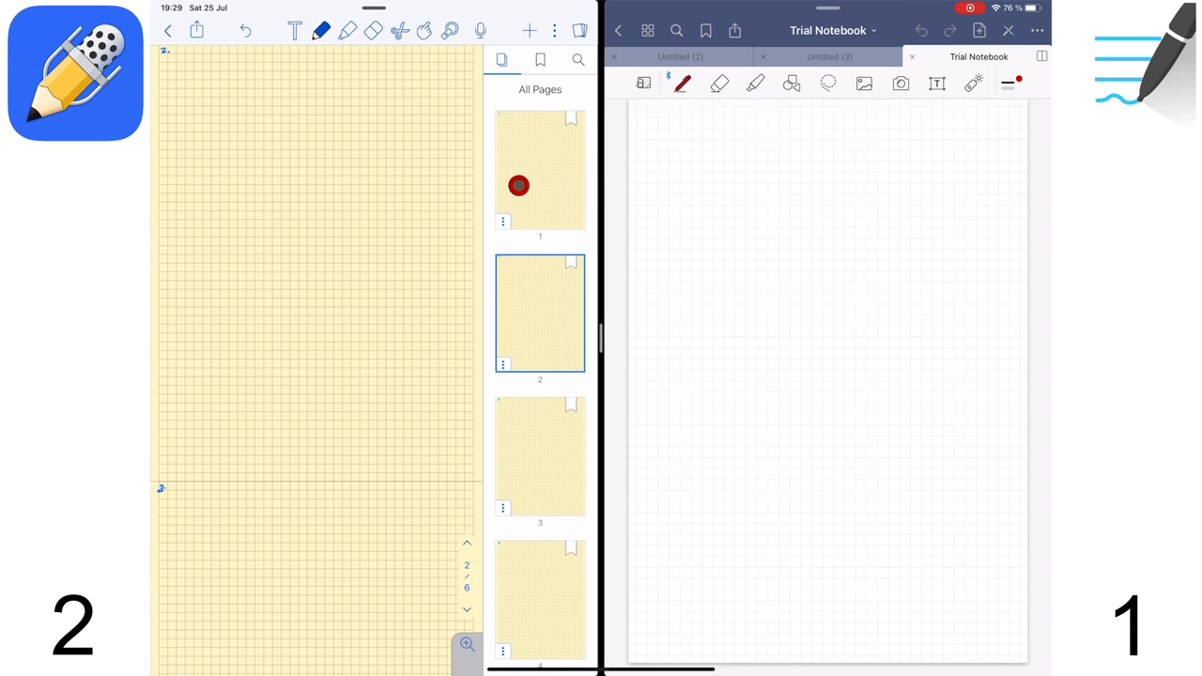
{"action": "left_click", "coordinate": [578, 30]}
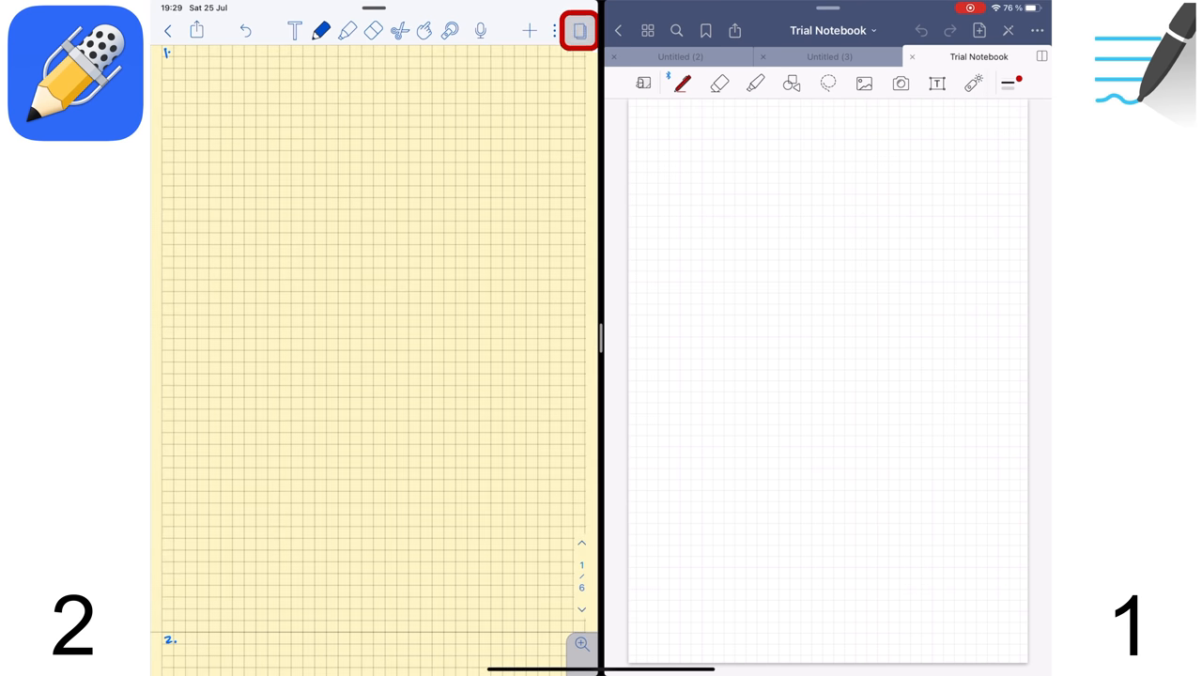
- Check pages 10 to 15 in the GoodNotes page overview
{"action": "left_click", "coordinate": [579, 31]}
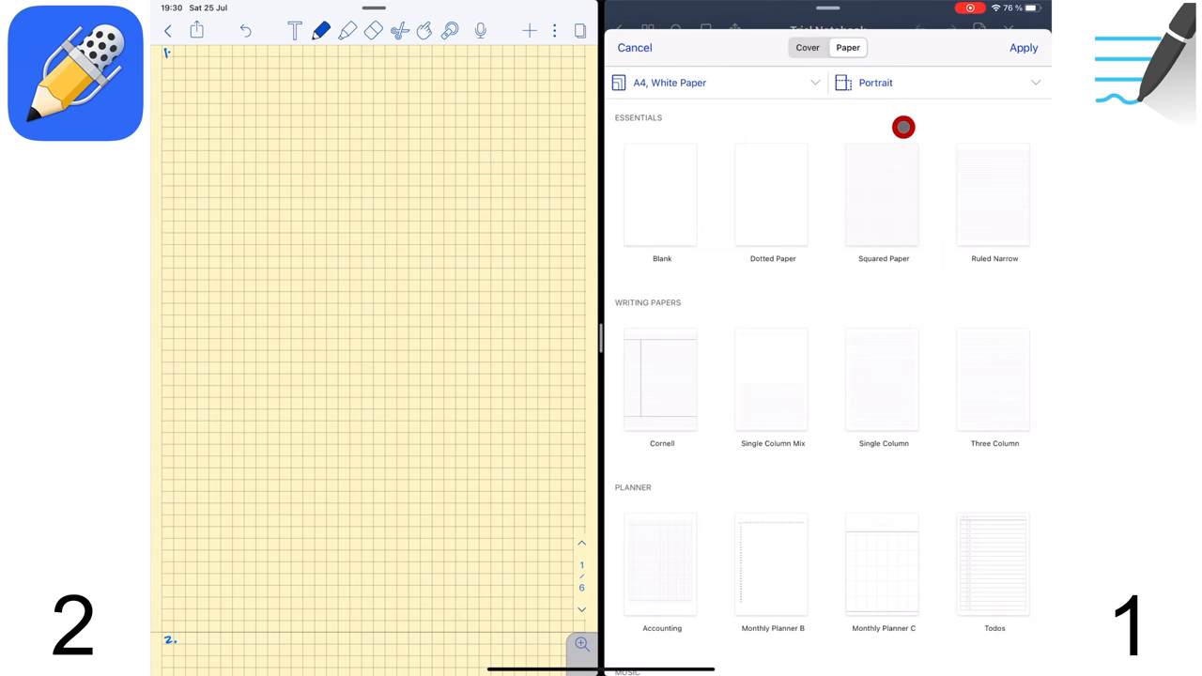
{"action": "left_click", "coordinate": [714, 82]}
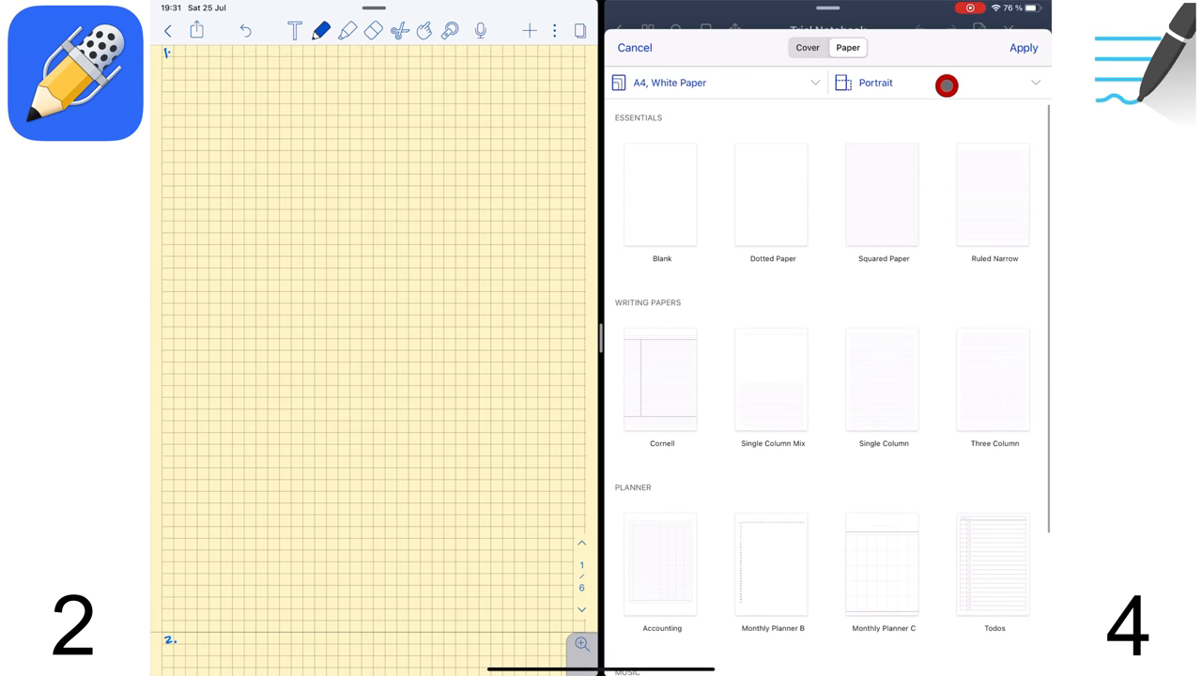
{"action": "left_click", "coordinate": [939, 83]}
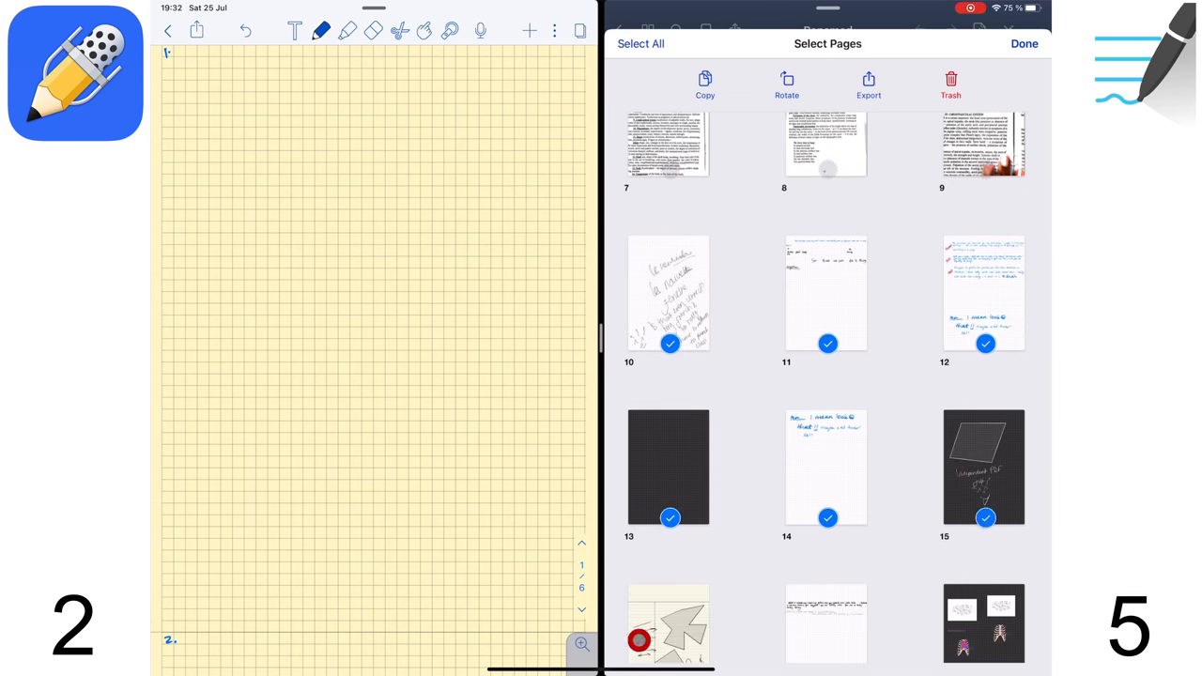
- Toggle the Paper Color filter and pick Squared Paper for the new Untitled (3) notebook
{"action": "left_click", "coordinate": [786, 84]}
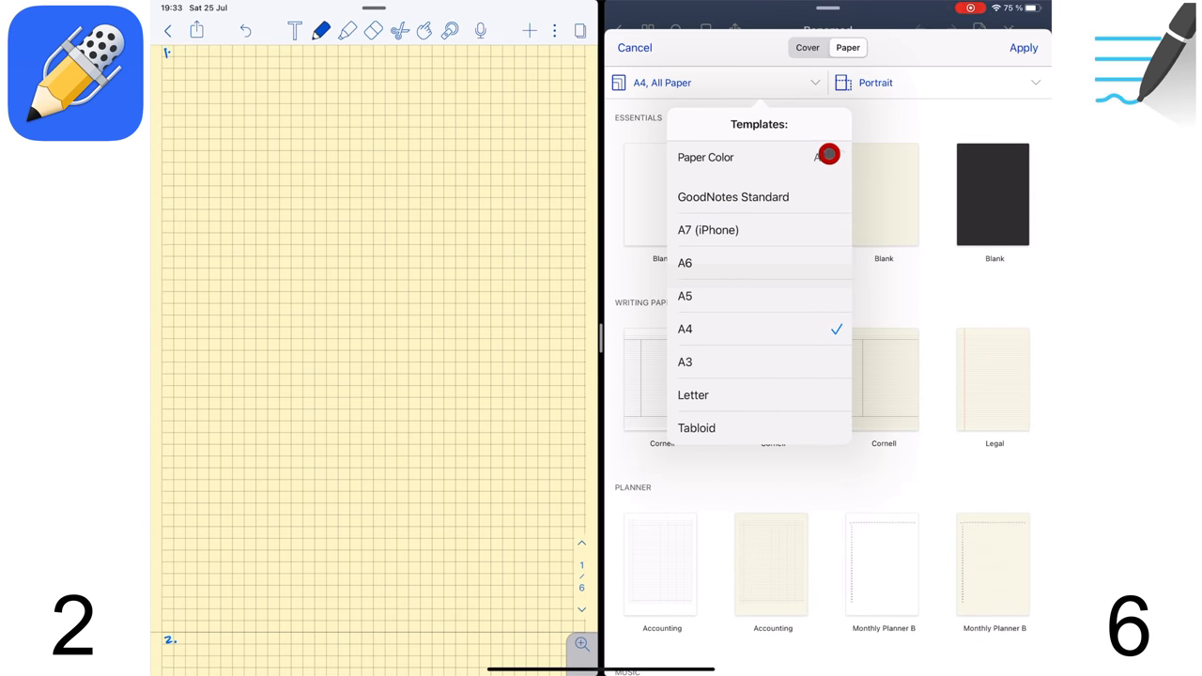
{"action": "left_click", "coordinate": [824, 156]}
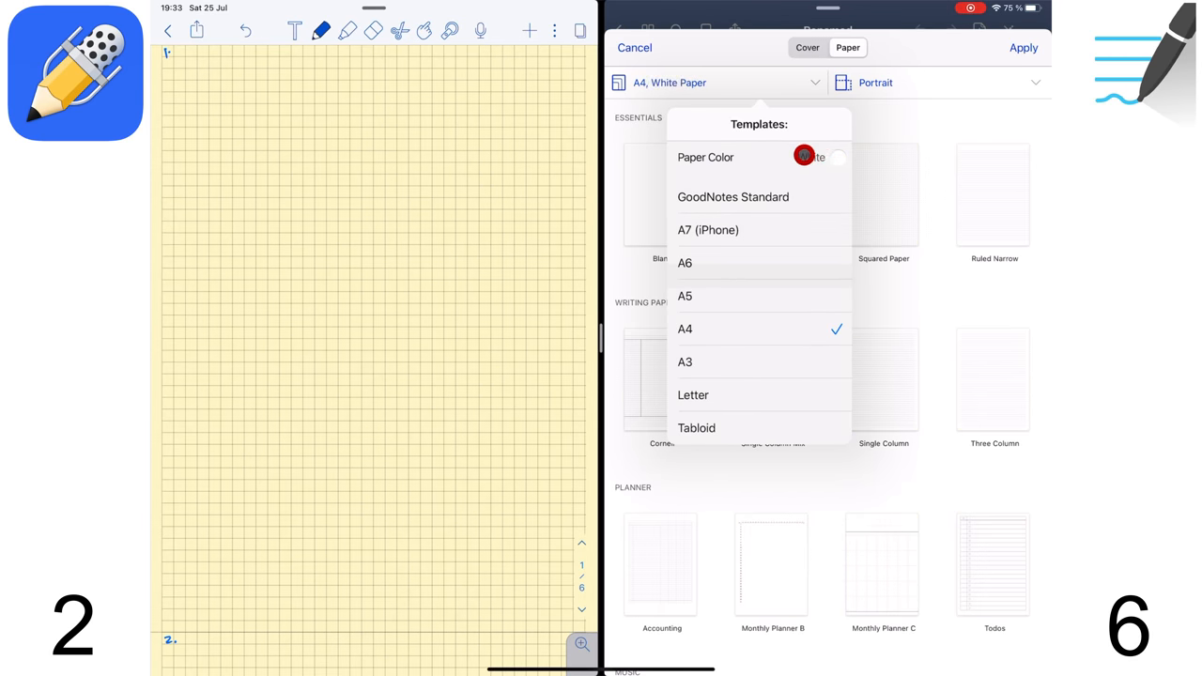
{"action": "left_click", "coordinate": [835, 157]}
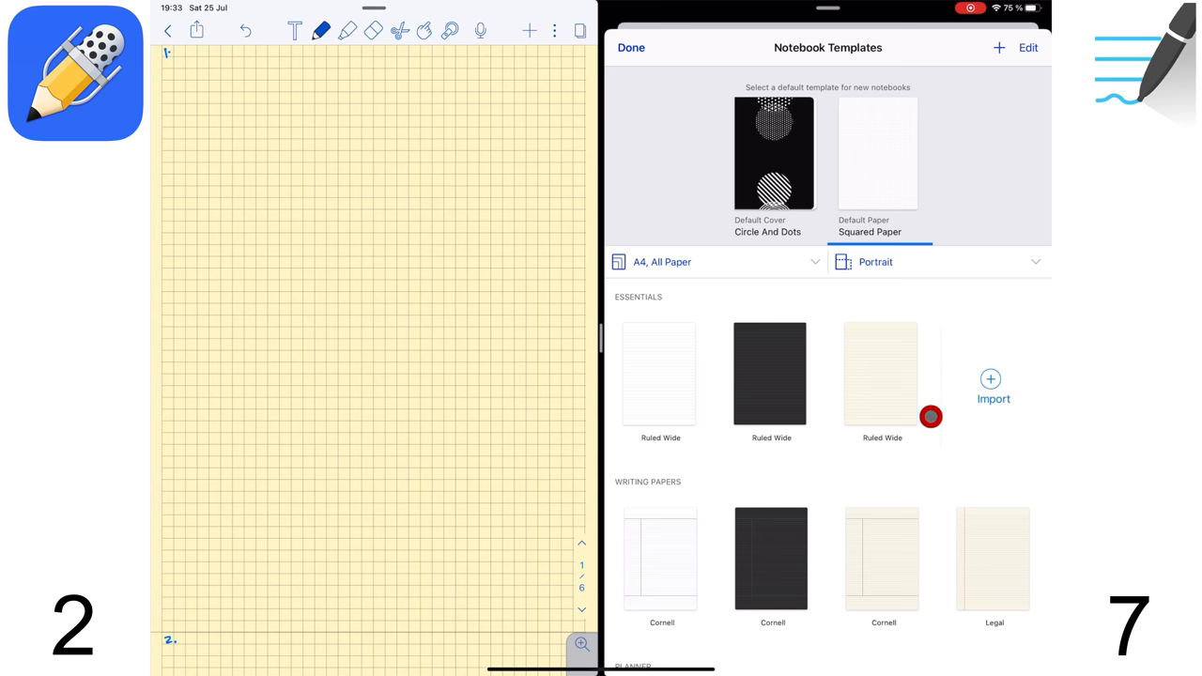
{"action": "left_click", "coordinate": [994, 389]}
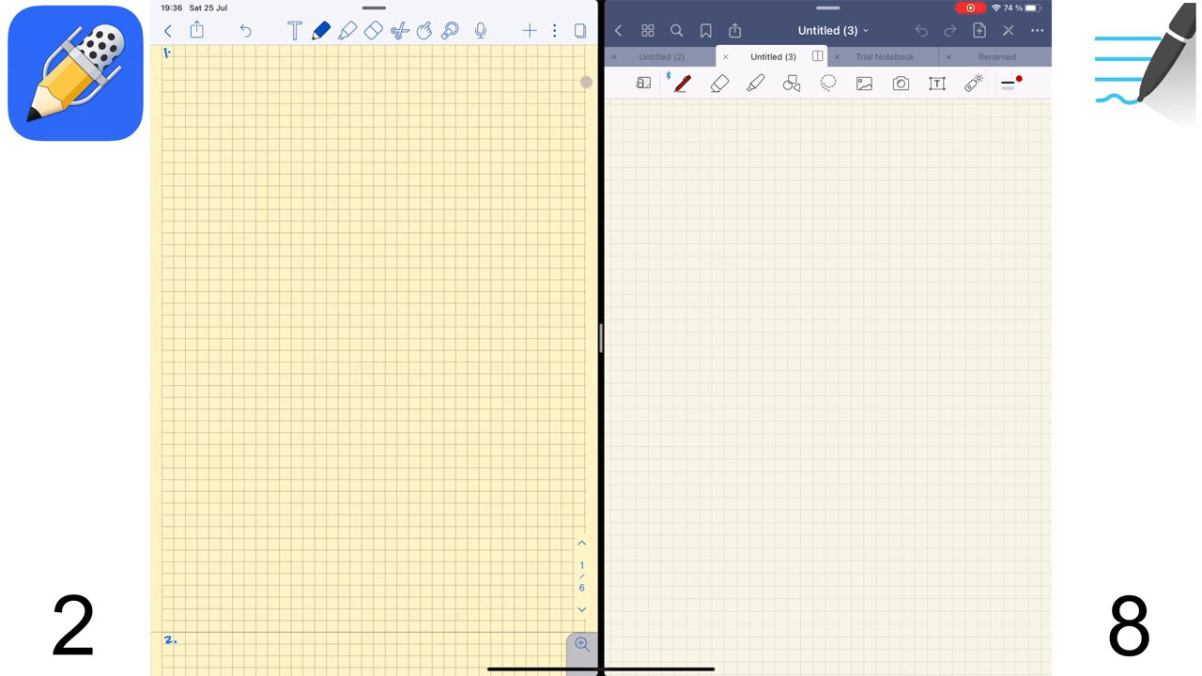
- Choose the smoother pen style, try thicknesses up to the thickest, and add a custom colour
{"action": "left_click", "coordinate": [321, 31]}
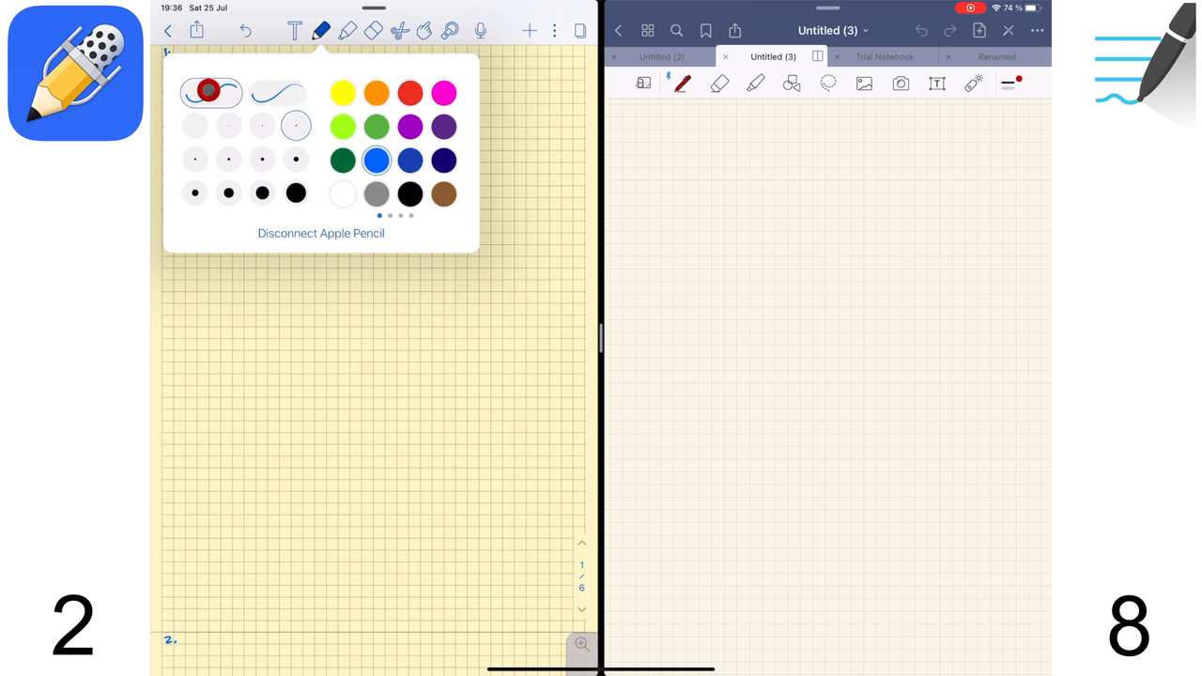
{"action": "left_click", "coordinate": [276, 93]}
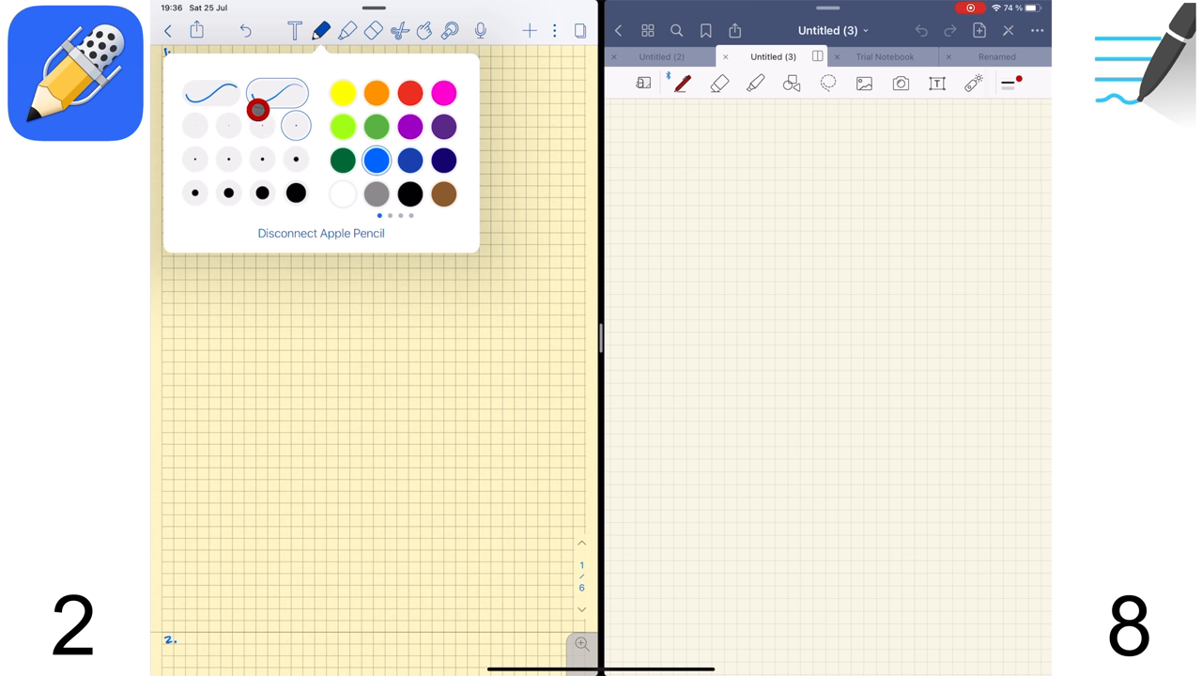
{"action": "left_click", "coordinate": [295, 179]}
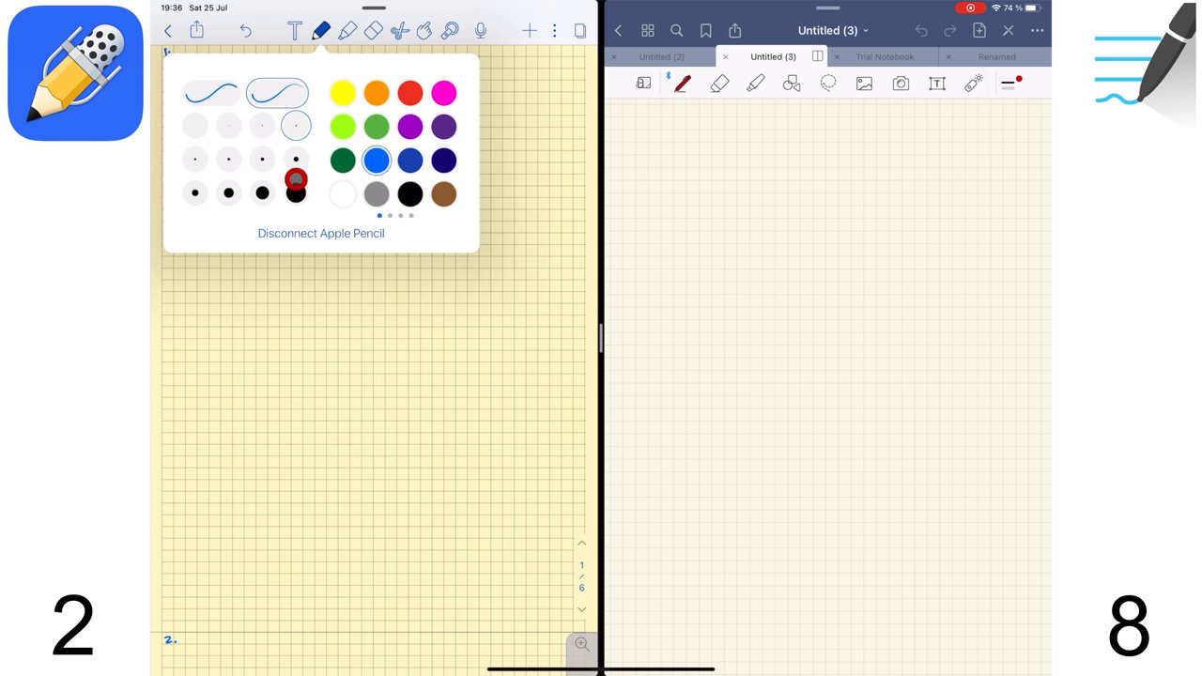
{"action": "left_click", "coordinate": [410, 127]}
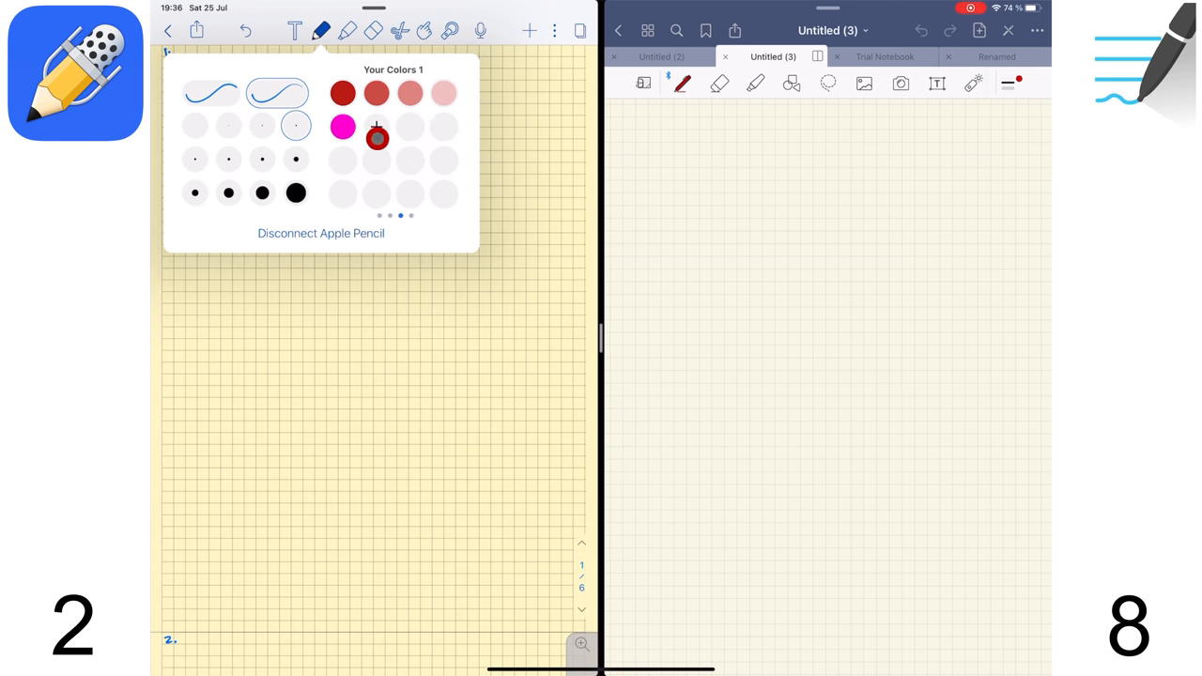
{"action": "left_click", "coordinate": [376, 138]}
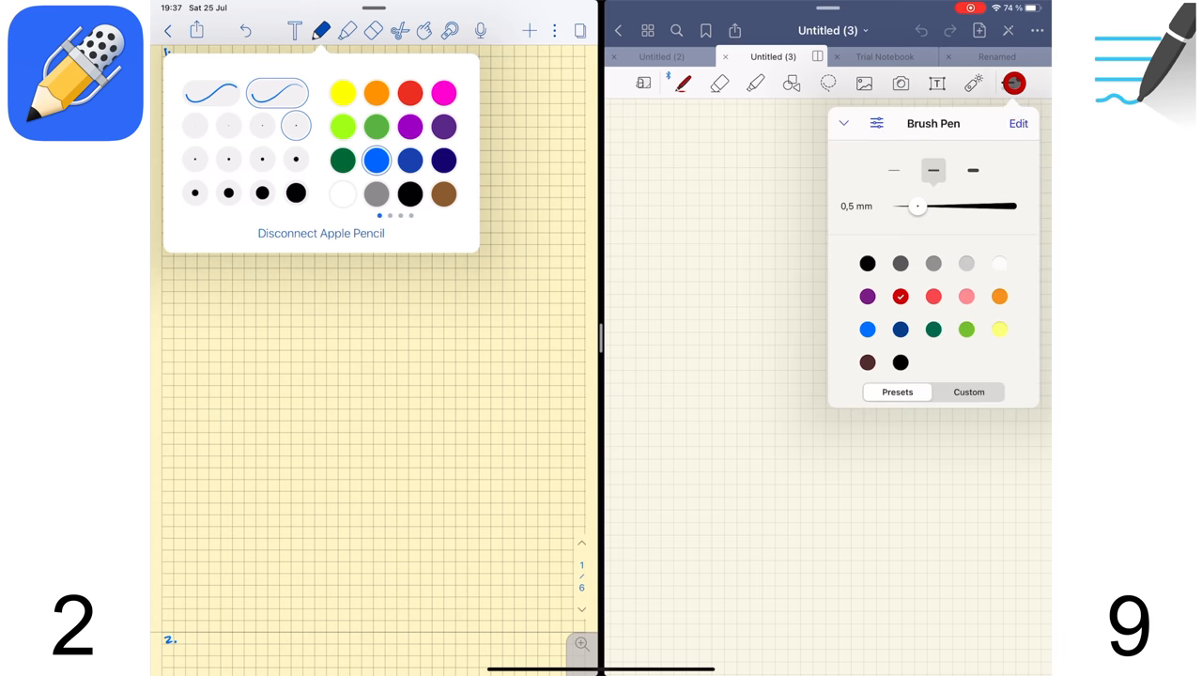
- Set the GoodNotes brush pen width to 2.0 mm and select red
{"action": "left_click_drag", "start_coordinate": [918, 205], "coordinate": [924, 208]}
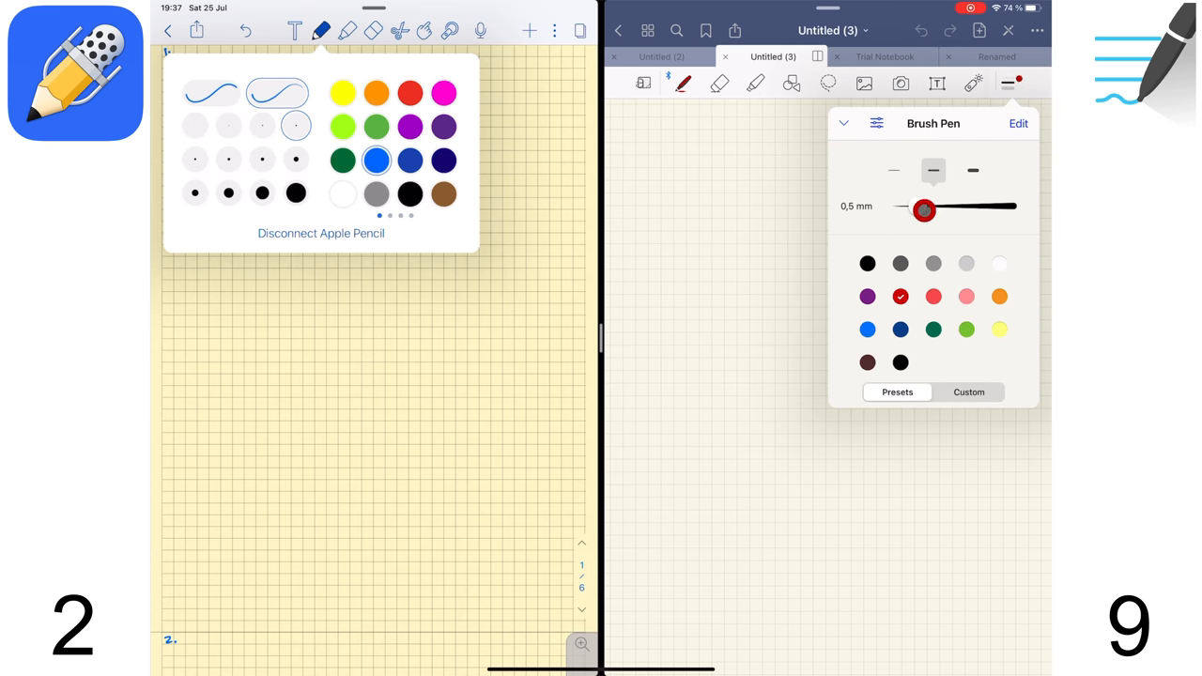
{"action": "left_click_drag", "start_coordinate": [923, 209], "coordinate": [894, 210]}
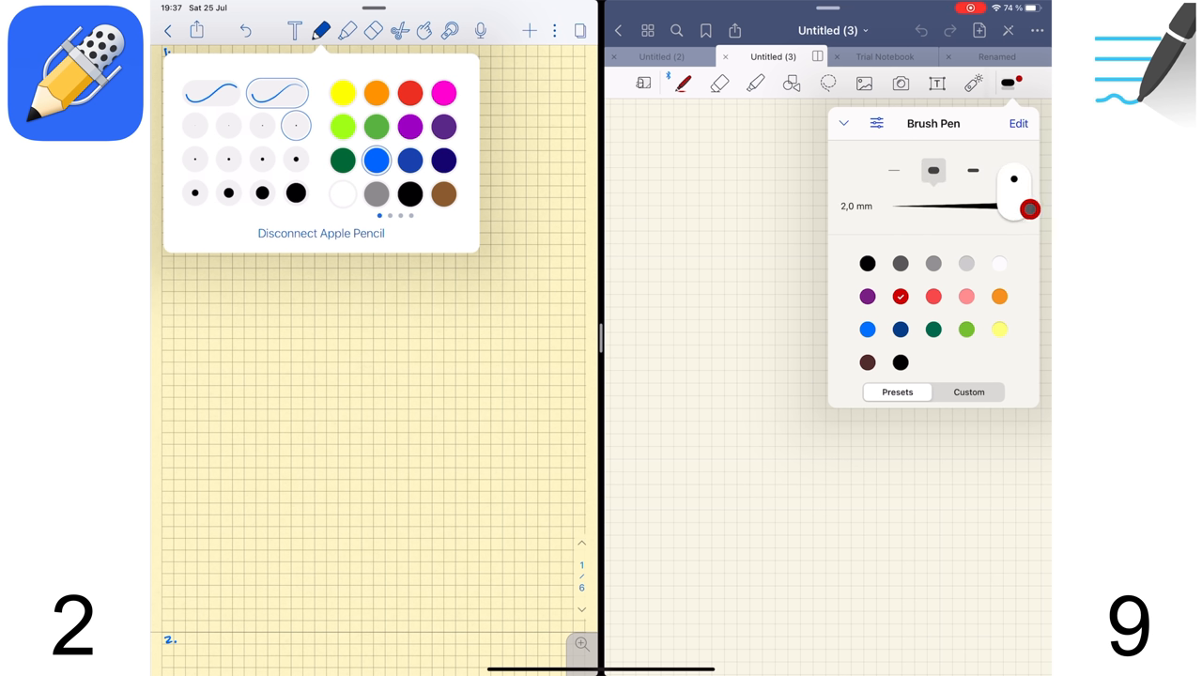
{"action": "left_click_drag", "start_coordinate": [1029, 208], "coordinate": [909, 202]}
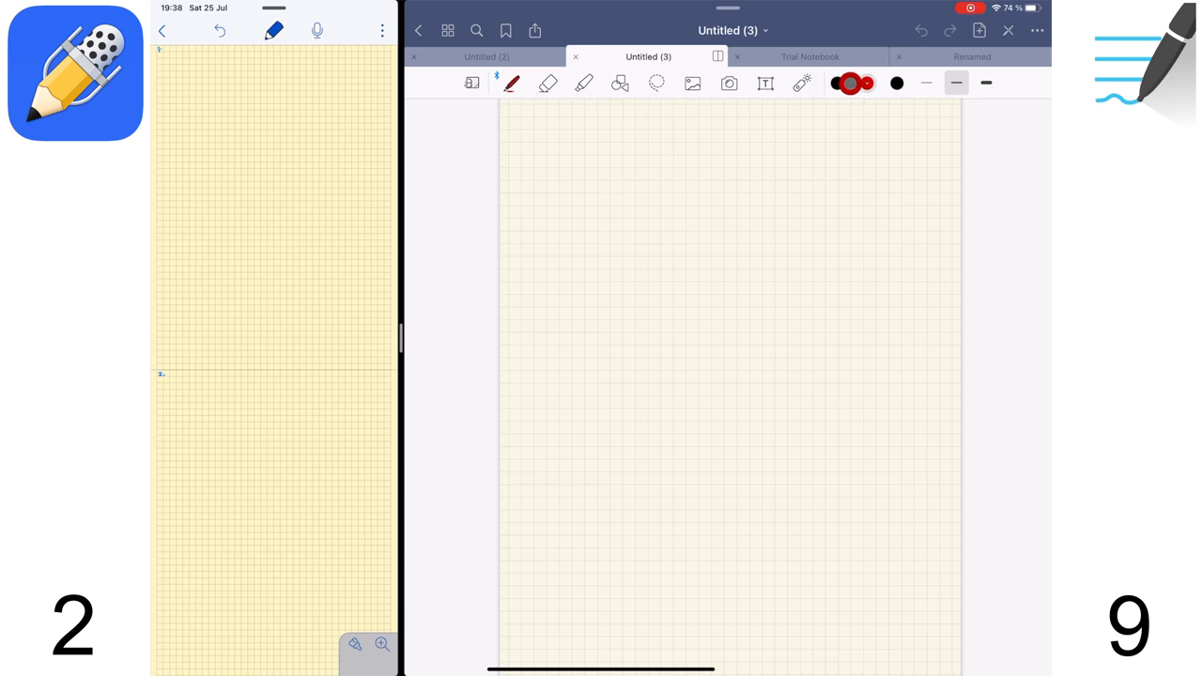
{"action": "left_click", "coordinate": [903, 83]}
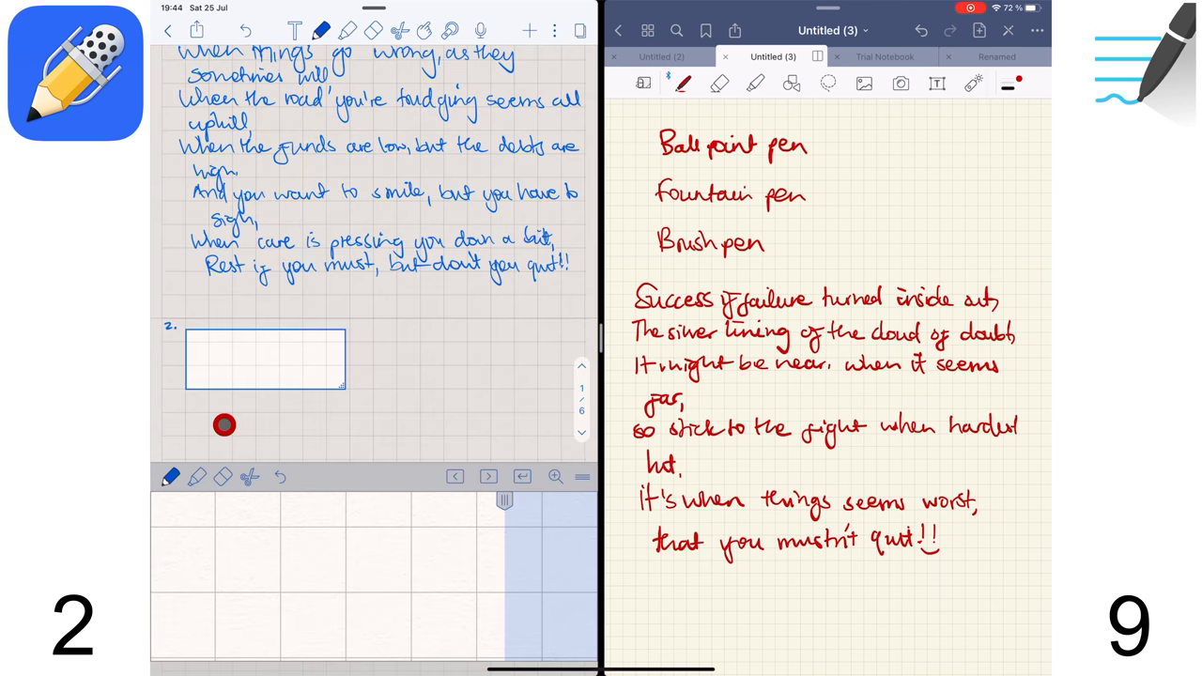
- Start handwriting the zoom-tool paragraph in the magnified area under section 2
{"action": "left_click", "coordinate": [245, 474]}
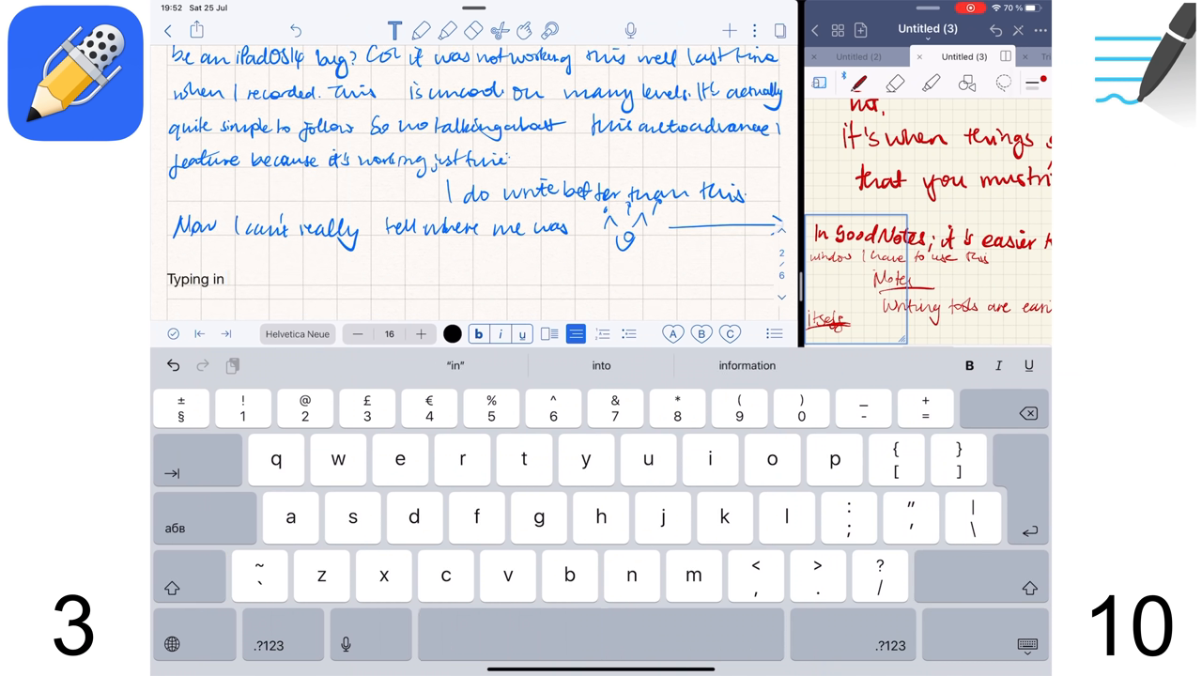
- Type 'Writing text like this is a bad idea in Notability' and fill the text box orange
{"action": "type", "text": "notability."}
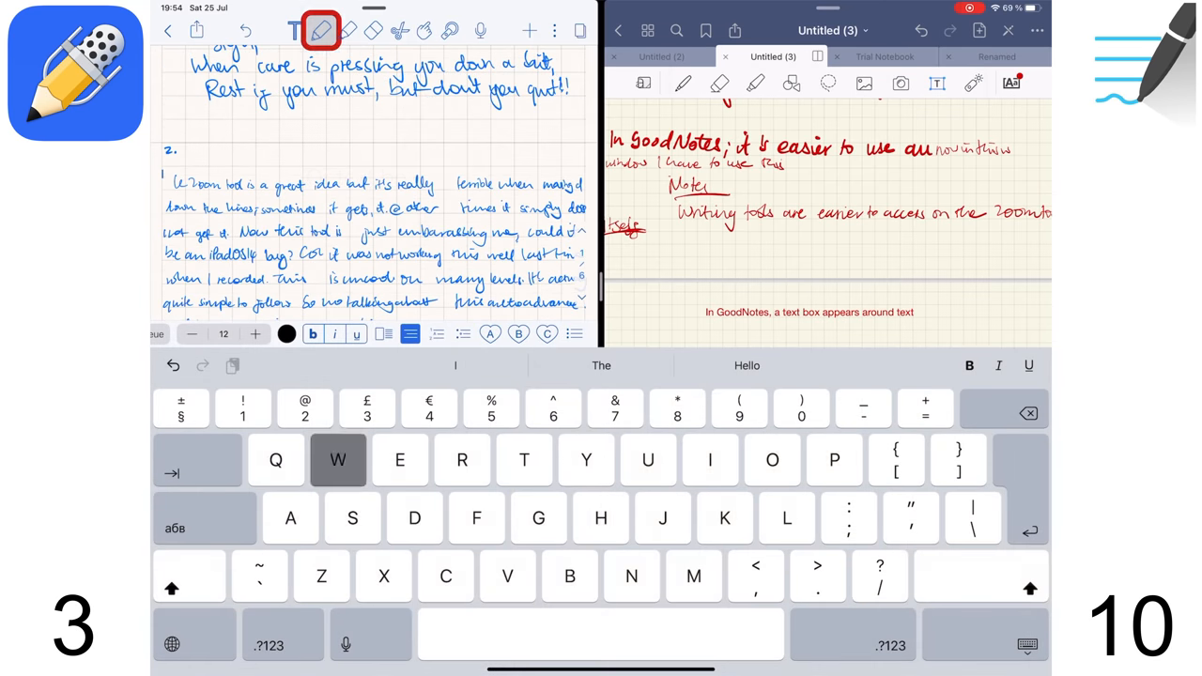
{"action": "type", "text": "Writing text like this is"}
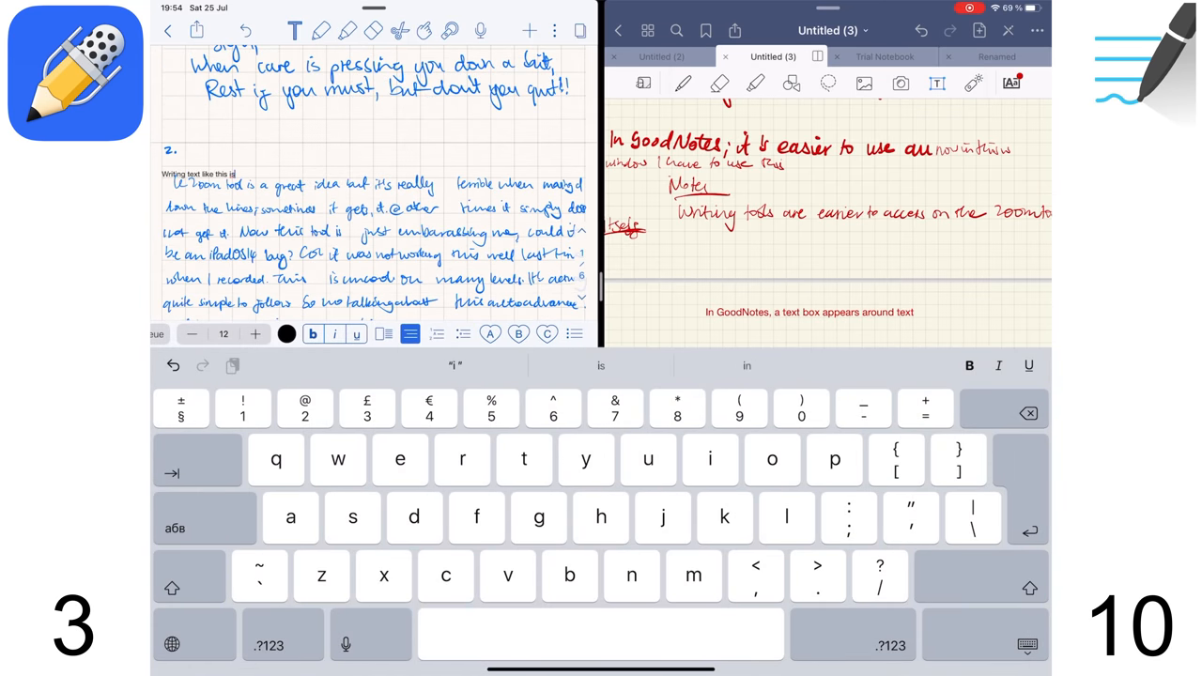
{"action": "type", "text": "a bad idea in Notability"}
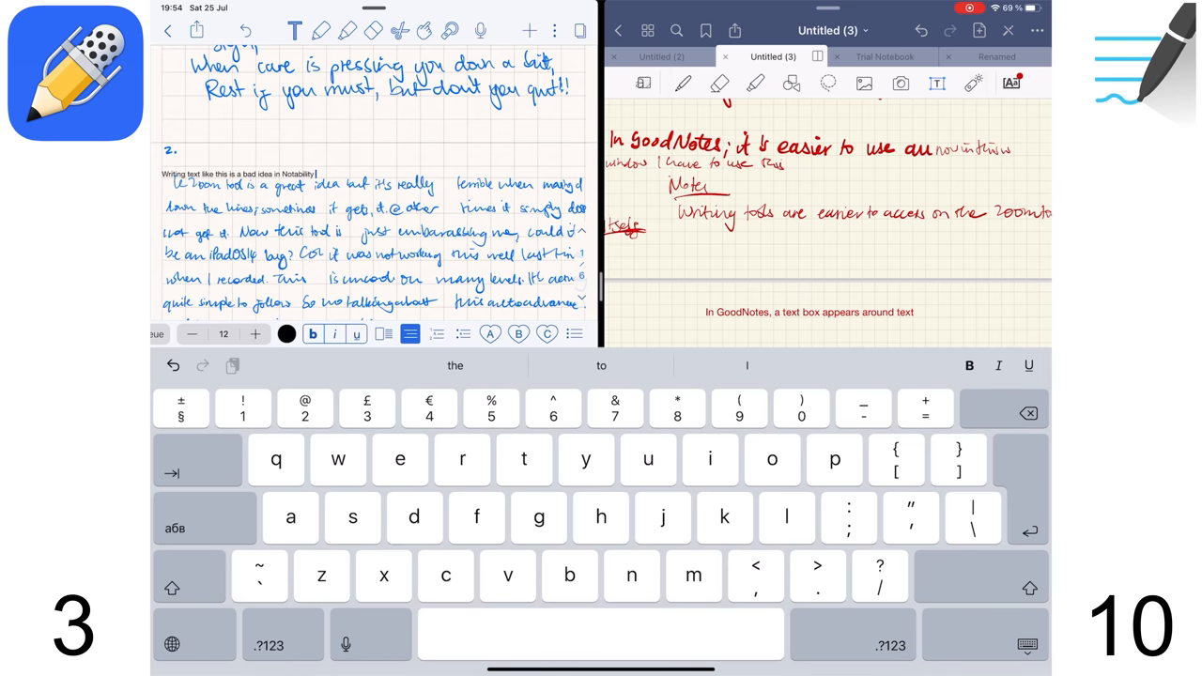
{"action": "type", "text": "Bed"}
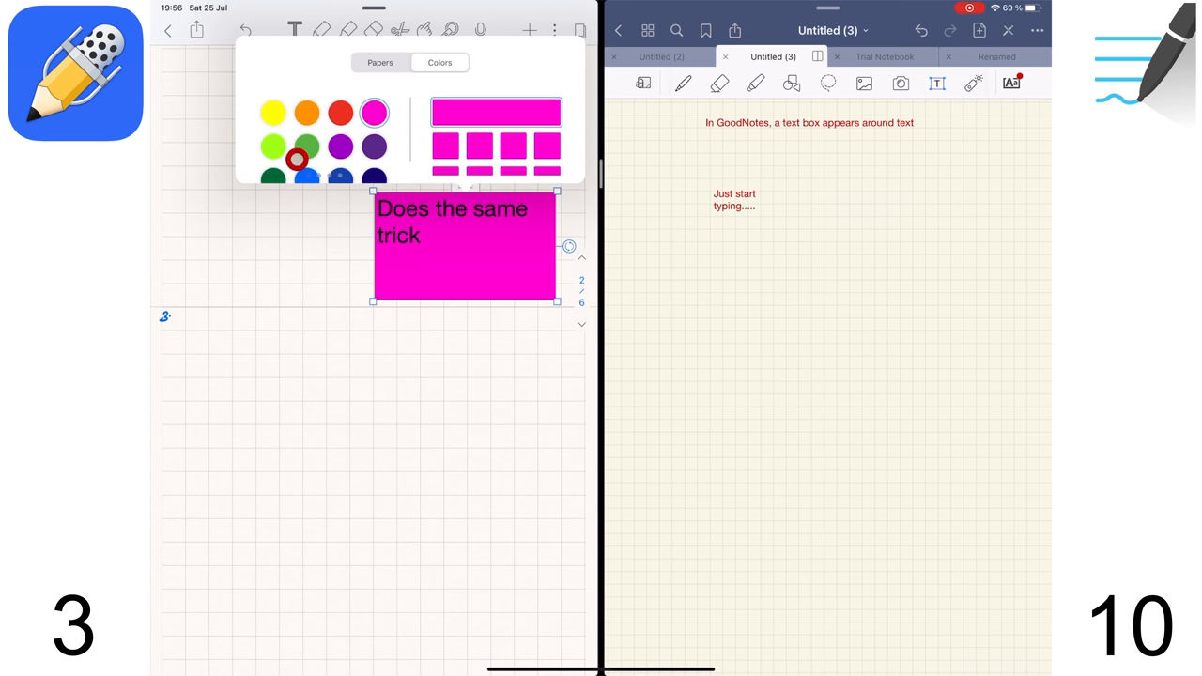
{"action": "left_click", "coordinate": [307, 174]}
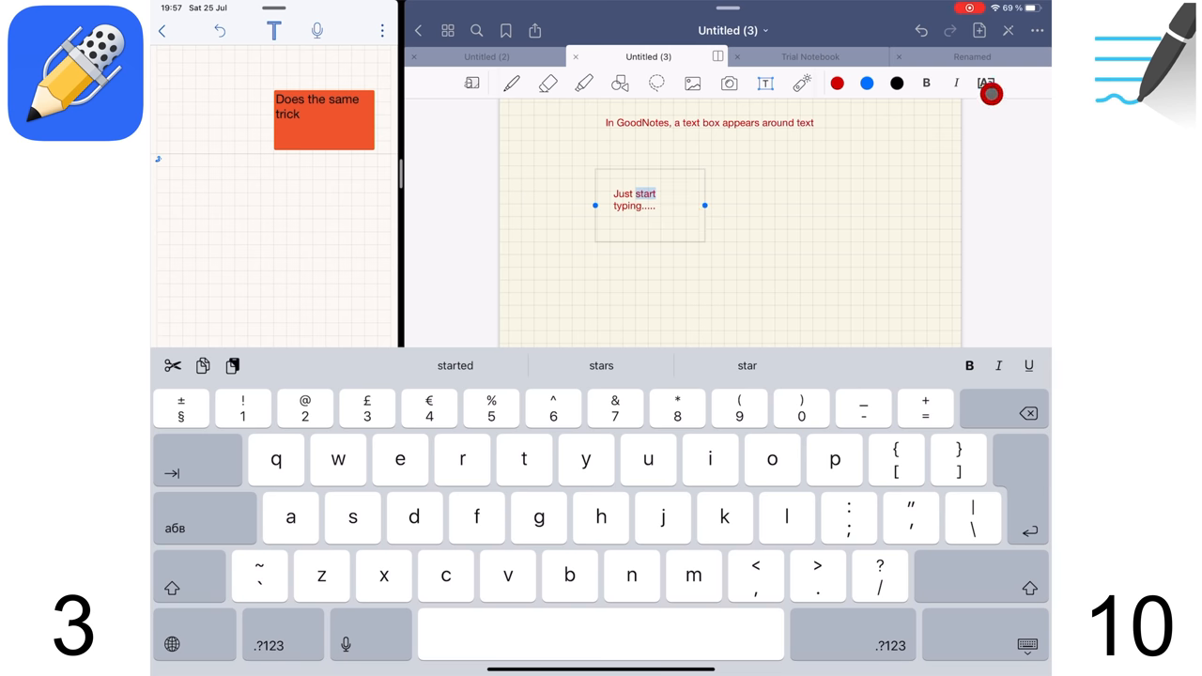
- Style the text box with black background, yellow 14 pt border and reduced padding
{"action": "left_click", "coordinate": [985, 83]}
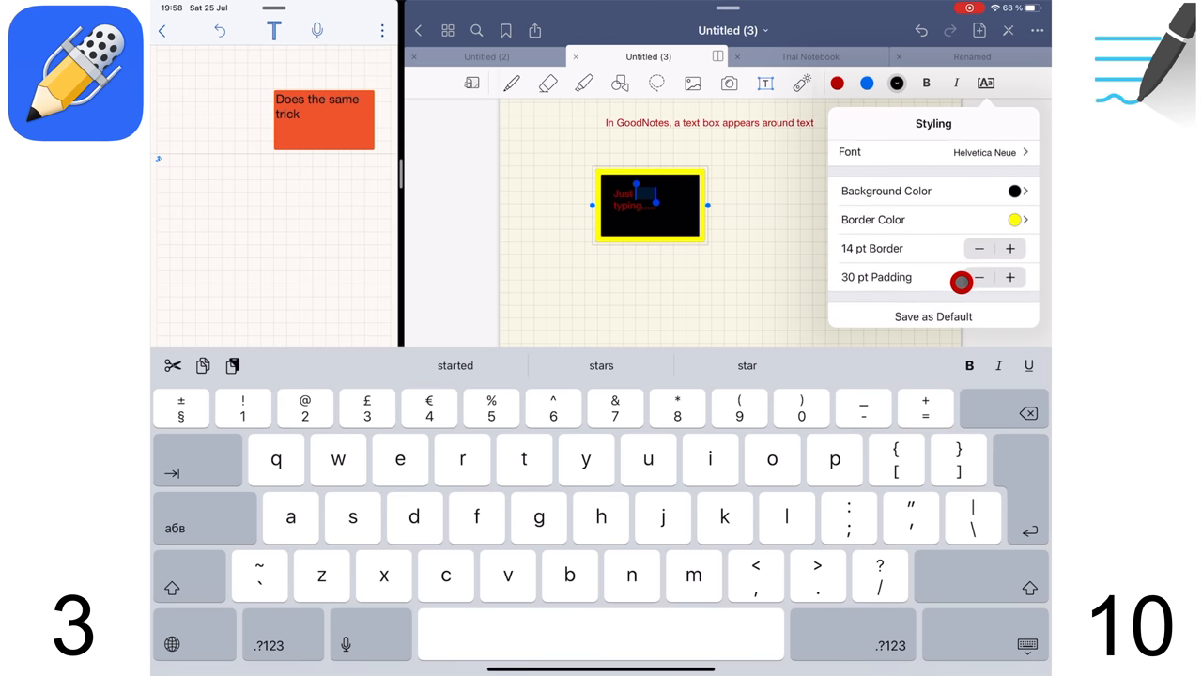
{"action": "left_click", "coordinate": [978, 277]}
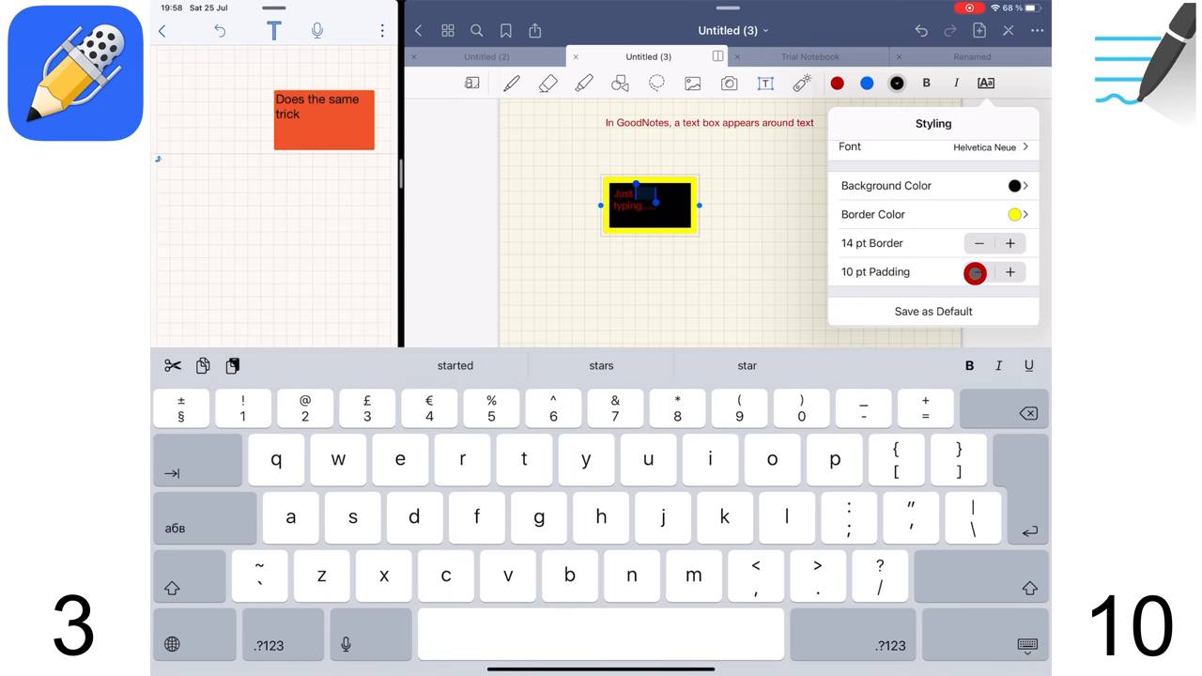
{"action": "left_click", "coordinate": [1010, 273]}
{"action": "type", "text": "Next "}
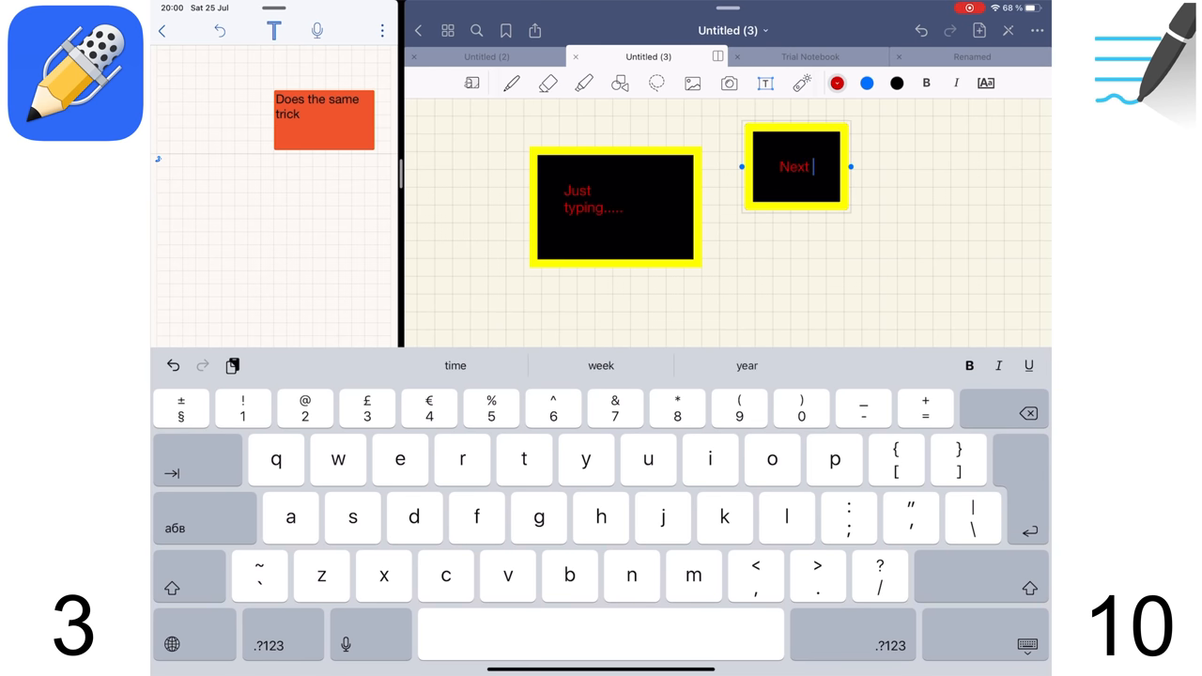
- Continue typing the note text, ending with 'and you can'
{"action": "type", "text": "time, these a"}
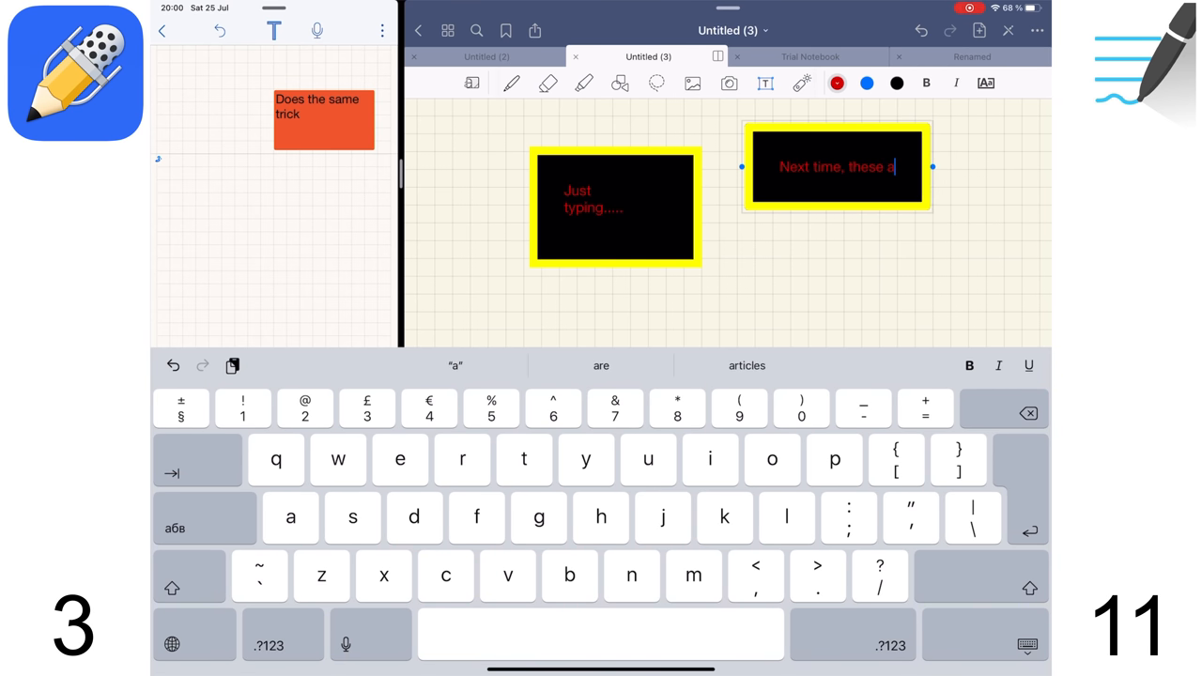
{"action": "type", "text": "re set ar"}
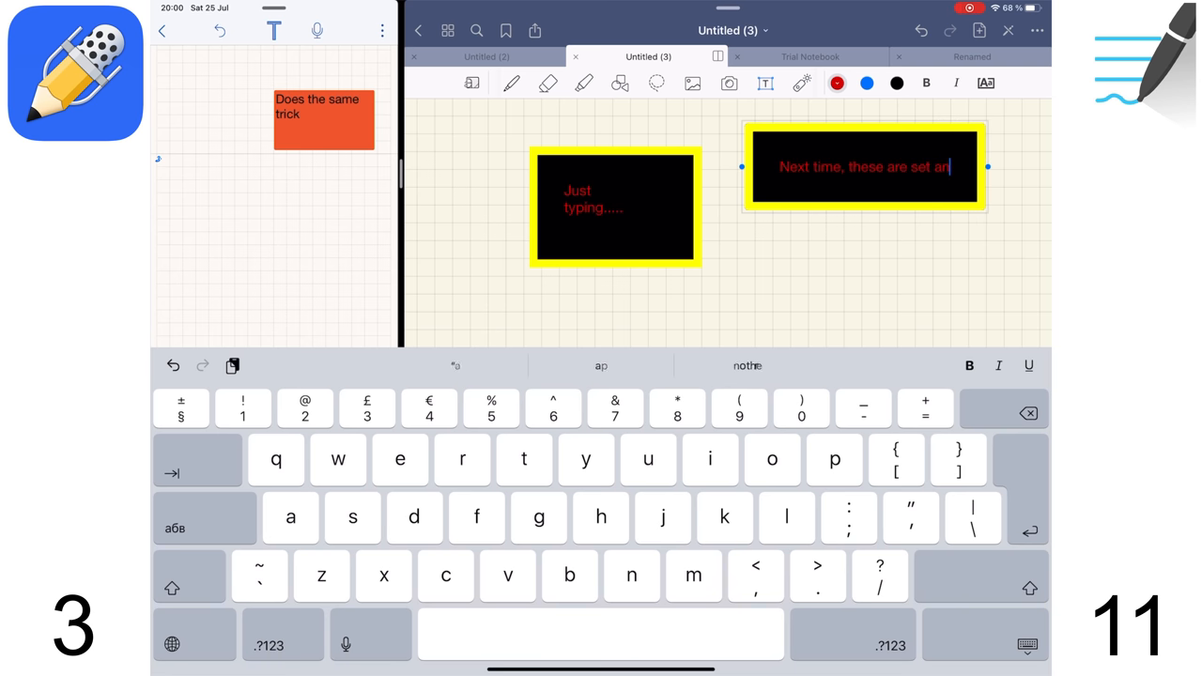
{"action": "type", "text": "and you can"}
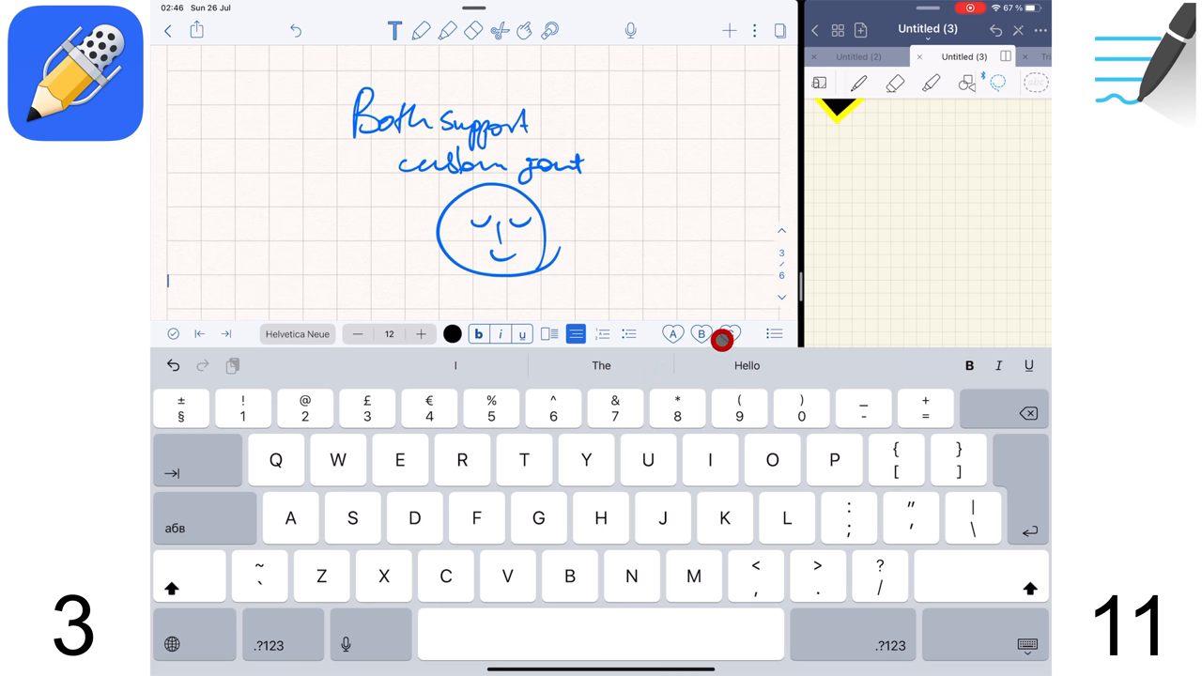
- Set a favourite font preset's font and size, then type 'Handy when taking notes,'
{"action": "left_click", "coordinate": [722, 341]}
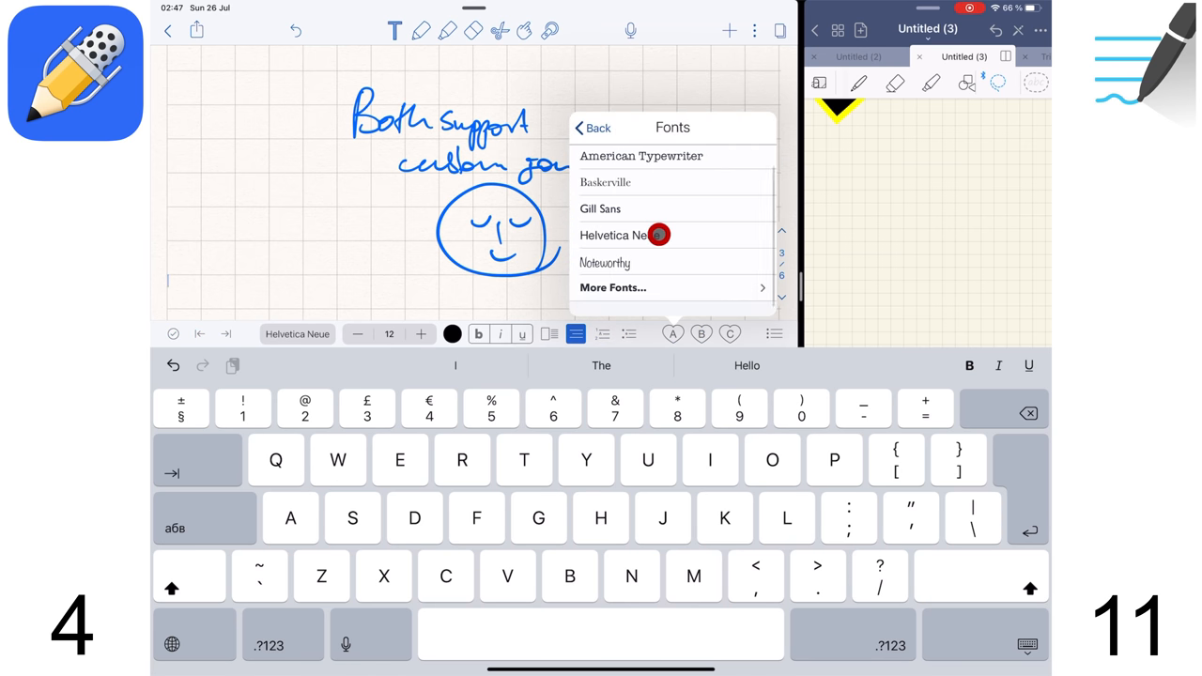
{"action": "left_click", "coordinate": [604, 261]}
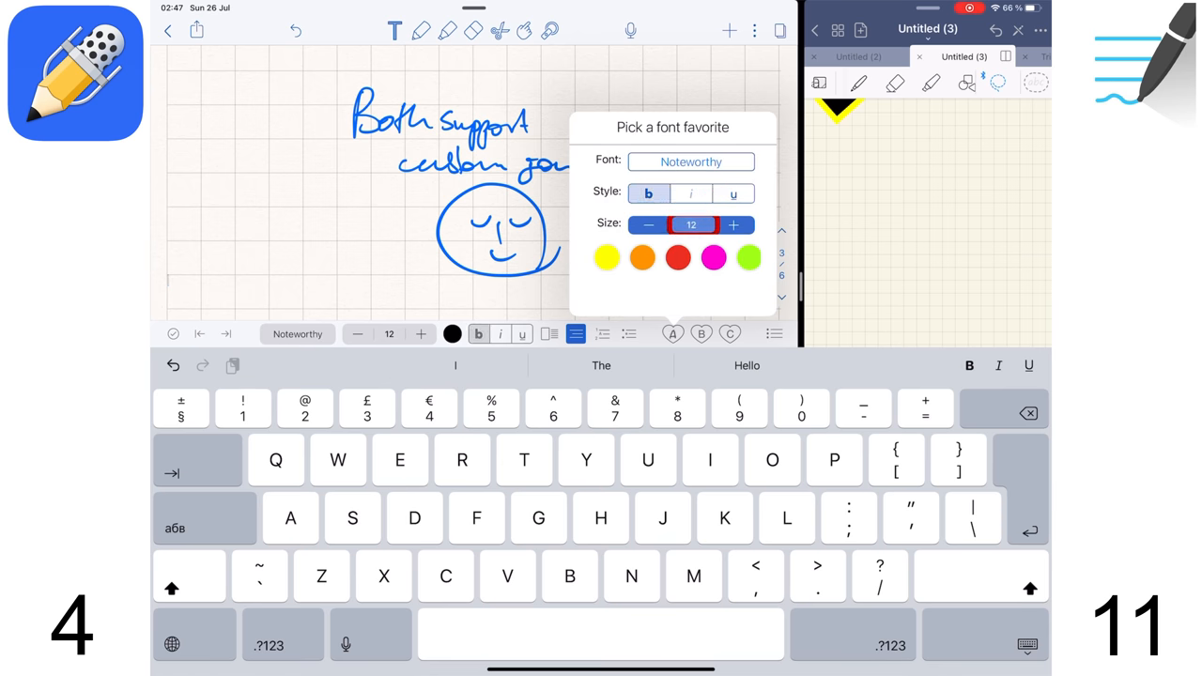
{"action": "left_click", "coordinate": [691, 225]}
{"action": "type", "text": "Emphasize"}
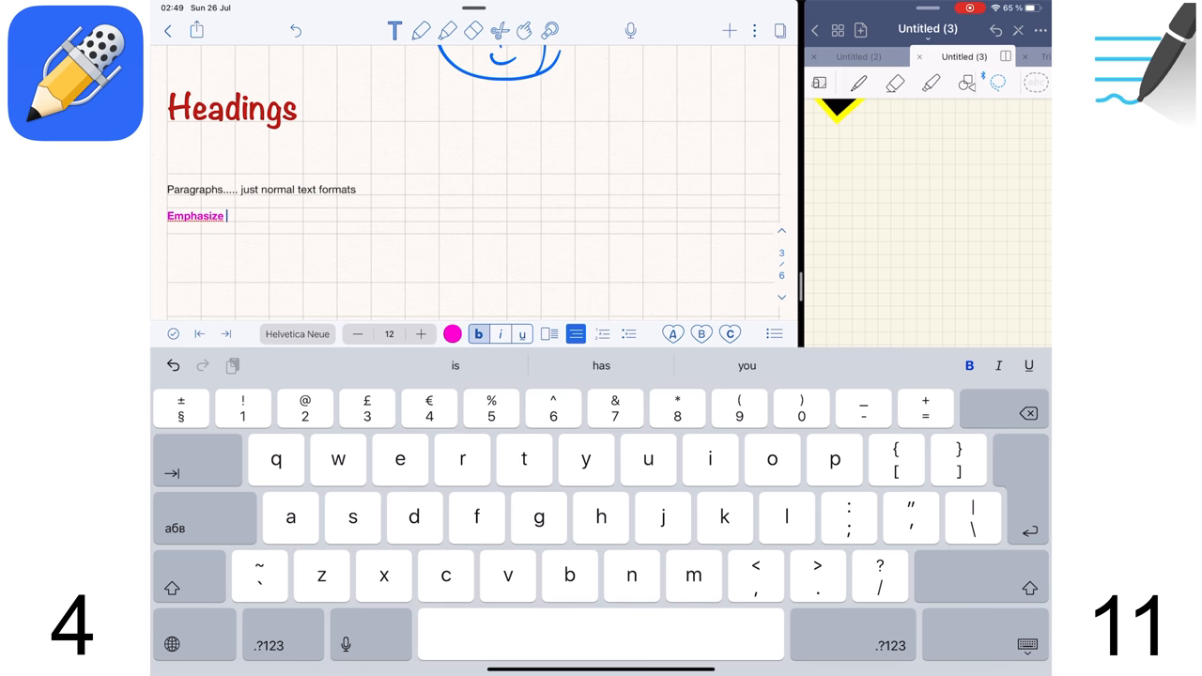
{"action": "type", "text": "some information on the page with a single tap."}
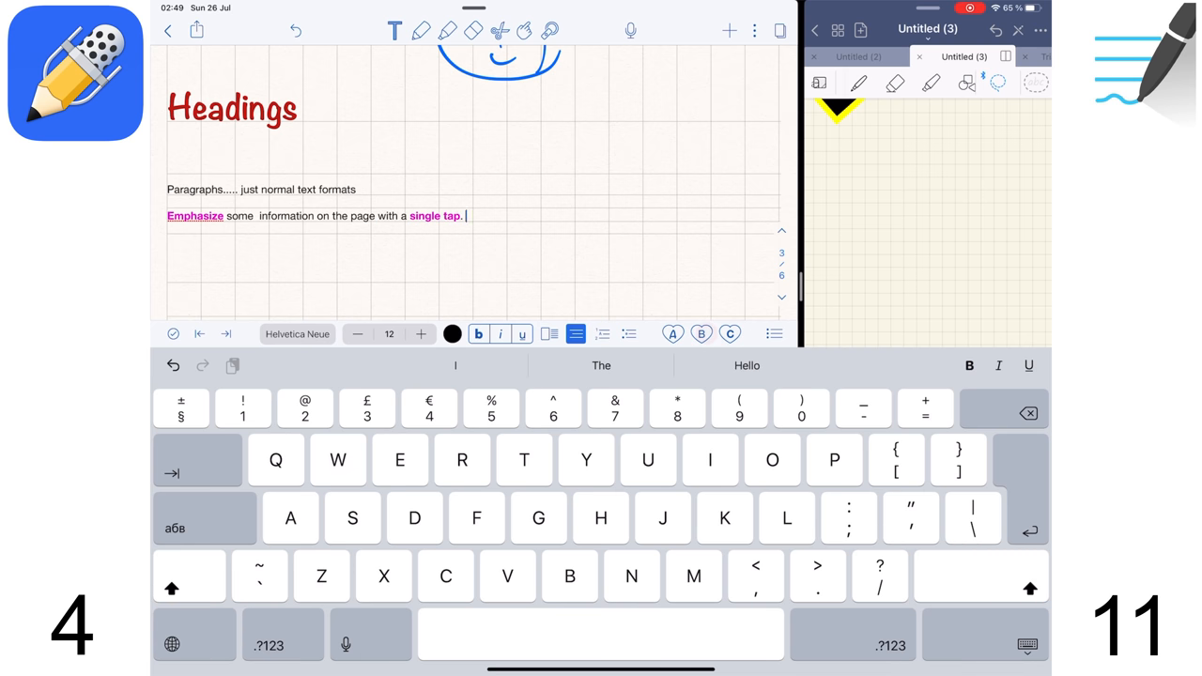
{"action": "type", "text": "Handy when taking notes, when there is no time to change your"}
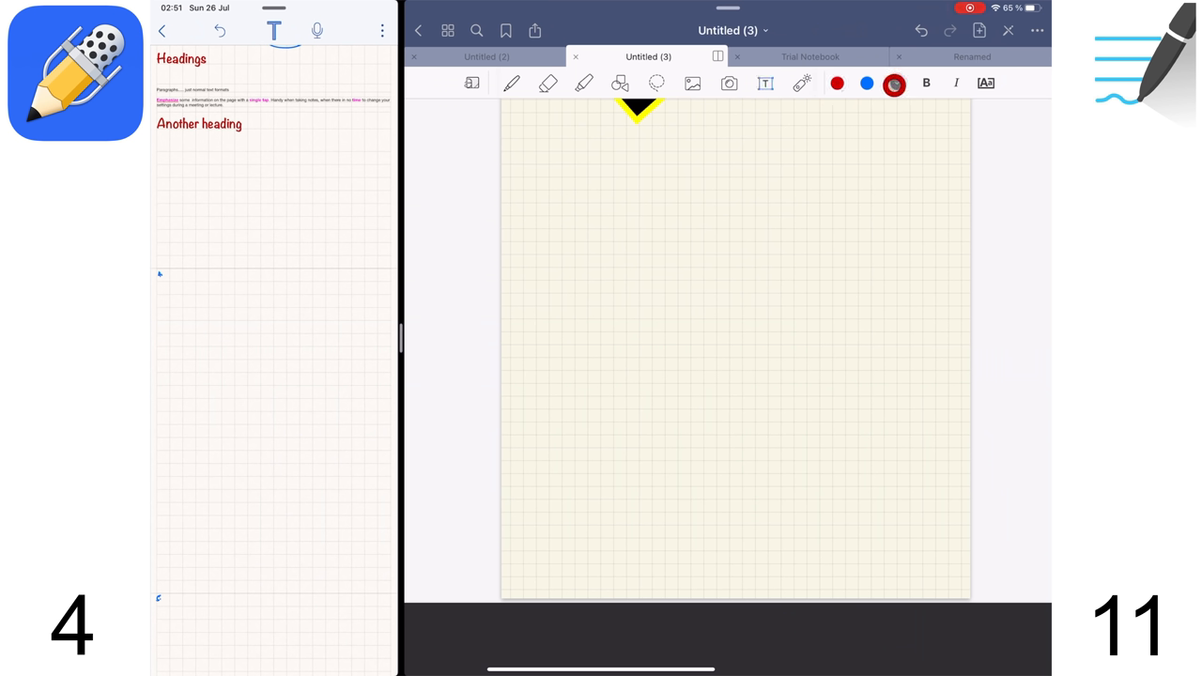
- Start typing the 'Interactive check lists' heading
{"action": "type", "text": "Interactive check lists"}
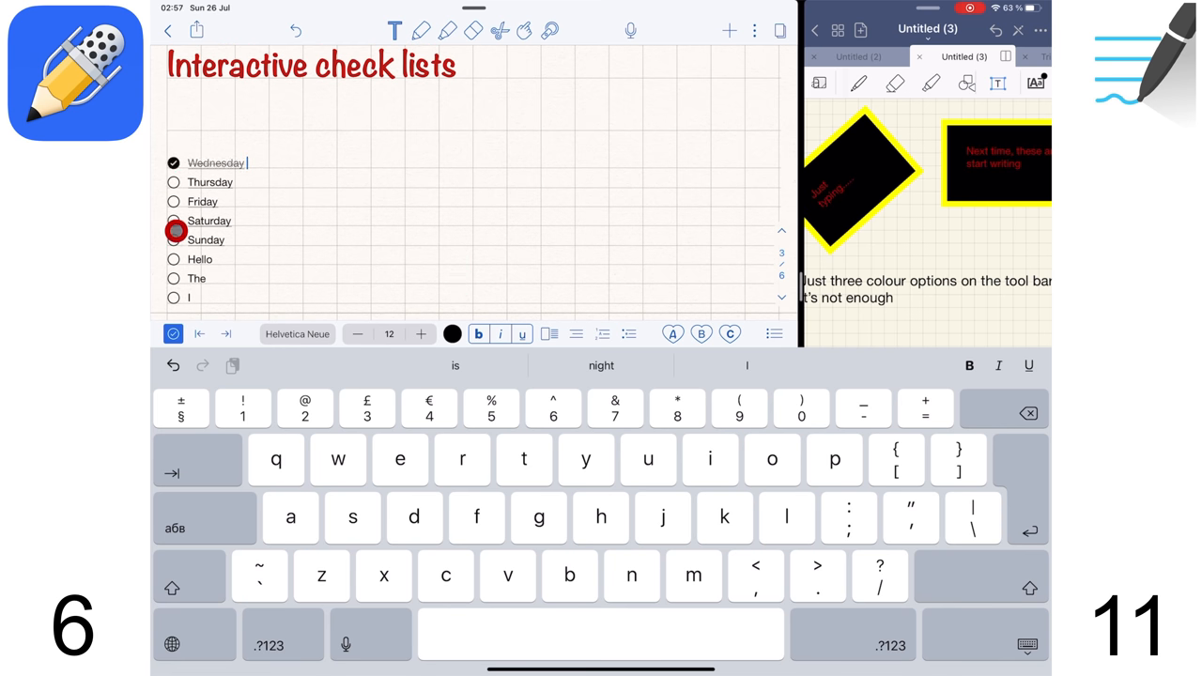
- Tick off Friday, Sunday and the last checklist item, then bring up Recent Notes
{"action": "left_click", "coordinate": [172, 240]}
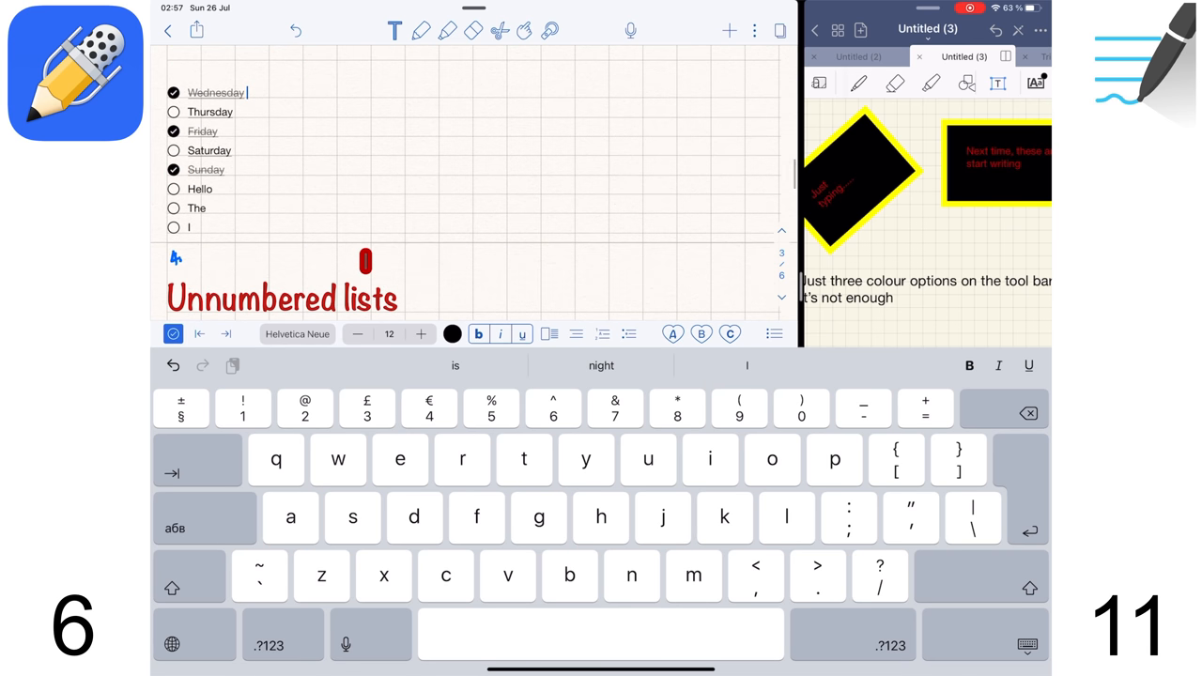
{"action": "left_click", "coordinate": [174, 227]}
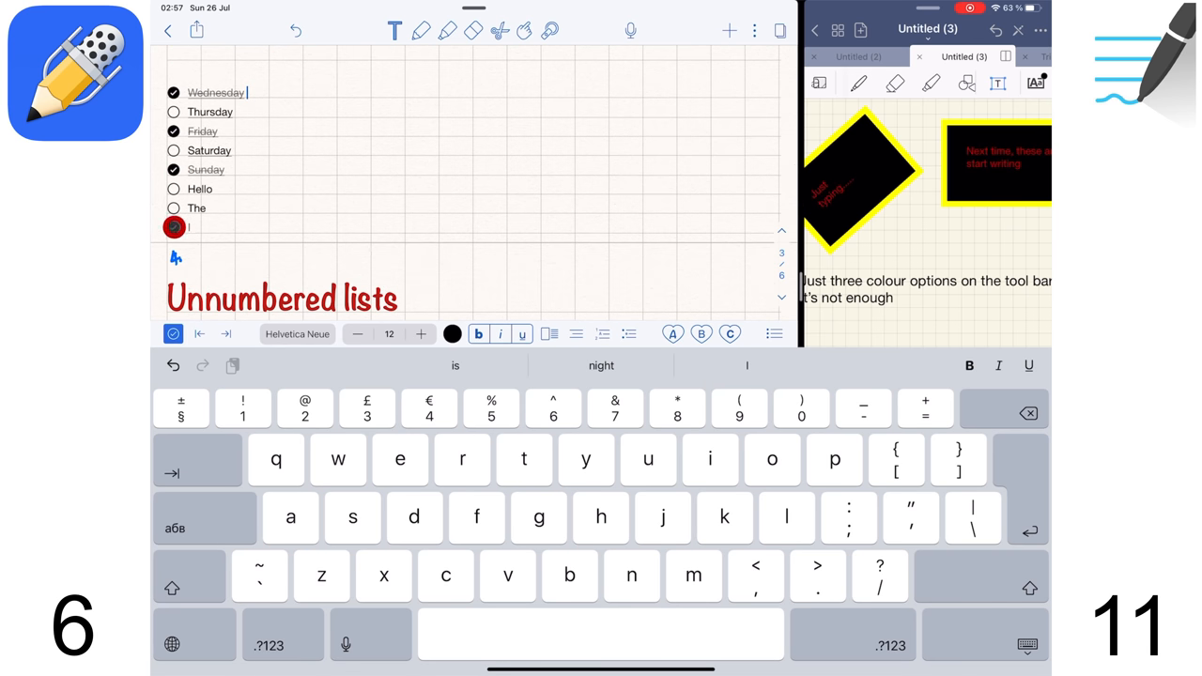
{"action": "left_click", "coordinate": [172, 151]}
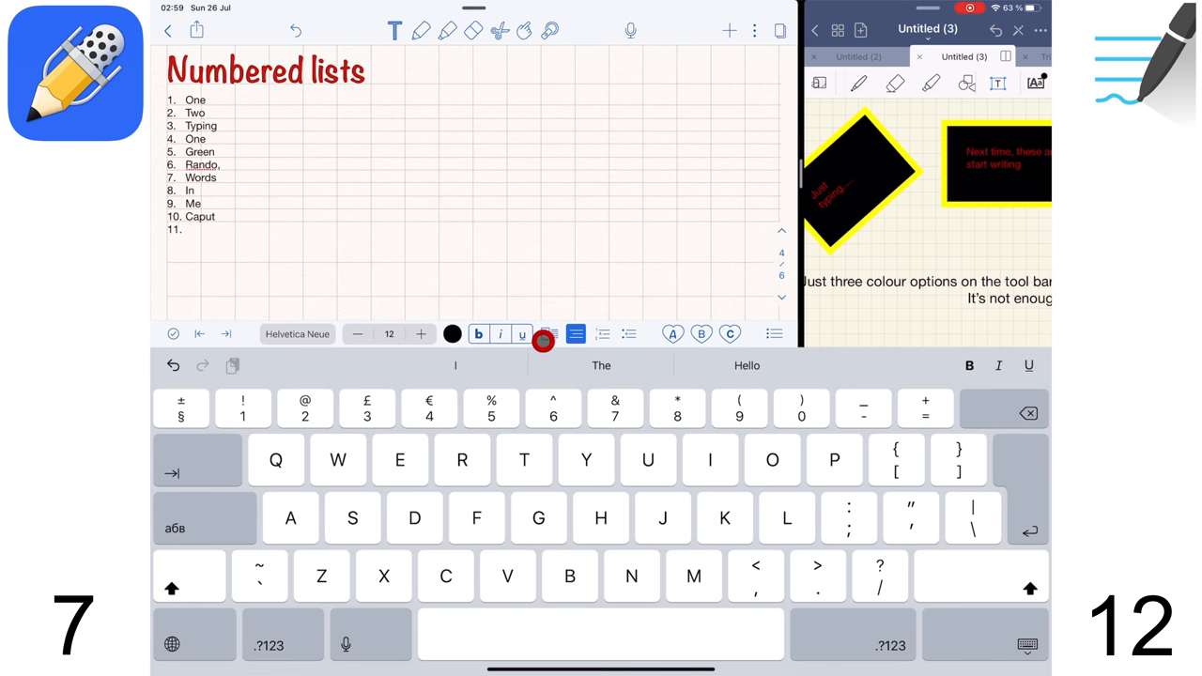
{"action": "left_click", "coordinate": [549, 334]}
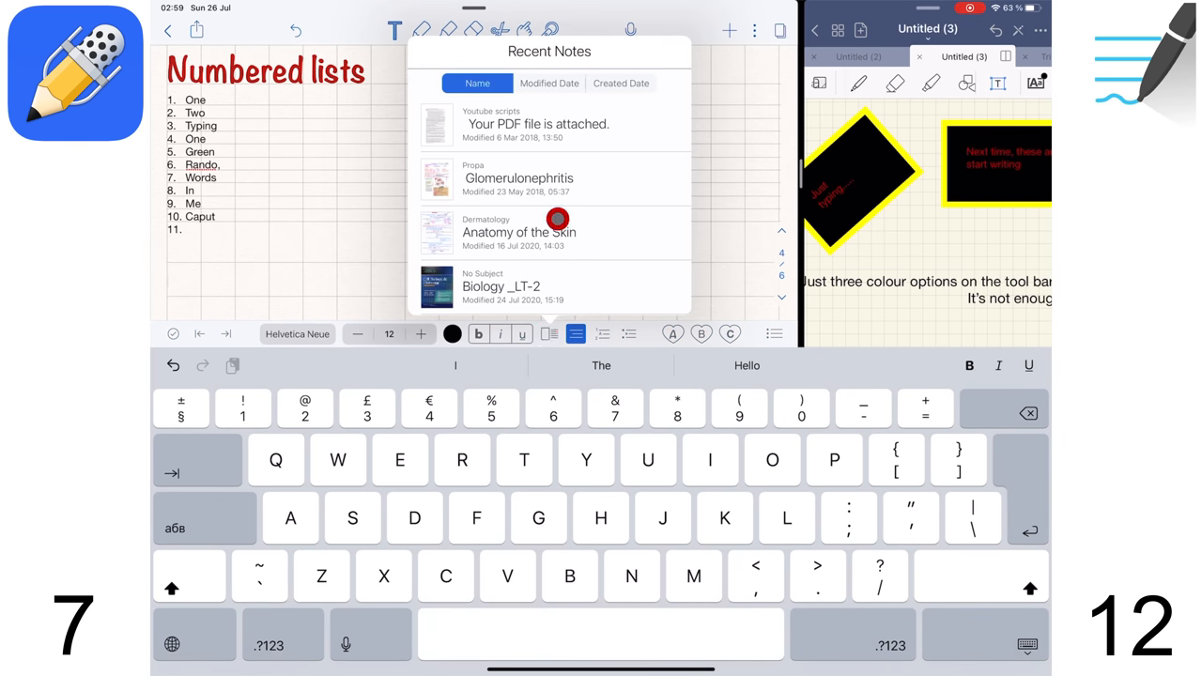
{"action": "scroll", "scroll_direction": "down", "scroll_amount": 3}
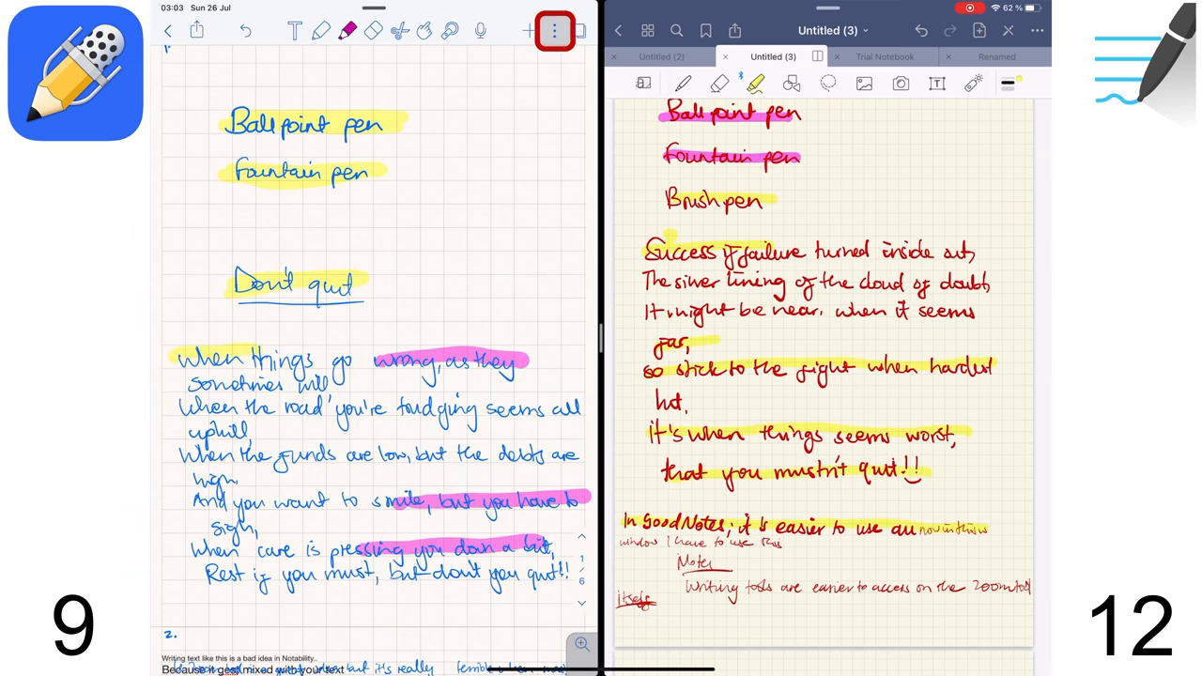
- In note Options, toggle Highlighter 'Revert to Old' then 'Convert to New', and select the highlighter
{"action": "left_click", "coordinate": [554, 30]}
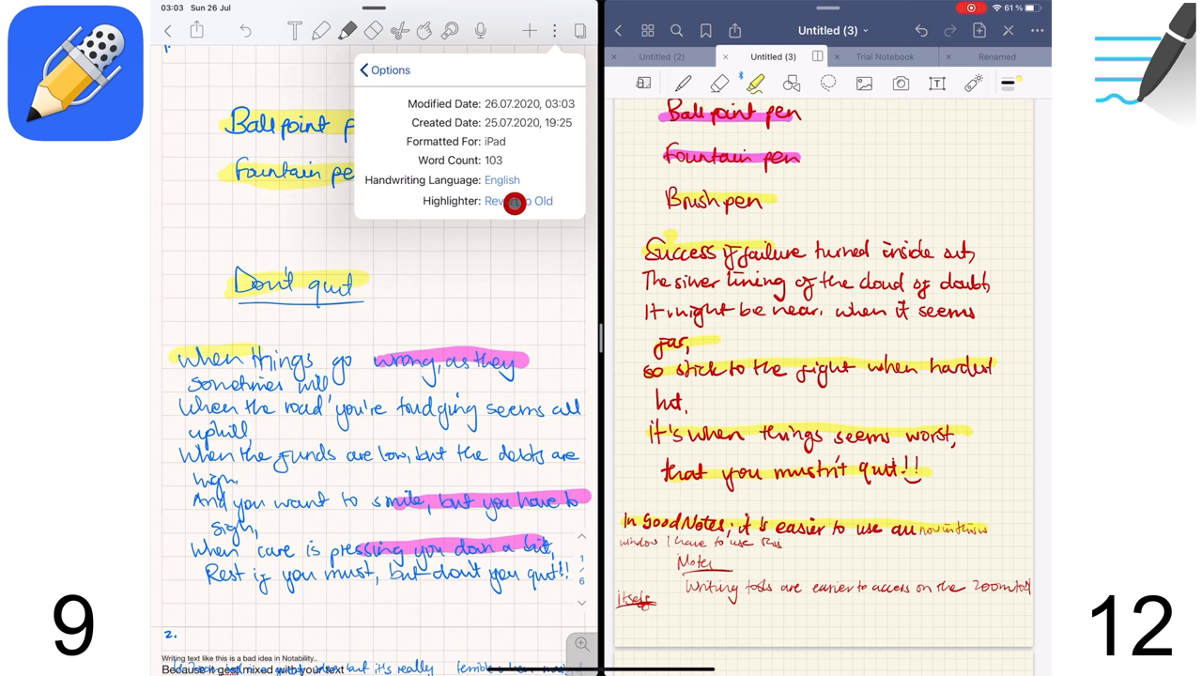
{"action": "left_click", "coordinate": [517, 200]}
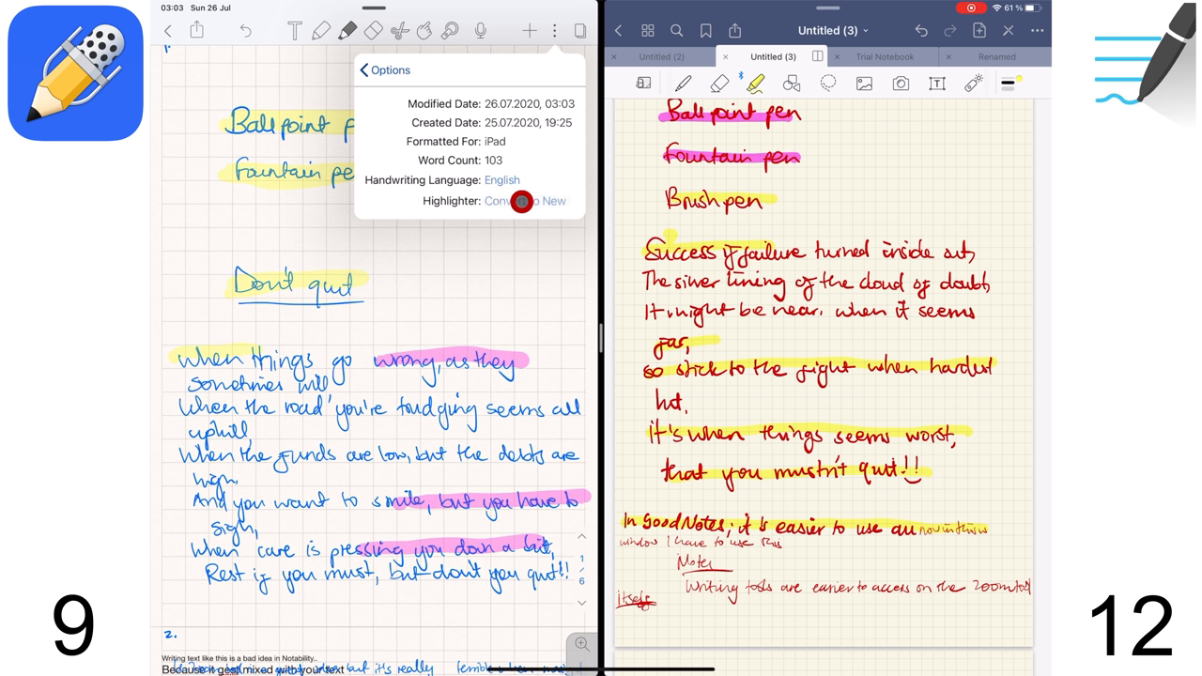
{"action": "left_click", "coordinate": [525, 201]}
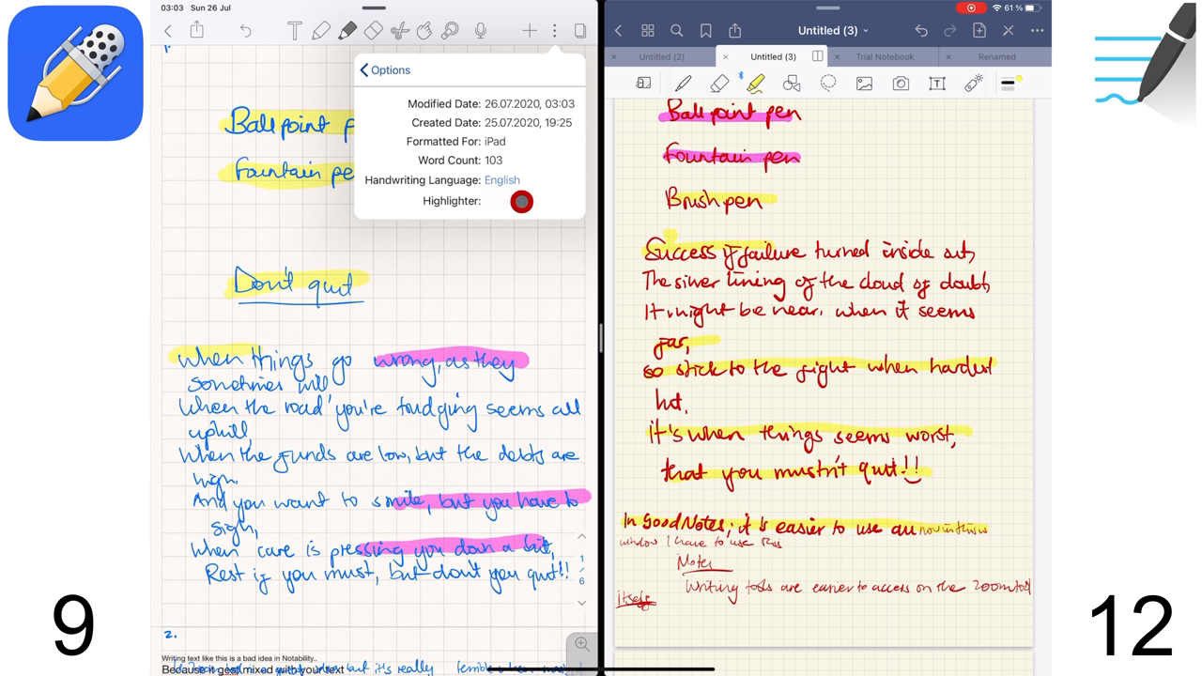
{"action": "left_click", "coordinate": [521, 201]}
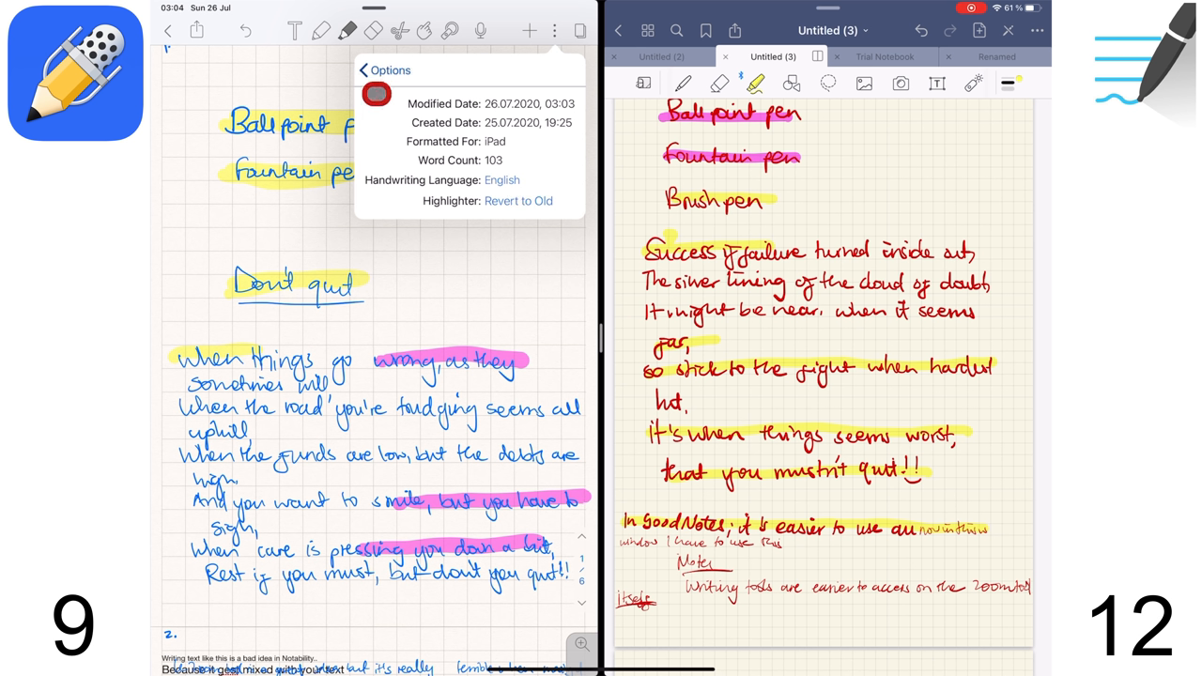
{"action": "left_click", "coordinate": [338, 31]}
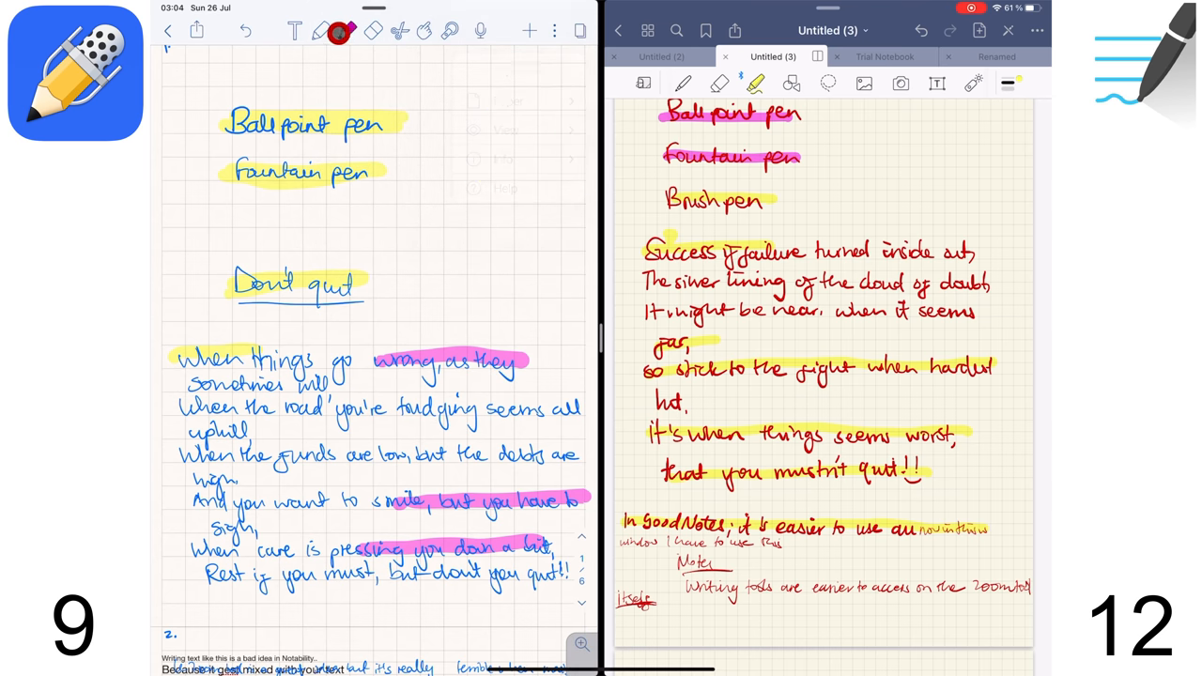
{"action": "left_click", "coordinate": [347, 31]}
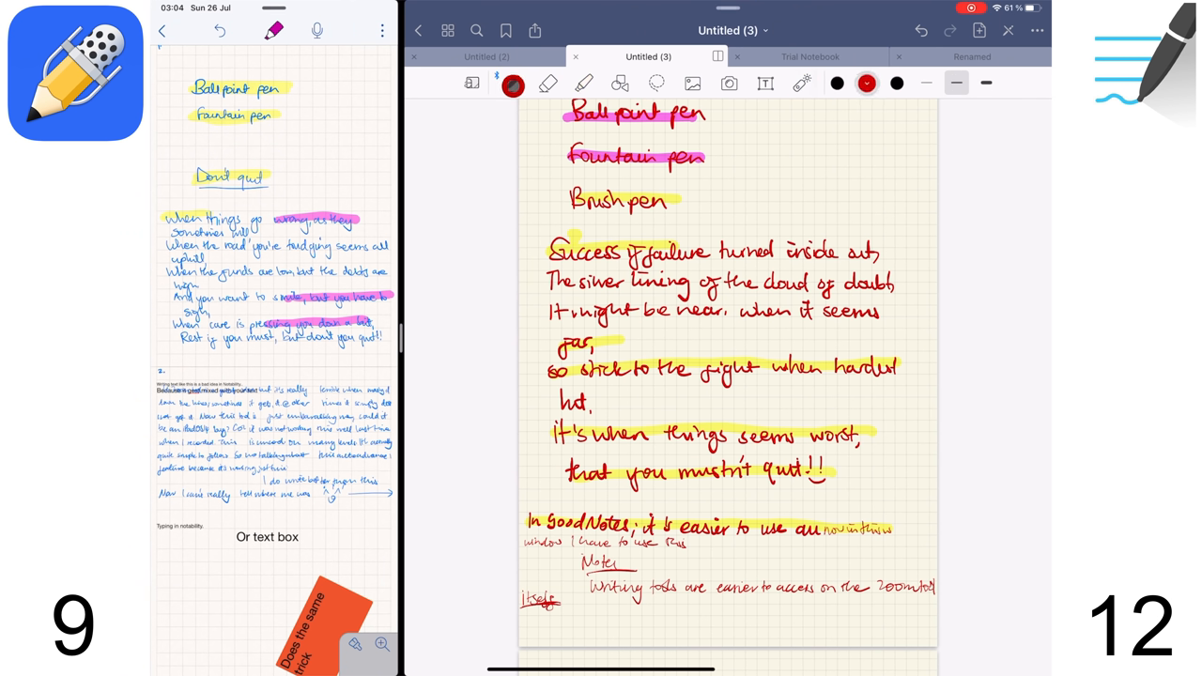
- Select the GoodNotes highlighter and pick the light blue colour
{"action": "left_click", "coordinate": [582, 84]}
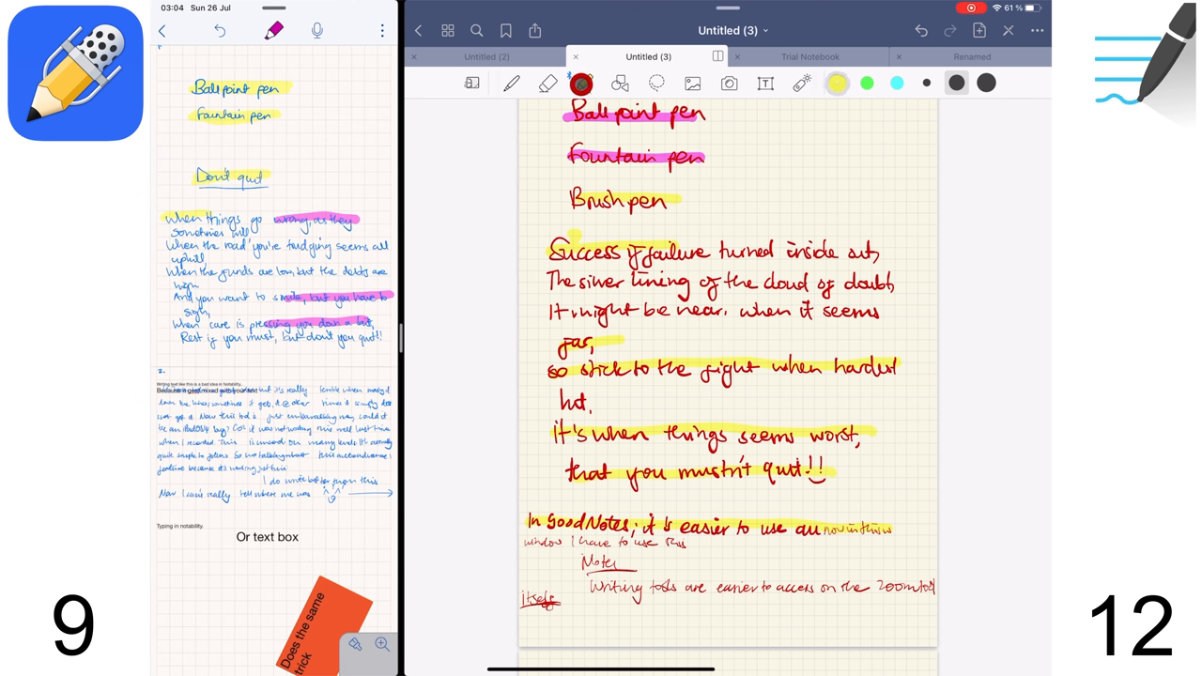
{"action": "left_click", "coordinate": [886, 83]}
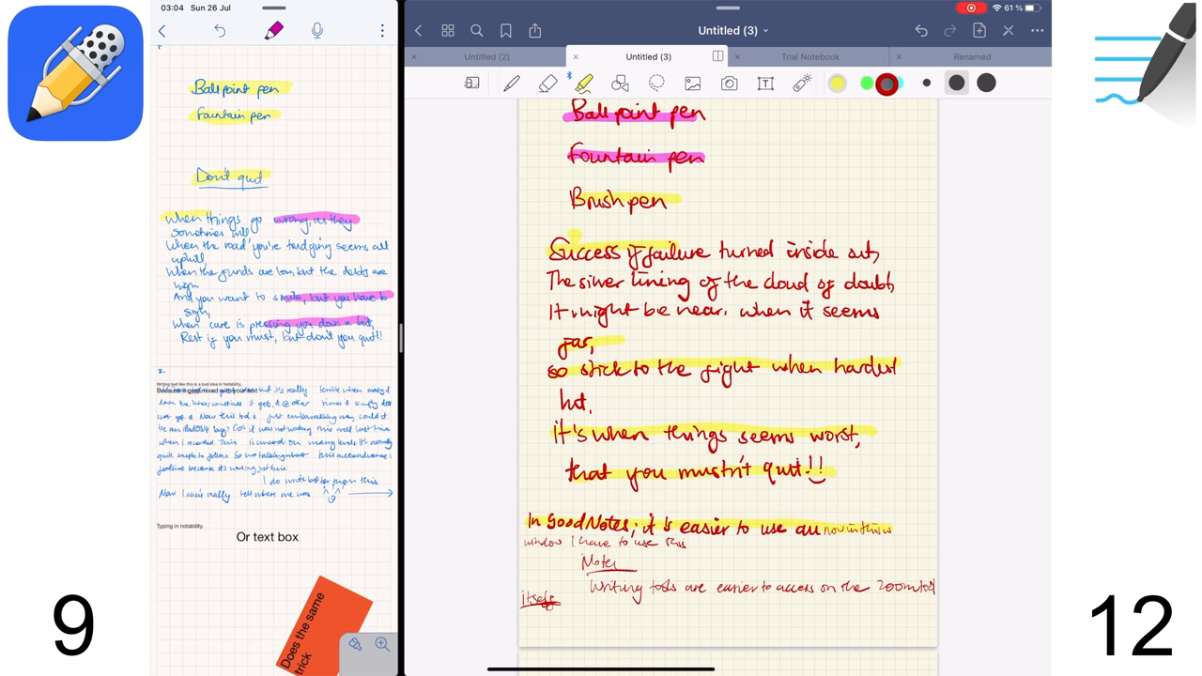
{"action": "left_click", "coordinate": [897, 82]}
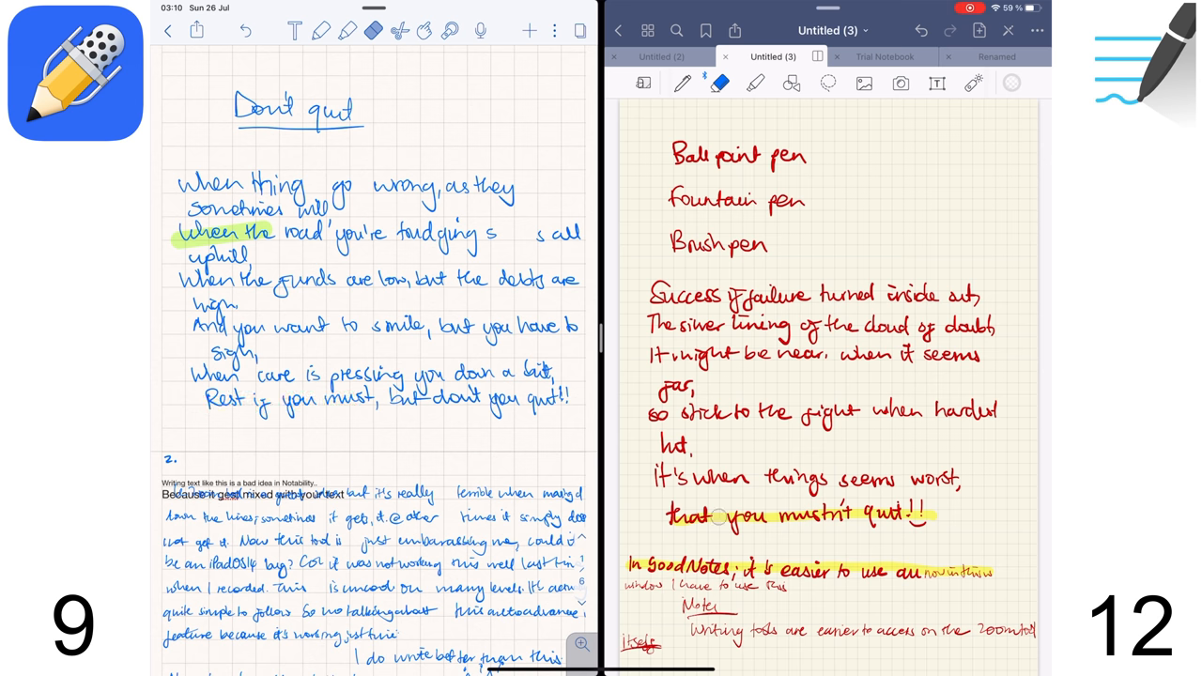
- Adjust the eraser settings and type 'Switched ba'
{"action": "left_click", "coordinate": [372, 31]}
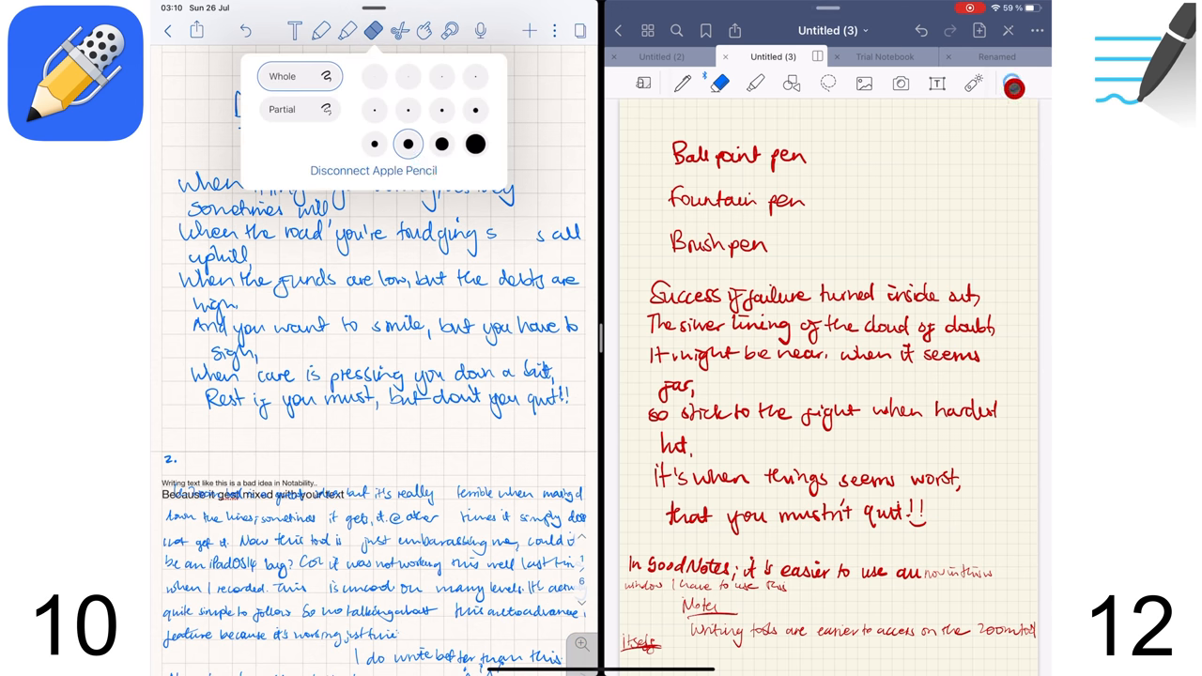
{"action": "left_click", "coordinate": [723, 83]}
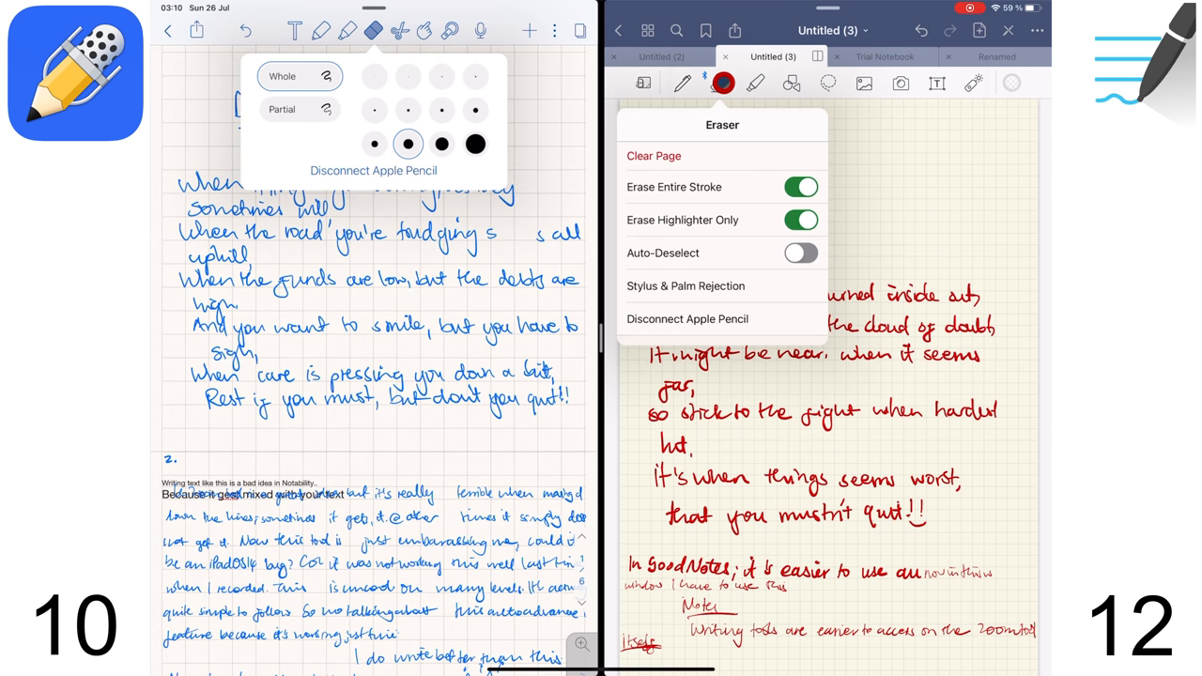
{"action": "left_click", "coordinate": [800, 252]}
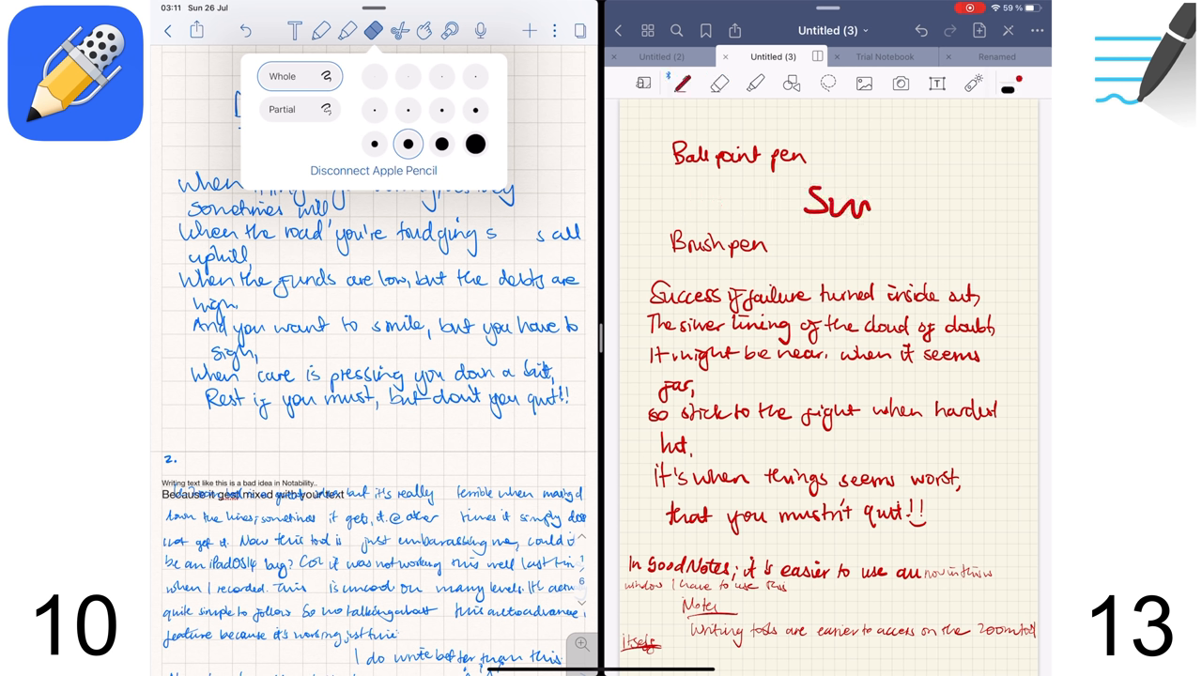
{"action": "type", "text": "Switched ba"}
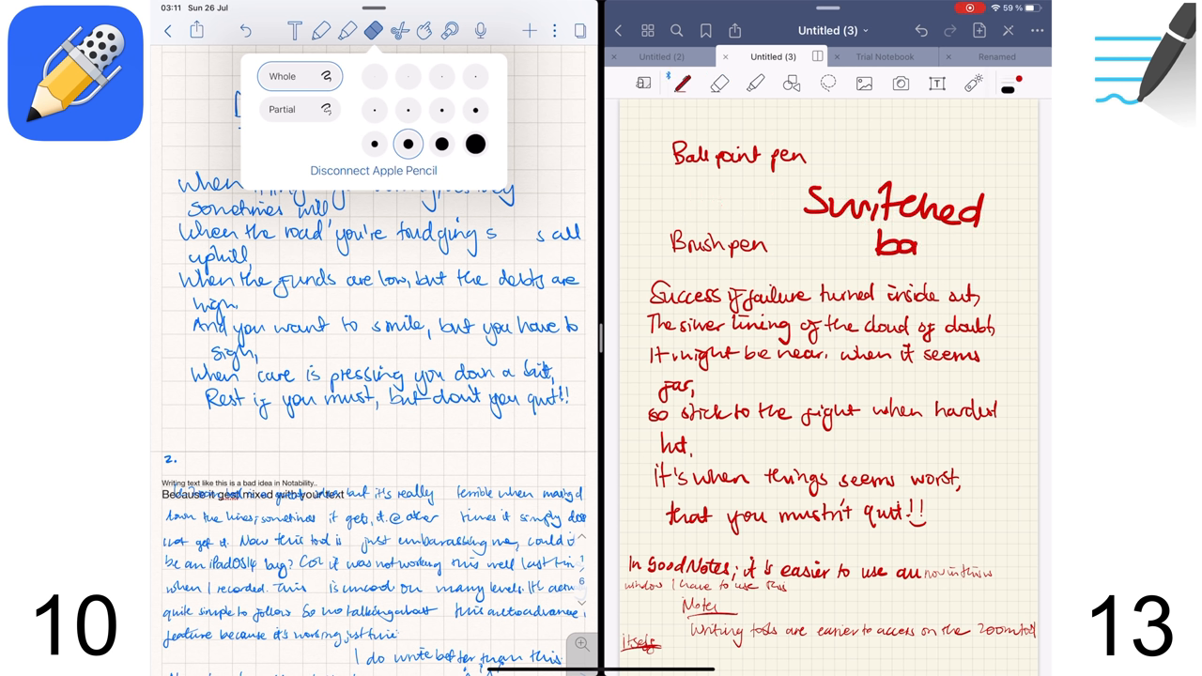
- Switch the selection tool from freeform lasso to rectangle selection
{"action": "left_click", "coordinate": [399, 31]}
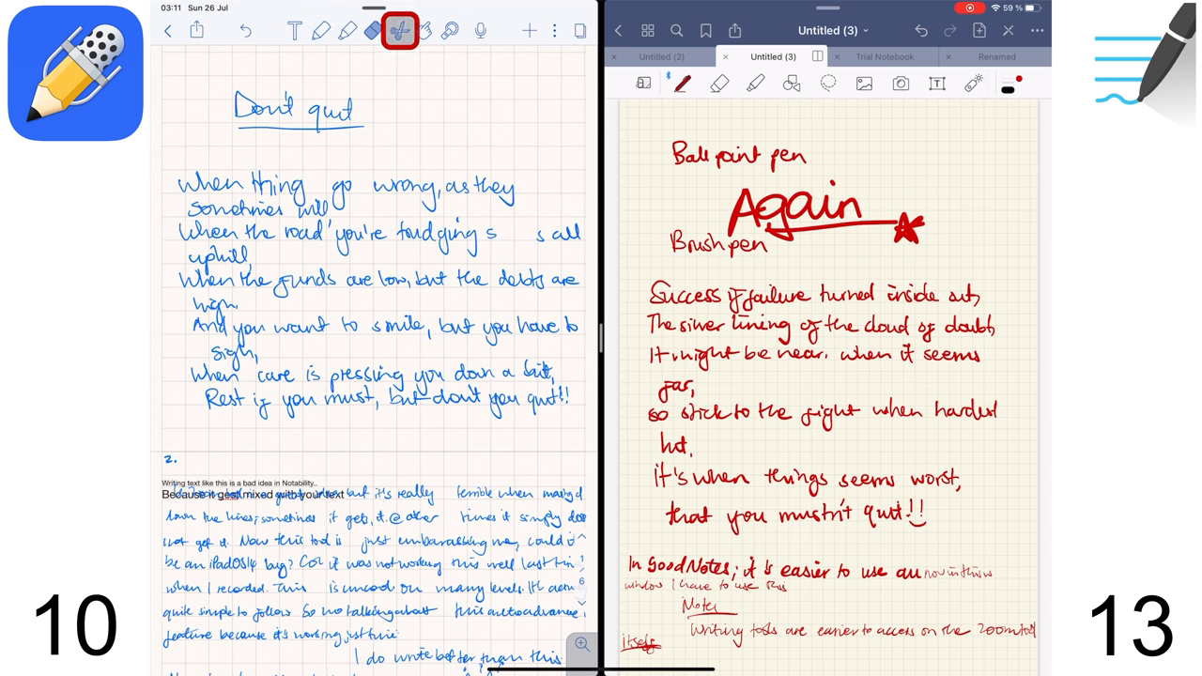
{"action": "left_click", "coordinate": [400, 30]}
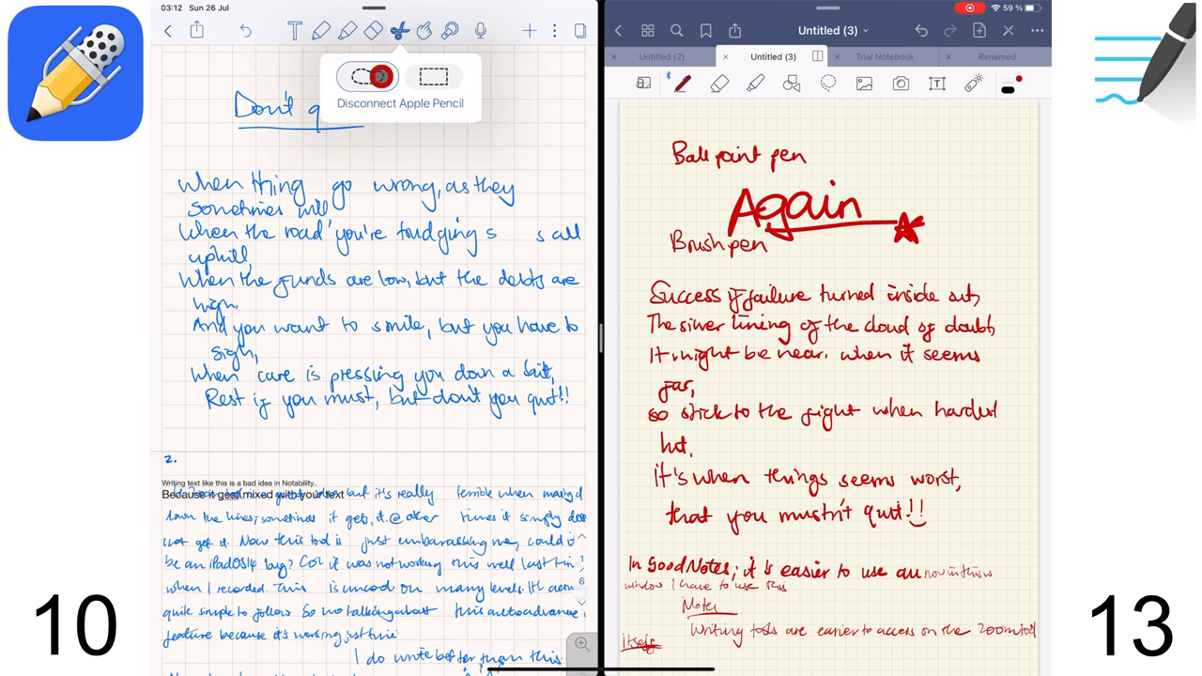
{"action": "left_click", "coordinate": [433, 77]}
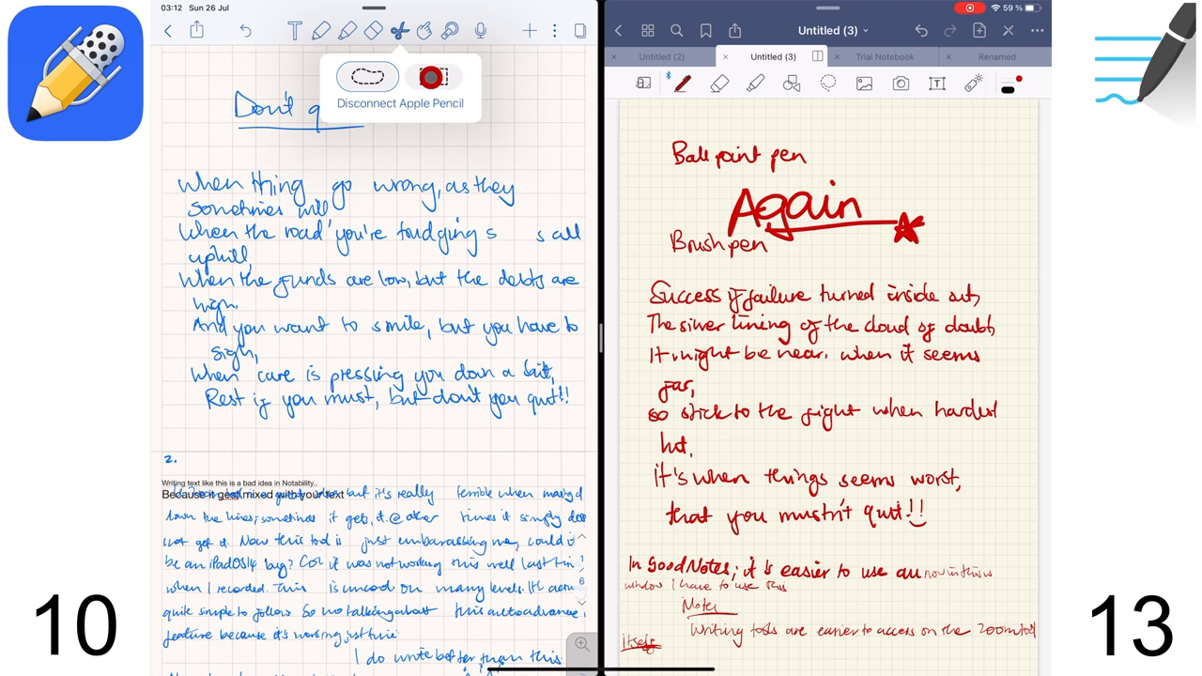
{"action": "left_click", "coordinate": [369, 78]}
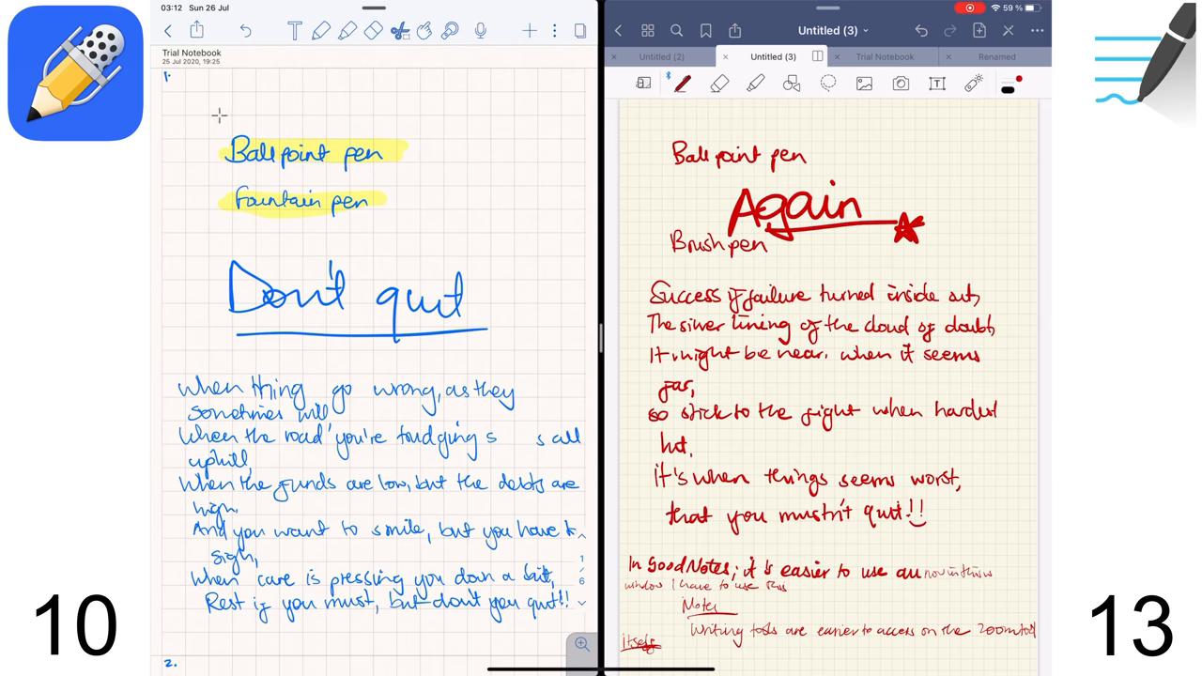
- Rectangle-select and enlarge 'Ballpoint pen', then add the red handwritten note and sticker
{"action": "left_click", "coordinate": [301, 155]}
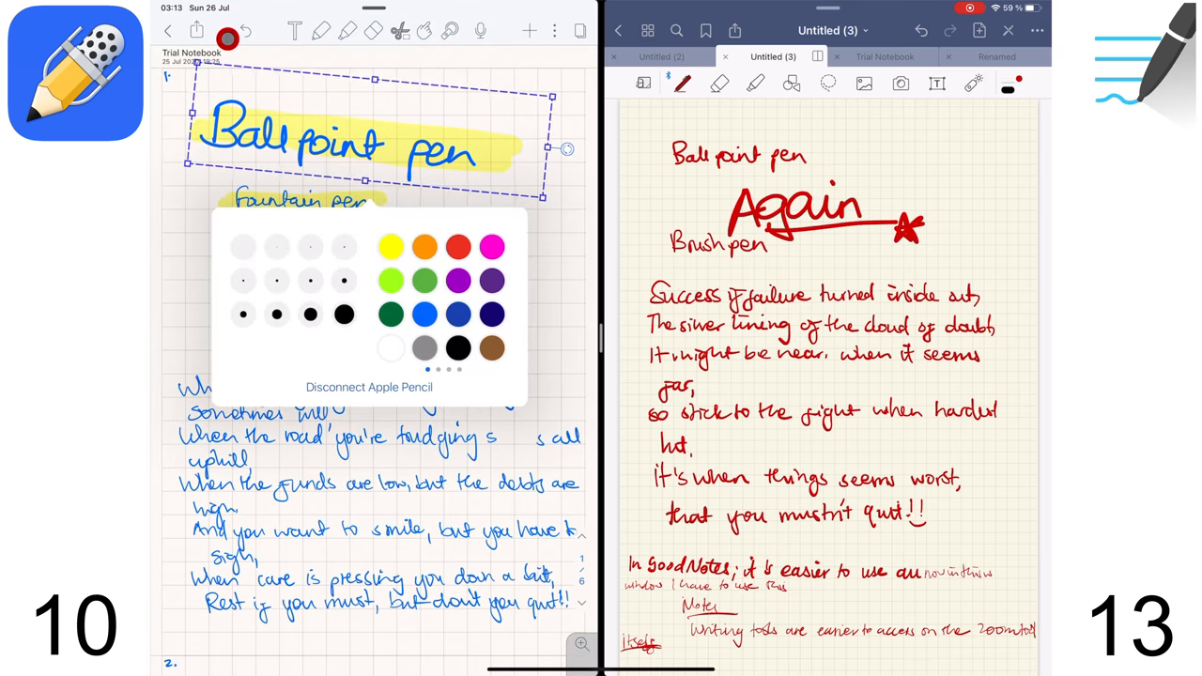
{"action": "left_click", "coordinate": [249, 314]}
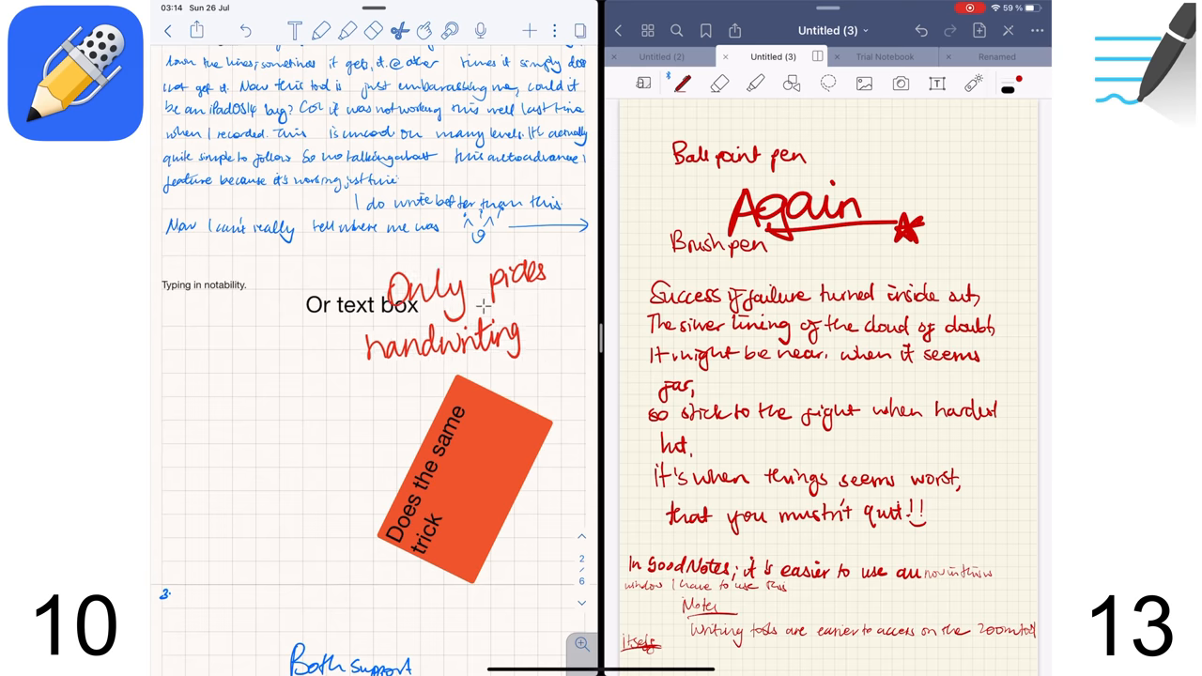
{"action": "left_click", "coordinate": [460, 479]}
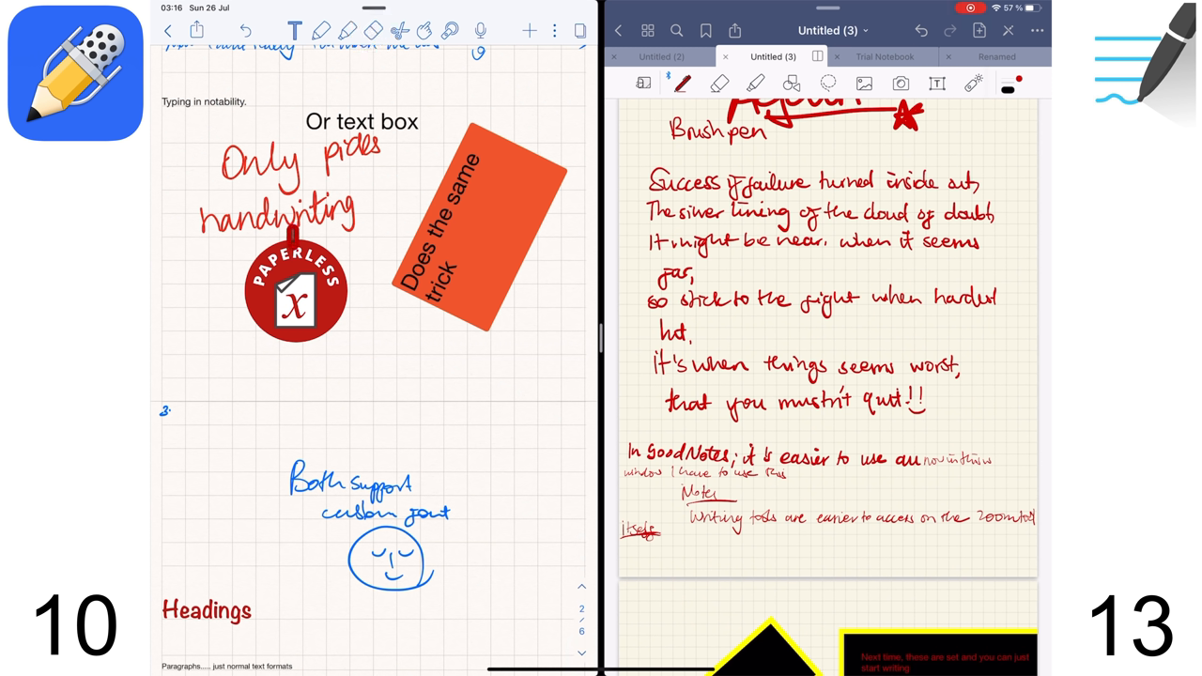
{"action": "left_click", "coordinate": [298, 301]}
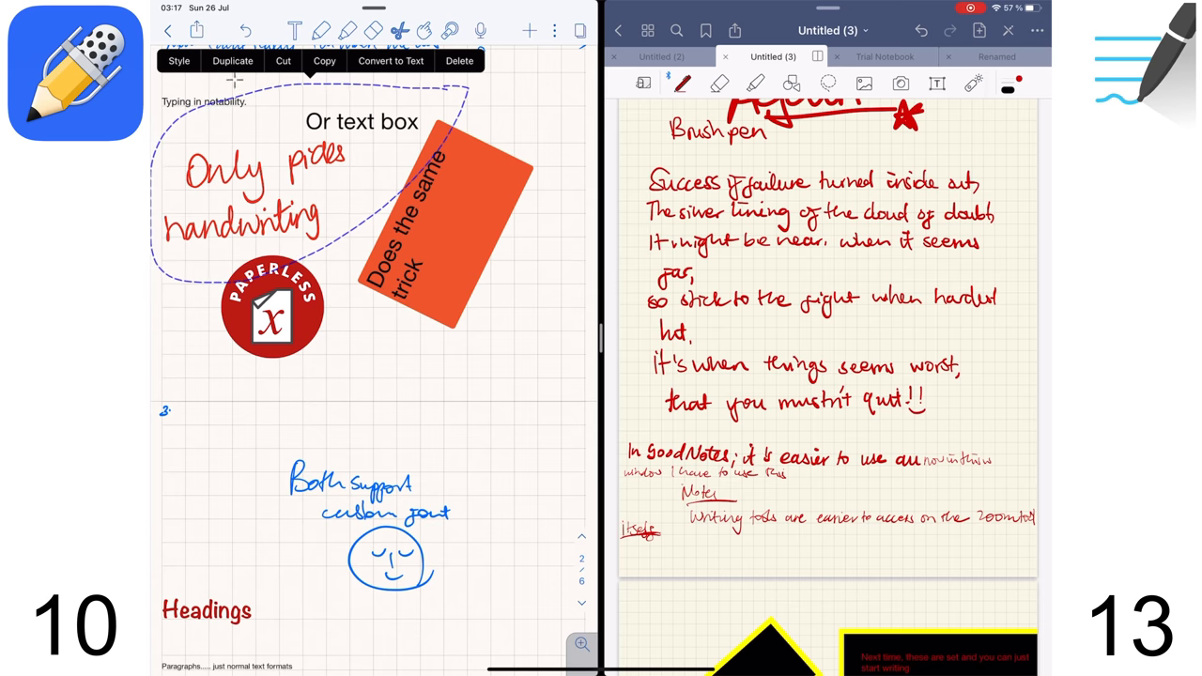
{"action": "left_click", "coordinate": [231, 60]}
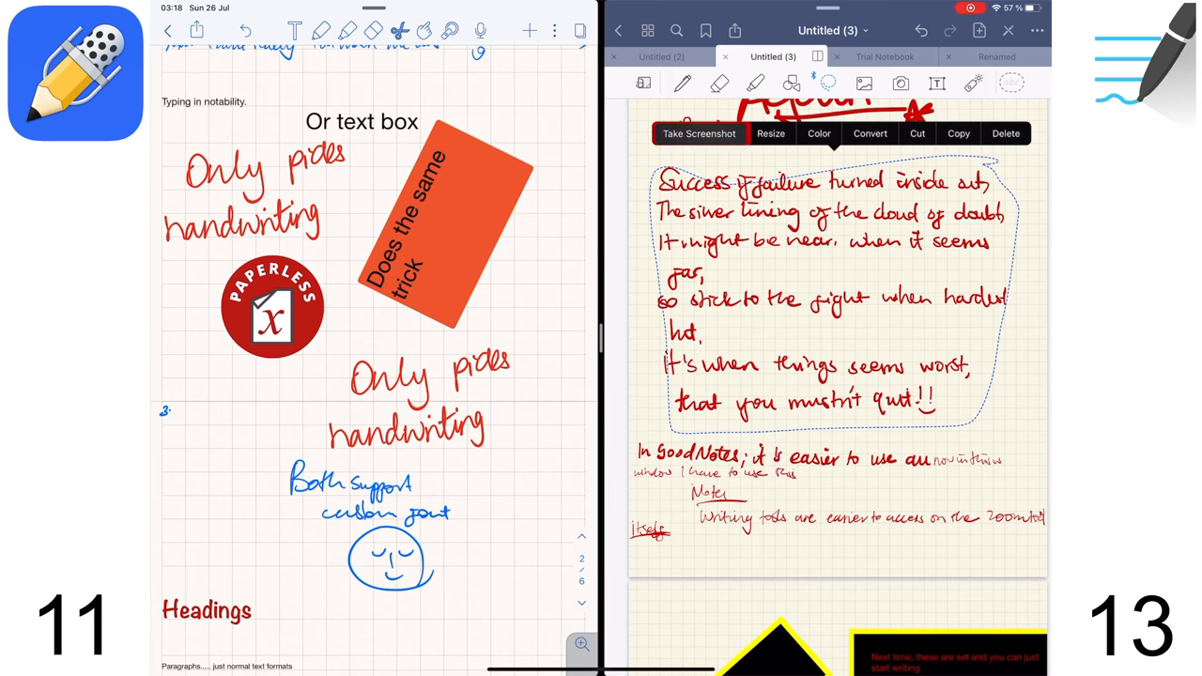
- Take a screenshot of the lassoed poem and cancel it
{"action": "left_click", "coordinate": [699, 133]}
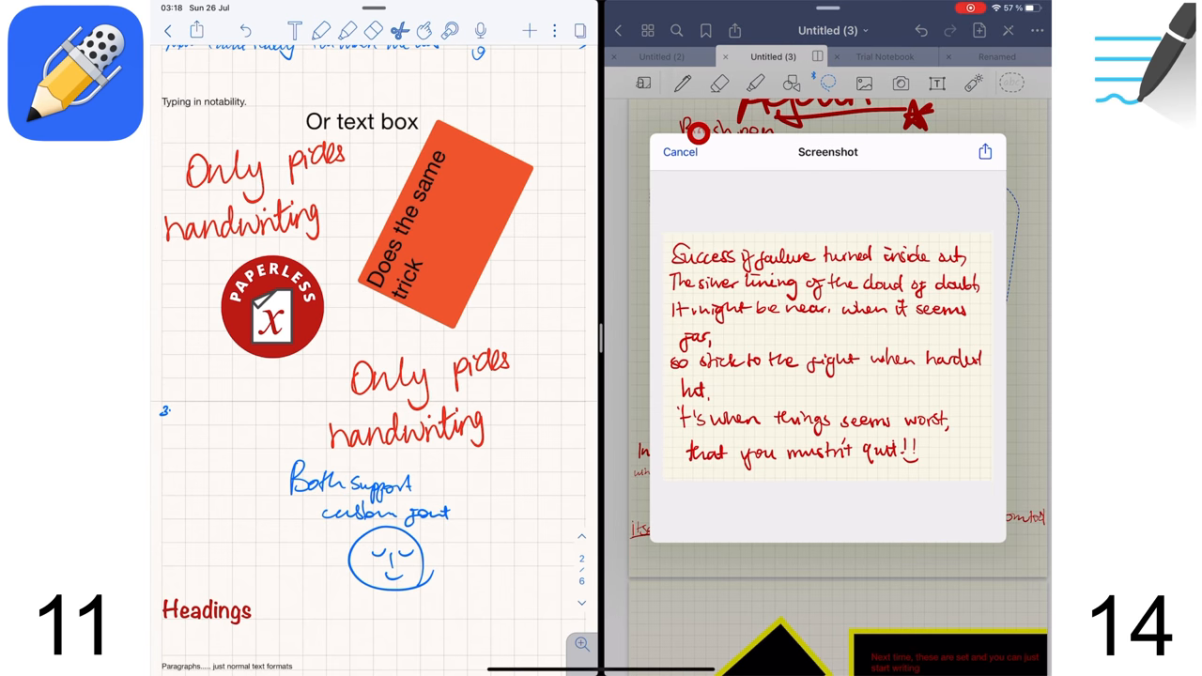
{"action": "left_click", "coordinate": [680, 151]}
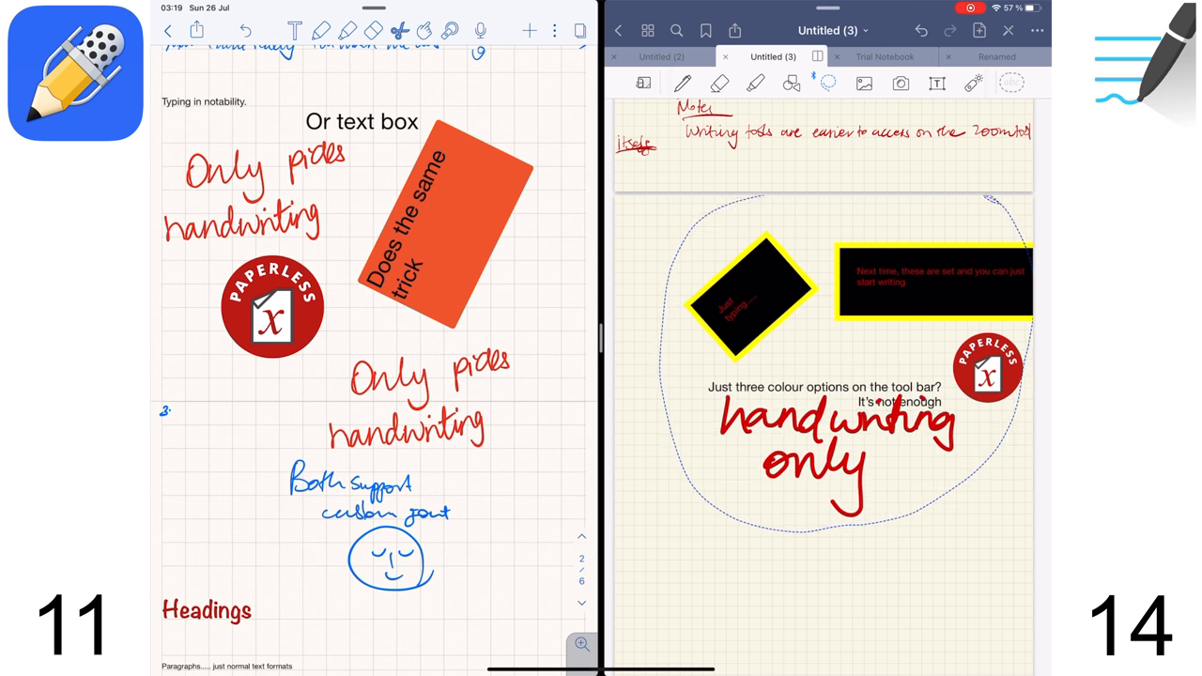
{"action": "left_click", "coordinate": [827, 83]}
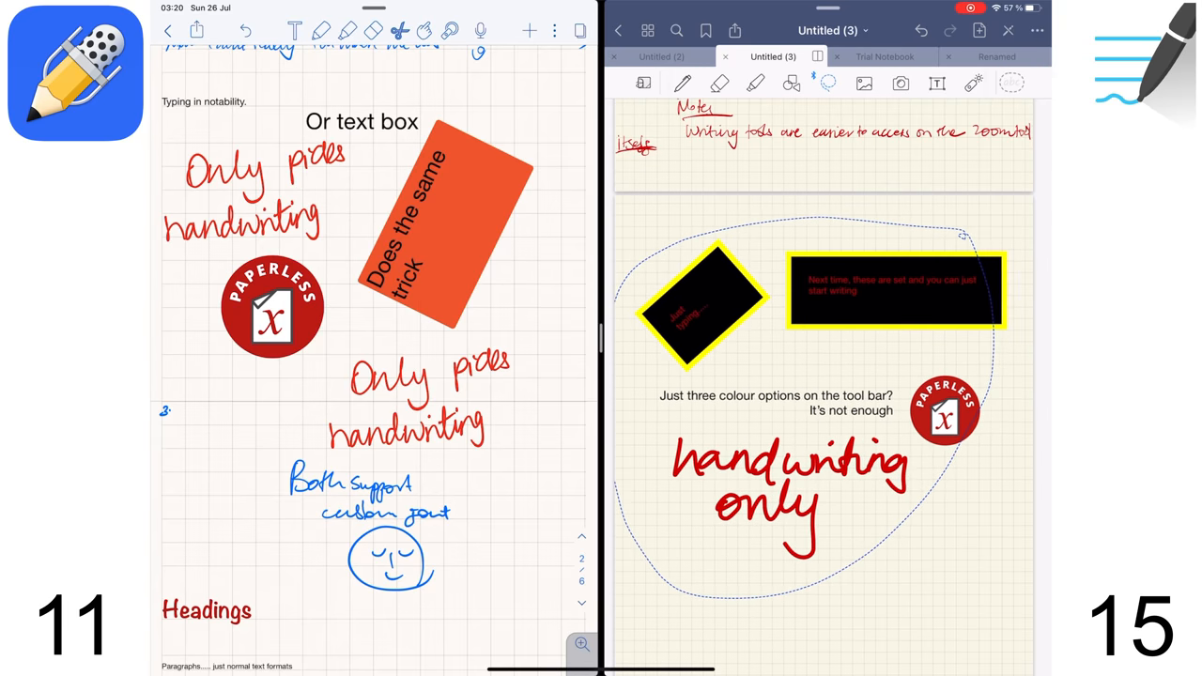
- Recolour the handwritten poem from red to black and bring up the Add Page options
{"action": "scroll", "scroll_direction": "down", "scroll_amount": 3}
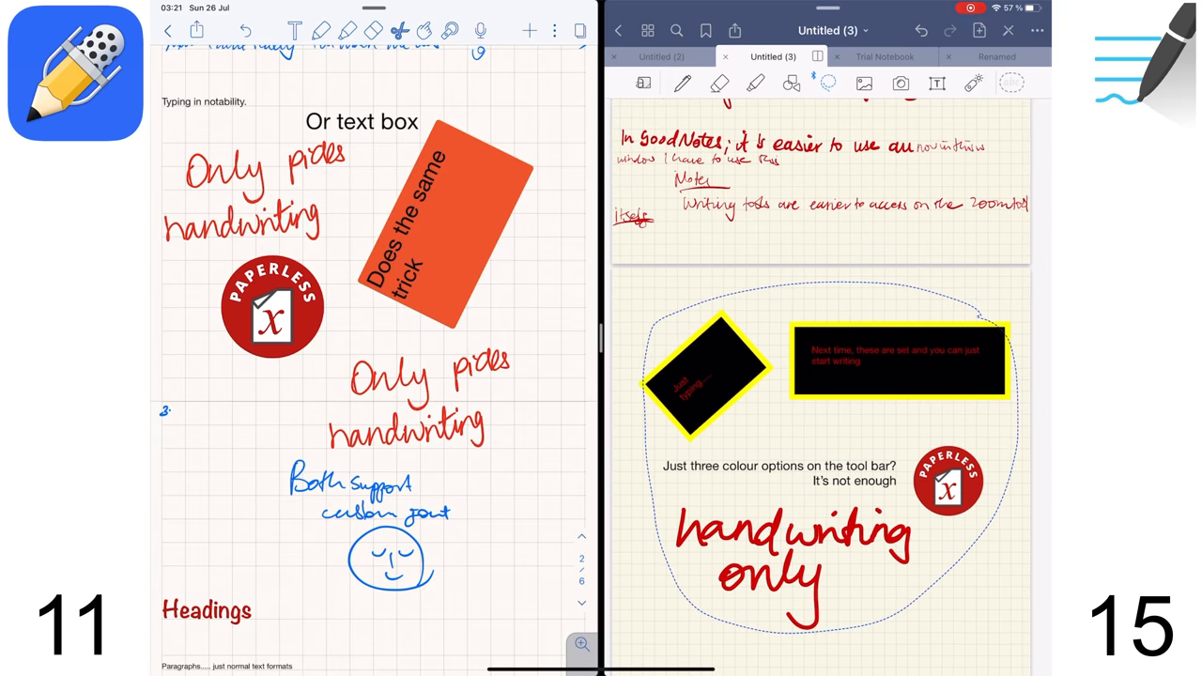
{"action": "scroll", "scroll_direction": "down", "scroll_amount": 3}
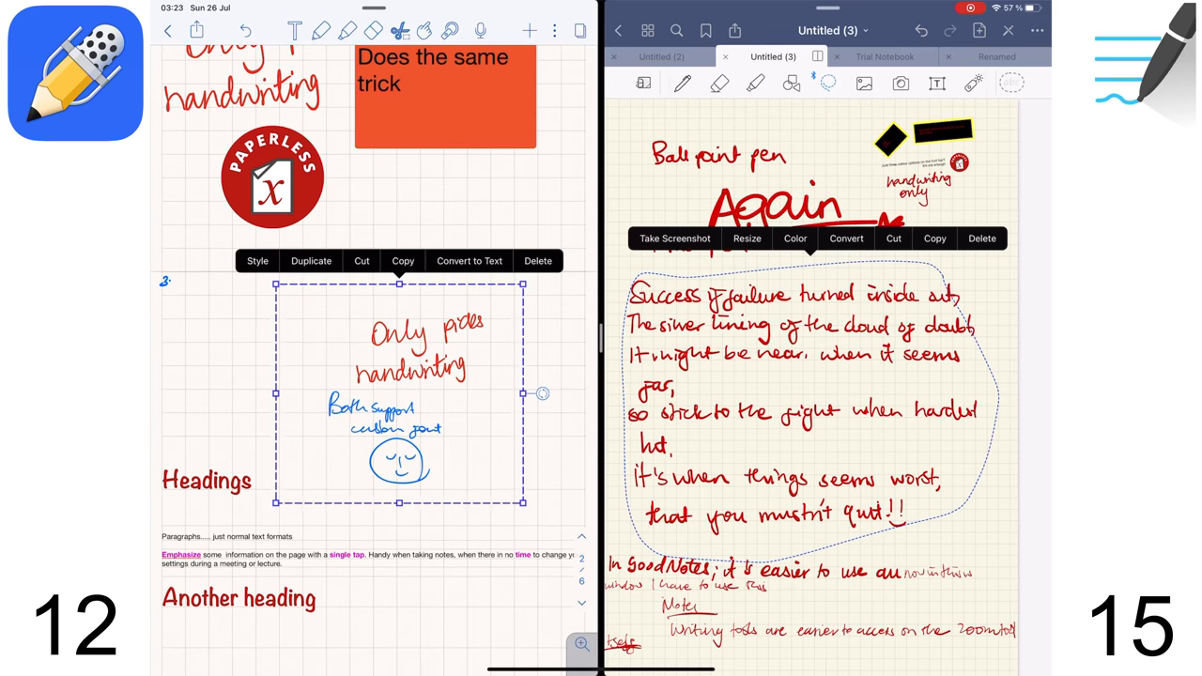
{"action": "left_click", "coordinate": [909, 458]}
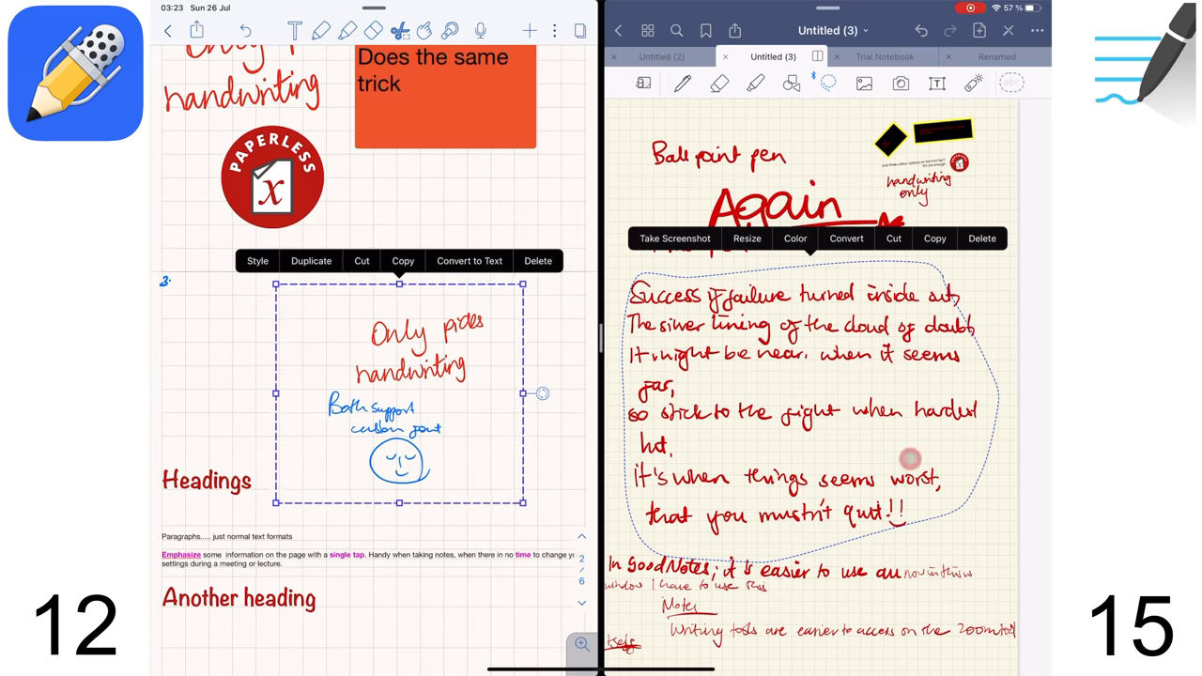
{"action": "left_click", "coordinate": [402, 260]}
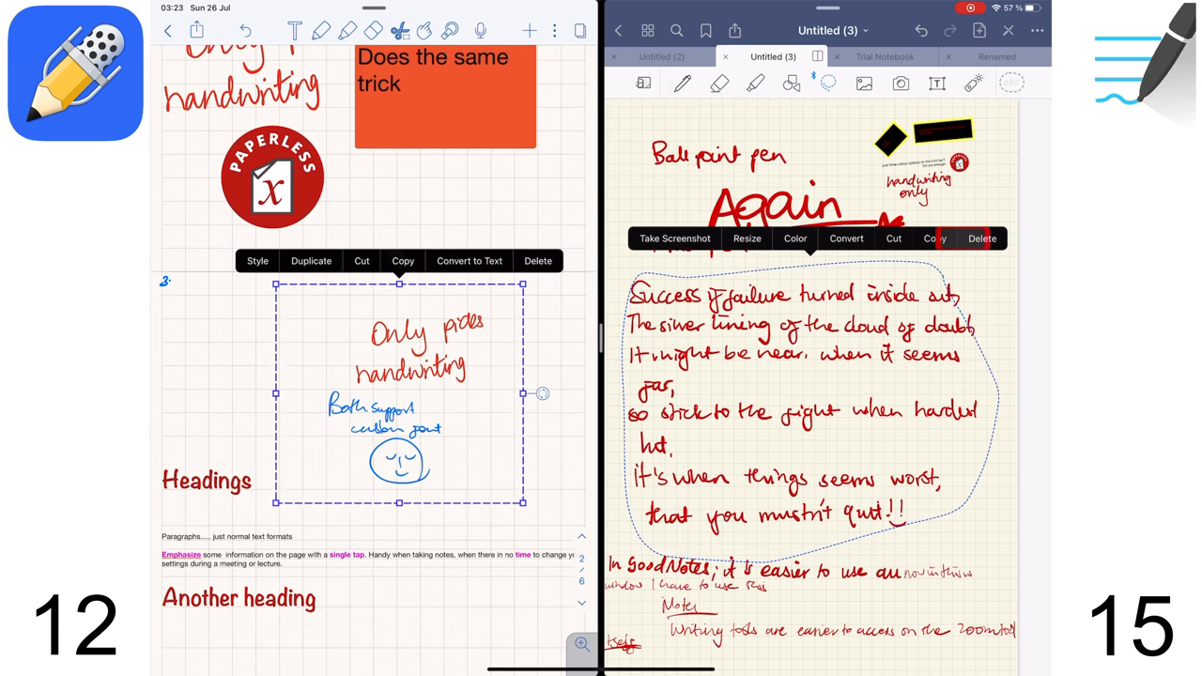
{"action": "left_click", "coordinate": [979, 30]}
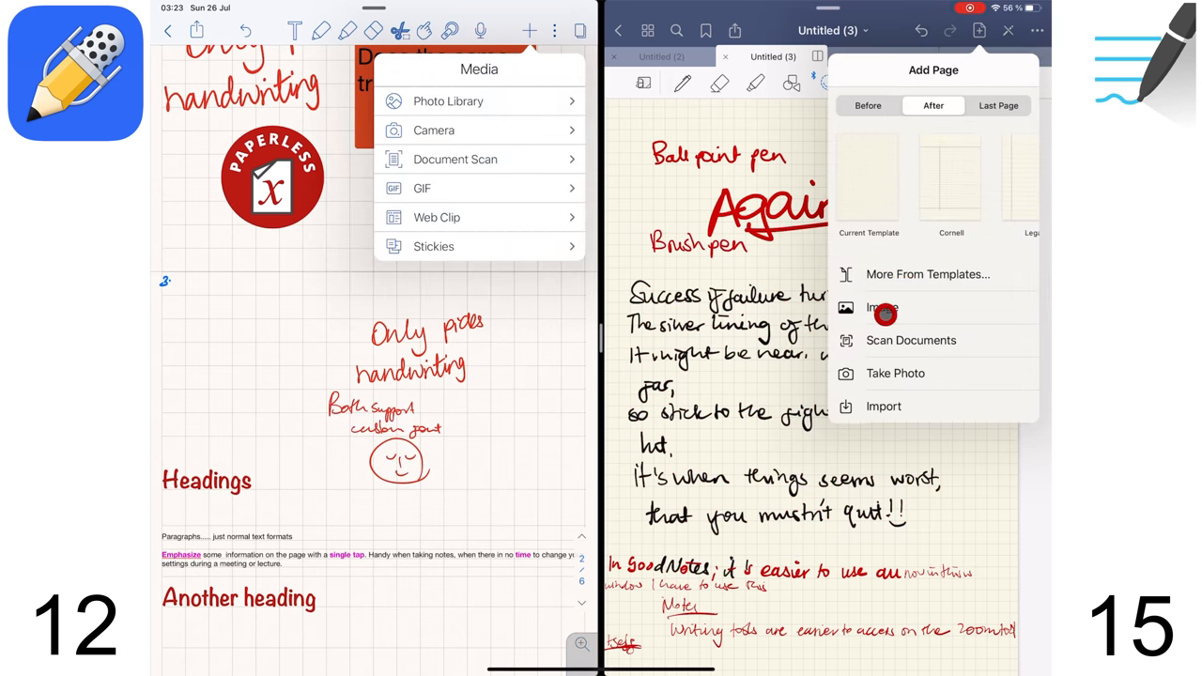
{"action": "mouse_move", "coordinate": [895, 373]}
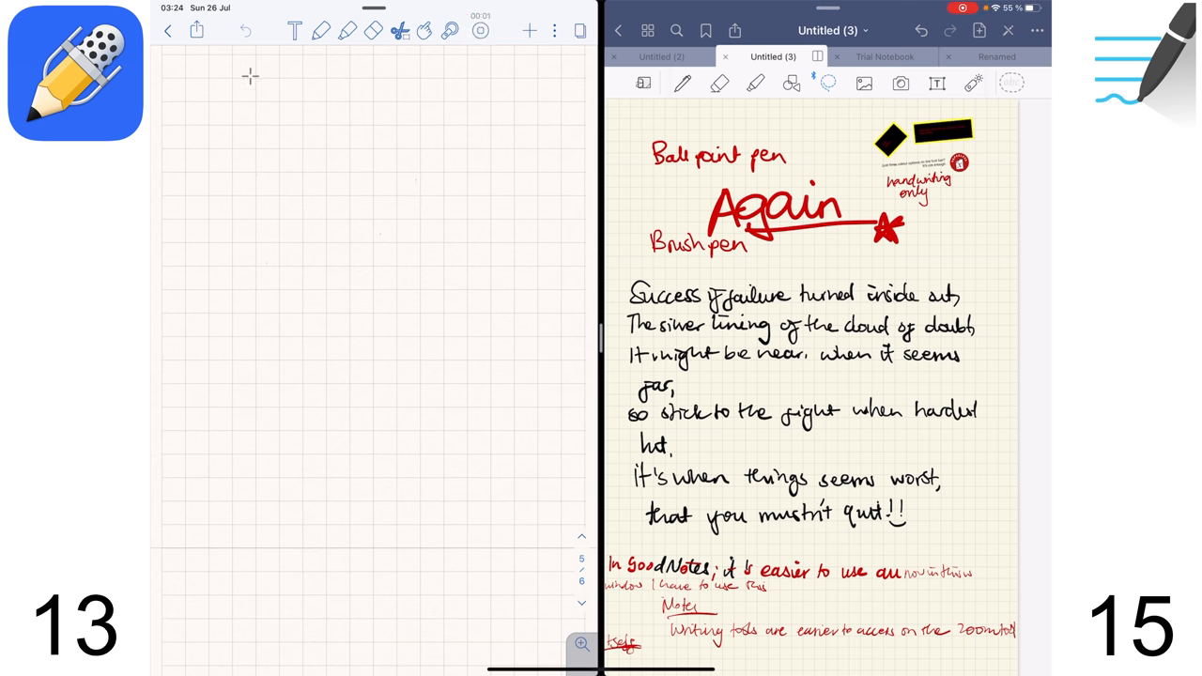
- Add a Stickies note to the blank page and write on it
{"action": "left_click", "coordinate": [528, 31]}
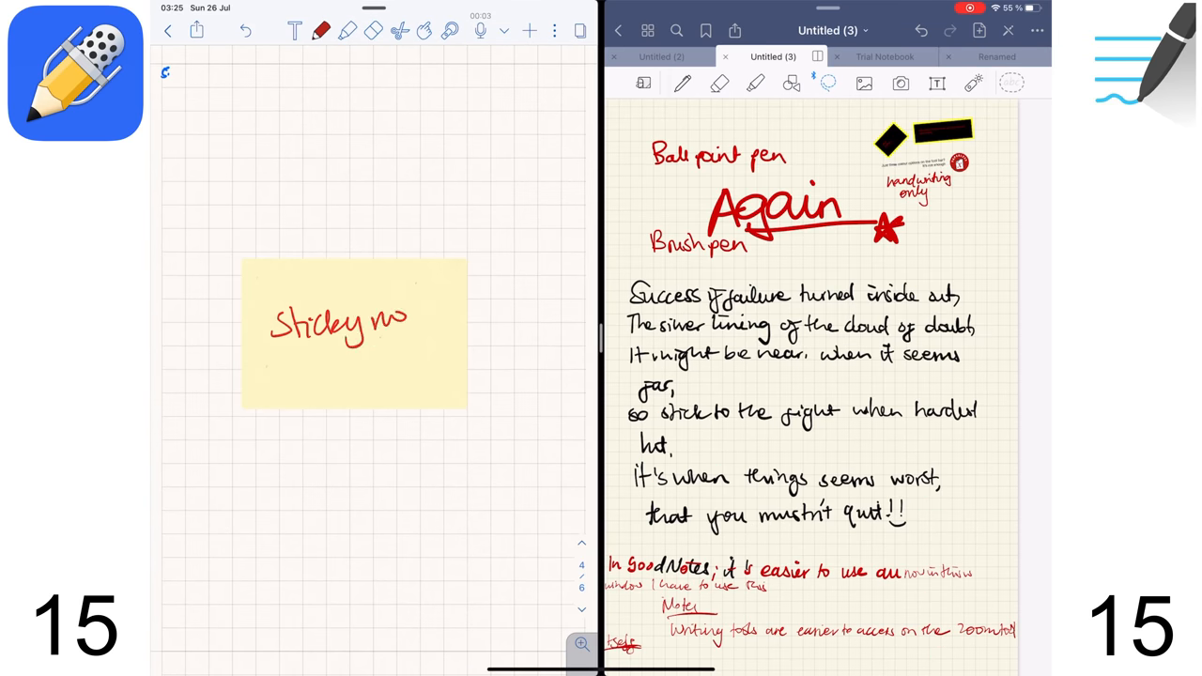
{"action": "type", "text": "www.beingpaperless"}
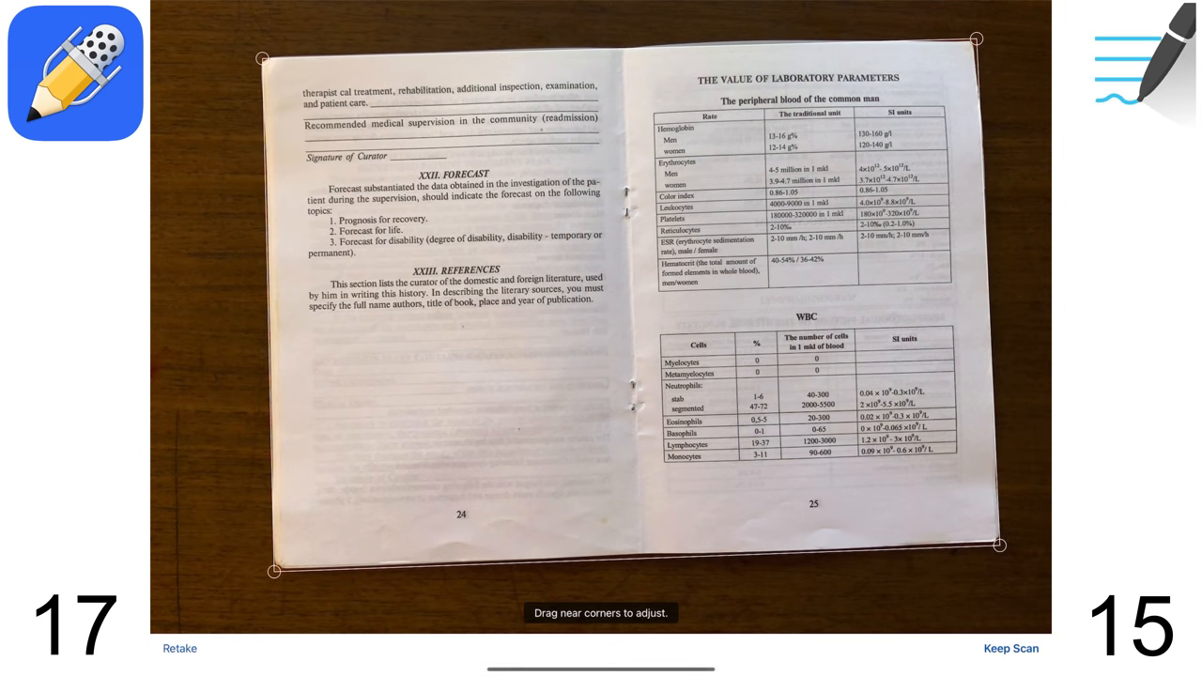
- Keep the book-spread scan and insert it on the page as an image
{"action": "left_click", "coordinate": [1010, 648]}
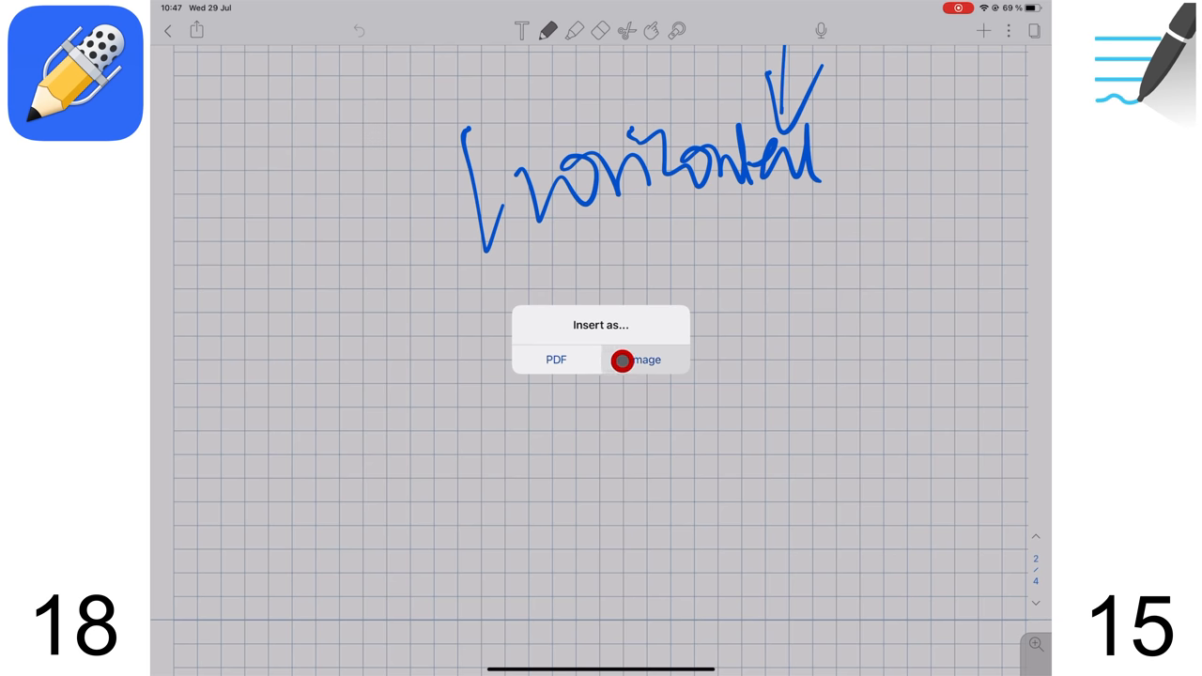
{"action": "left_click", "coordinate": [645, 359]}
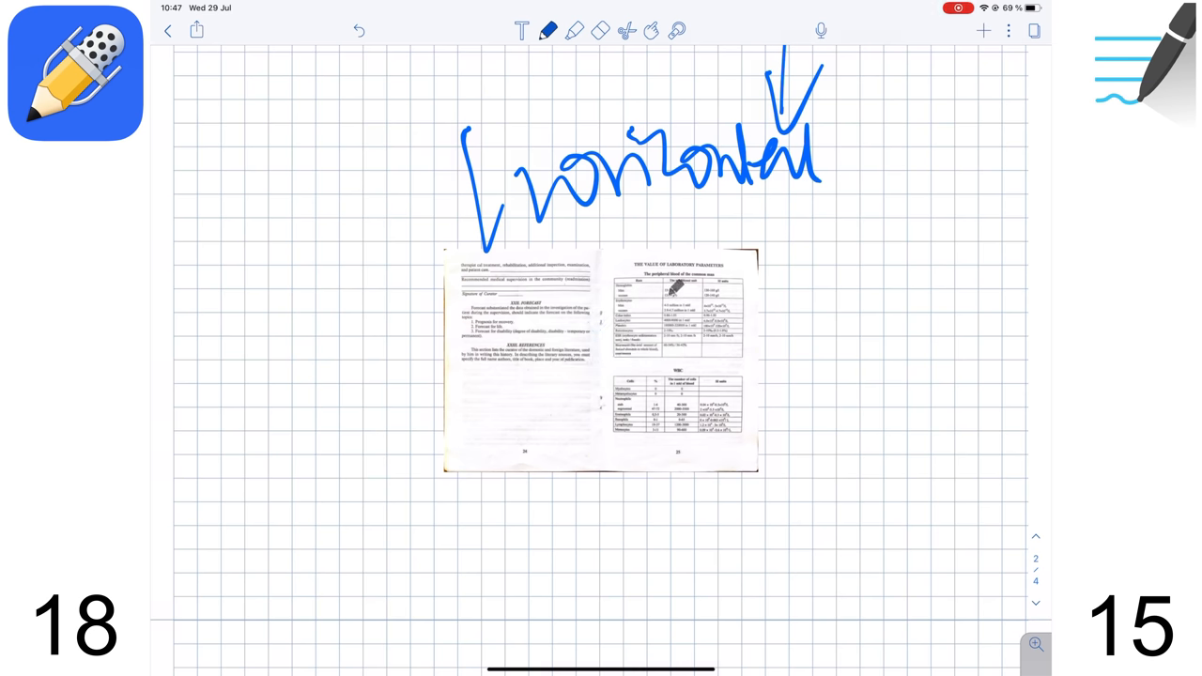
{"action": "left_click", "coordinate": [626, 30]}
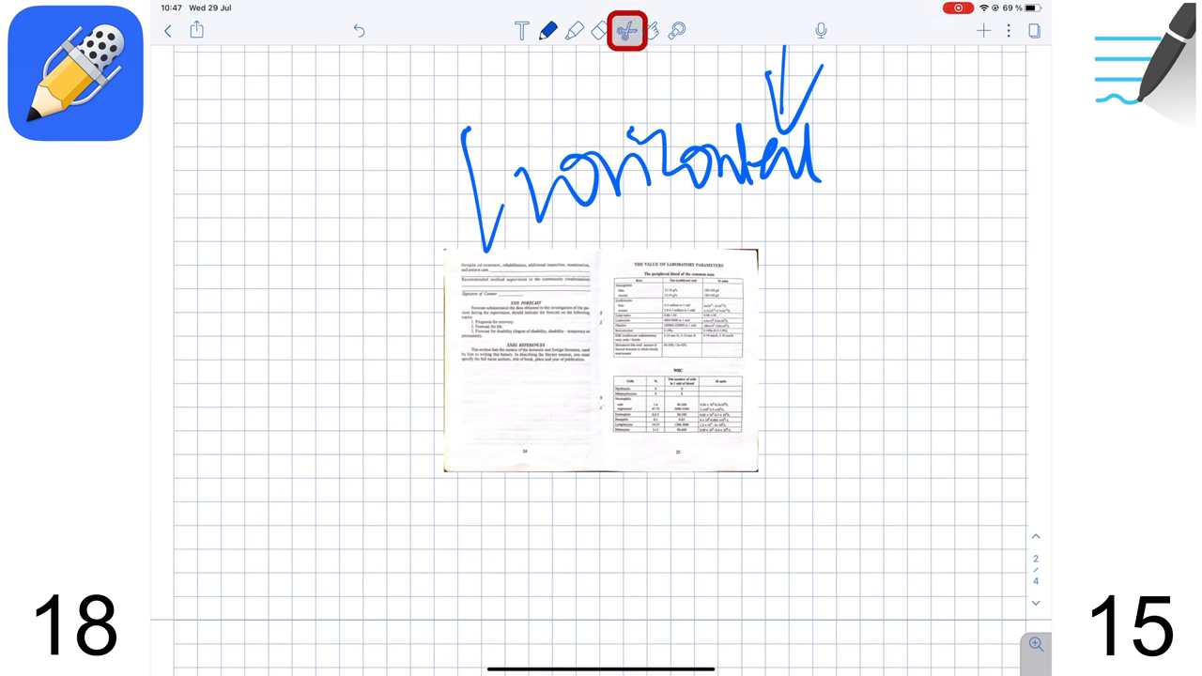
{"action": "left_click", "coordinate": [652, 30]}
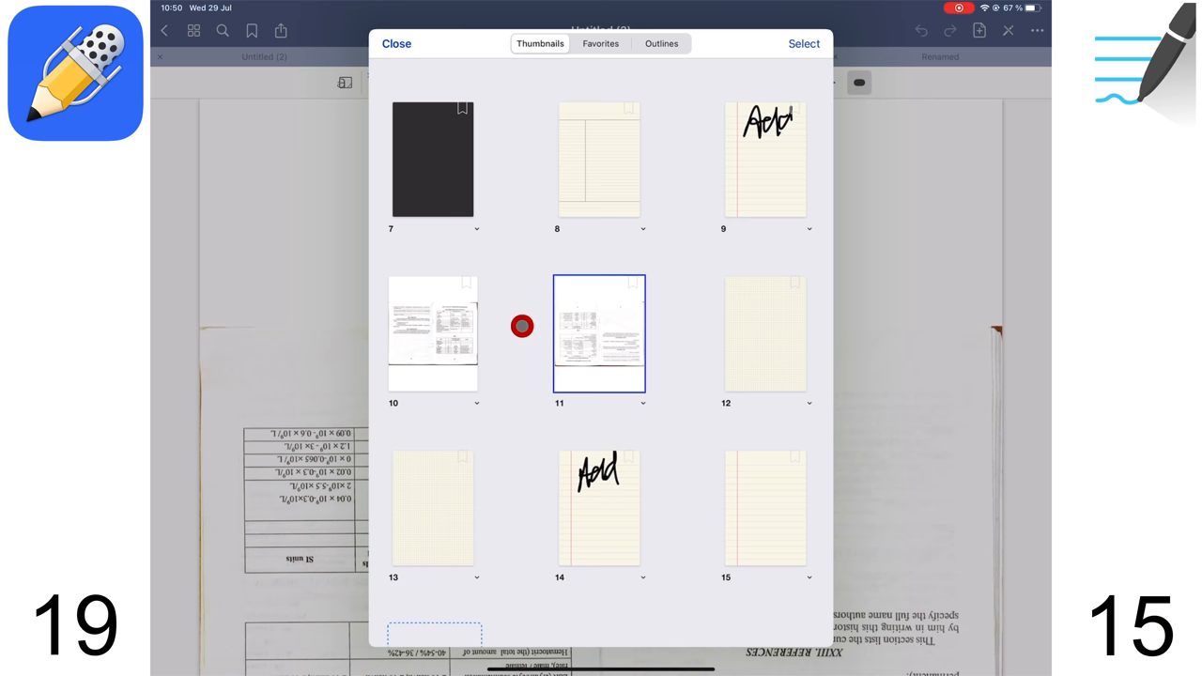
- In GoodNotes, select page 11 in the thumbnails for a page action
{"action": "left_click", "coordinate": [802, 43]}
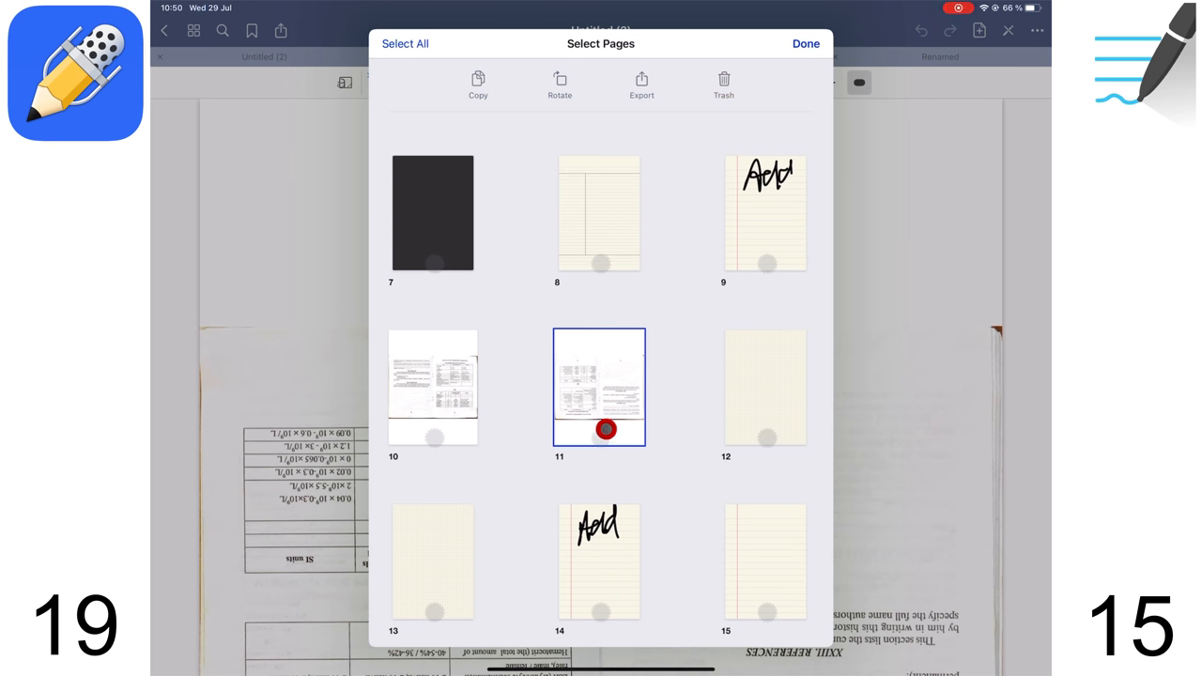
{"action": "left_click", "coordinate": [560, 84]}
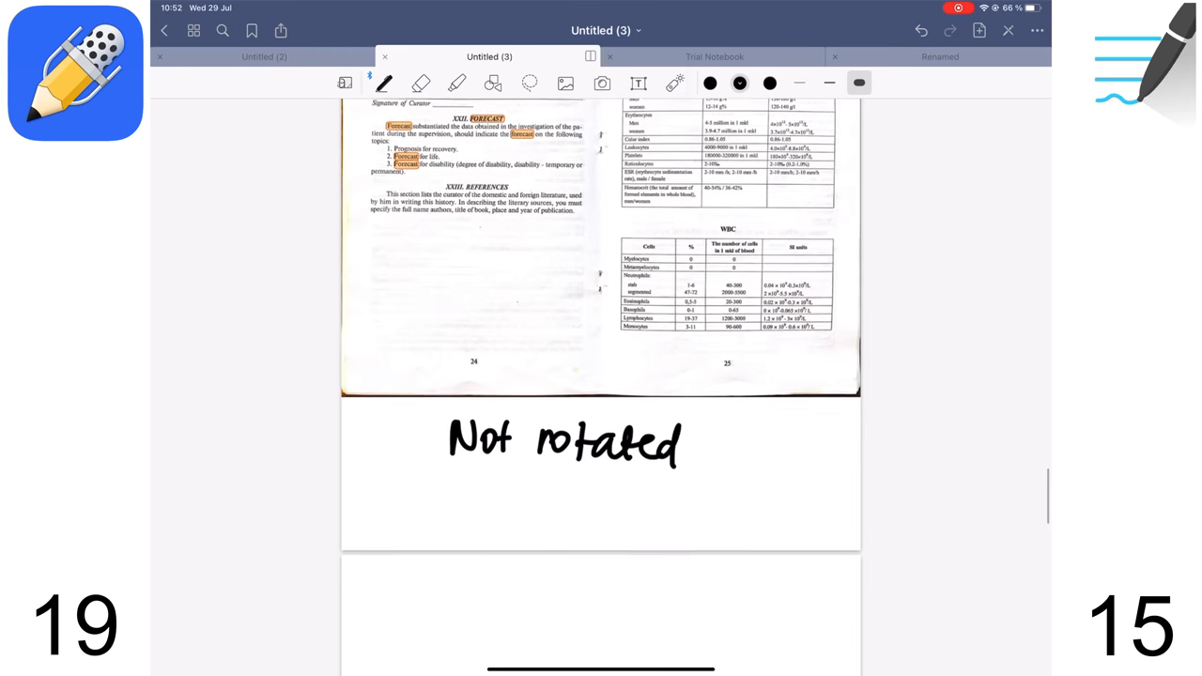
{"action": "scroll", "scroll_direction": "down", "scroll_amount": 3}
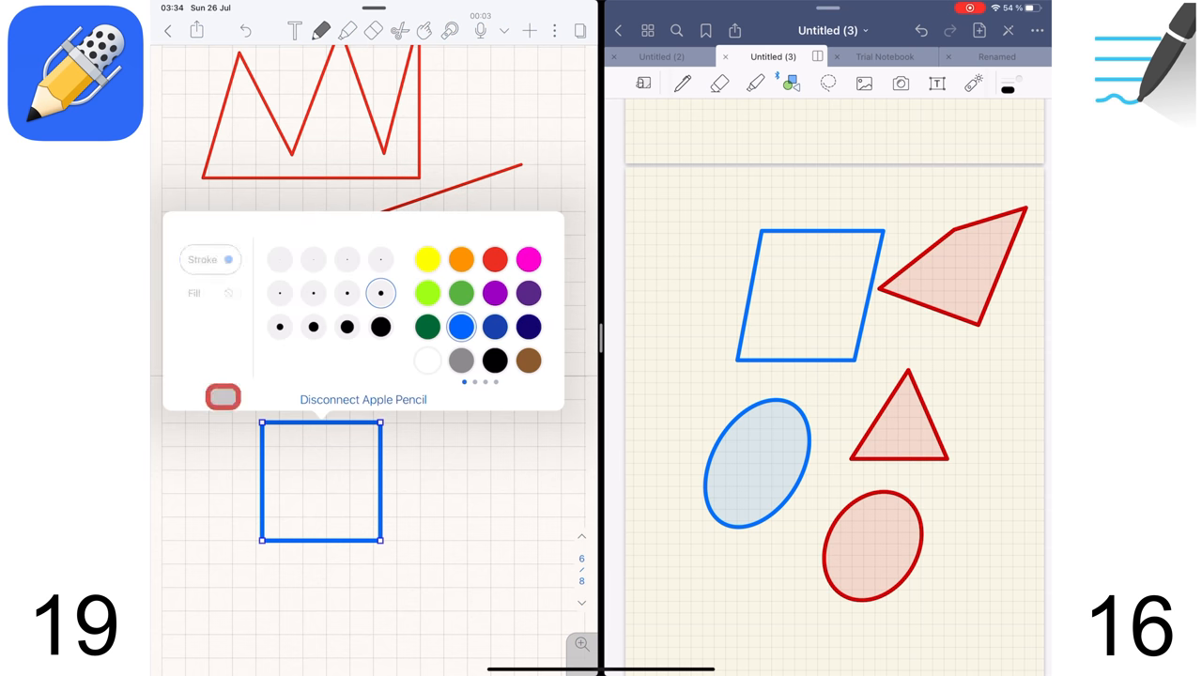
- Fill the blue-outlined square with yellow and open Style for the Opaque note
{"action": "left_click", "coordinate": [228, 293]}
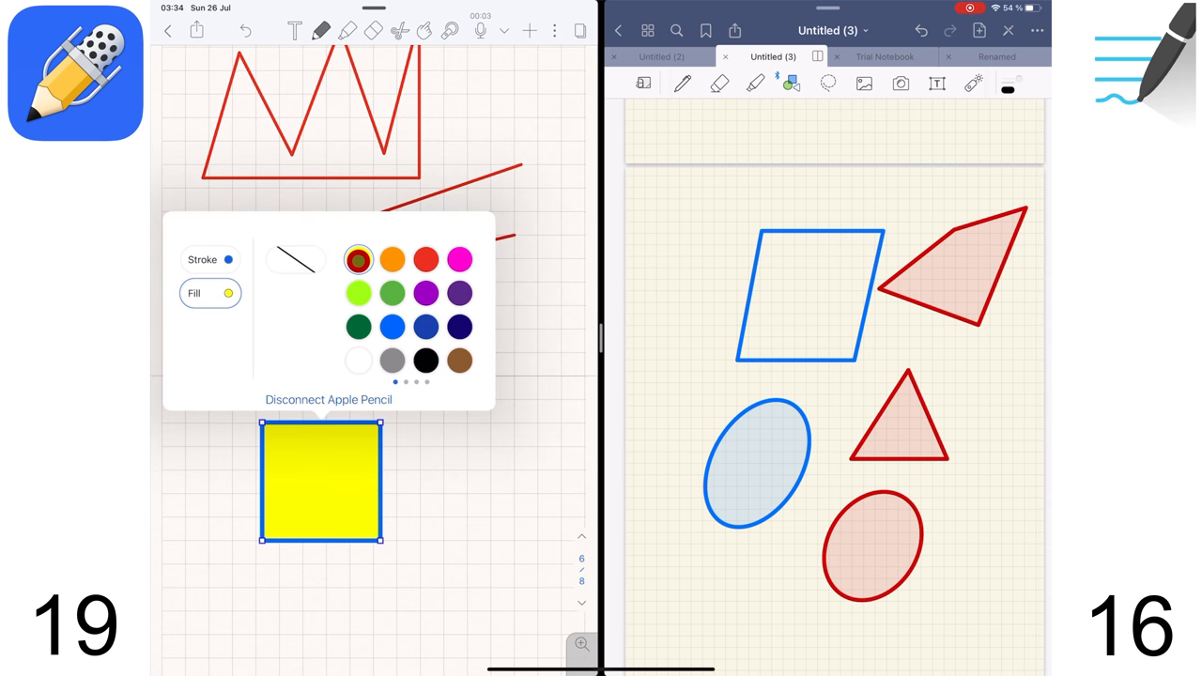
{"action": "left_click", "coordinate": [392, 259]}
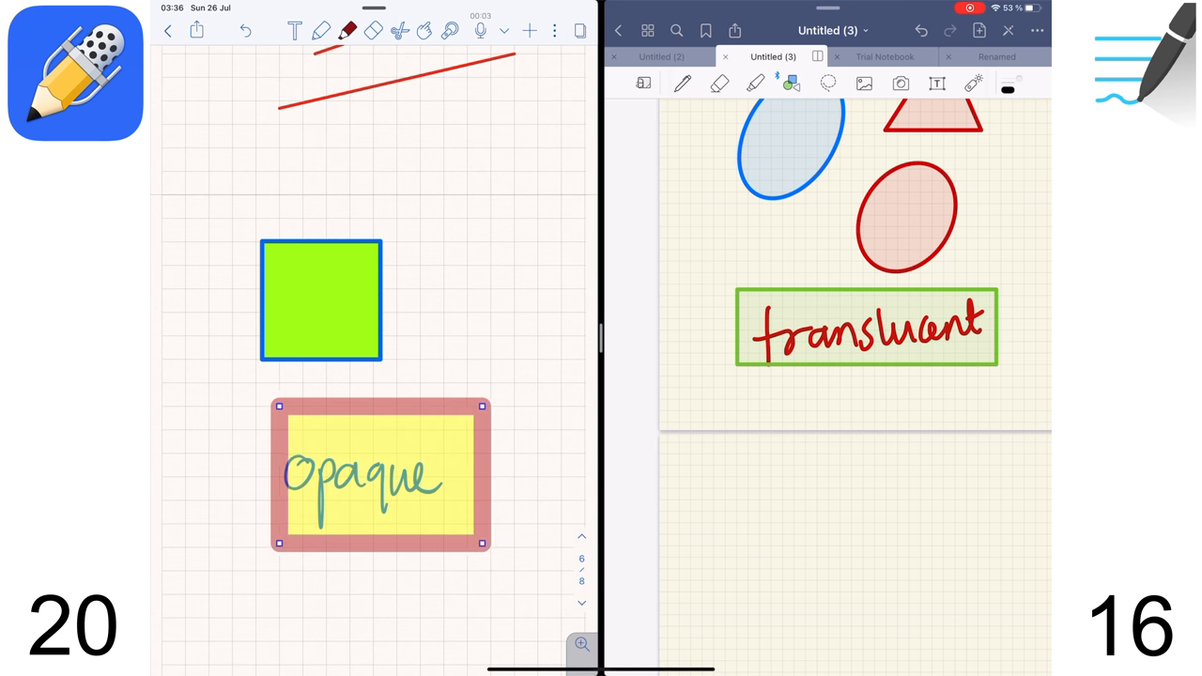
{"action": "left_click", "coordinate": [380, 474]}
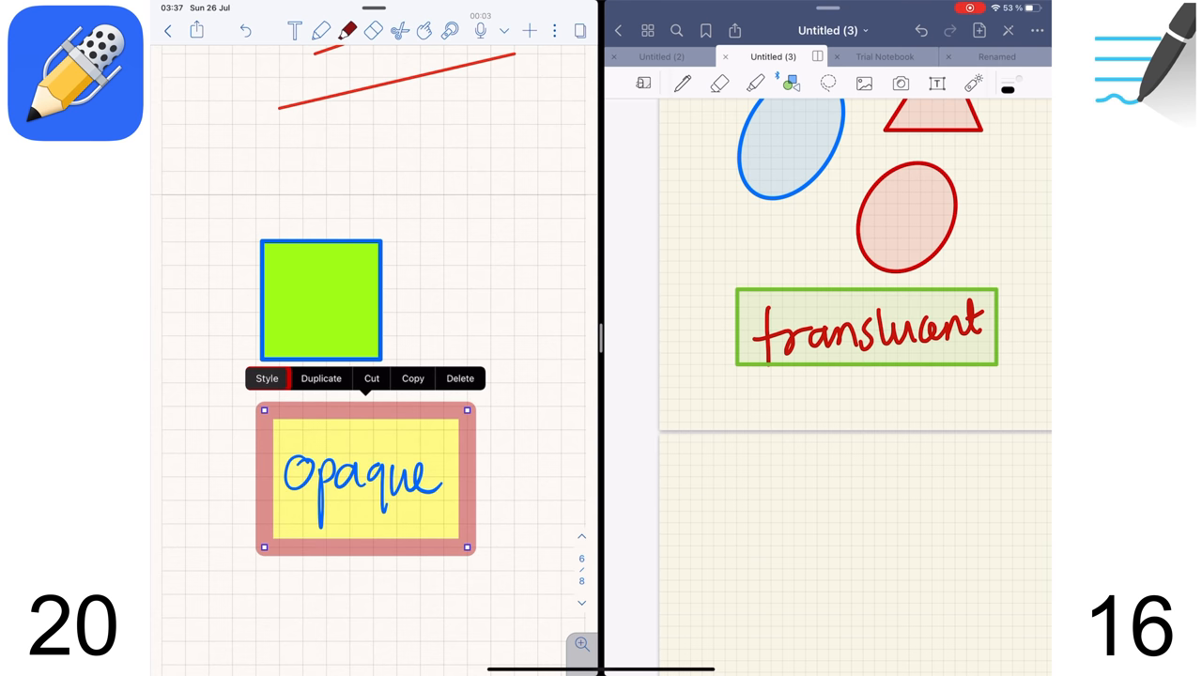
{"action": "left_click", "coordinate": [266, 377]}
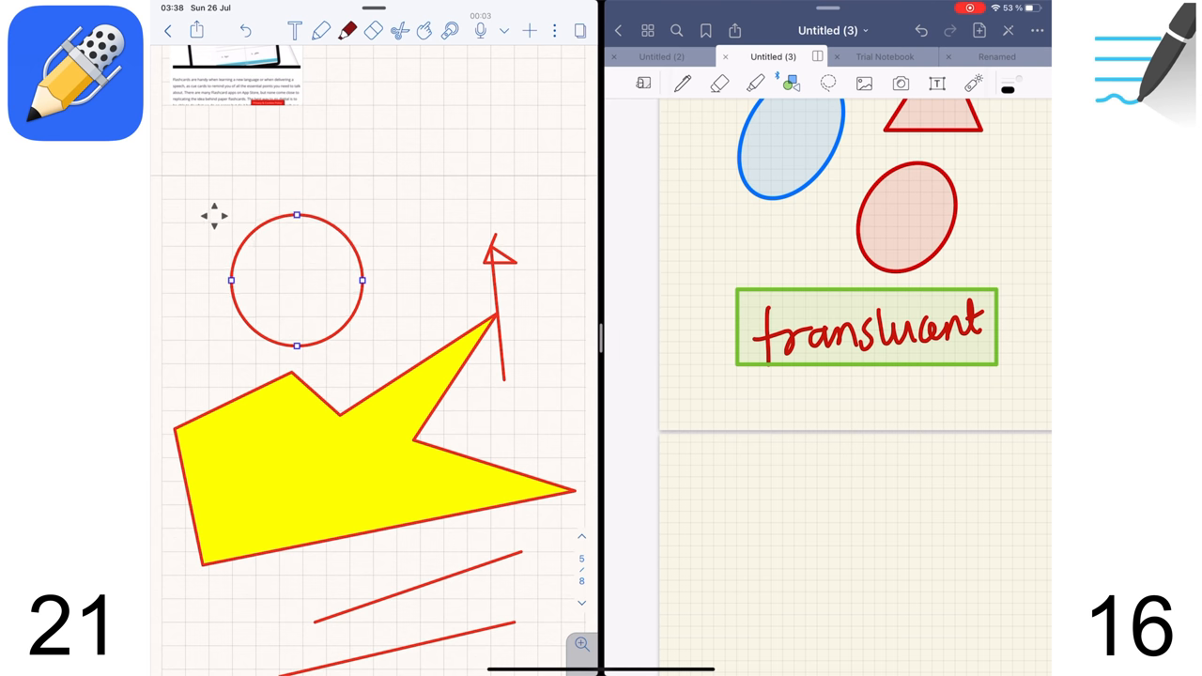
- Bring up the actions and style options for the red circle
{"action": "left_click", "coordinate": [297, 279]}
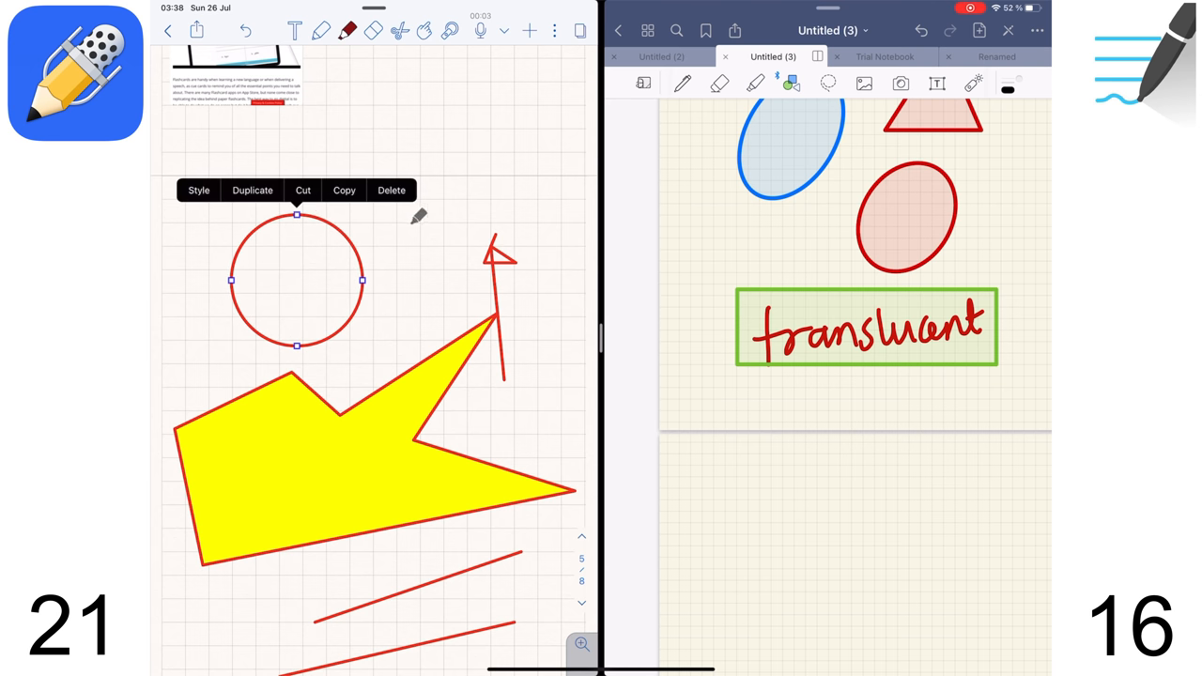
{"action": "mouse_move", "coordinate": [432, 247]}
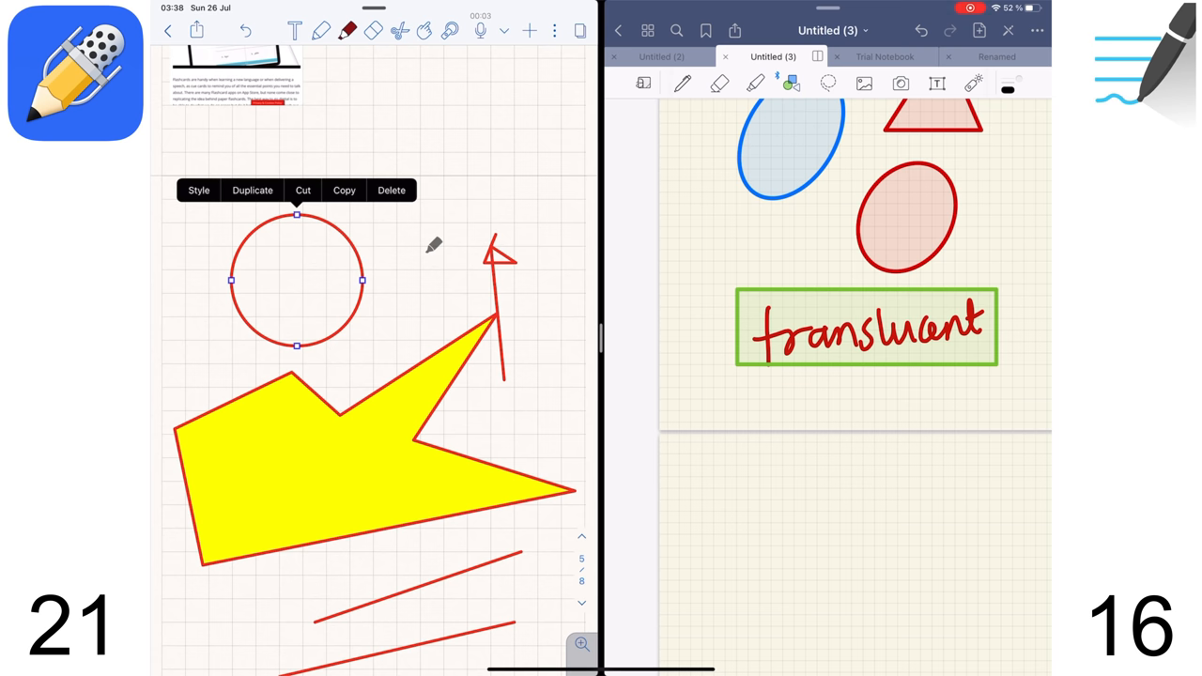
{"action": "left_click", "coordinate": [791, 84]}
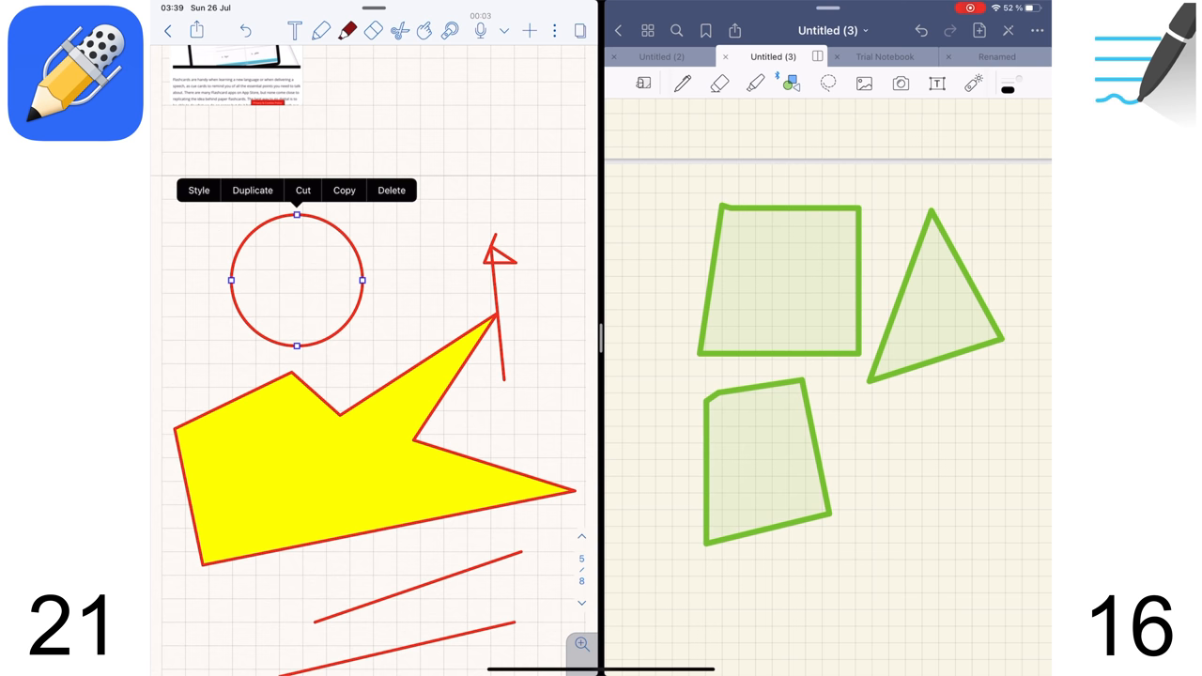
{"action": "scroll", "scroll_direction": "down", "scroll_amount": 3}
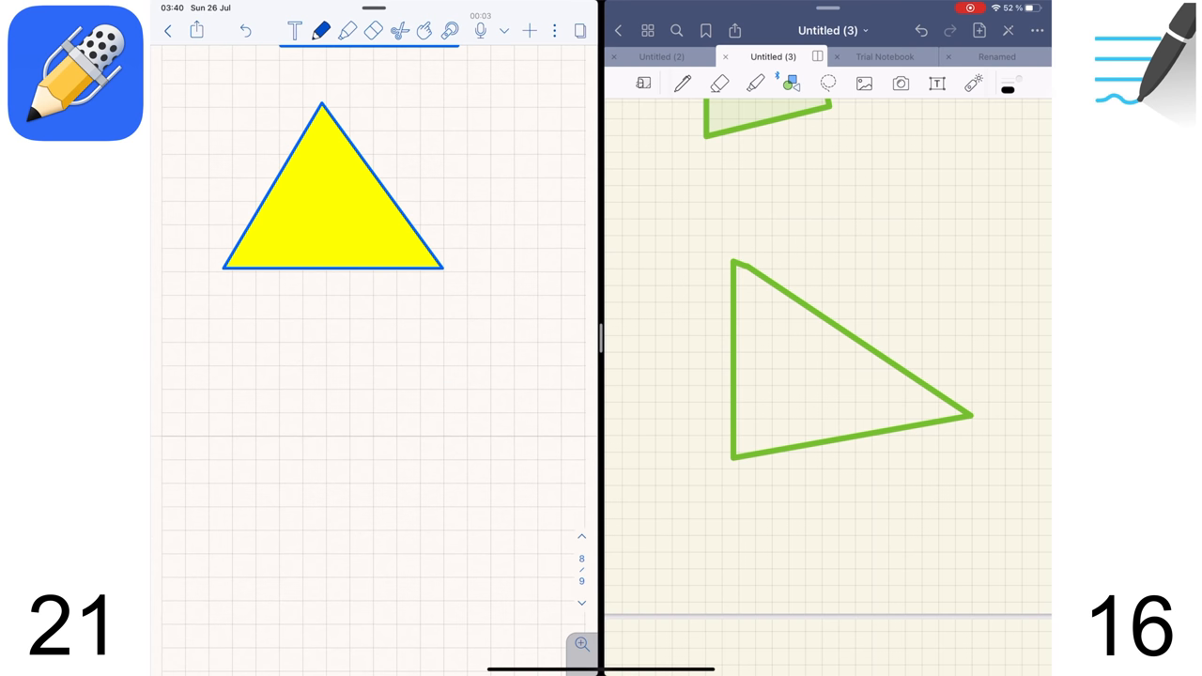
{"action": "left_click_drag", "start_coordinate": [247, 321], "coordinate": [540, 316]}
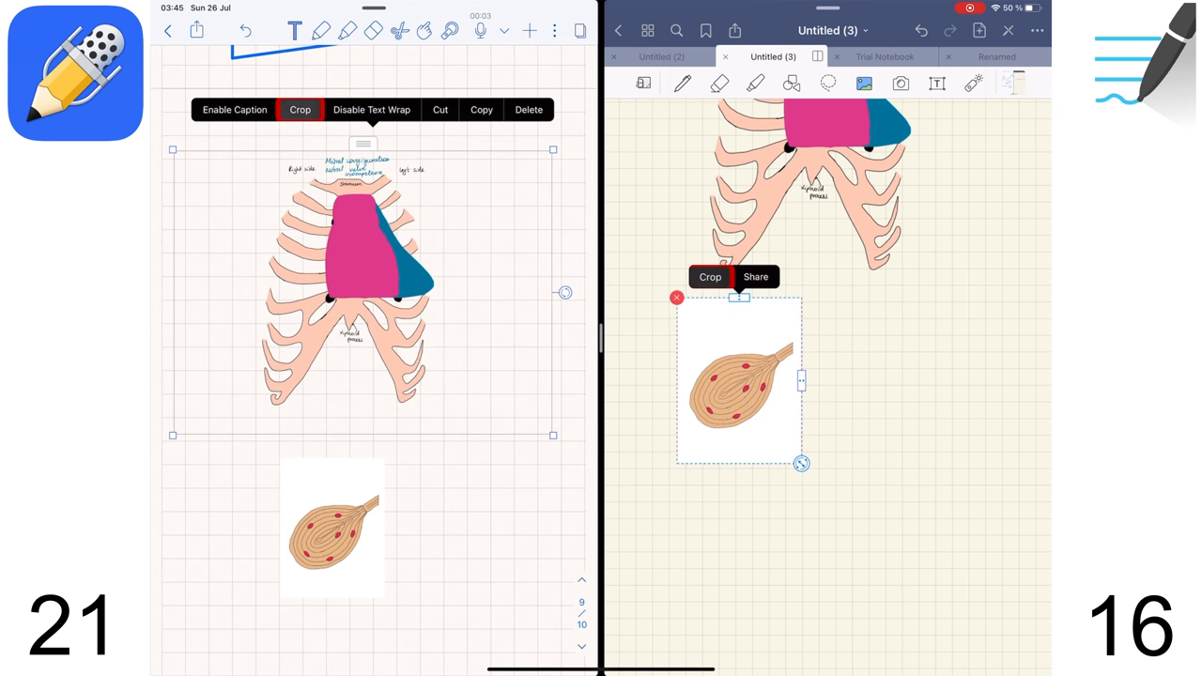
{"action": "left_click", "coordinate": [710, 276]}
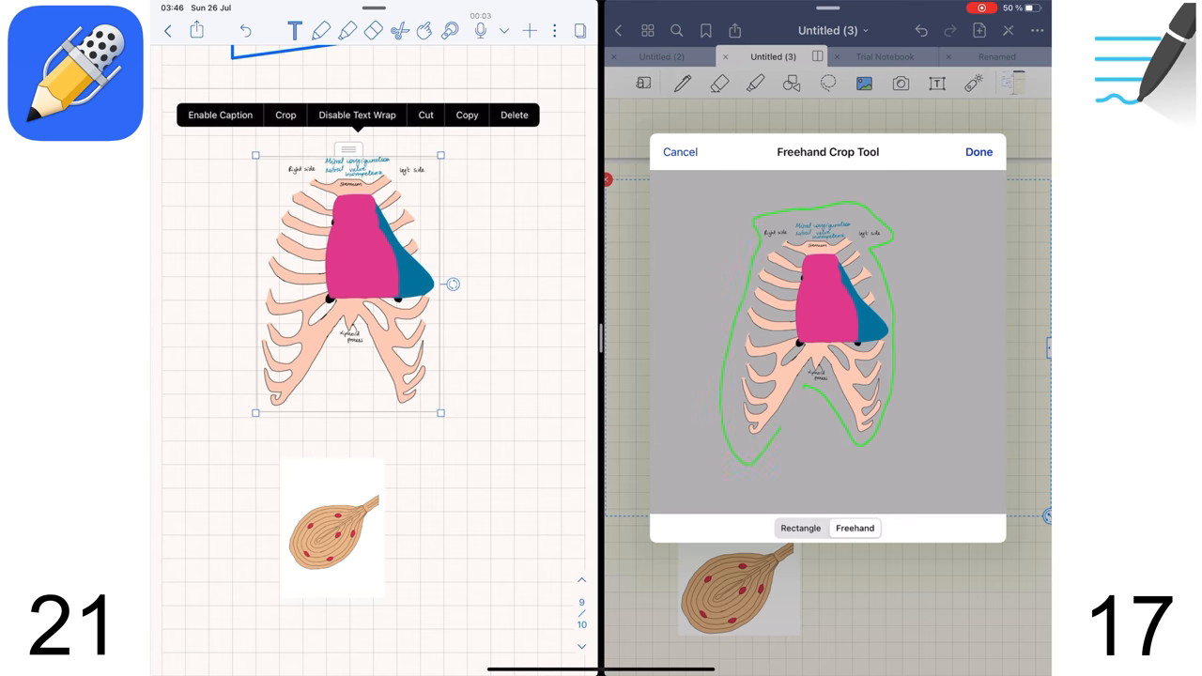
{"action": "left_click", "coordinate": [978, 151]}
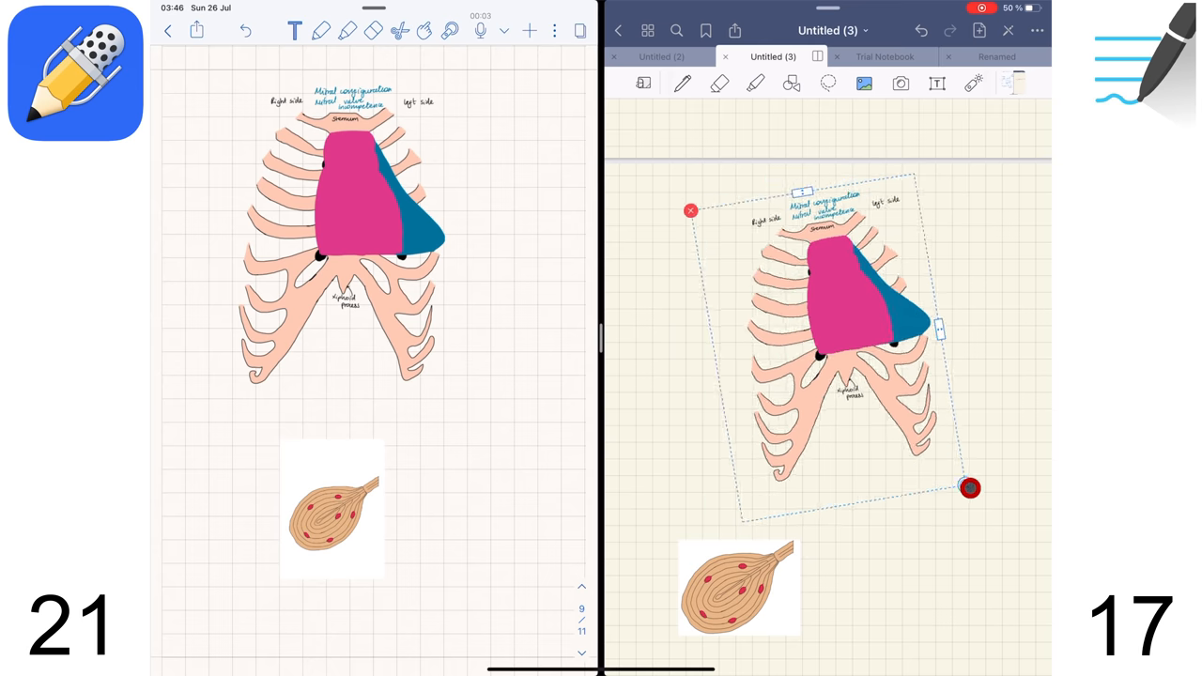
{"action": "left_click_drag", "start_coordinate": [969, 488], "coordinate": [728, 468]}
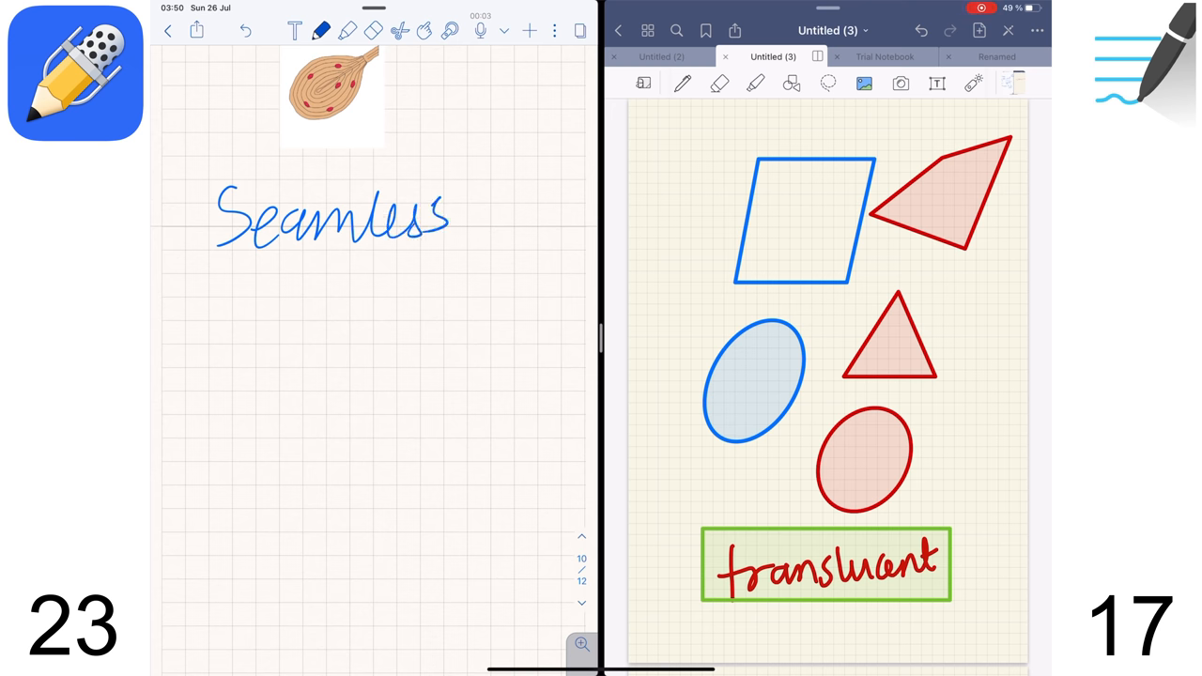
- Write 'Continuous' under the muscle sketch and go to a blank grid page
{"action": "type", "text": "\"Continuous\""}
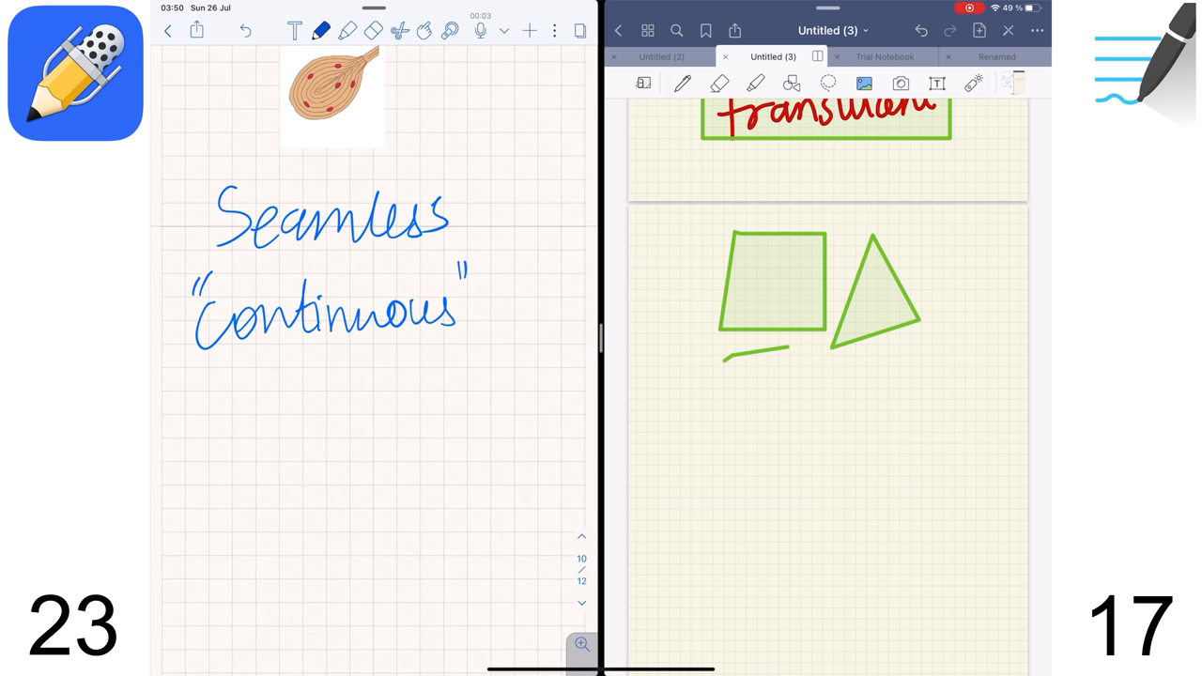
{"action": "left_click", "coordinate": [795, 201]}
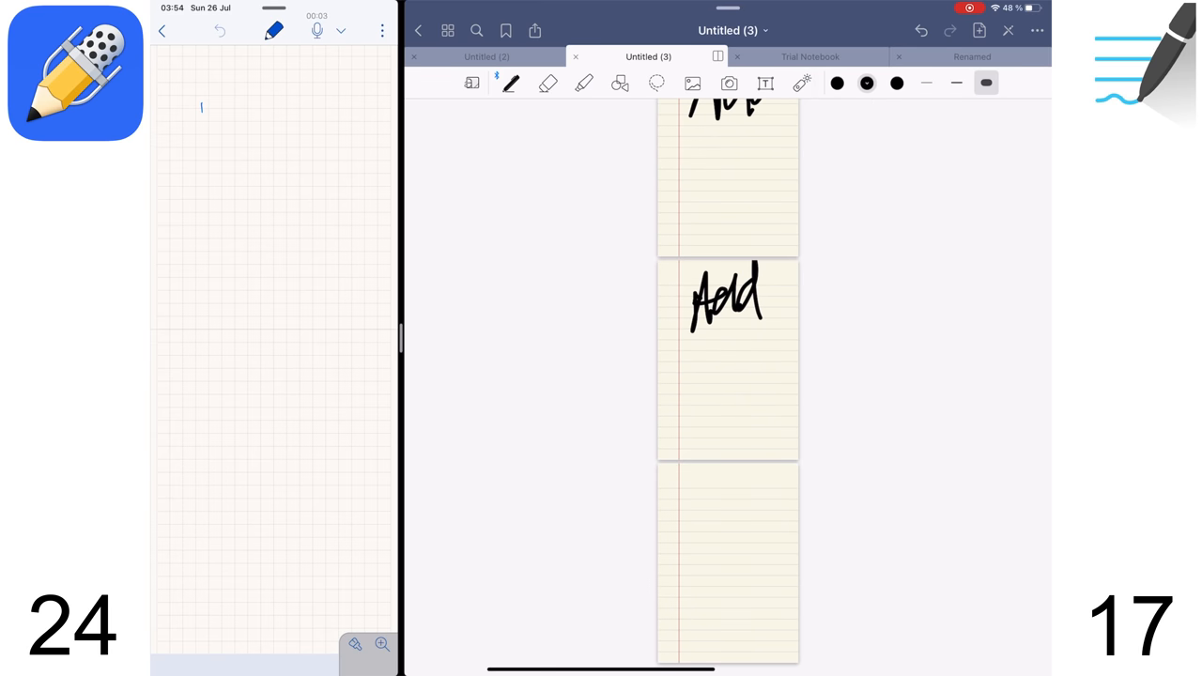
- Pick a note from Recent Notes and open it in split view beside the grid page
{"action": "left_click", "coordinate": [979, 30]}
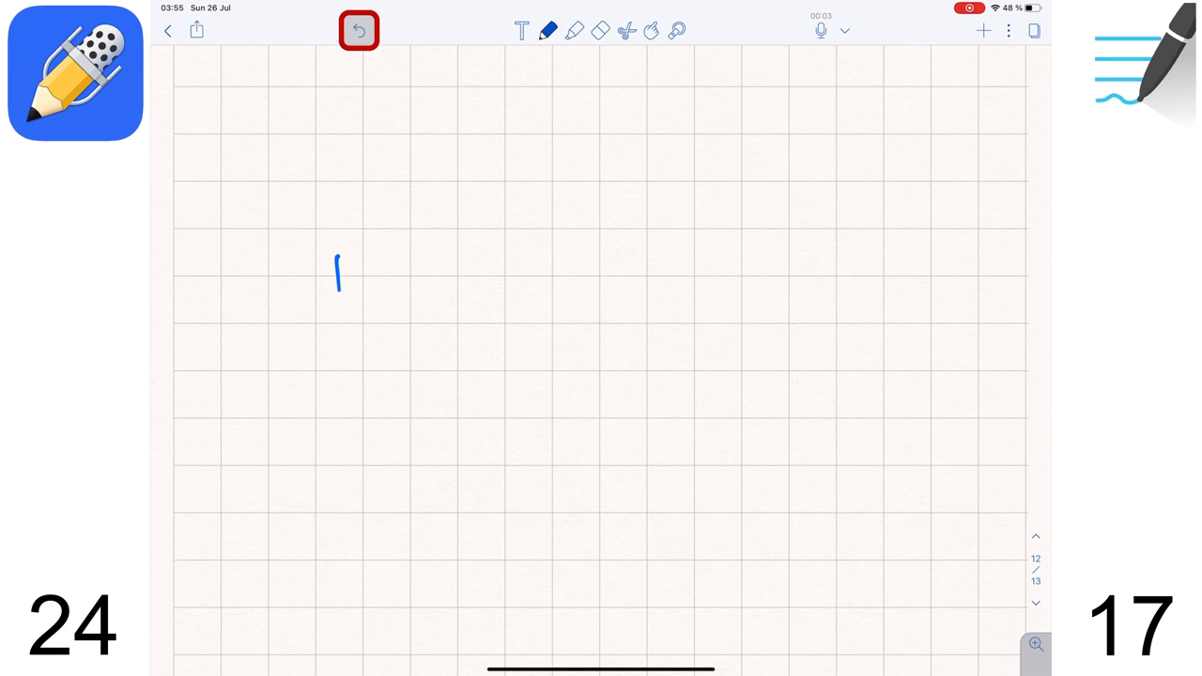
{"action": "left_click", "coordinate": [167, 30]}
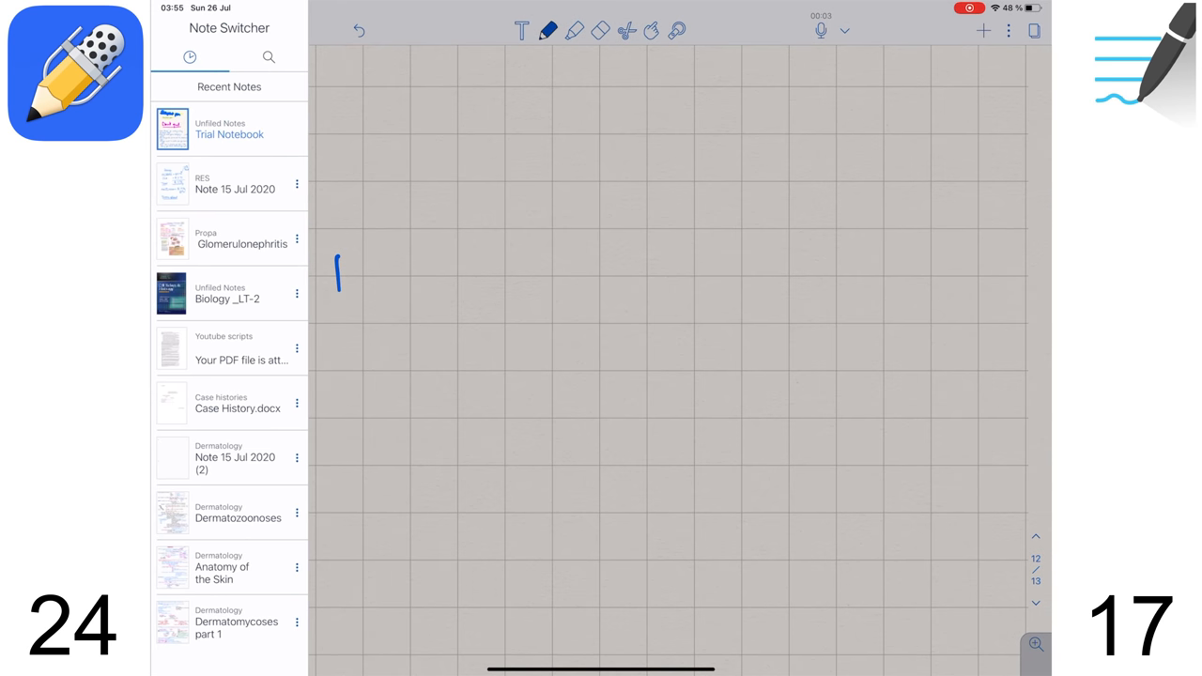
{"action": "left_click", "coordinate": [297, 181]}
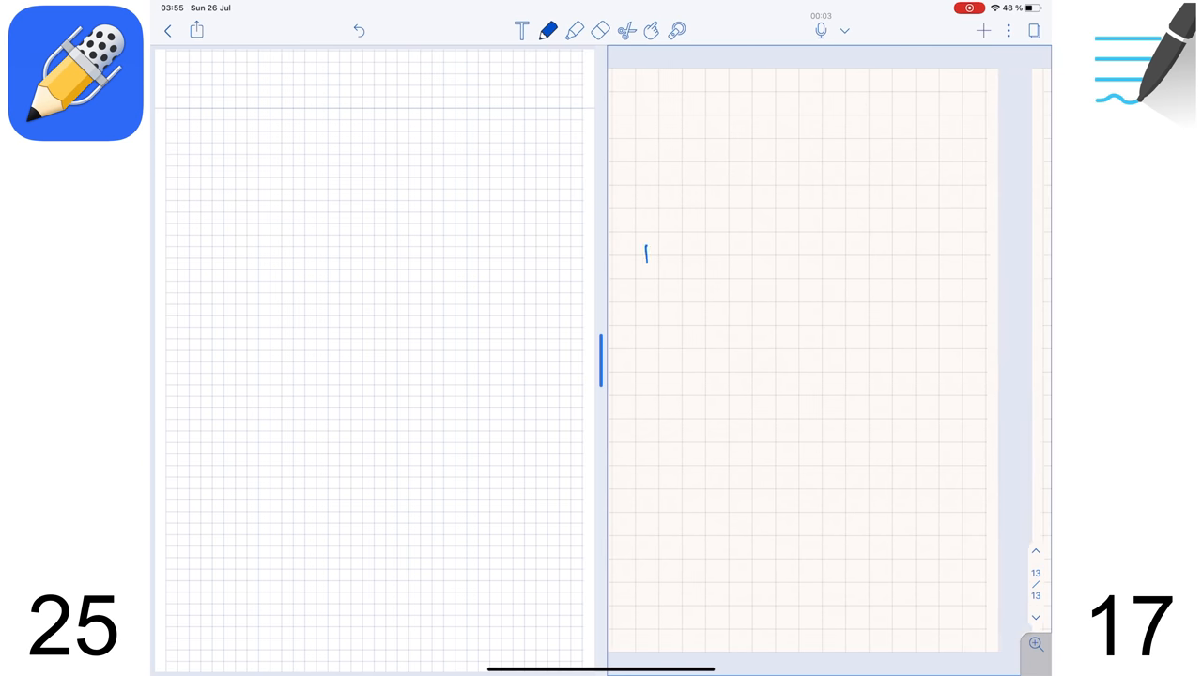
{"action": "scroll", "scroll_direction": "down", "scroll_amount": 3}
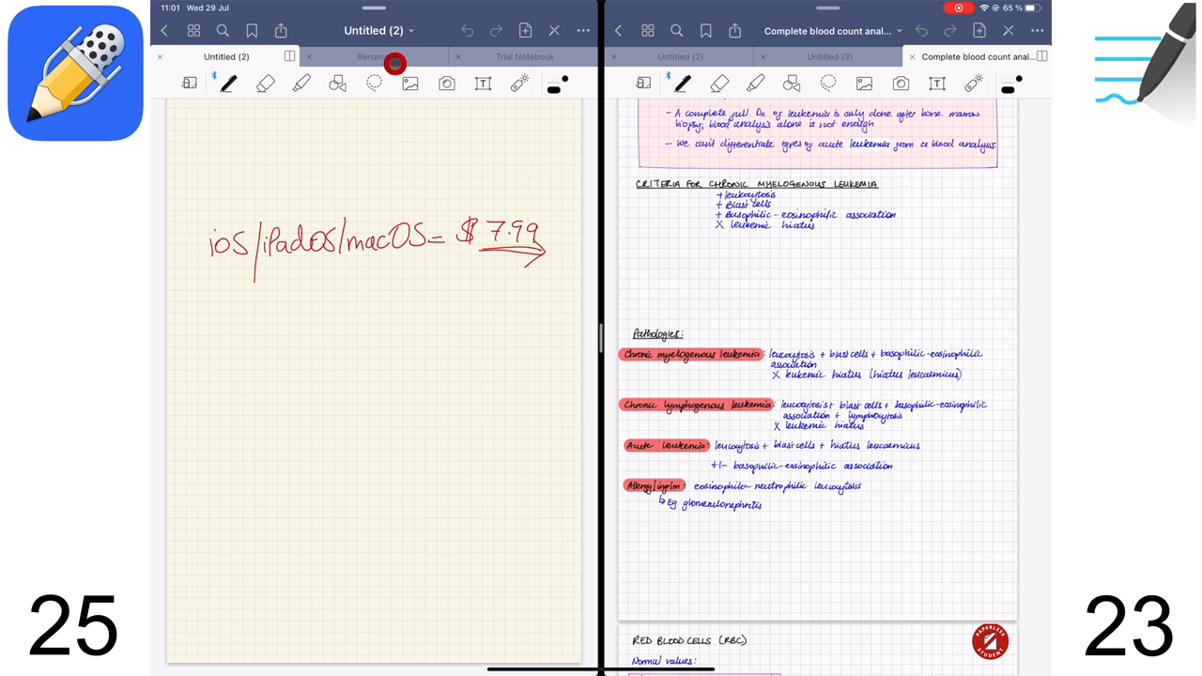
- Switch to the Renamed tab and open the pharmacology PDF
{"action": "left_click", "coordinate": [374, 56]}
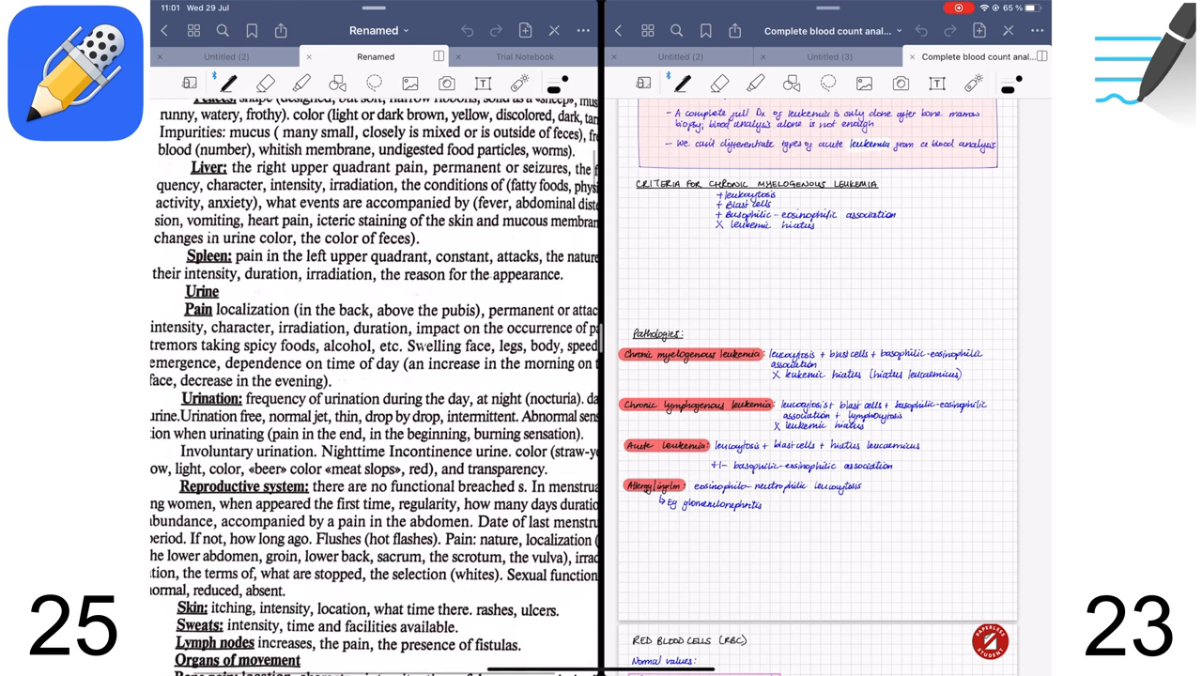
{"action": "scroll", "scroll_direction": "down", "scroll_amount": 3}
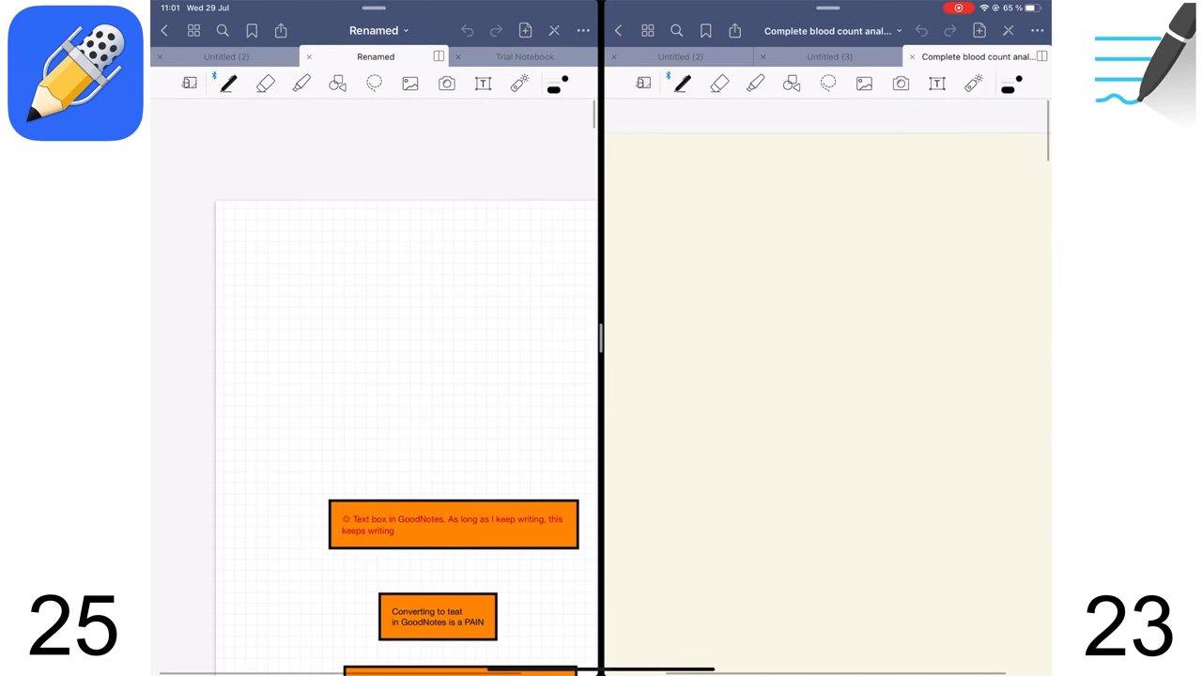
{"action": "scroll", "scroll_direction": "down", "scroll_amount": 3}
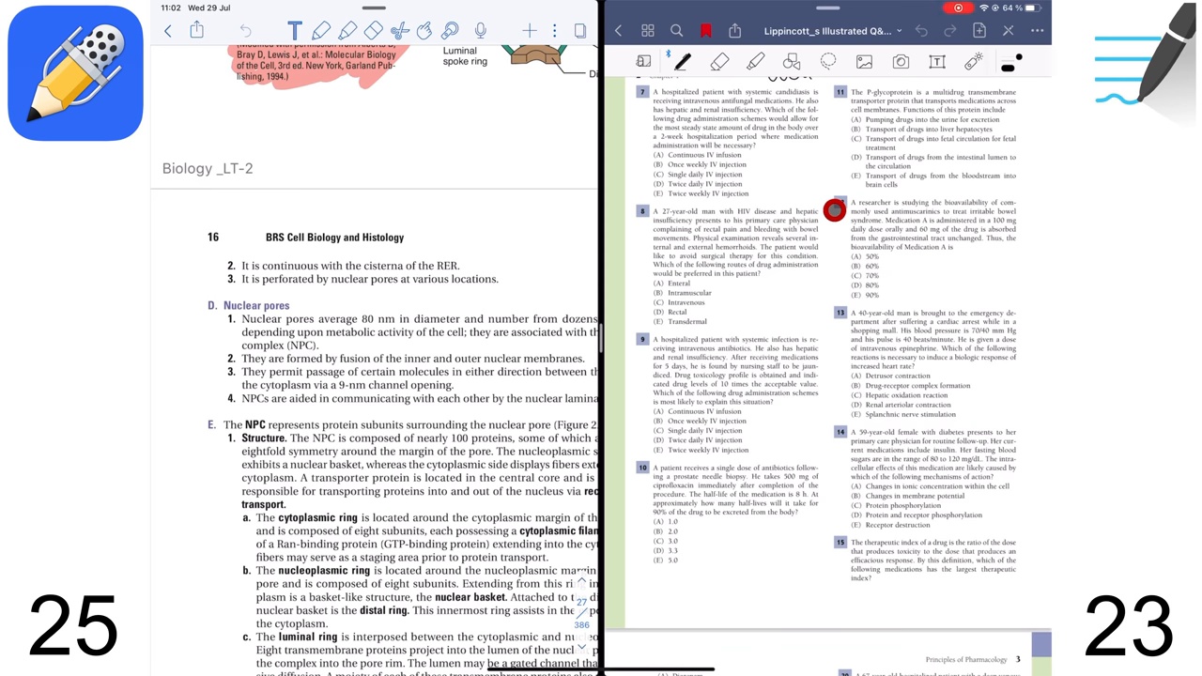
{"action": "scroll", "scroll_direction": "down", "scroll_amount": 3}
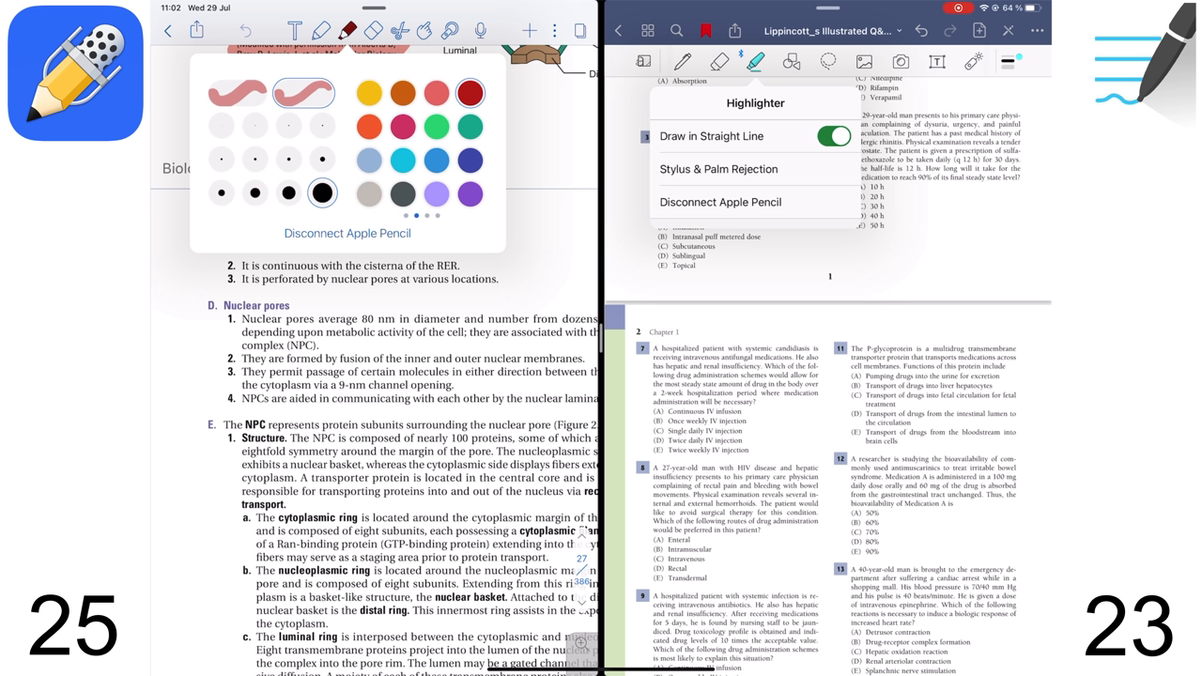
- Show the book's outline, collapse its chapters, and jump to Chapter 1 from Contents
{"action": "left_click", "coordinate": [787, 43]}
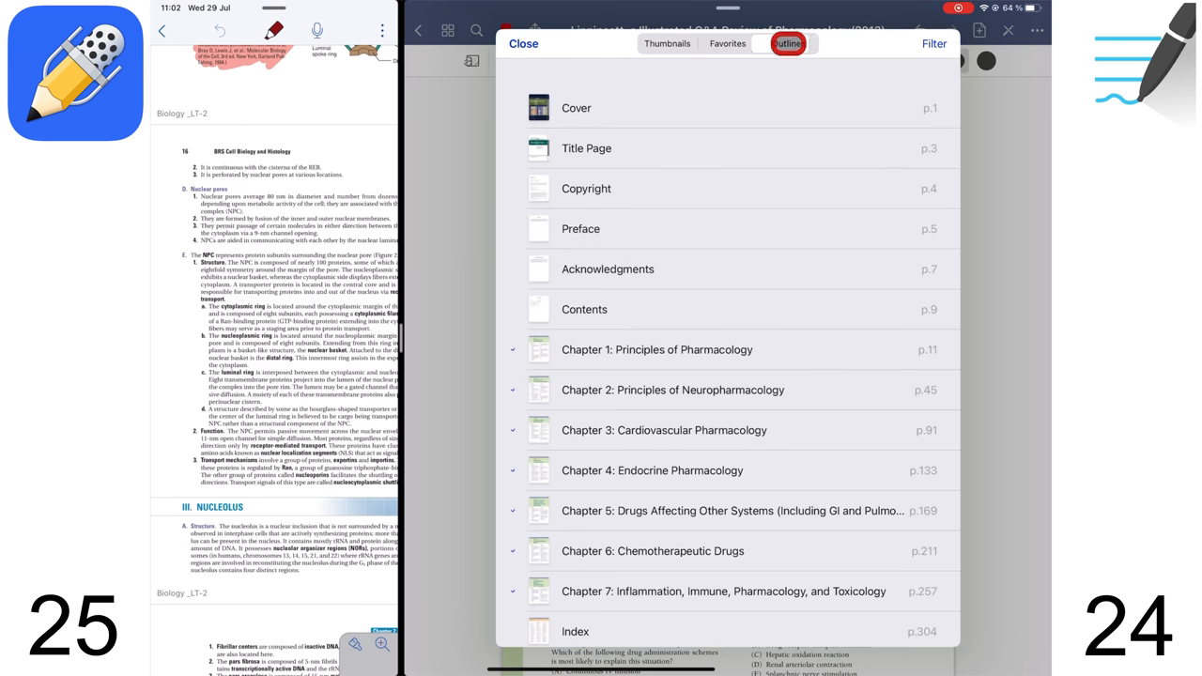
{"action": "left_click", "coordinate": [787, 43]}
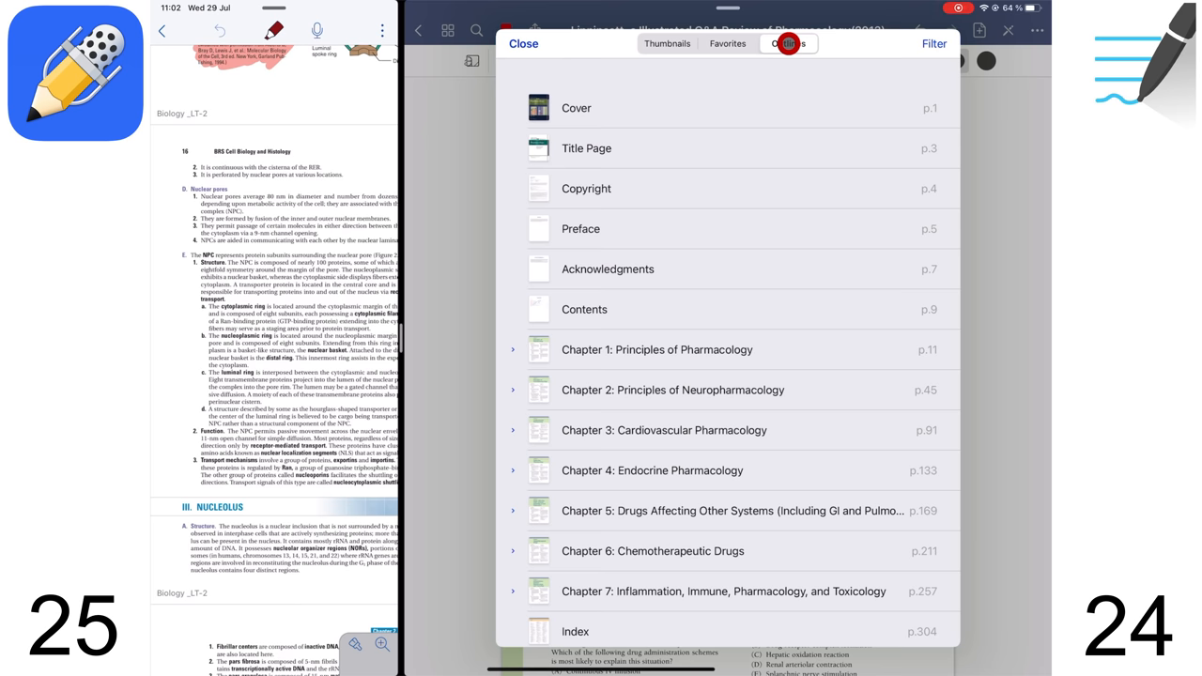
{"action": "left_click", "coordinate": [787, 44]}
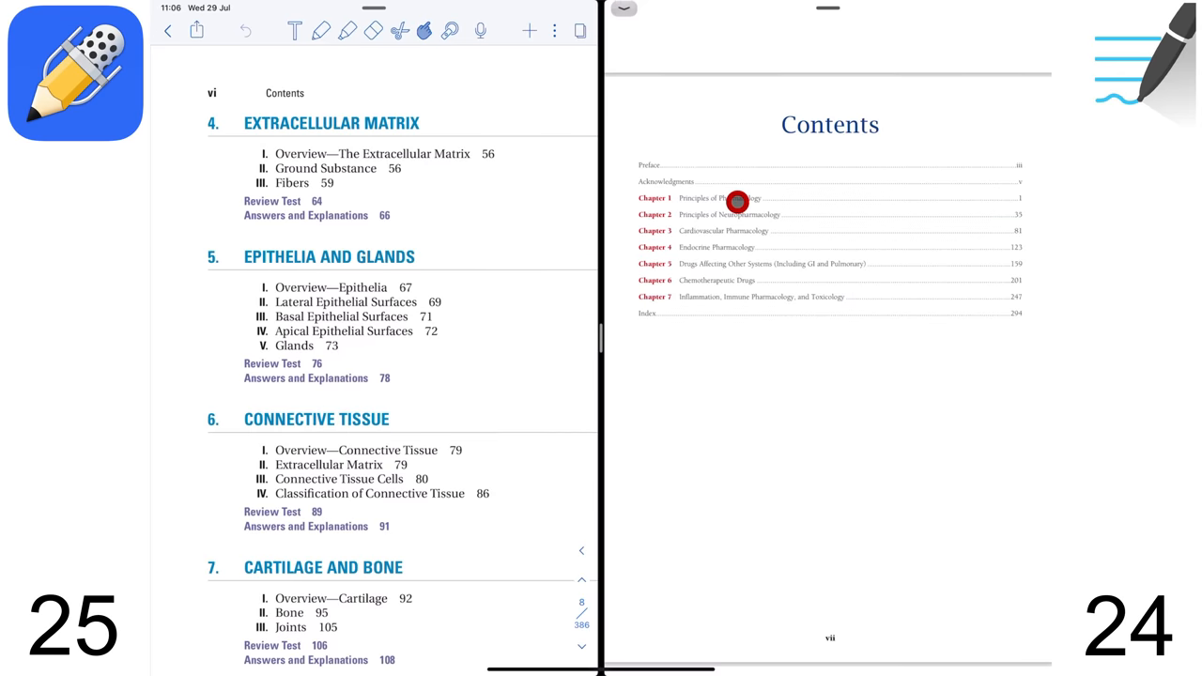
{"action": "left_click", "coordinate": [719, 198]}
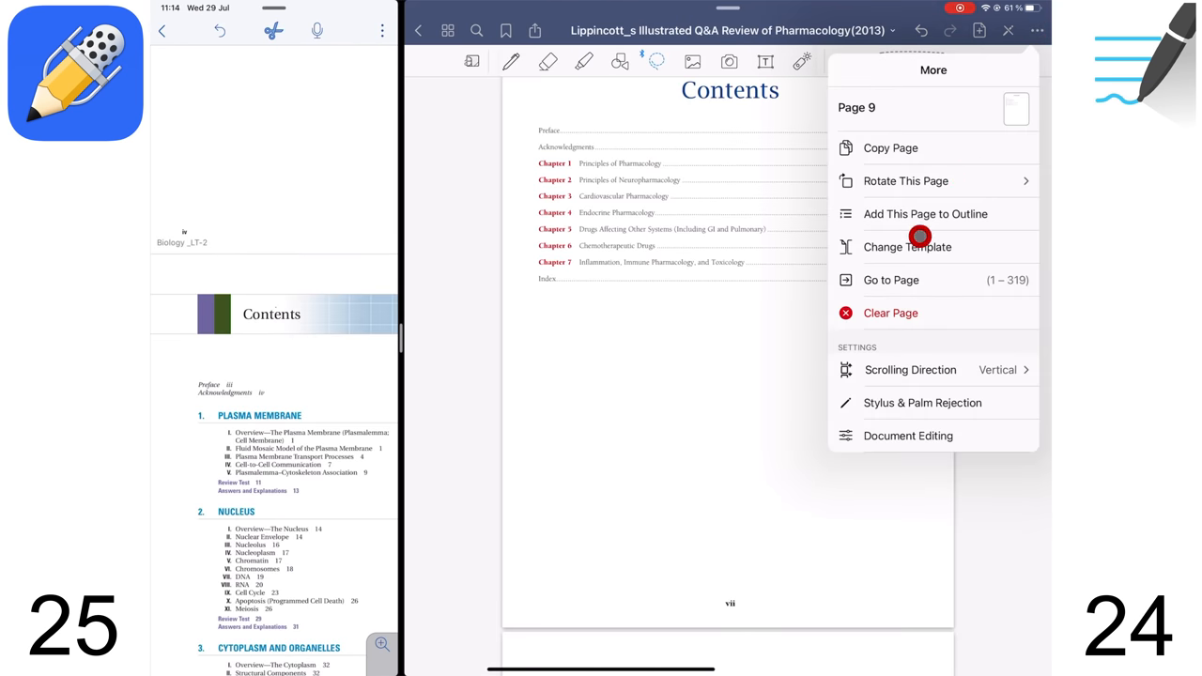
- Add page 4 to the outline under the title 'Navigation'
{"action": "left_click", "coordinate": [925, 213]}
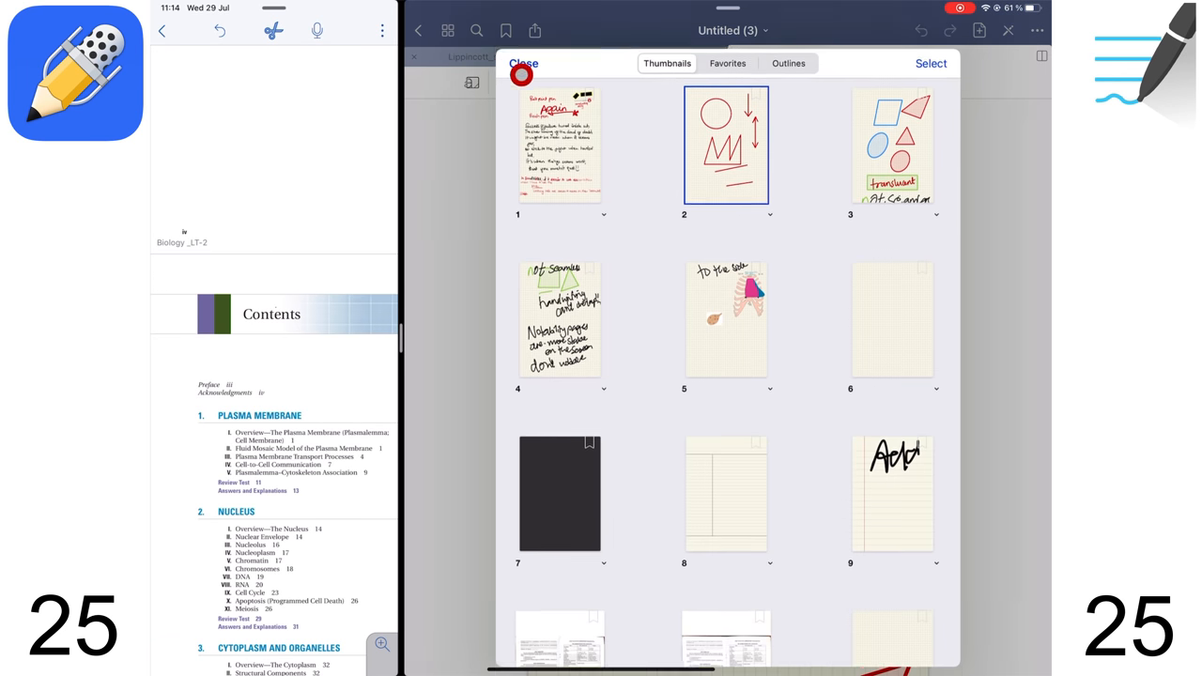
{"action": "left_click", "coordinate": [787, 62]}
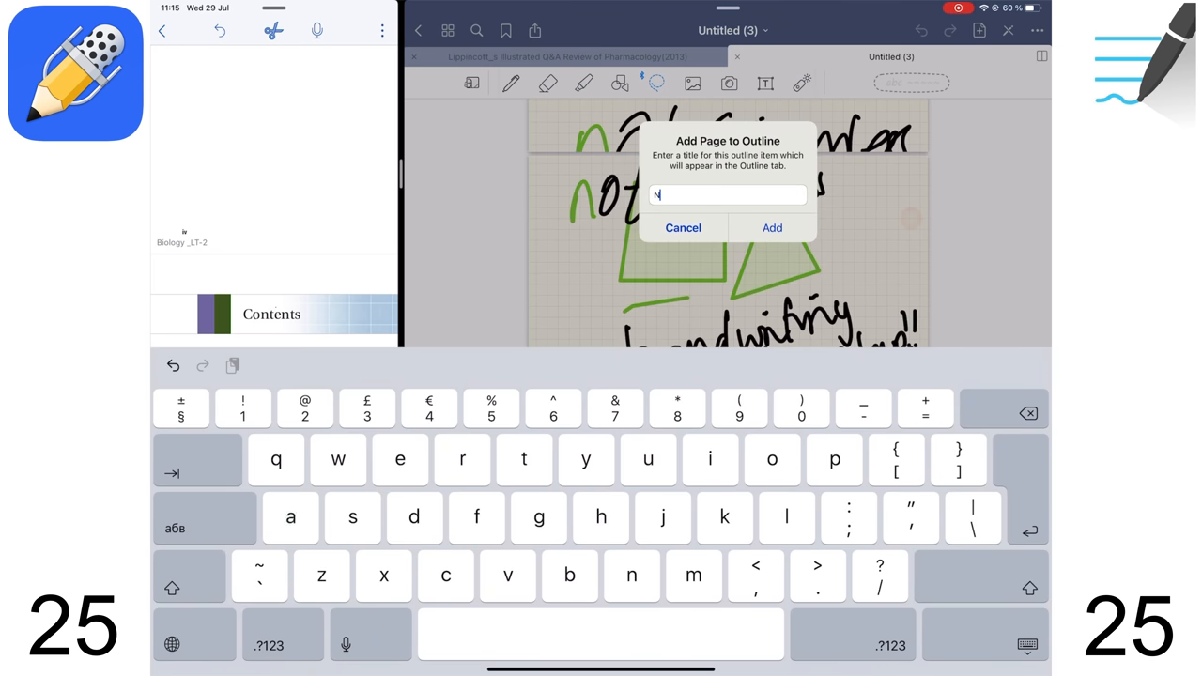
{"action": "type", "text": "Navigation"}
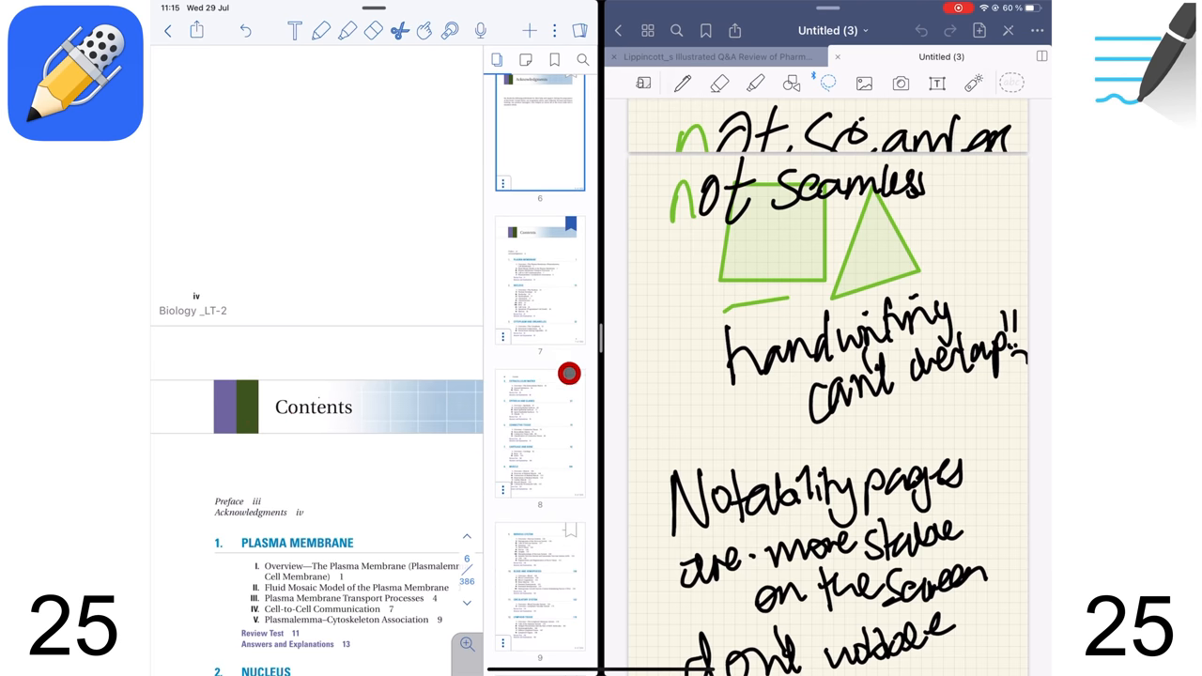
- Look over the favourited pages, then close the favourites view
{"action": "scroll", "scroll_direction": "down", "scroll_amount": 3}
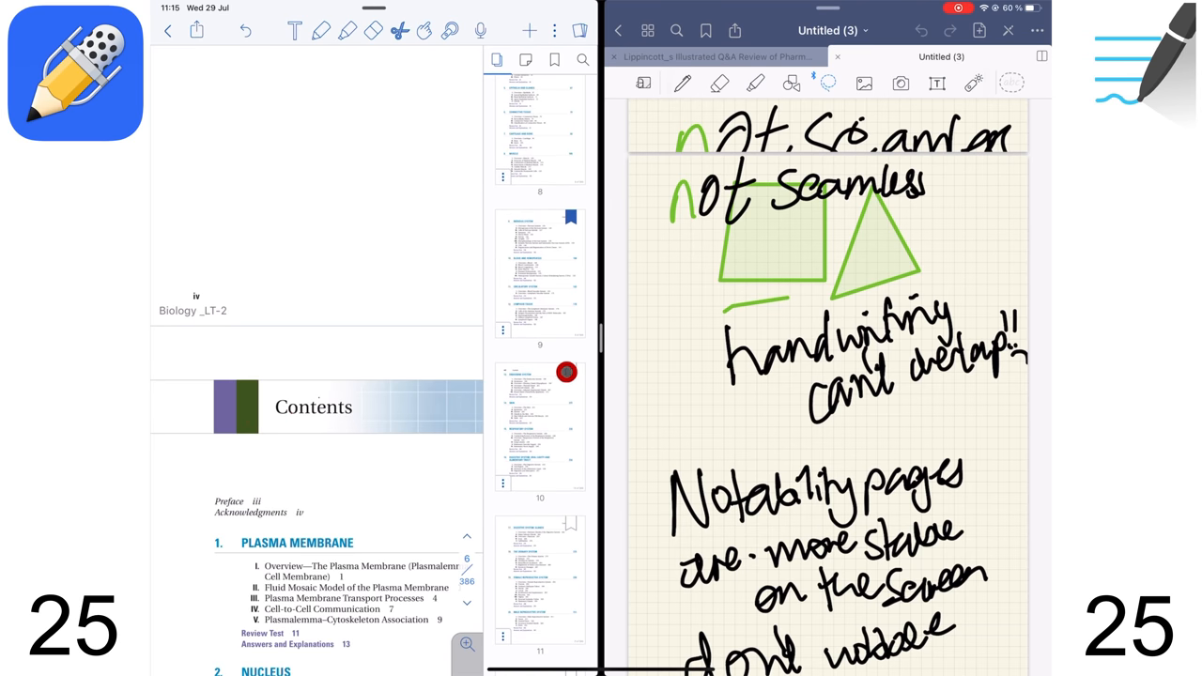
{"action": "scroll", "scroll_direction": "down", "scroll_amount": 3}
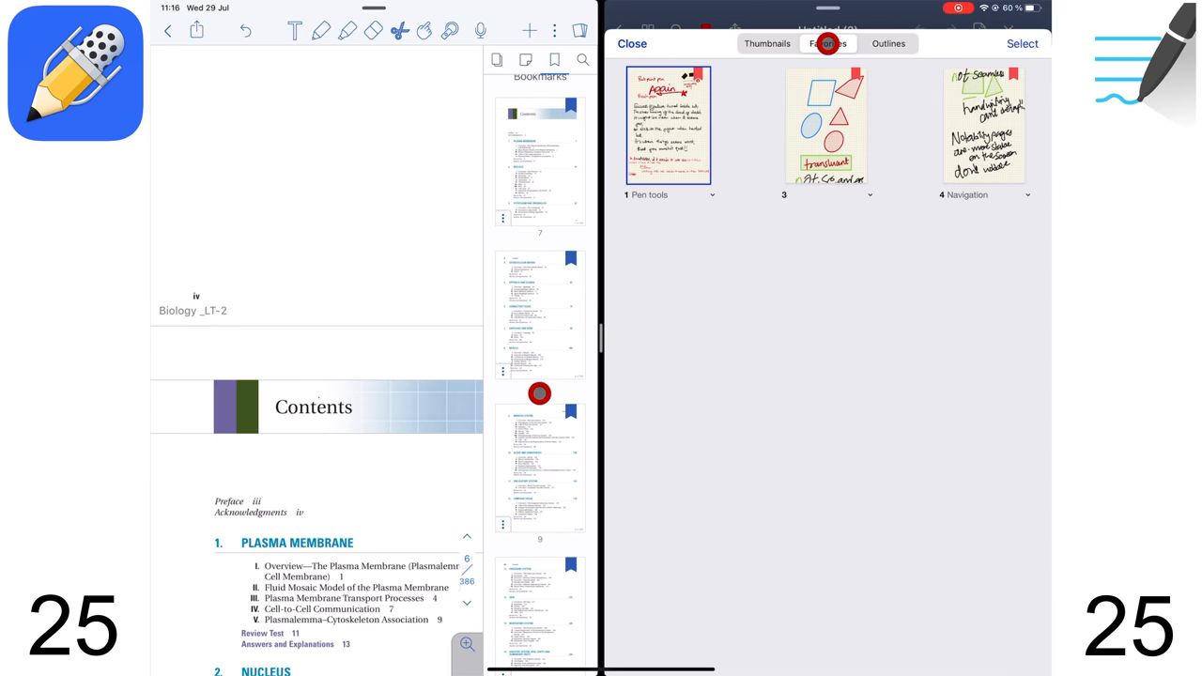
{"action": "scroll", "scroll_direction": "down", "scroll_amount": 3}
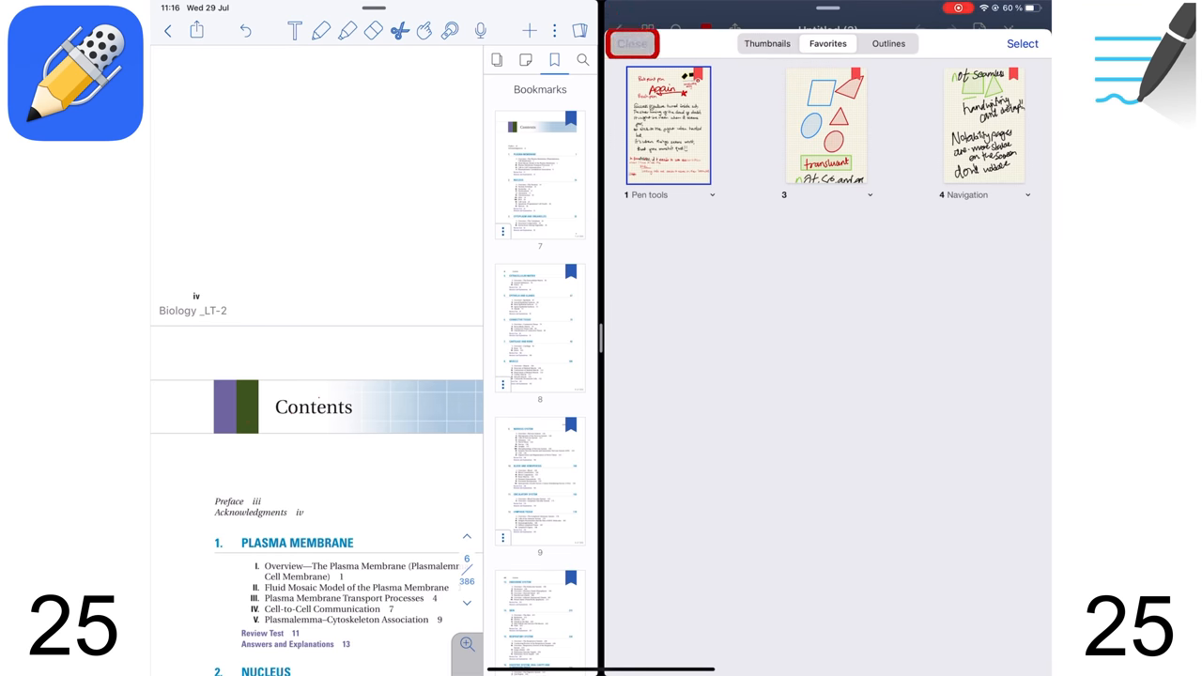
{"action": "left_click", "coordinate": [631, 43]}
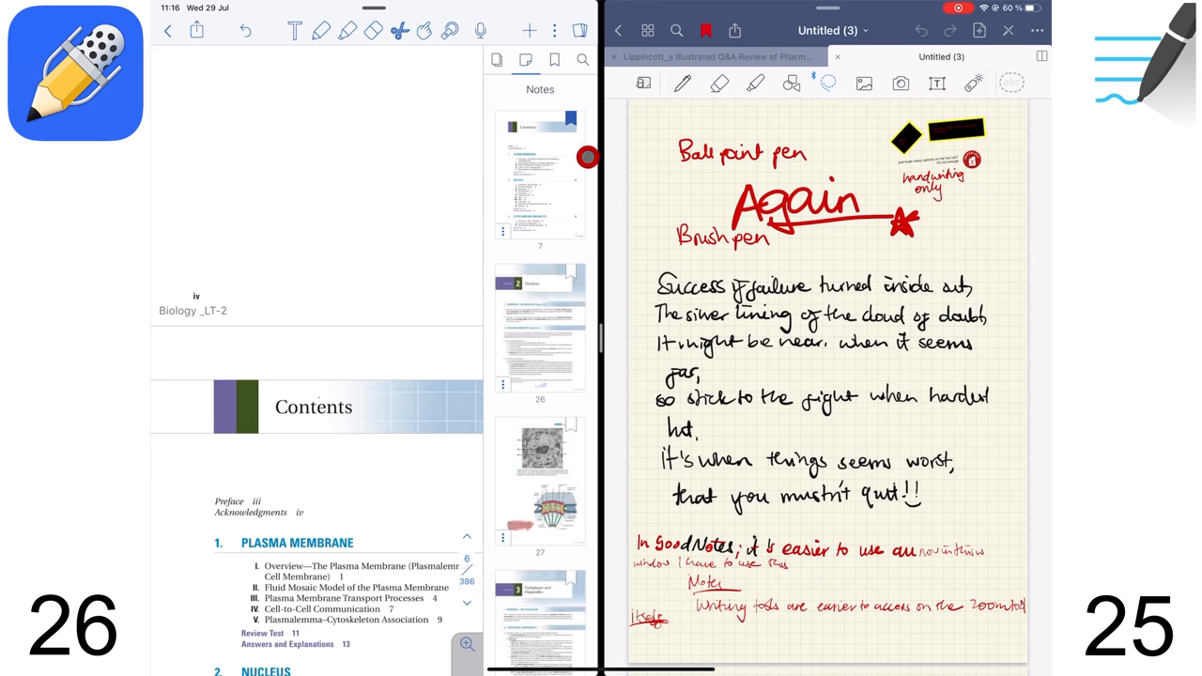
- Share the note to another app as a PDF with password protection on
{"action": "scroll", "scroll_direction": "down", "scroll_amount": 3}
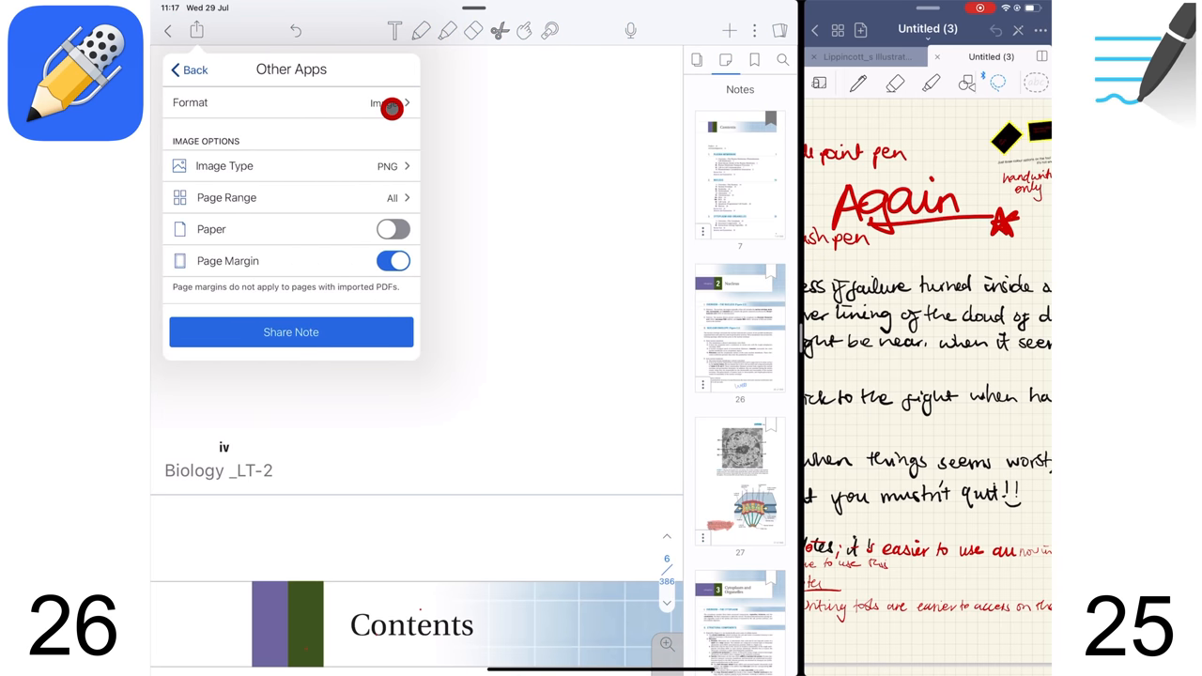
{"action": "left_click", "coordinate": [388, 103]}
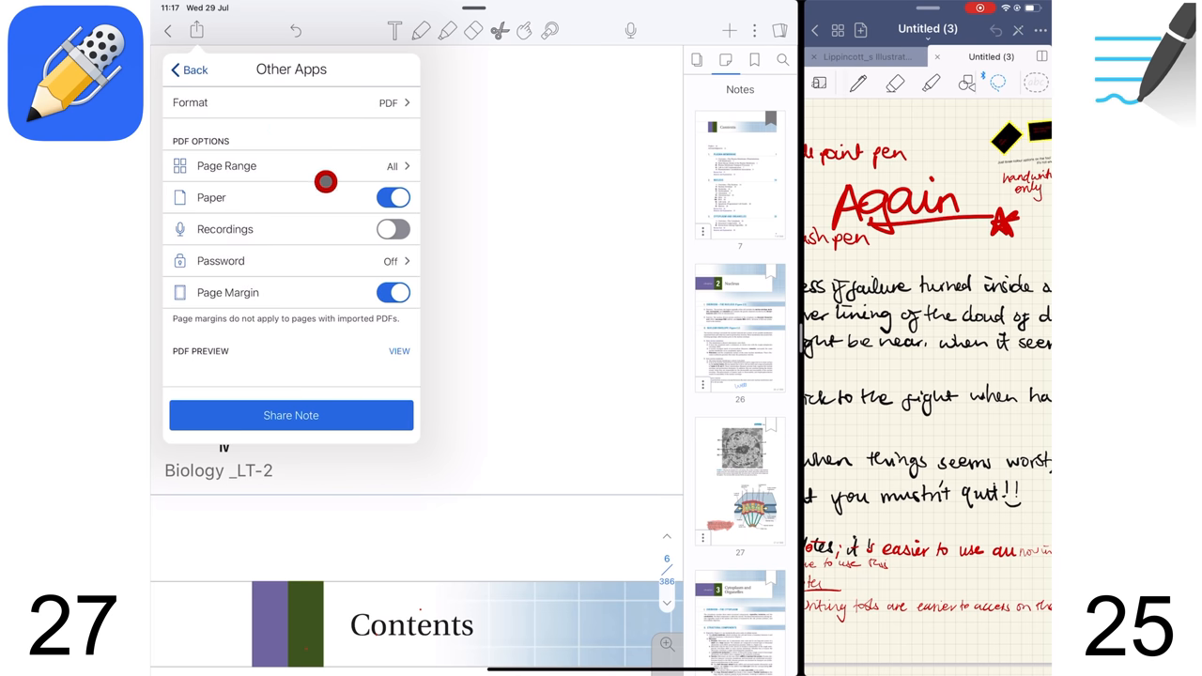
{"action": "left_click", "coordinate": [291, 260]}
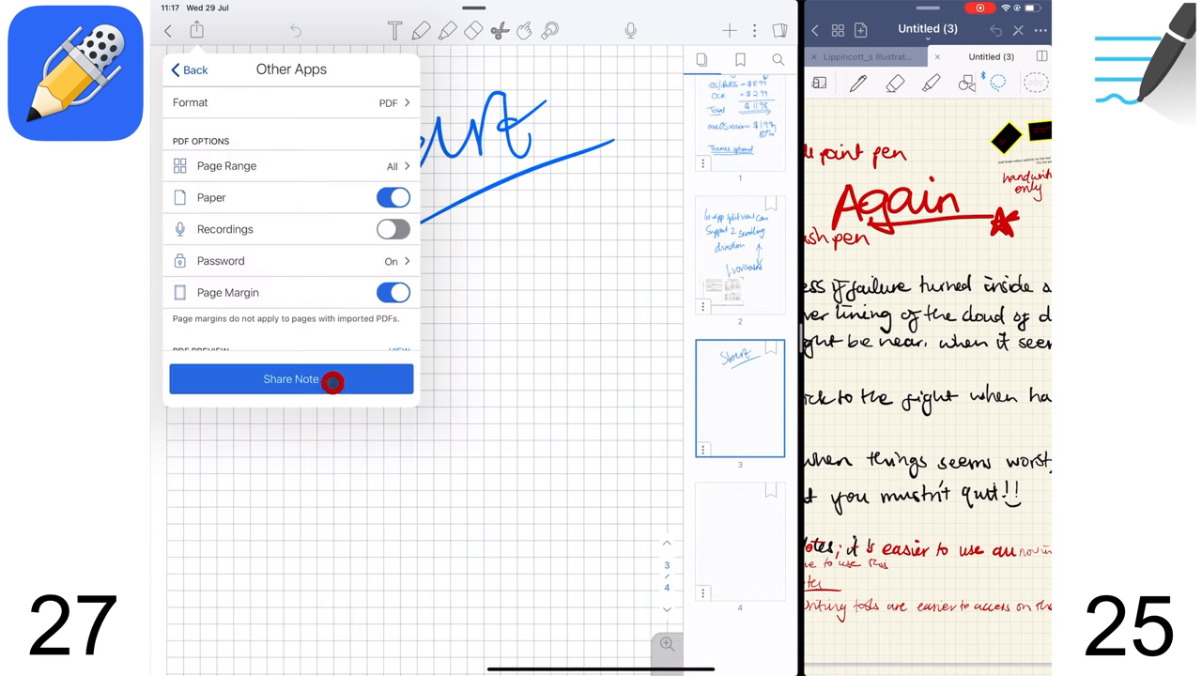
{"action": "left_click", "coordinate": [291, 378]}
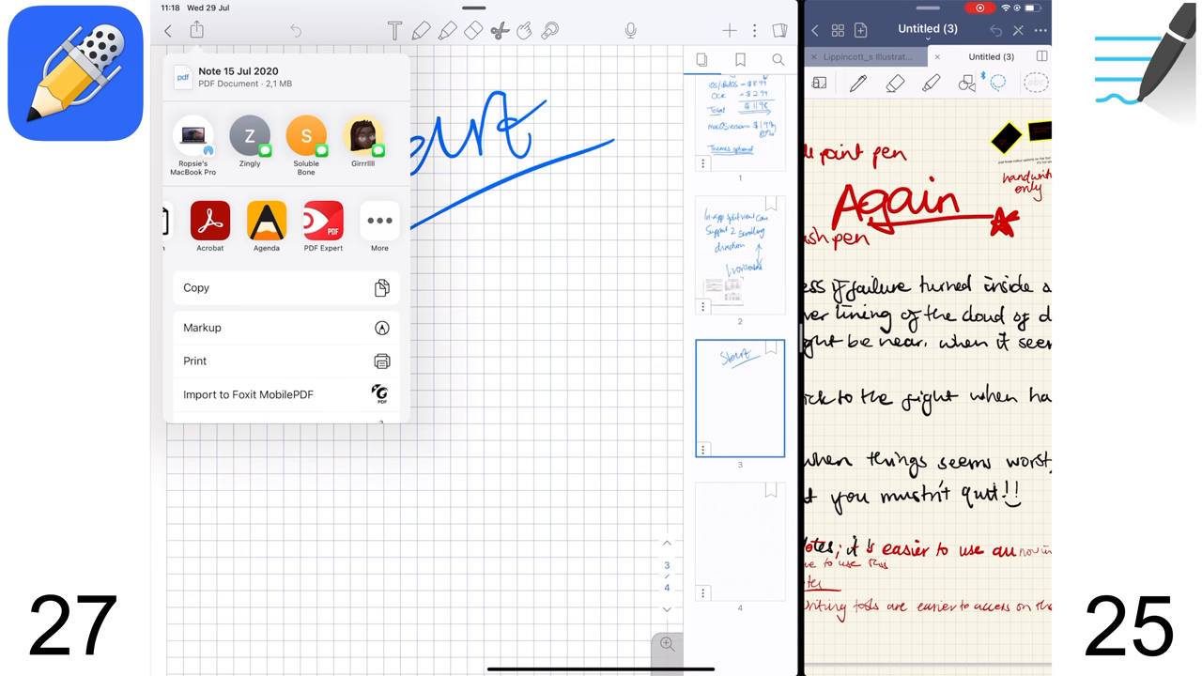
{"action": "left_click", "coordinate": [209, 226]}
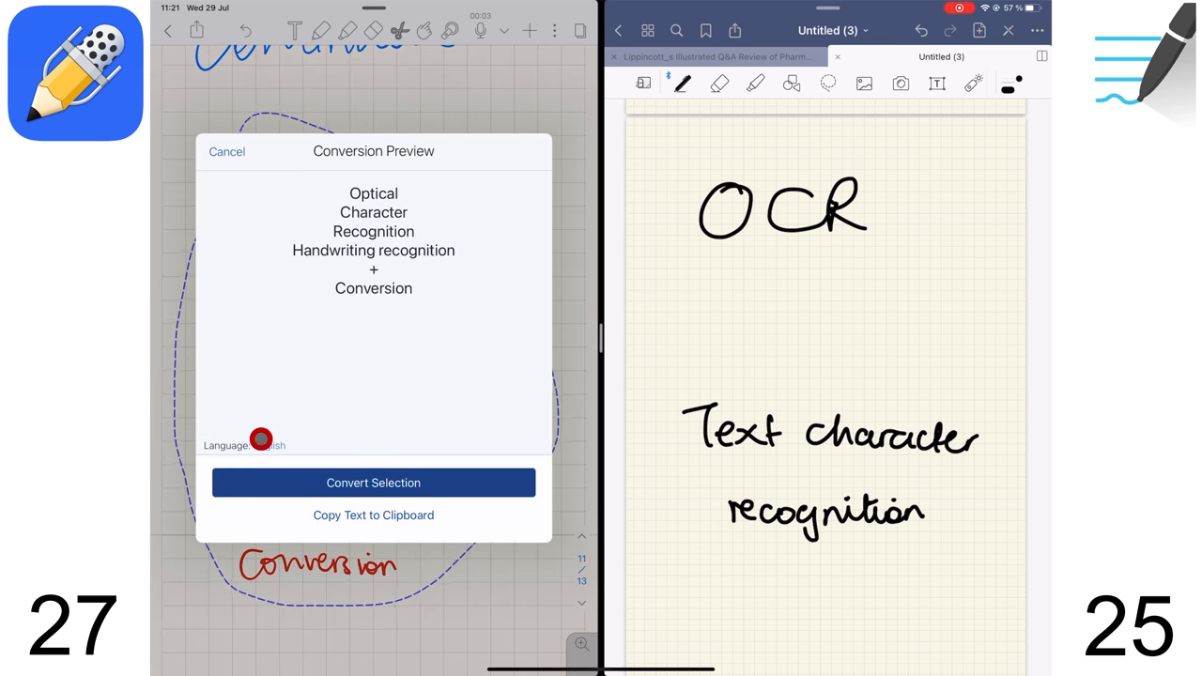
- Convert the lassoed handwriting to typed text with English recognition, then paste it
{"action": "left_click", "coordinate": [269, 445]}
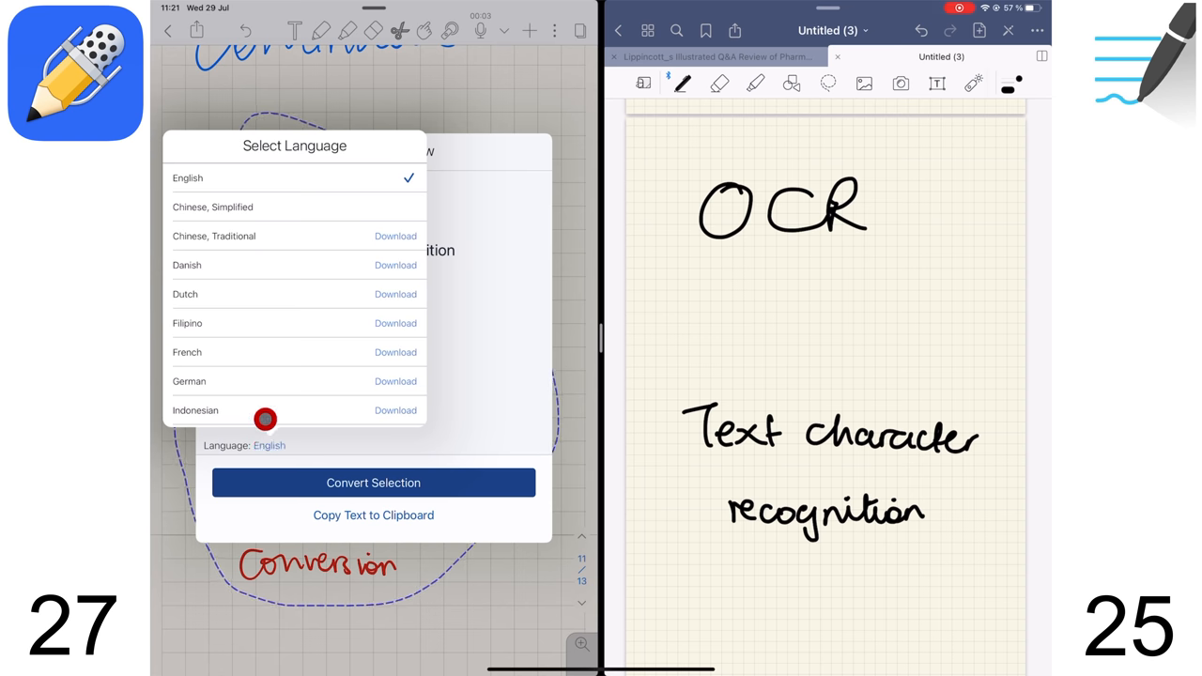
{"action": "scroll", "scroll_direction": "down", "scroll_amount": 3}
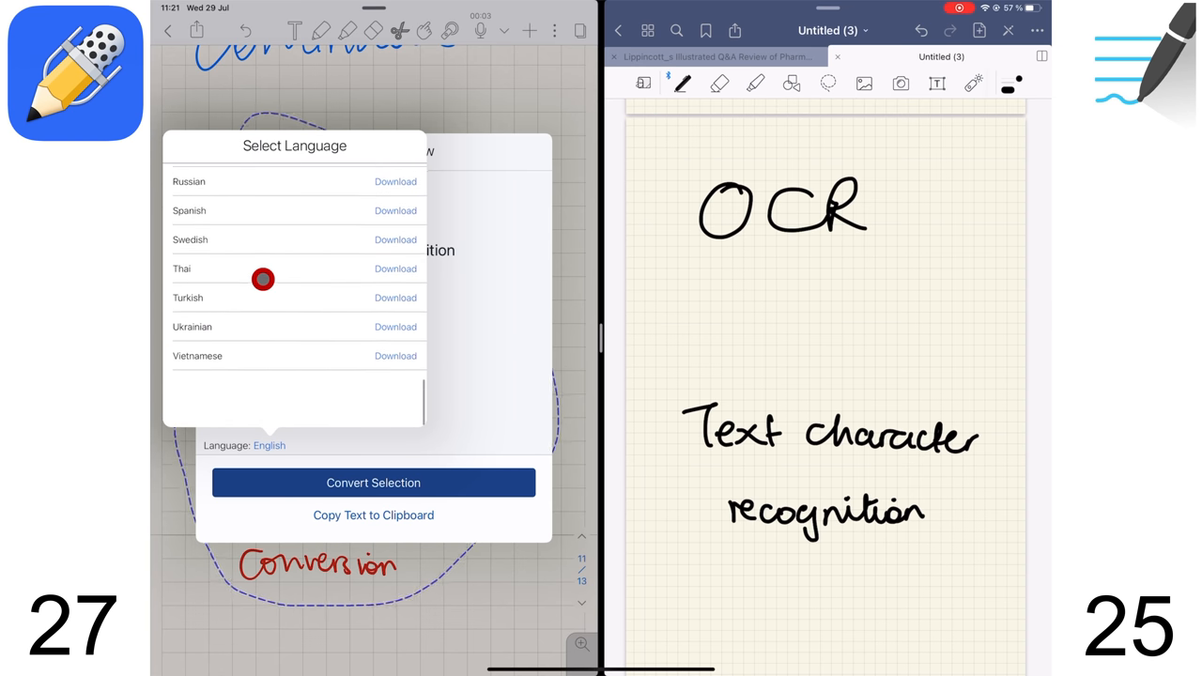
{"action": "left_click", "coordinate": [373, 482]}
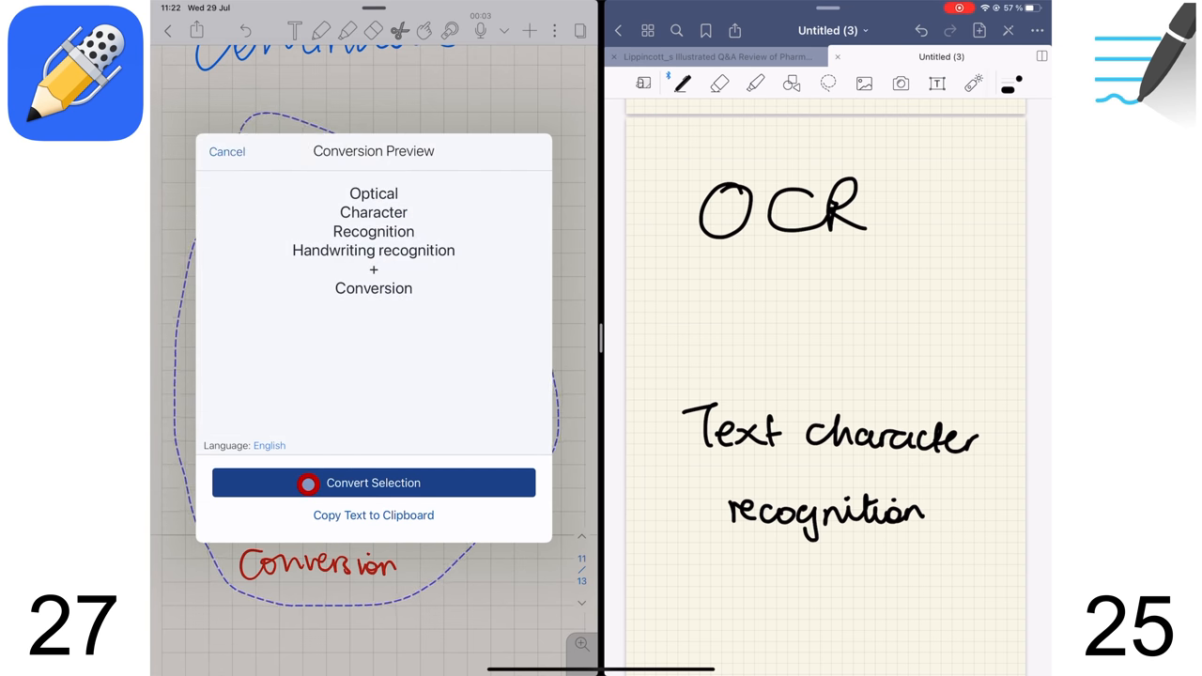
{"action": "left_click", "coordinate": [373, 482]}
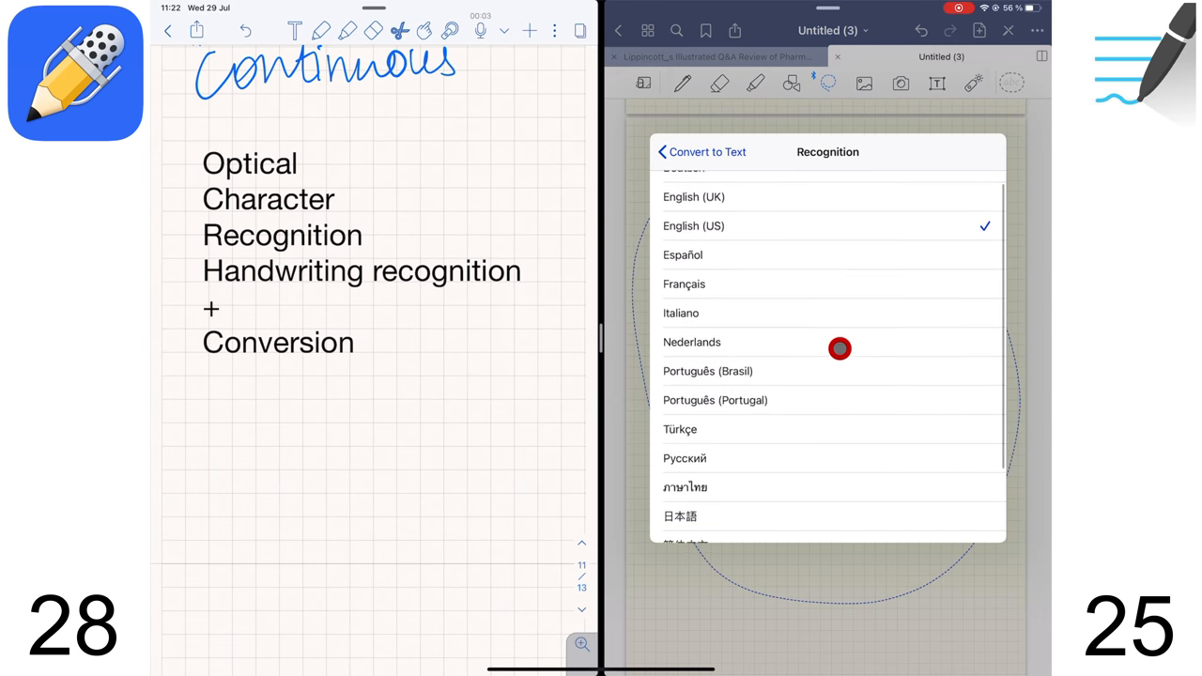
{"action": "left_click", "coordinate": [984, 151]}
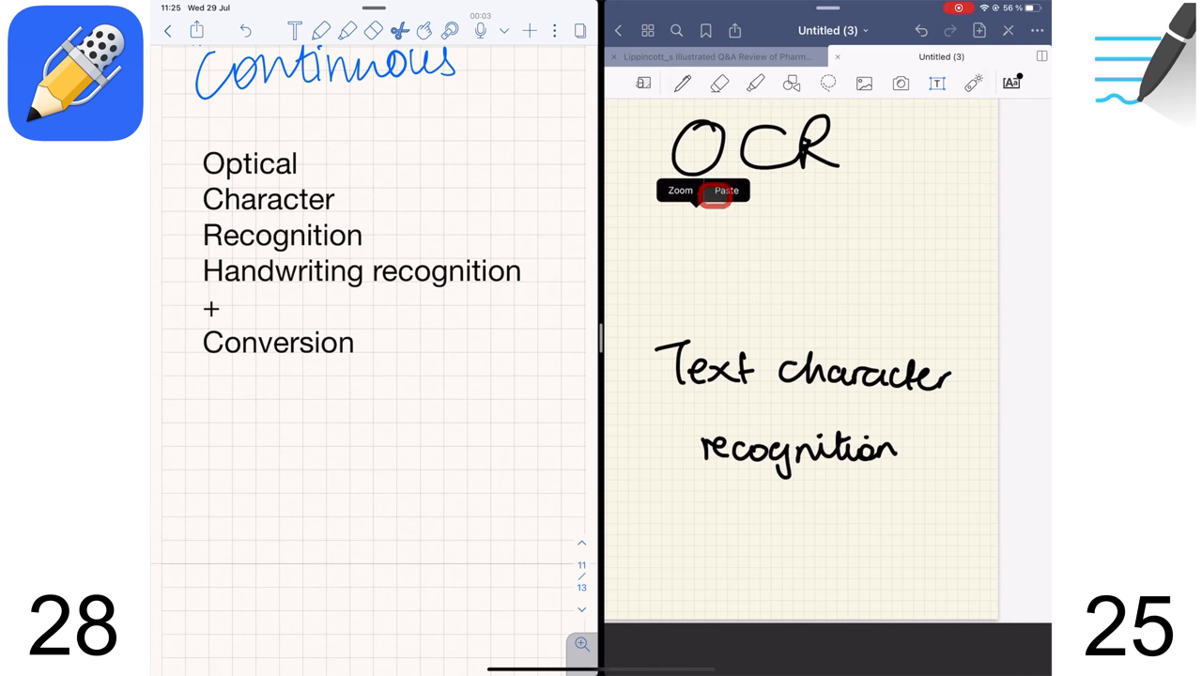
{"action": "left_click", "coordinate": [725, 190]}
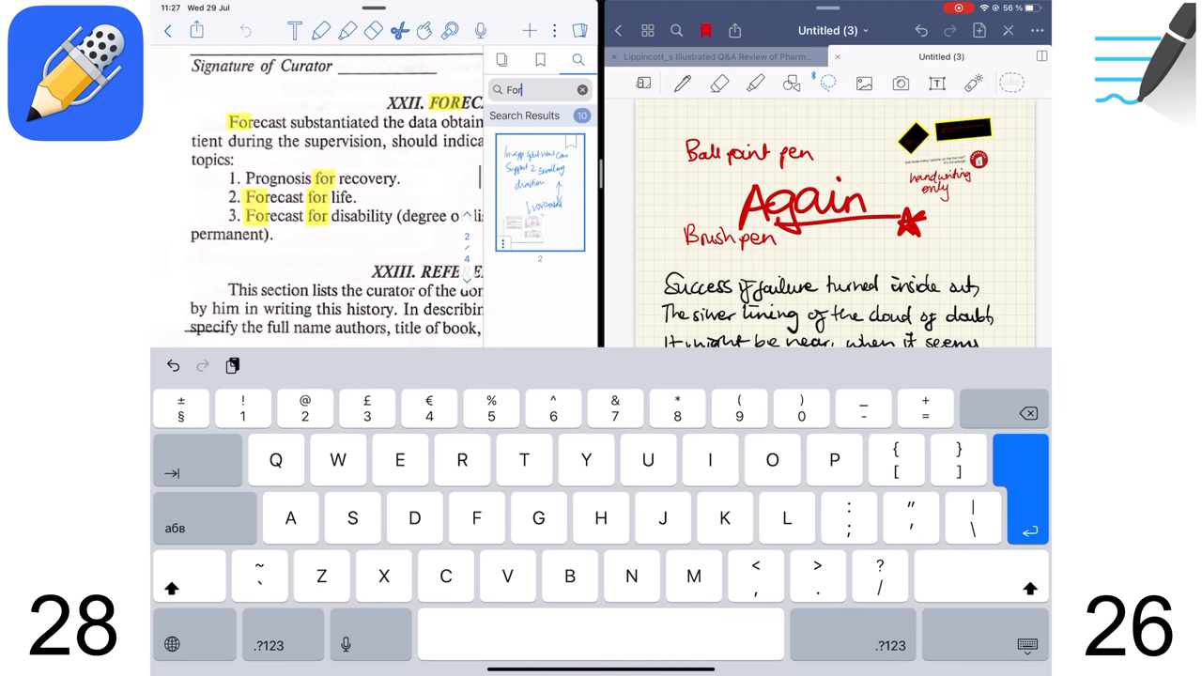
- Scroll down through the highlighted 'For' search results in the document
{"action": "scroll", "scroll_direction": "down", "scroll_amount": 3}
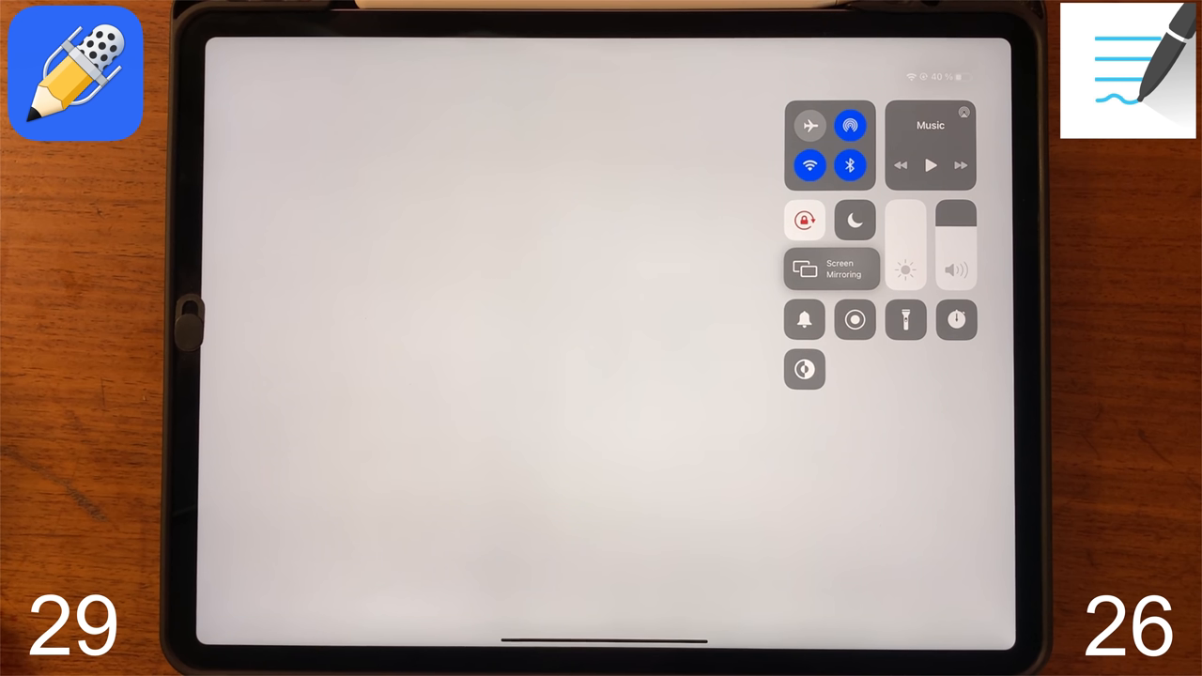
- Mirror the iPad to the MacBook and handwrite 'You' in red below 'Bug!?'
{"action": "left_click", "coordinate": [830, 269]}
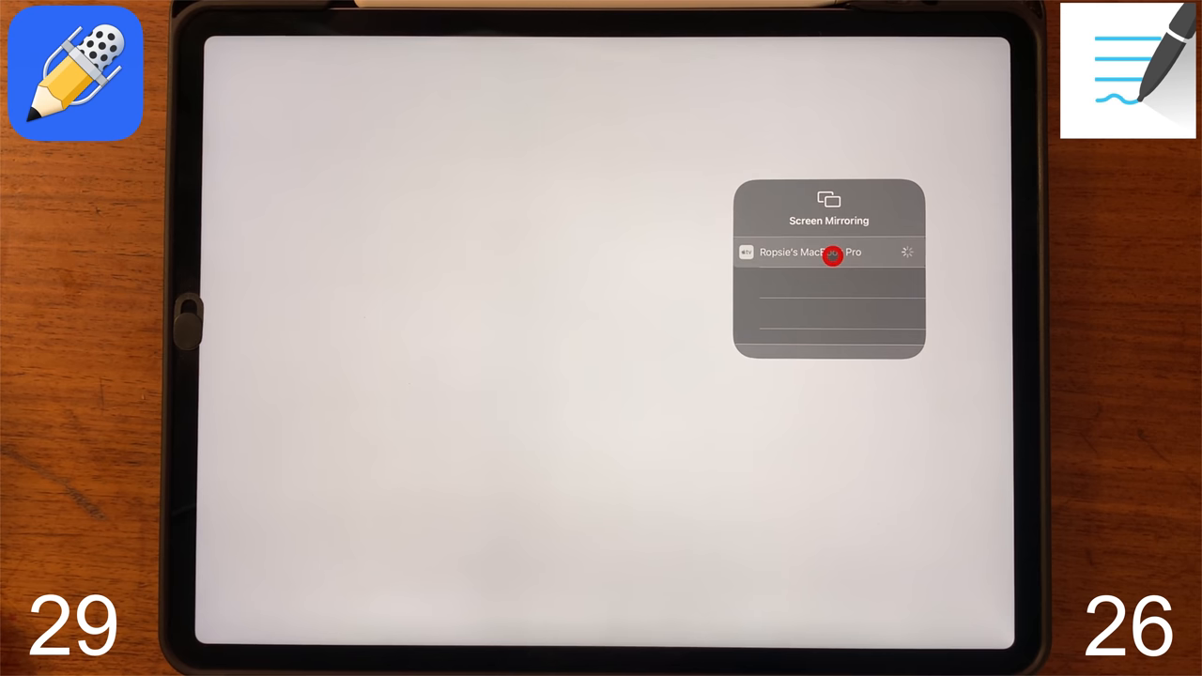
{"action": "left_click", "coordinate": [809, 252]}
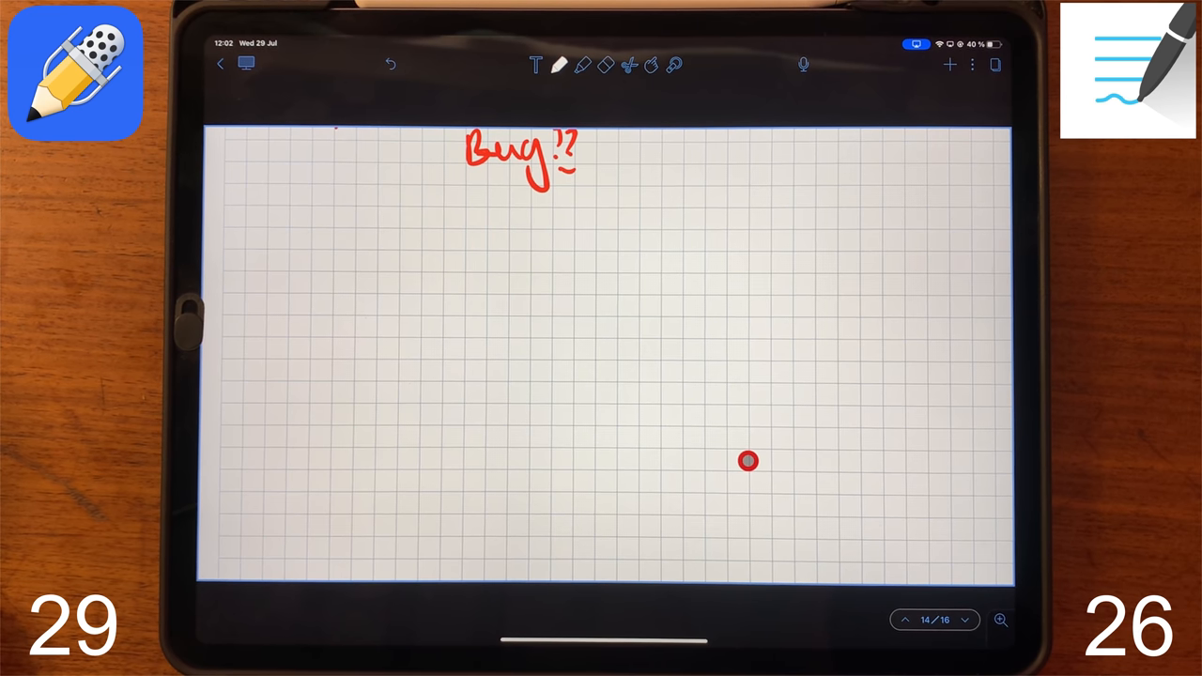
{"action": "left_click", "coordinate": [673, 65]}
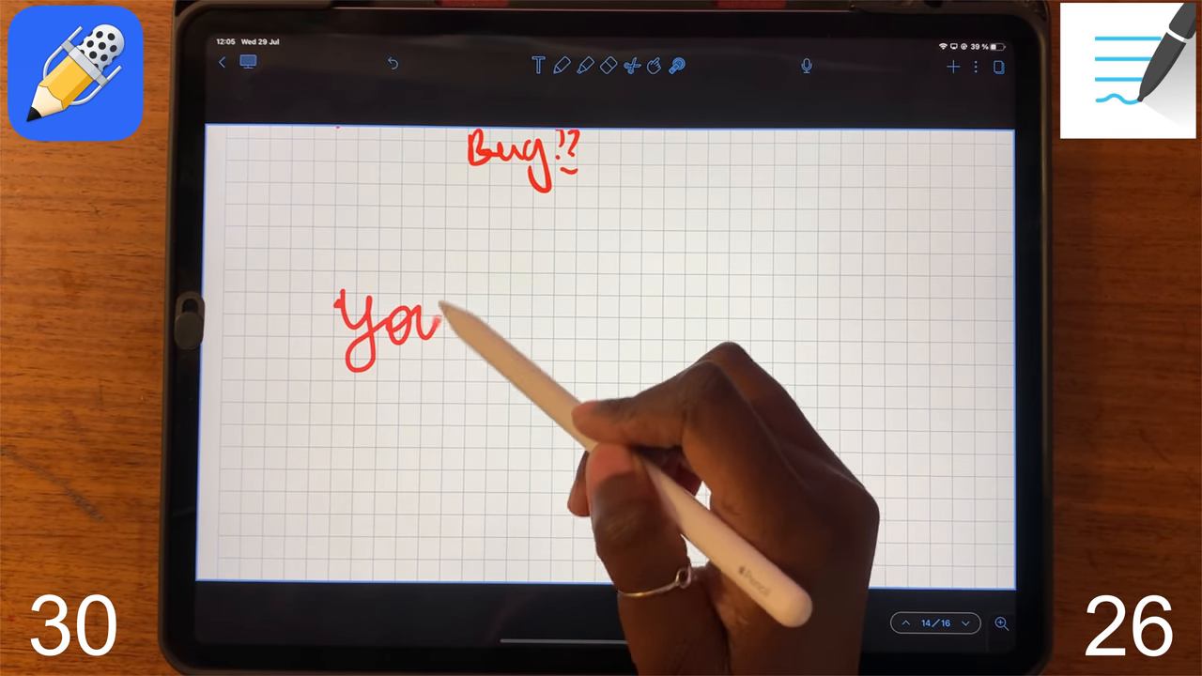
{"action": "left_click_drag", "start_coordinate": [423, 319], "coordinate": [610, 324]}
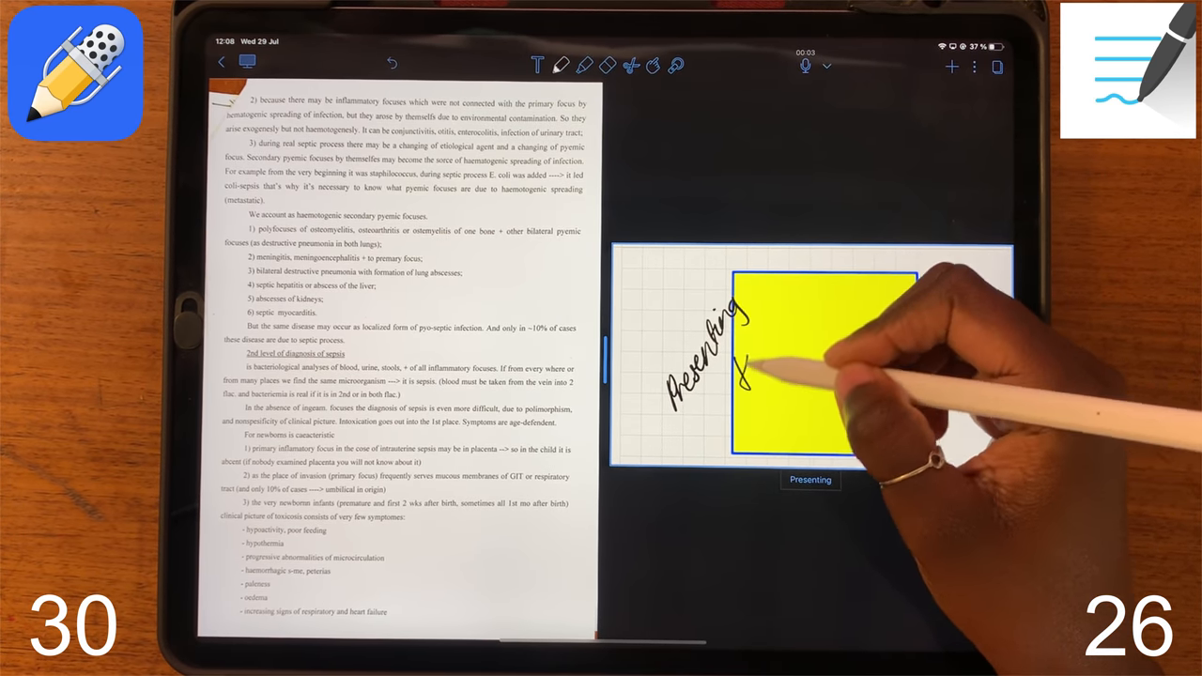
- Present the PDF beside the note page with the yellow 'Presenting' box
{"action": "left_click", "coordinate": [246, 62]}
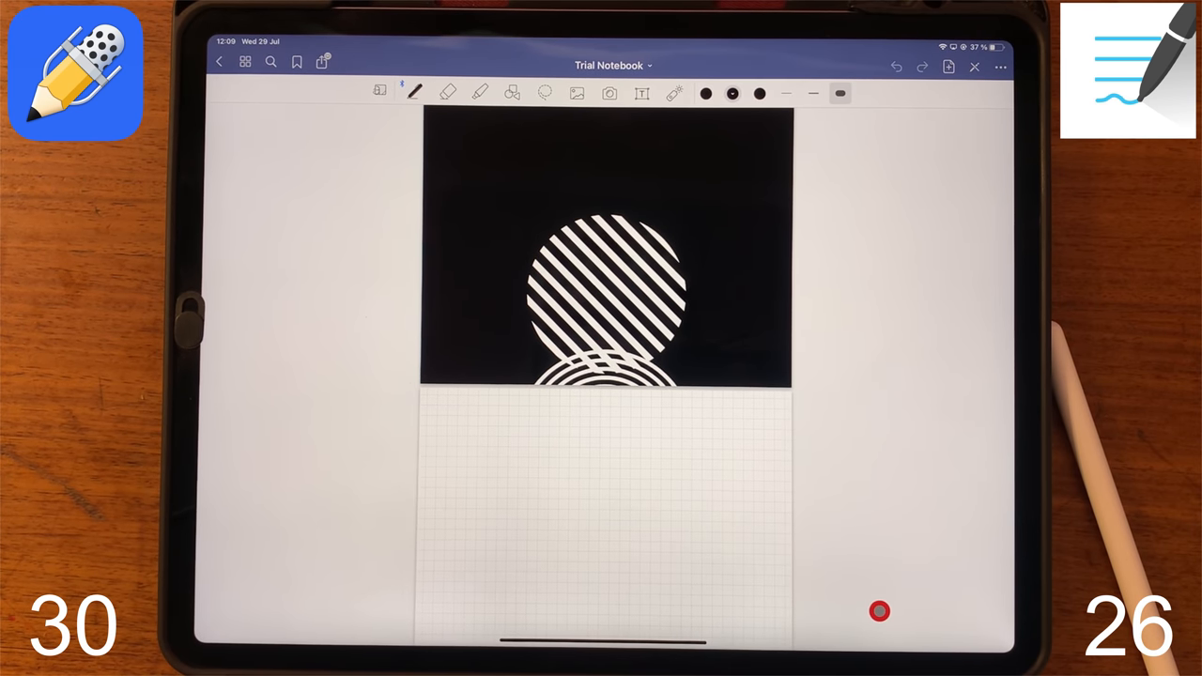
- Switch to the Untitled (3) notebook and pick the laser pointer tool
{"action": "left_click", "coordinate": [671, 94]}
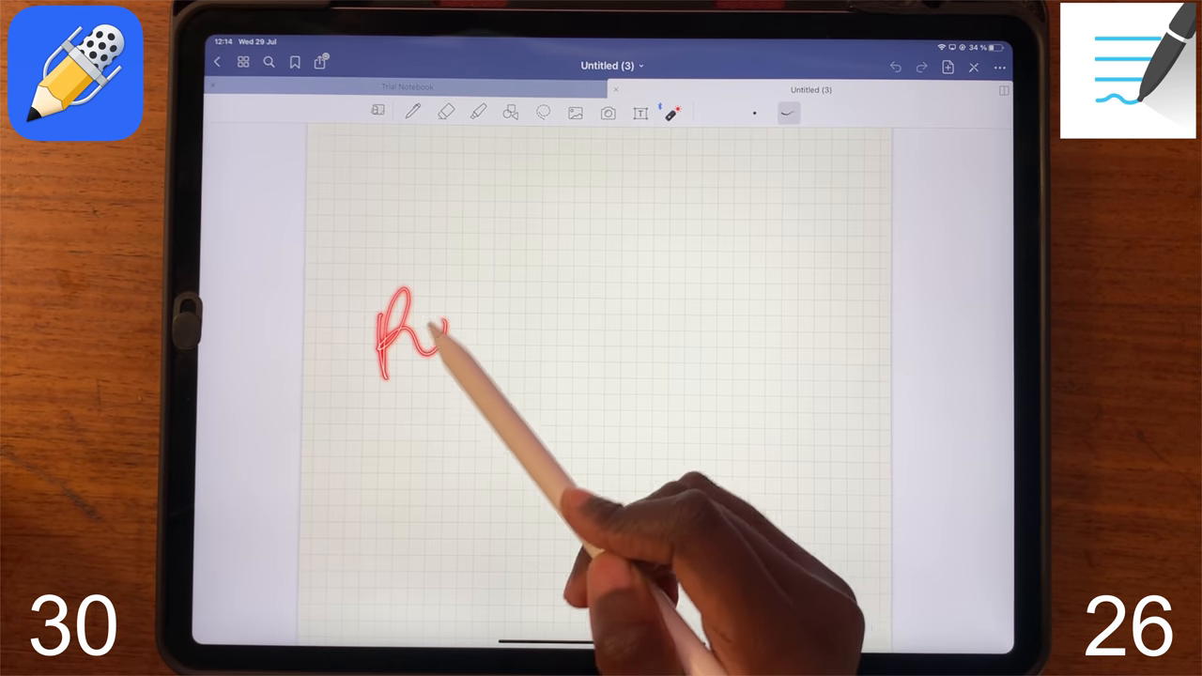
{"action": "left_click", "coordinate": [408, 87]}
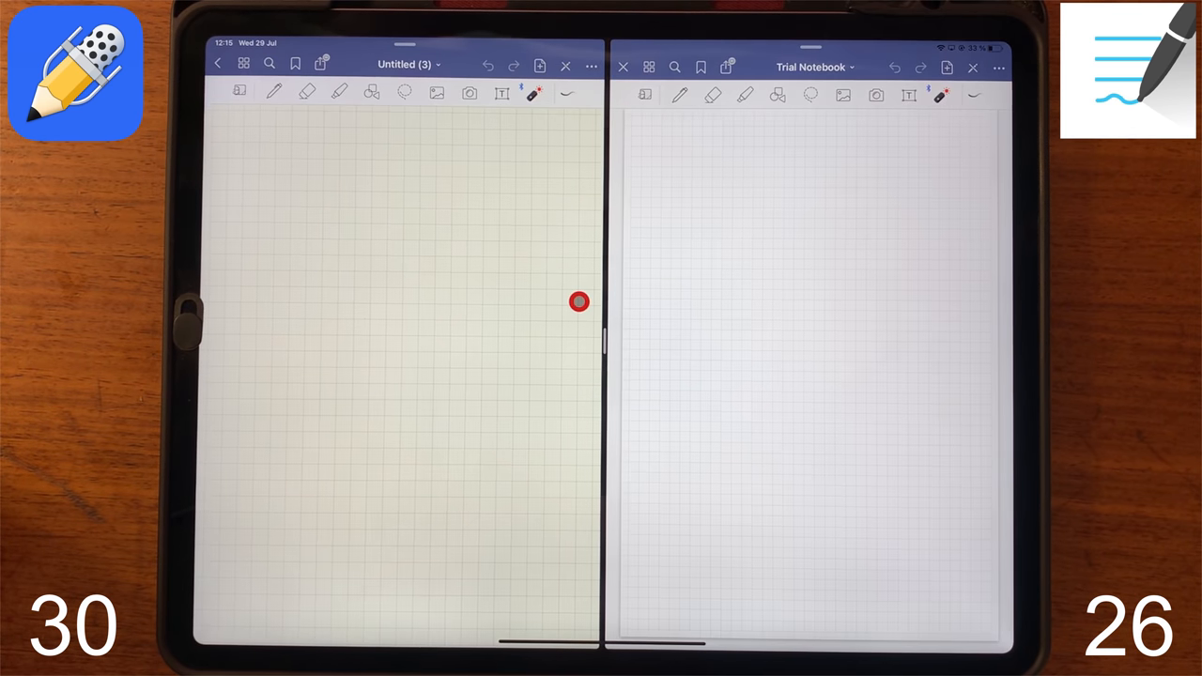
- Split GoodNotes into two windows showing Untitled (3) and Trial Notebook
{"action": "left_click", "coordinate": [725, 65]}
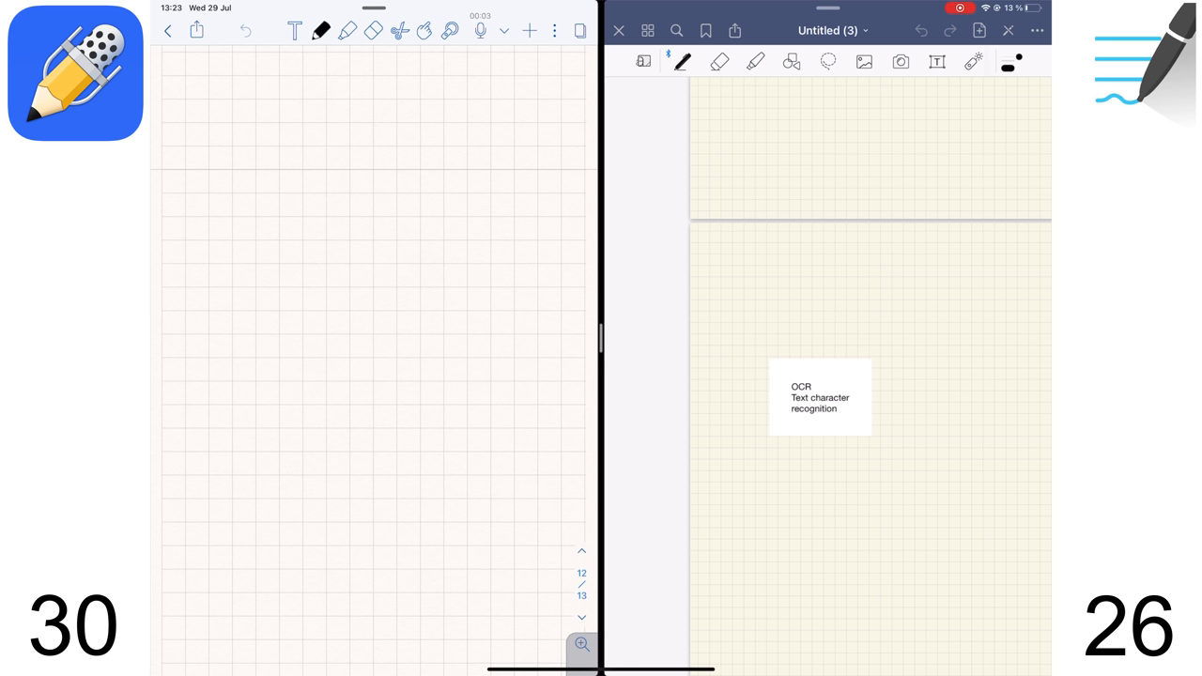
- Play the French note's audio, jump to a written line, and open Playback Settings
{"action": "left_click", "coordinate": [629, 292]}
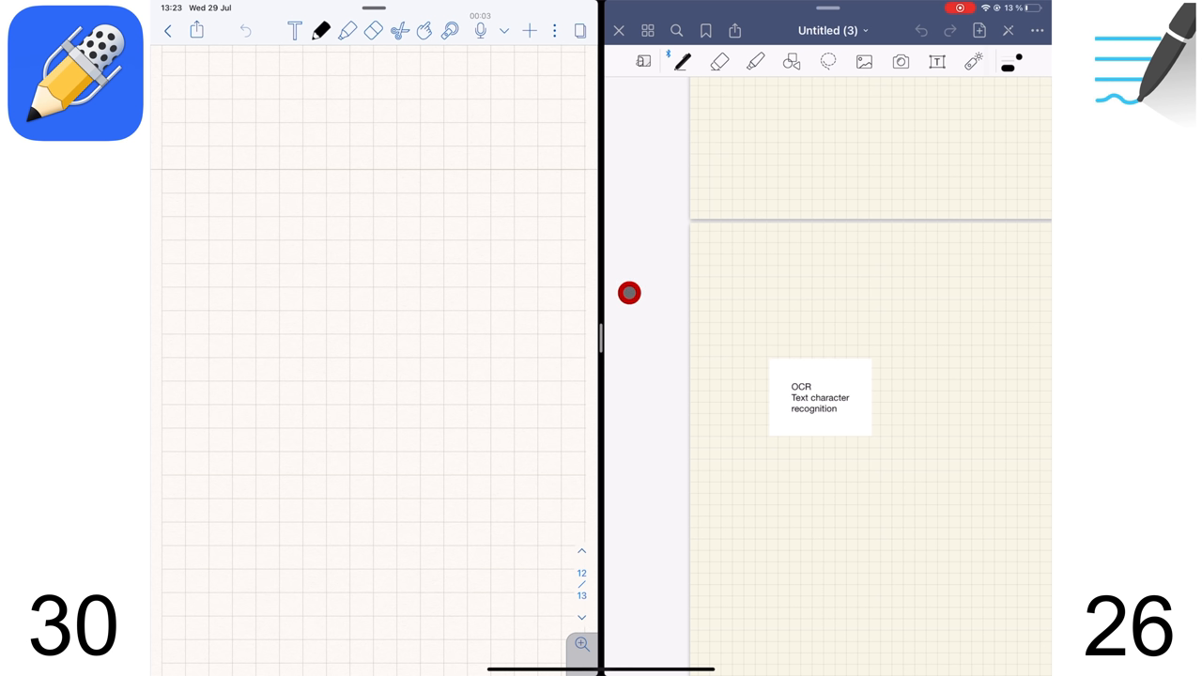
{"action": "mouse_move", "coordinate": [617, 279]}
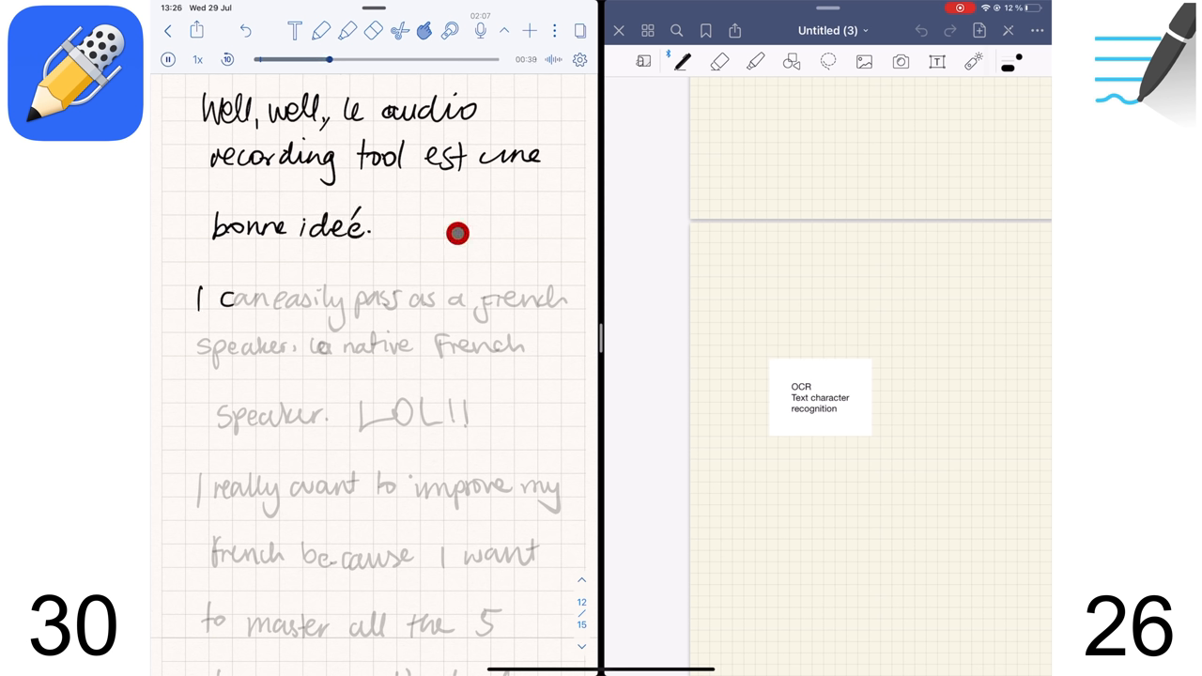
{"action": "left_click", "coordinate": [580, 60]}
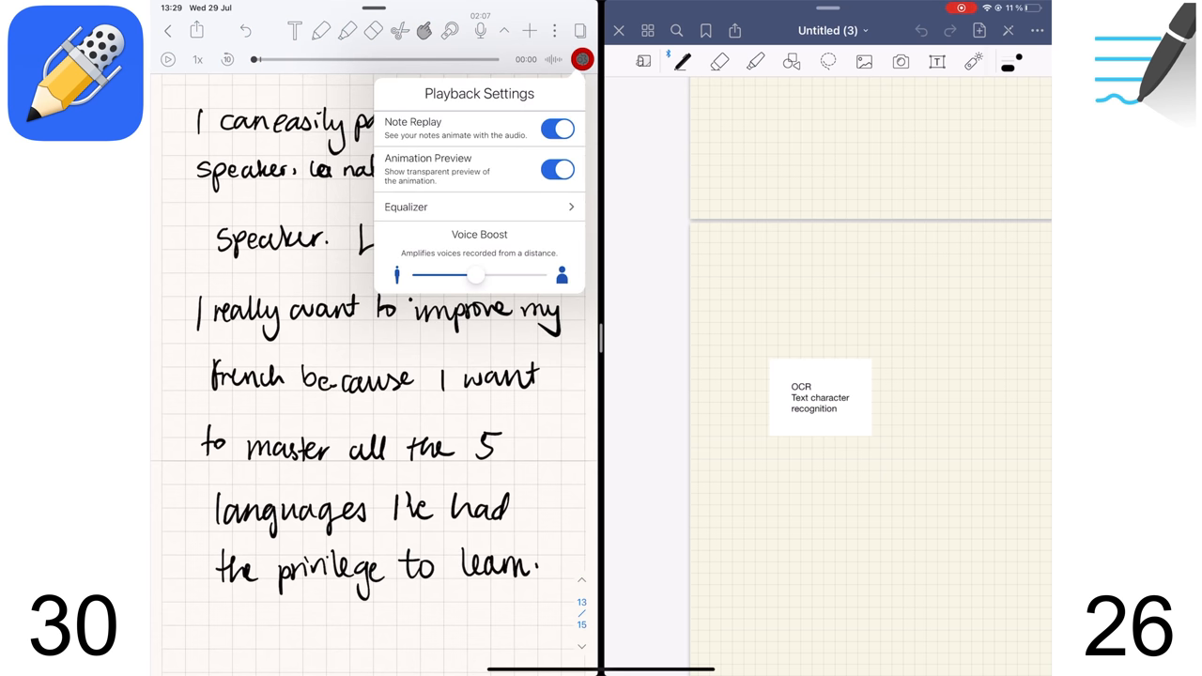
{"action": "left_click", "coordinate": [553, 59]}
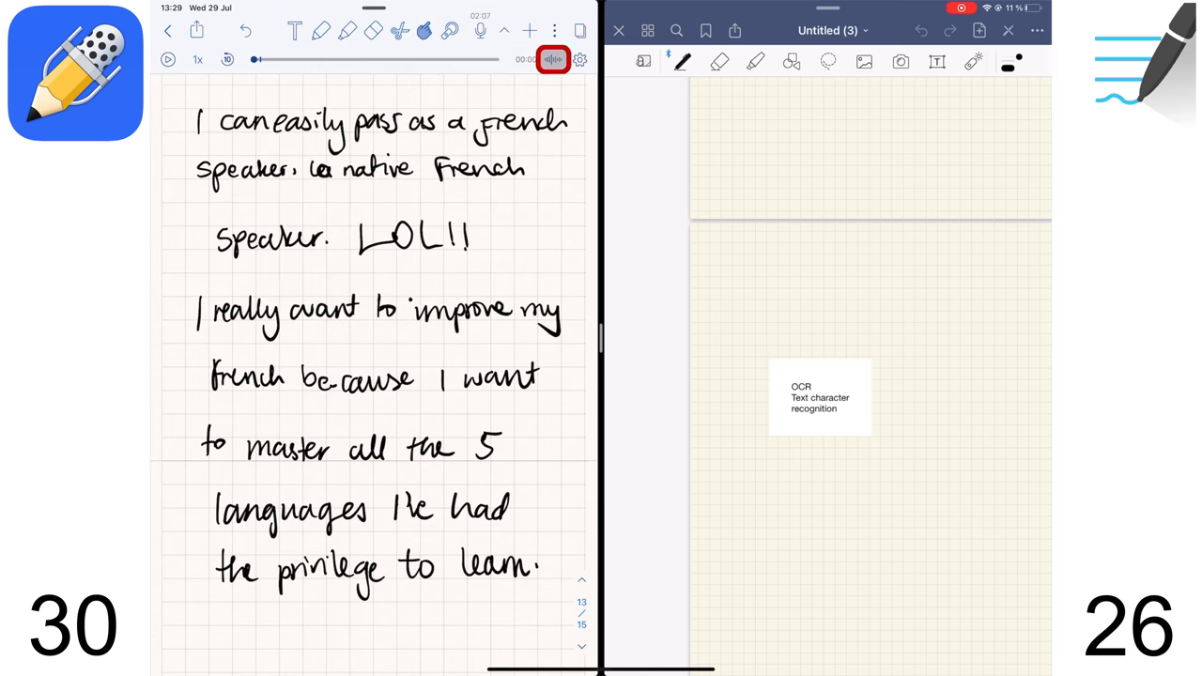
{"action": "left_click", "coordinate": [553, 59]}
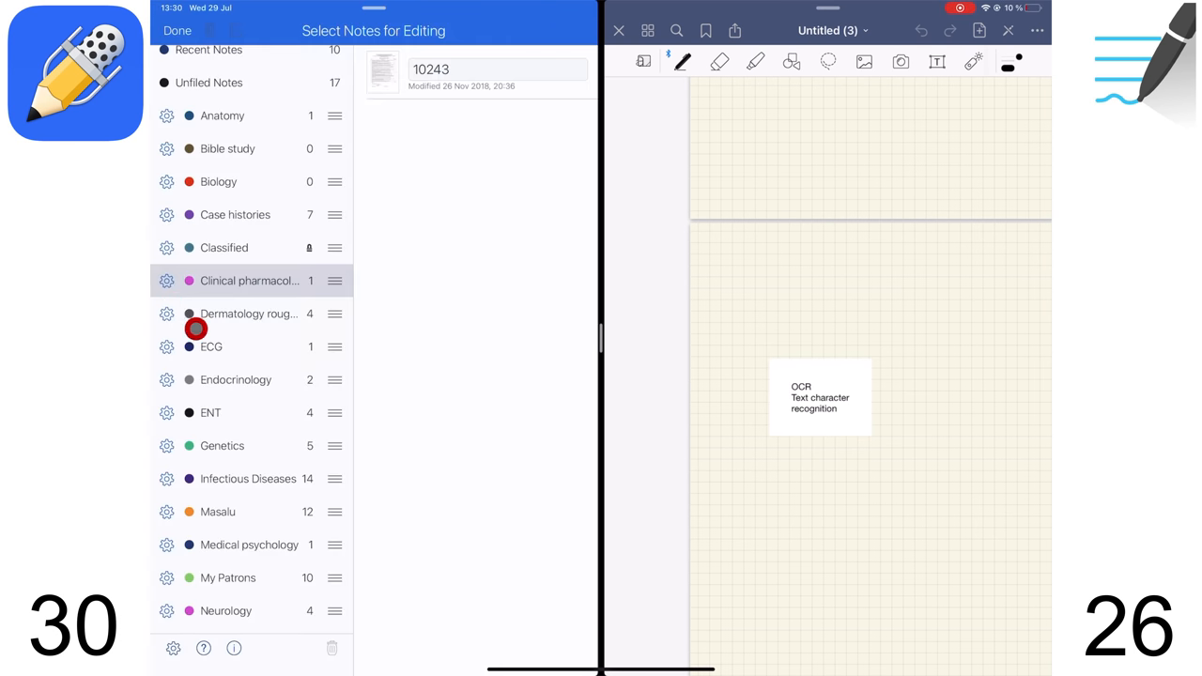
- Open the Clinical pharmacology subject settings and edit its name field
{"action": "left_click", "coordinate": [166, 281]}
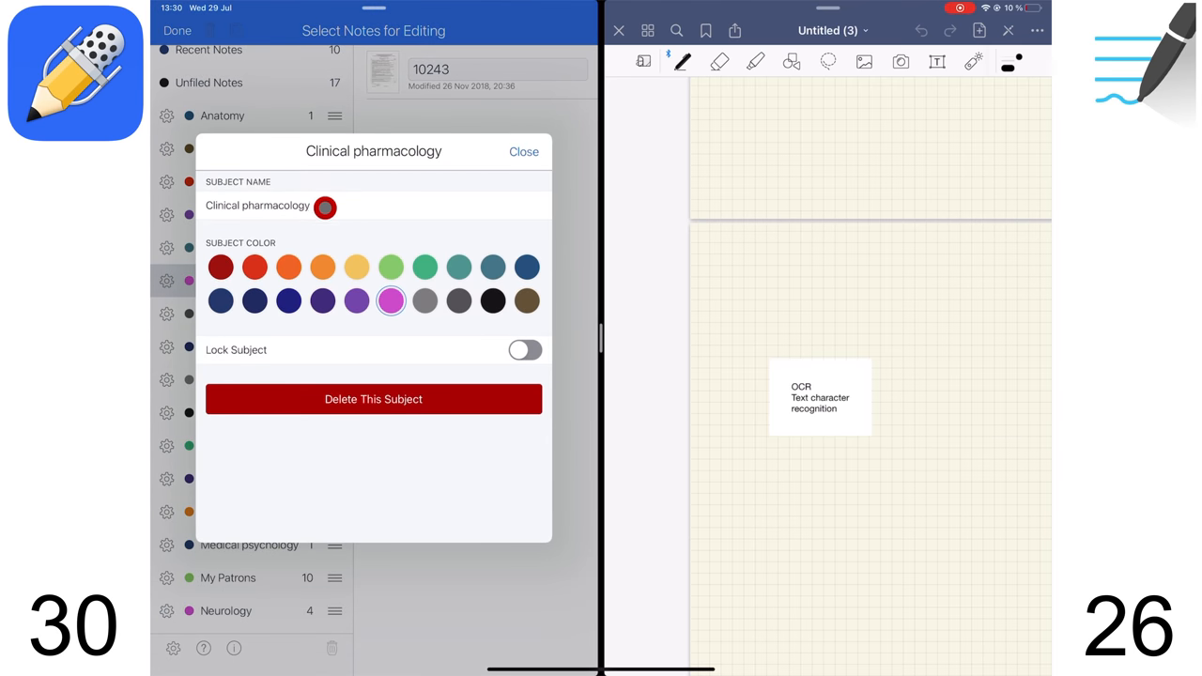
{"action": "left_click", "coordinate": [525, 351]}
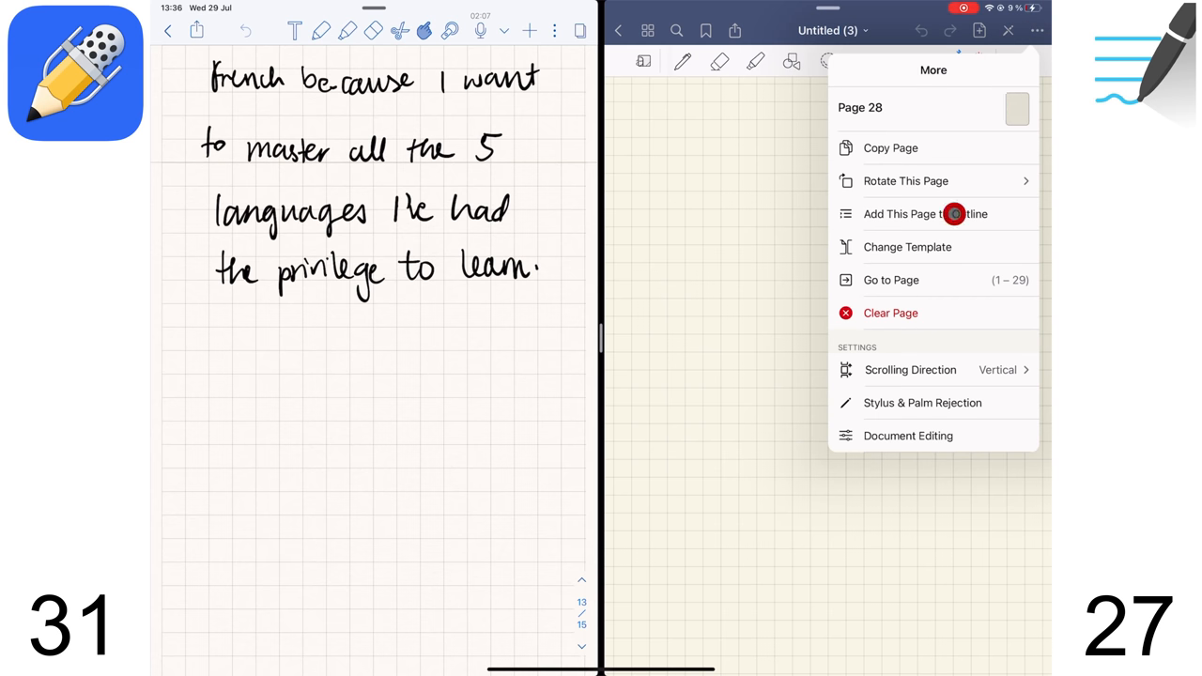
- Add page 28 to the outline and choose Export All
{"action": "left_click", "coordinate": [925, 213]}
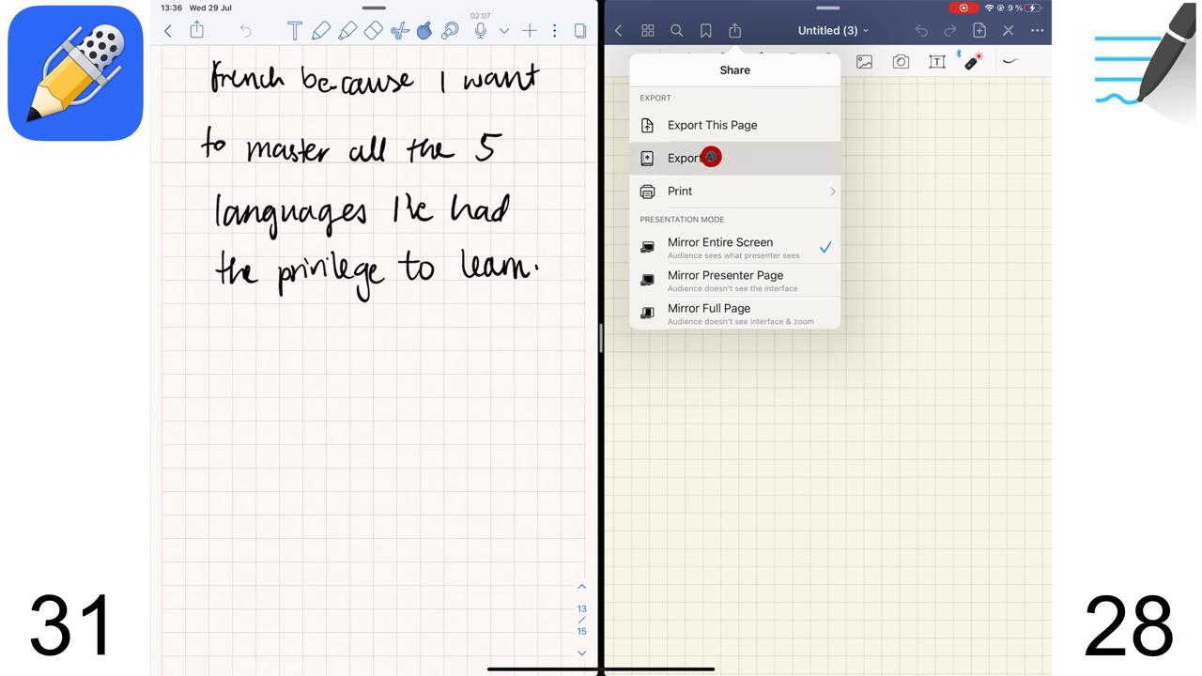
{"action": "left_click", "coordinate": [686, 158]}
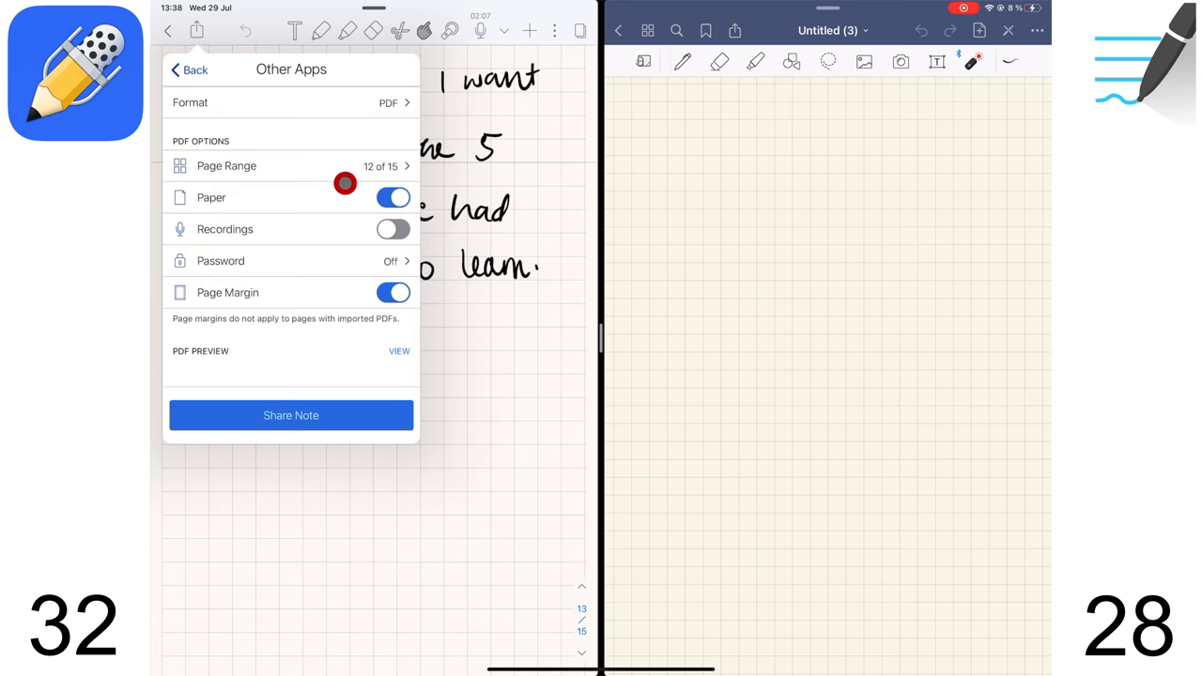
- Try password protection for the PDF export, dismiss it, and scroll the preview
{"action": "left_click", "coordinate": [393, 197]}
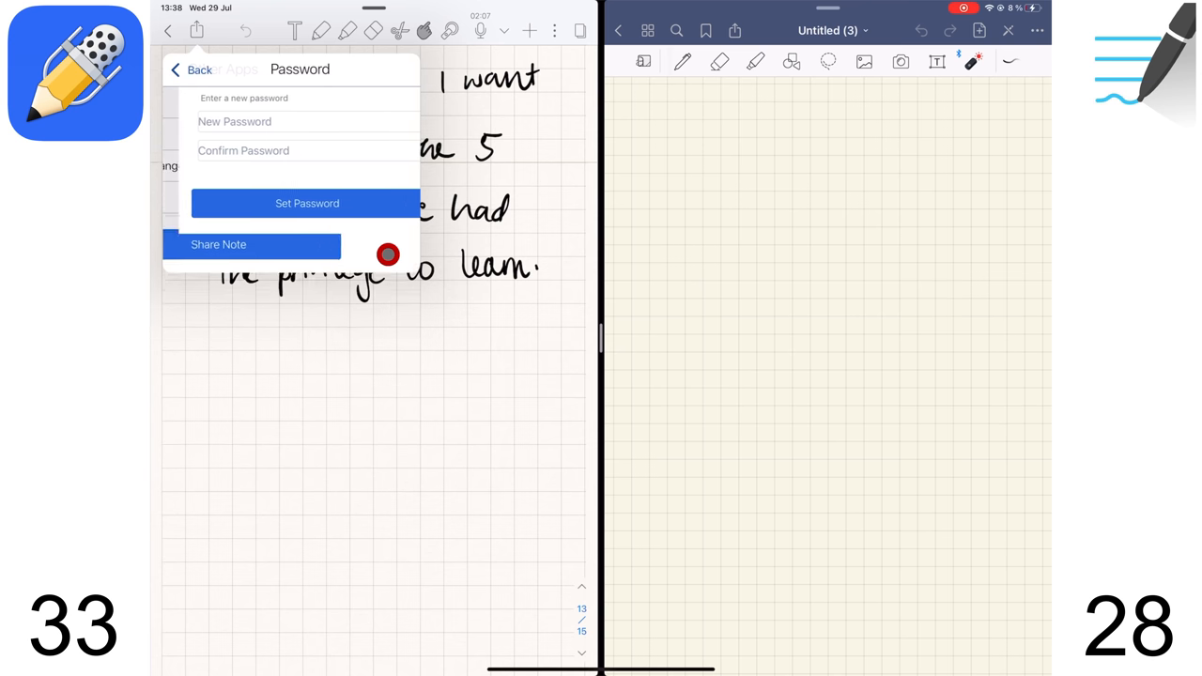
{"action": "left_click", "coordinate": [188, 68]}
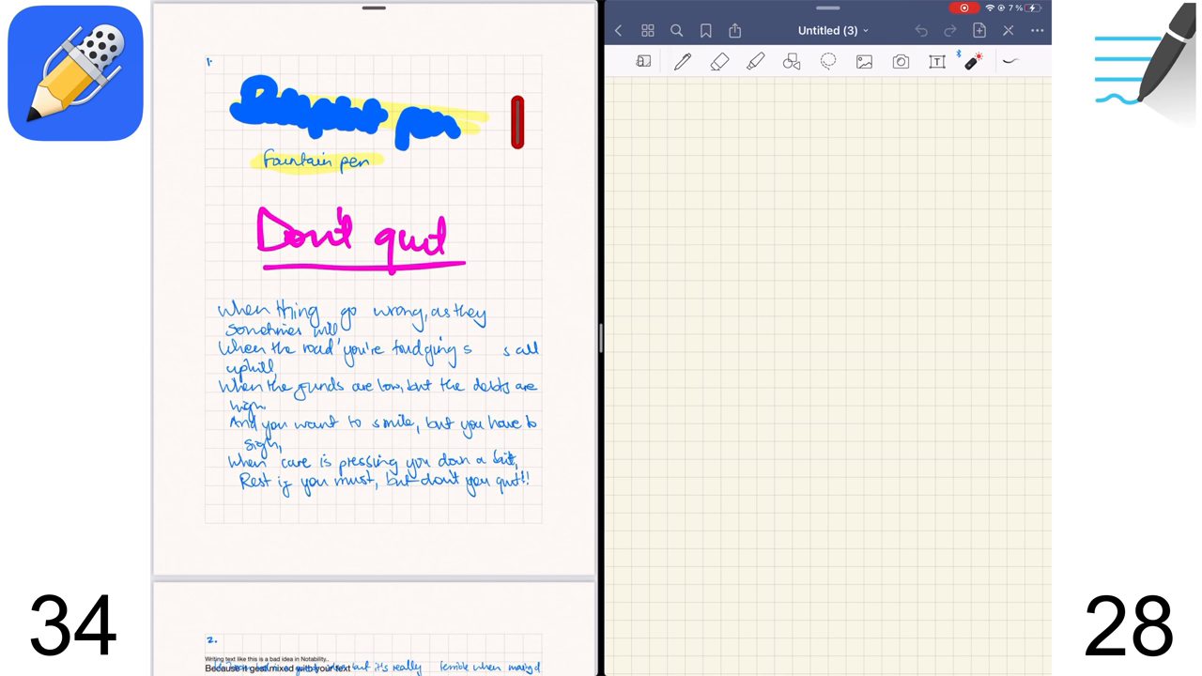
{"action": "scroll", "scroll_direction": "down", "scroll_amount": 3}
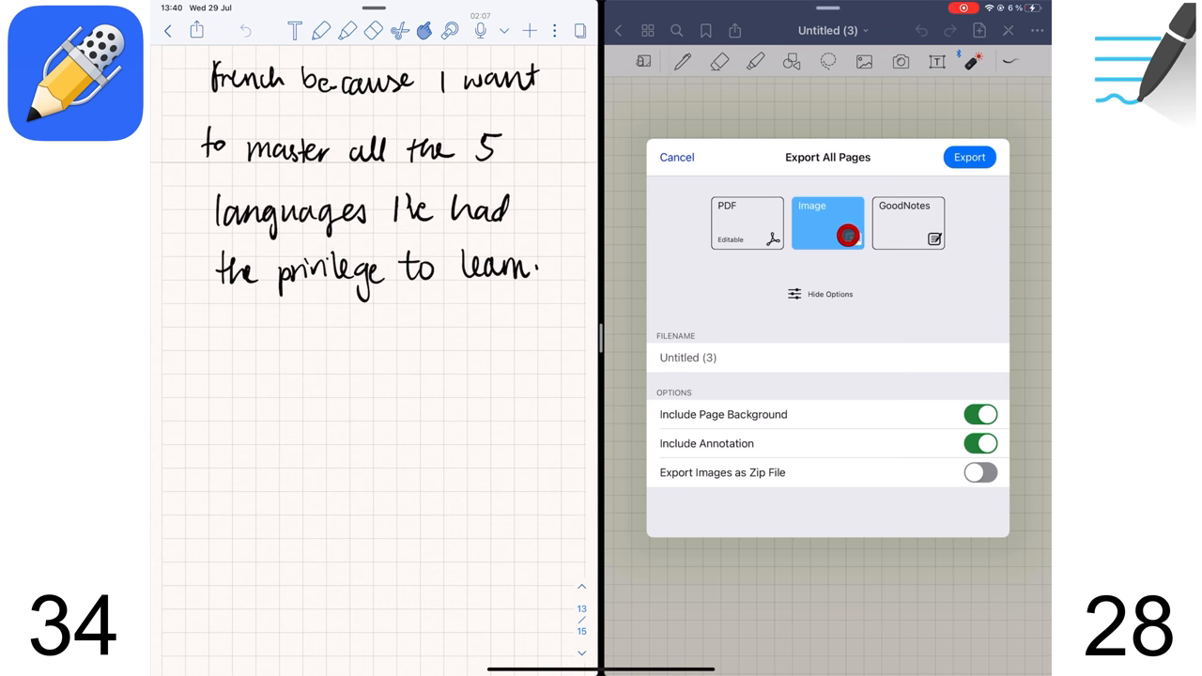
- Choose Image export, add page 2 Shapes, and toggle the zip-file option on and off
{"action": "left_click", "coordinate": [676, 157]}
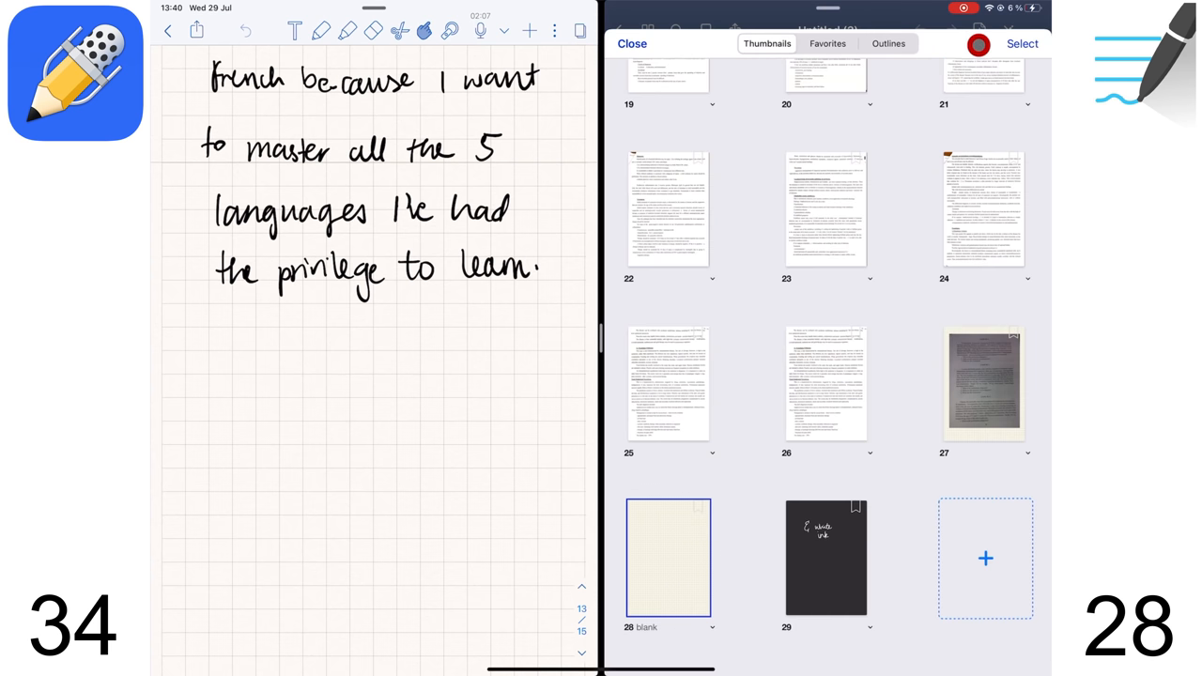
{"action": "left_click", "coordinate": [1021, 43]}
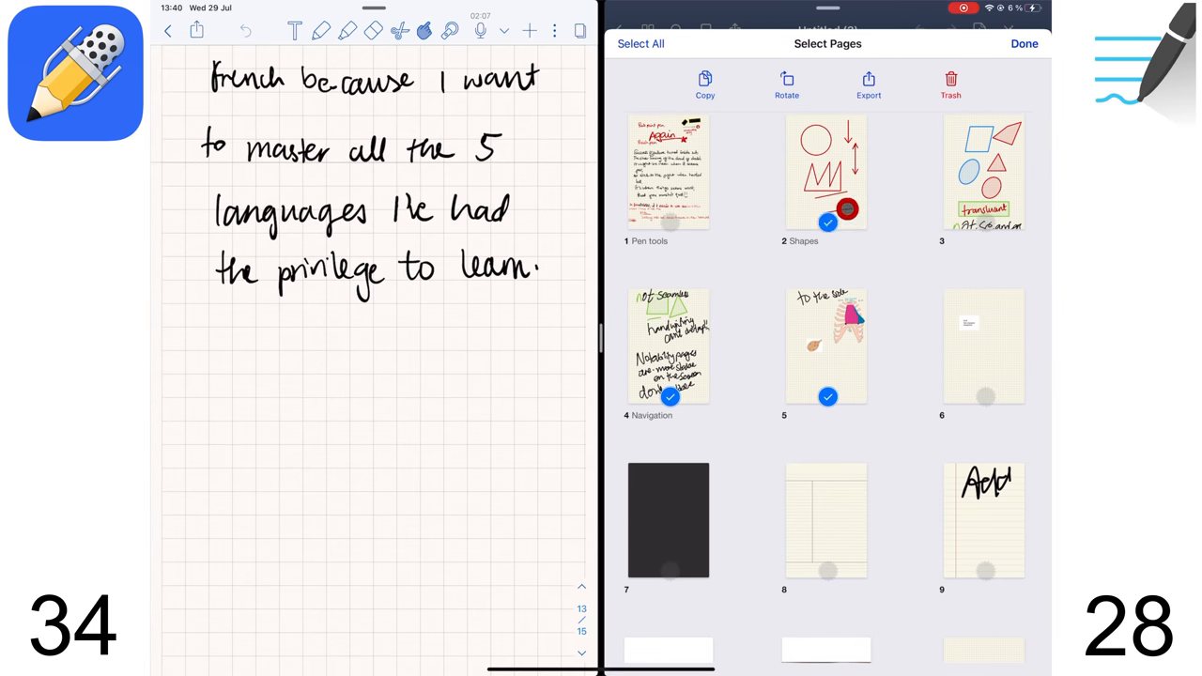
{"action": "left_click", "coordinate": [868, 84]}
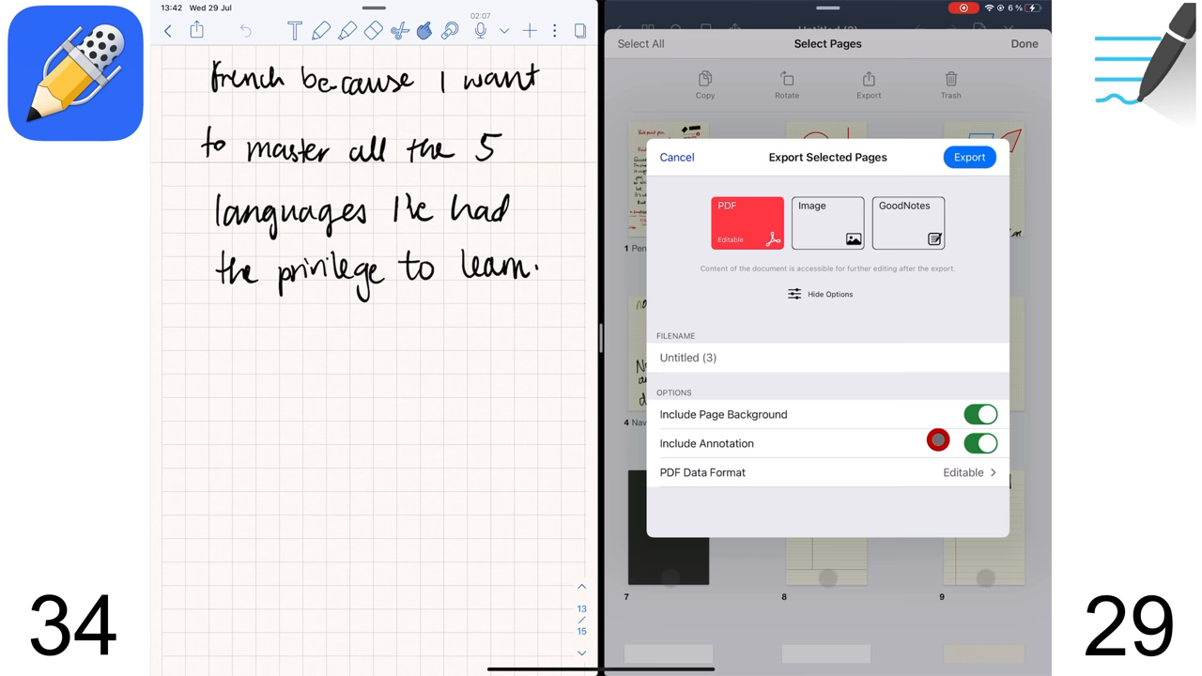
{"action": "left_click", "coordinate": [826, 223]}
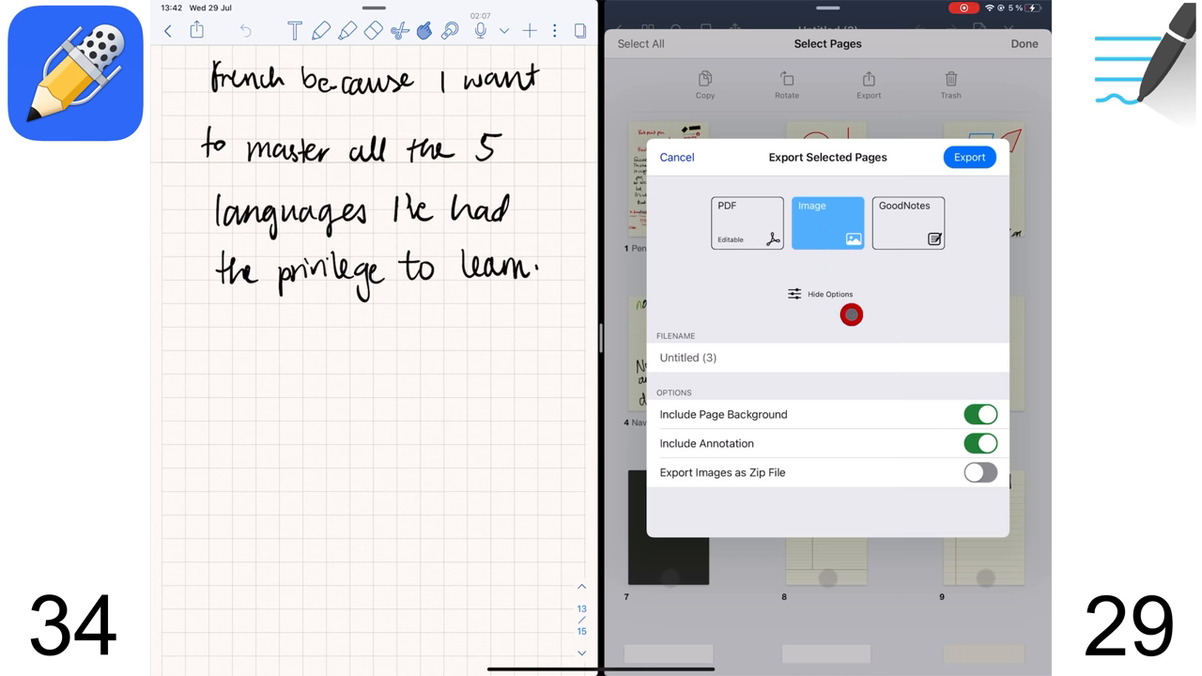
{"action": "left_click", "coordinate": [979, 473]}
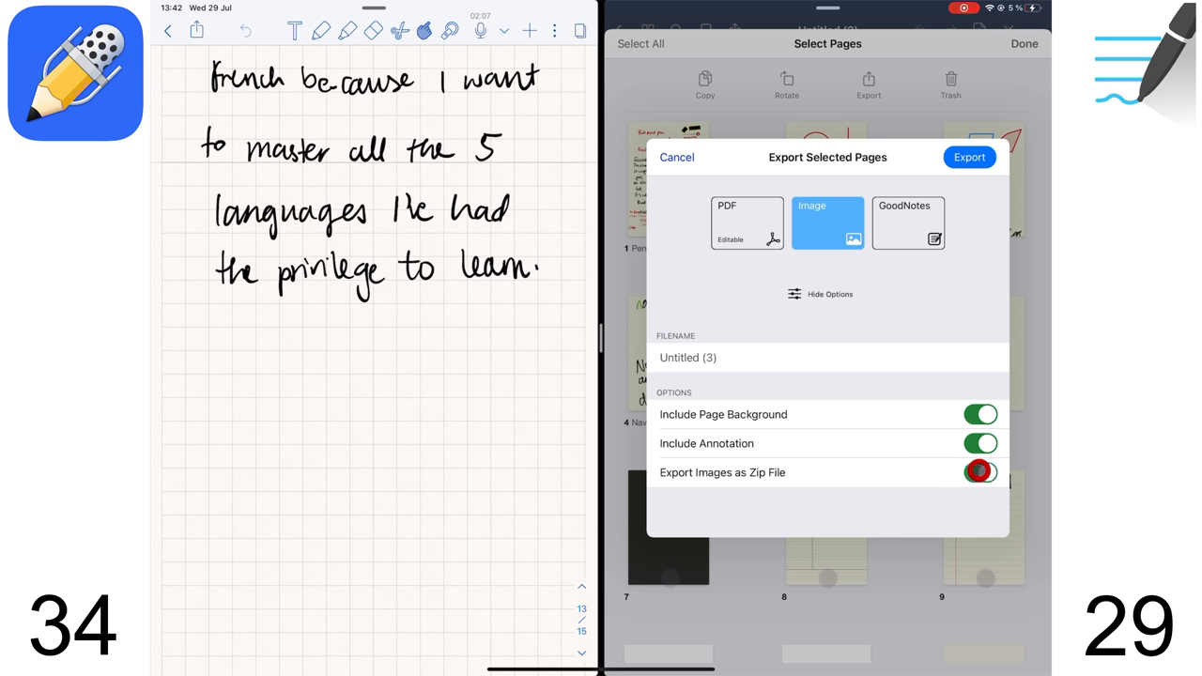
{"action": "left_click", "coordinate": [980, 472]}
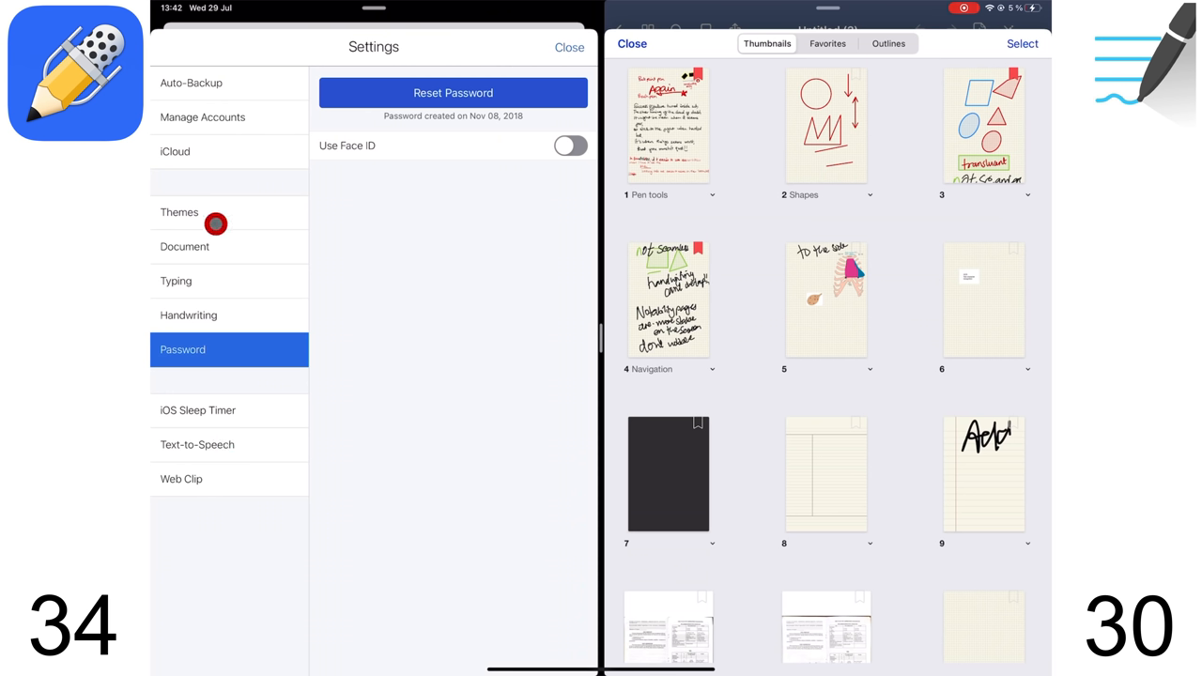
- Open Notability's colour themes and preview three different themes on the French note
{"action": "left_click", "coordinate": [180, 211]}
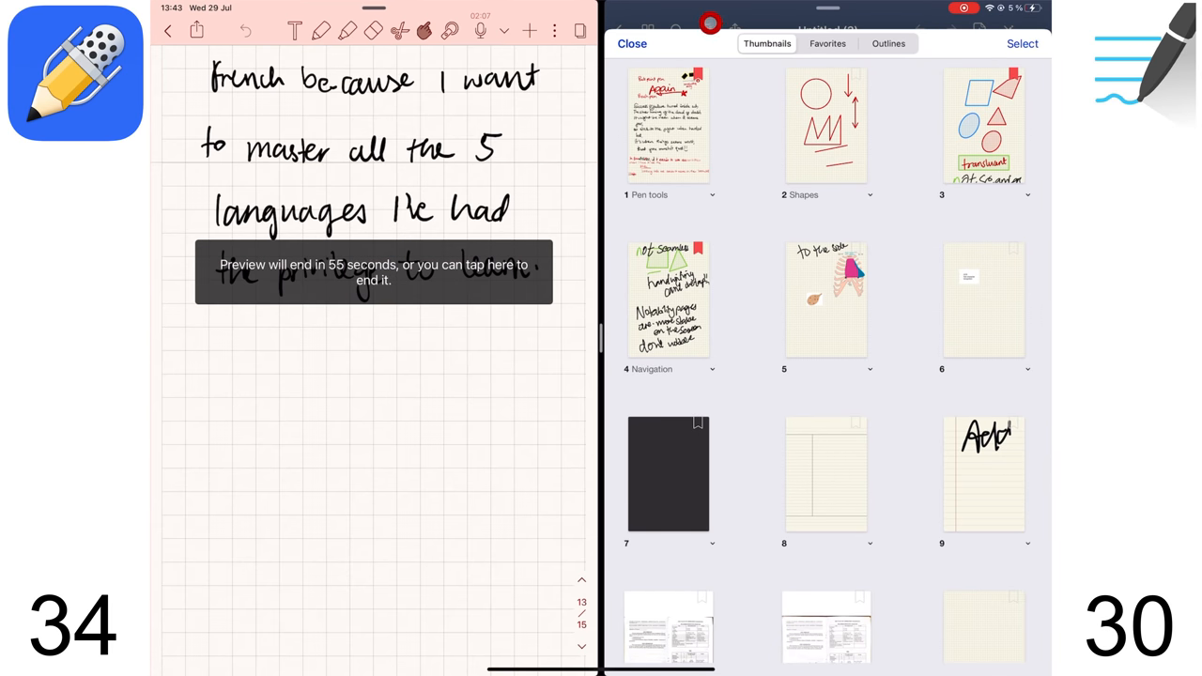
{"action": "left_click", "coordinate": [667, 473]}
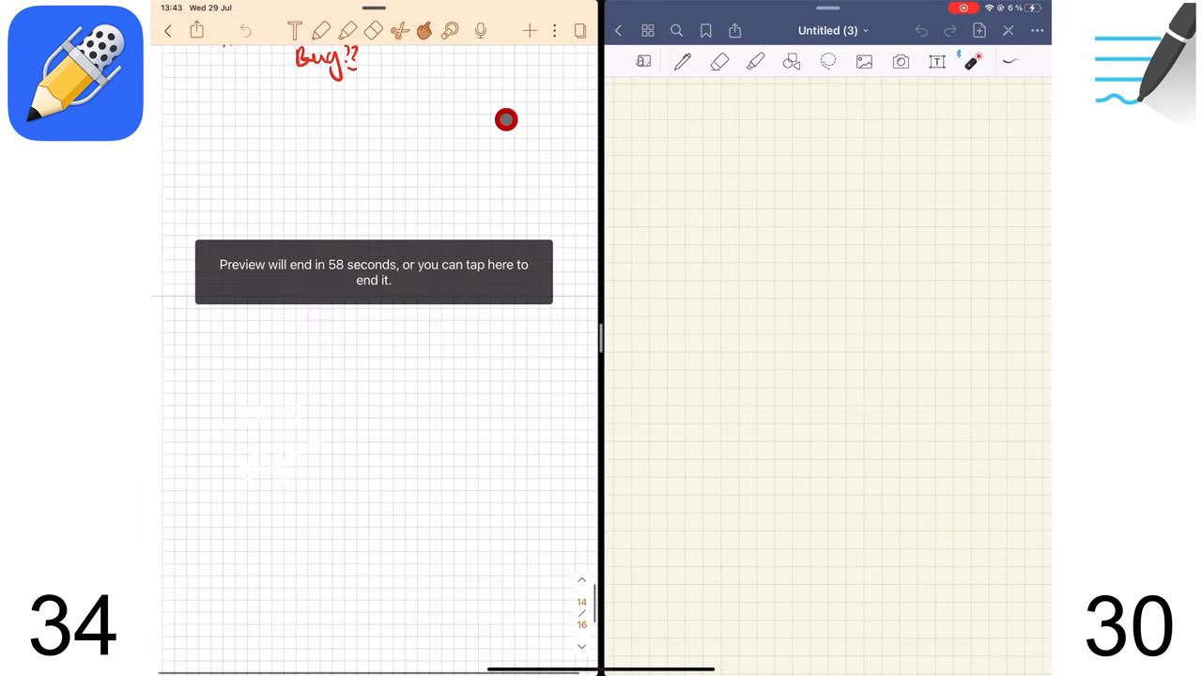
{"action": "left_click", "coordinate": [554, 30]}
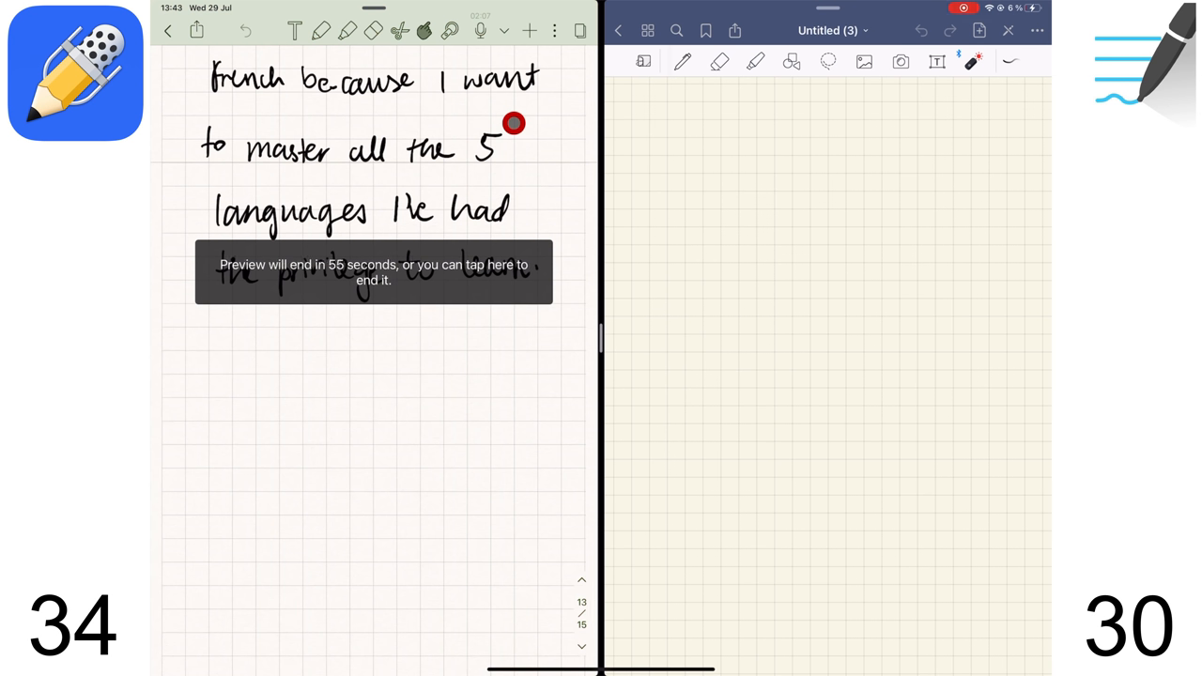
{"action": "left_click", "coordinate": [168, 30]}
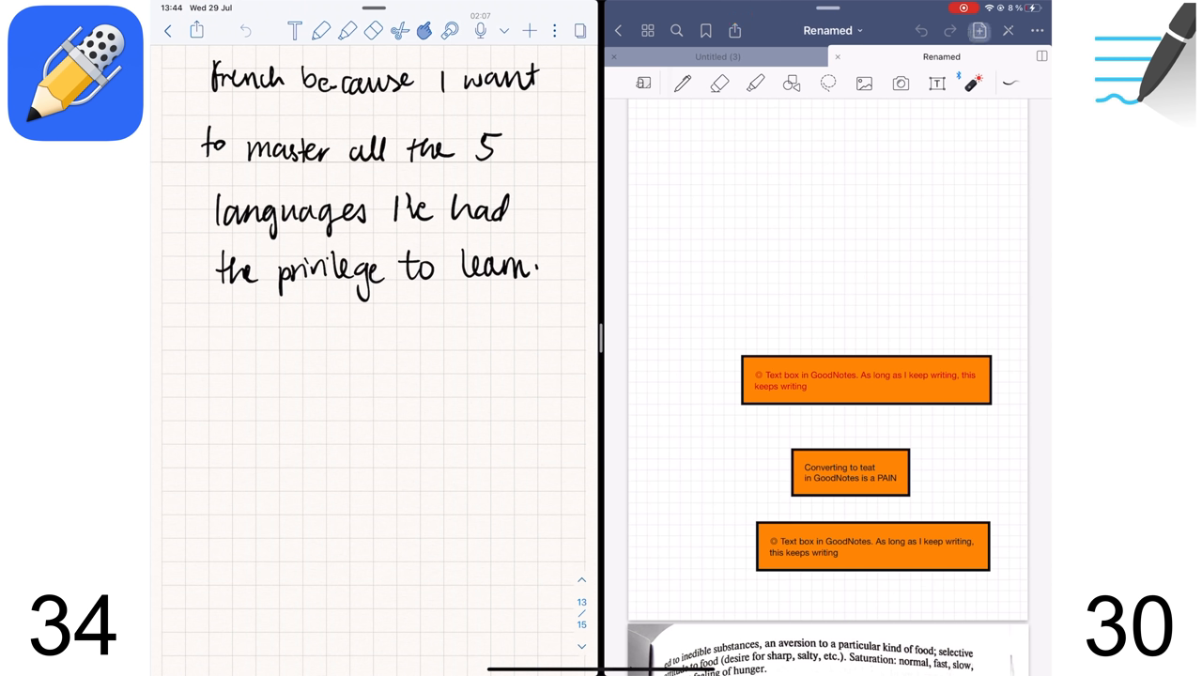
- Open Renamed in a new tab, switch between it and Untitled (3), then return to the library
{"action": "left_click", "coordinate": [713, 82]}
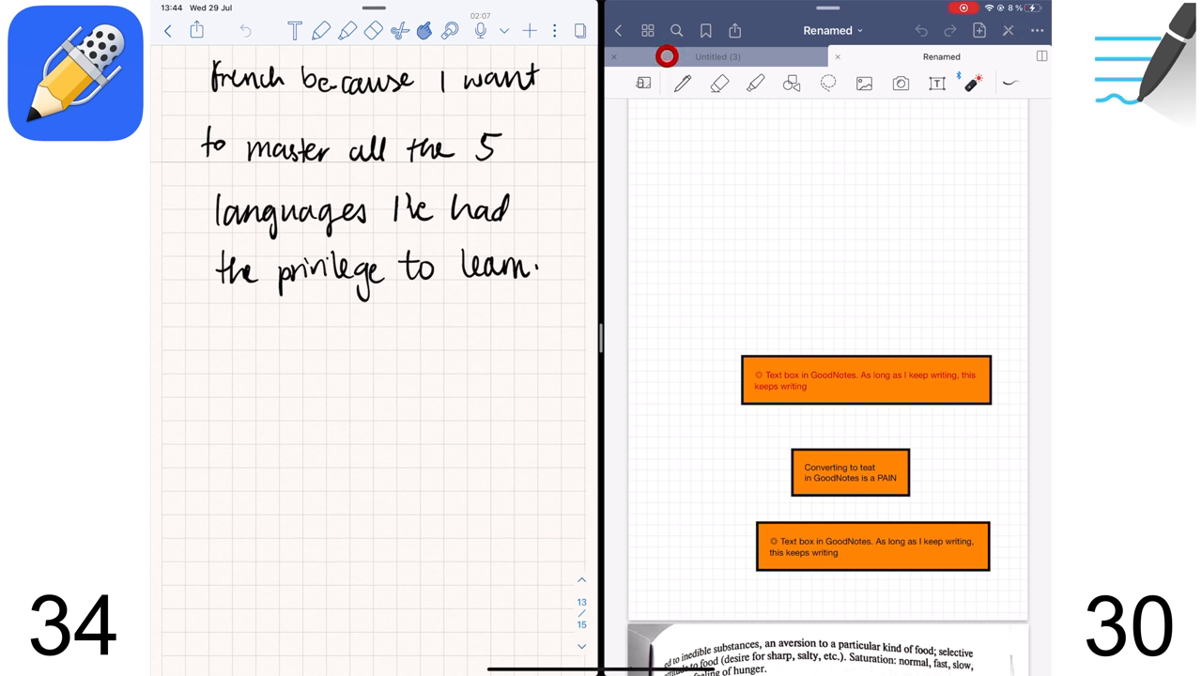
{"action": "left_click", "coordinate": [718, 56]}
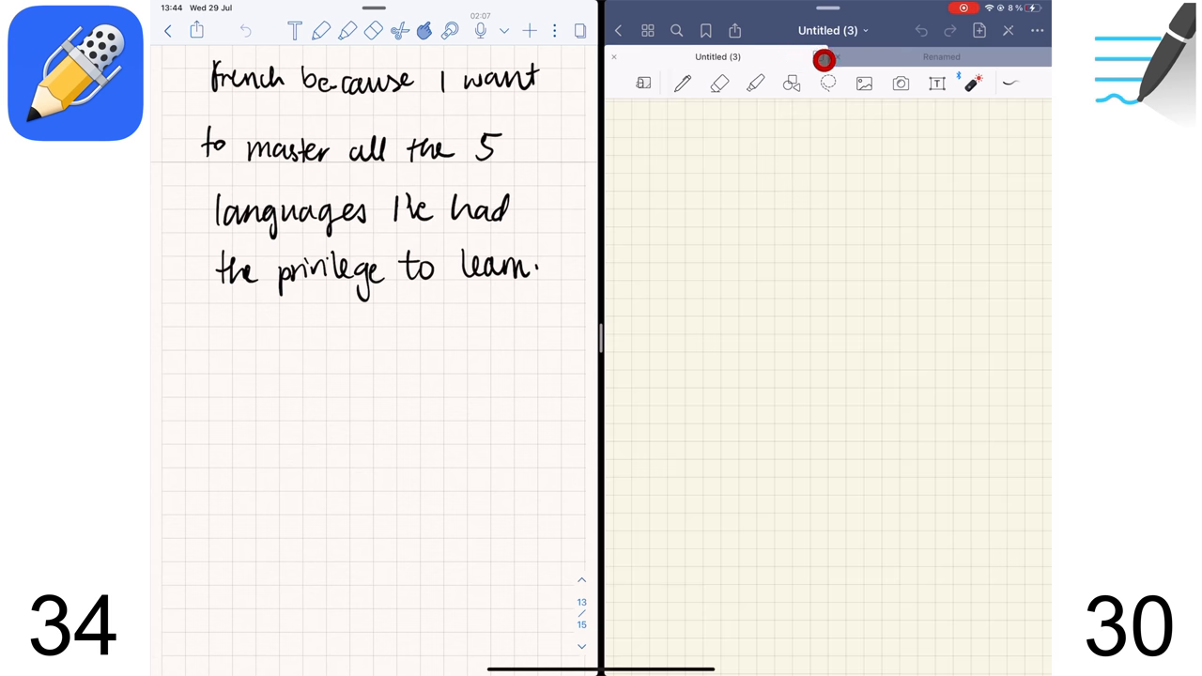
{"action": "left_click", "coordinate": [941, 56]}
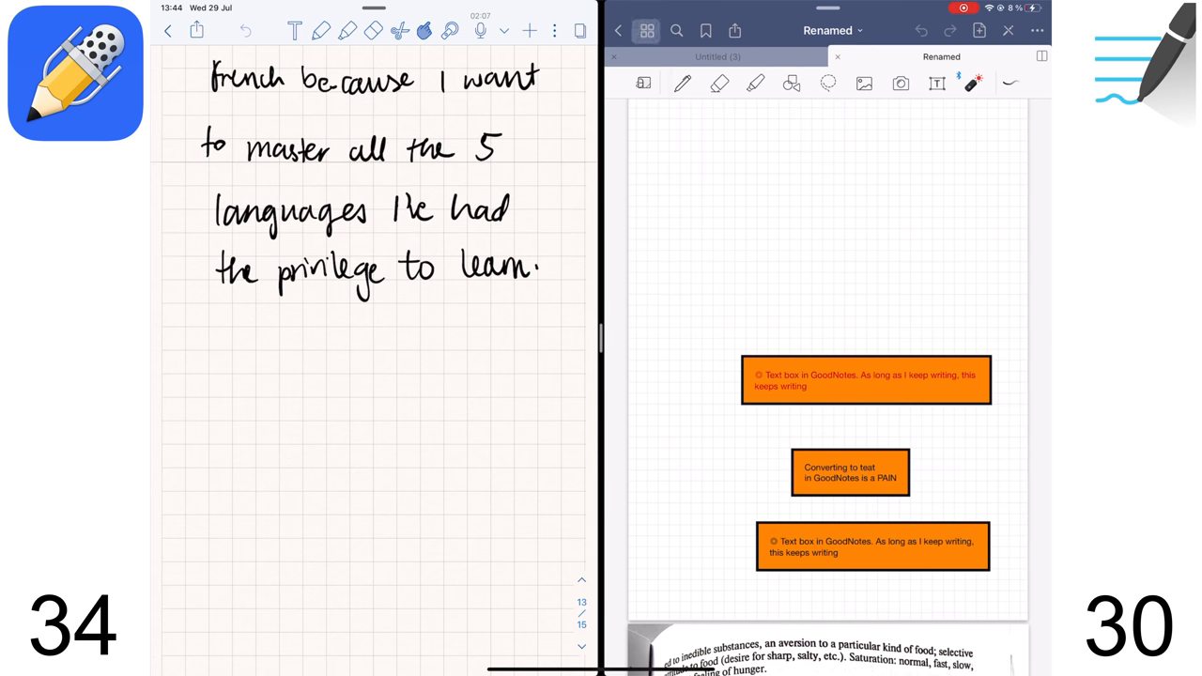
{"action": "left_click", "coordinate": [883, 56]}
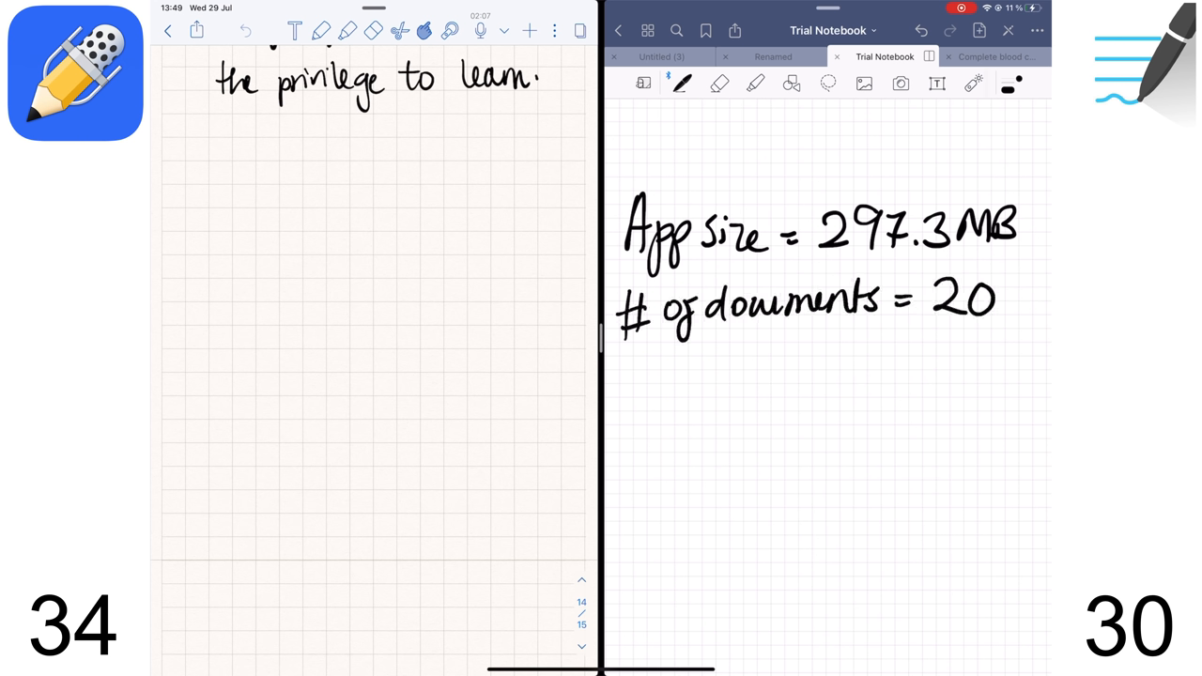
- Write 'Documents & Data =' on the page, then return to the notes library
{"action": "type", "text": "Documents & Data = 166MB"}
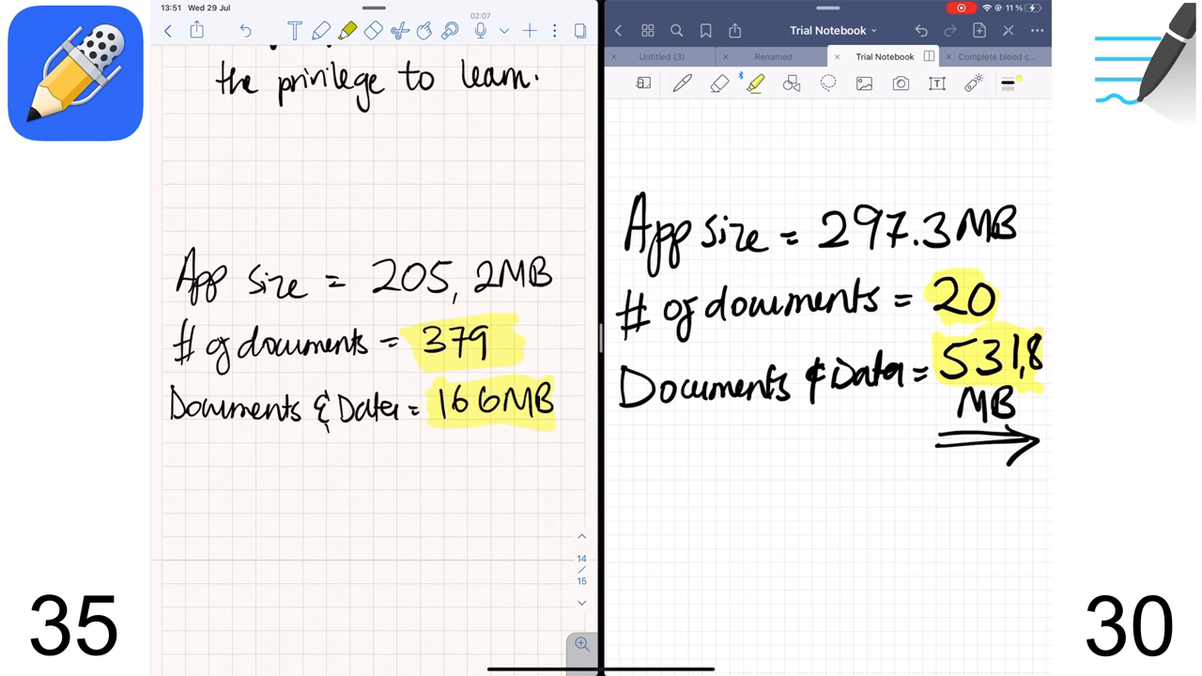
{"action": "left_click", "coordinate": [321, 31]}
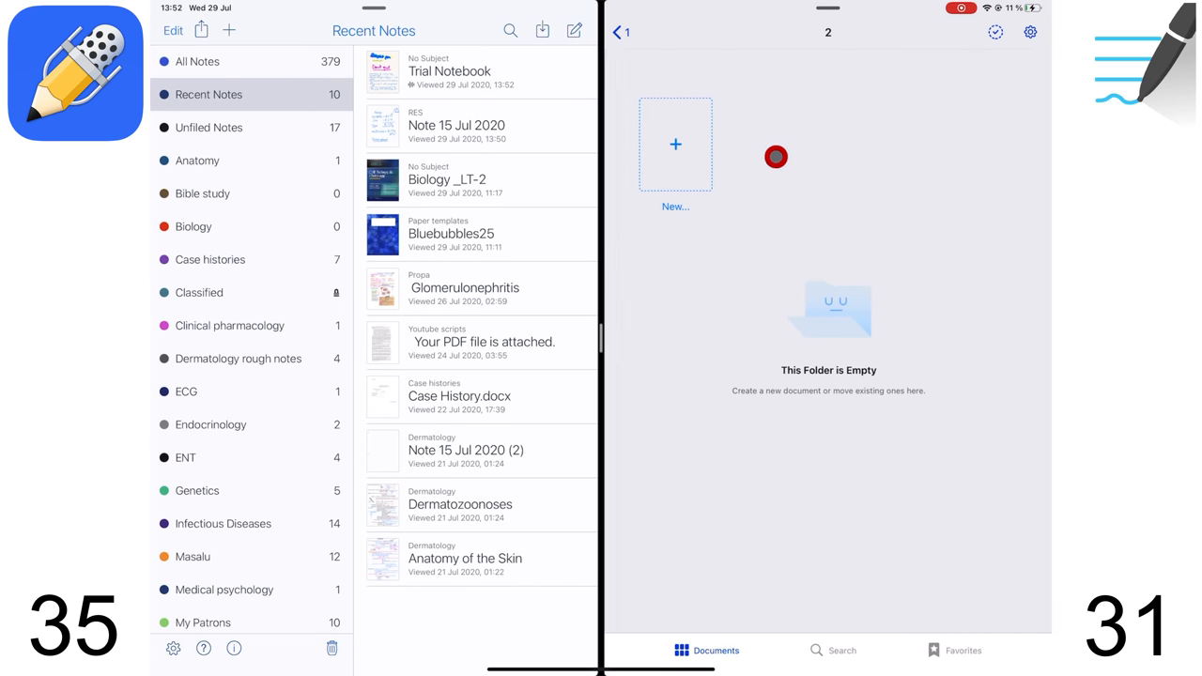
- Start a new folder, then set the Favorites filter from Documents Only to Any and expand study subjects
{"action": "left_click", "coordinate": [675, 144]}
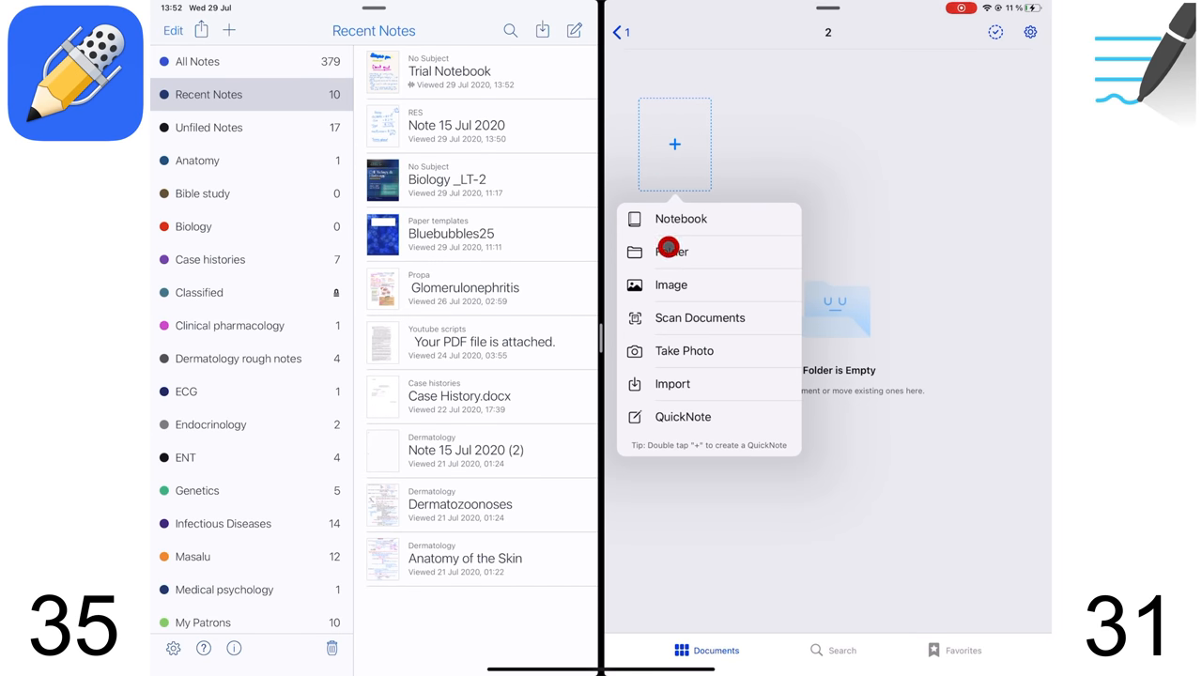
{"action": "left_click", "coordinate": [670, 251]}
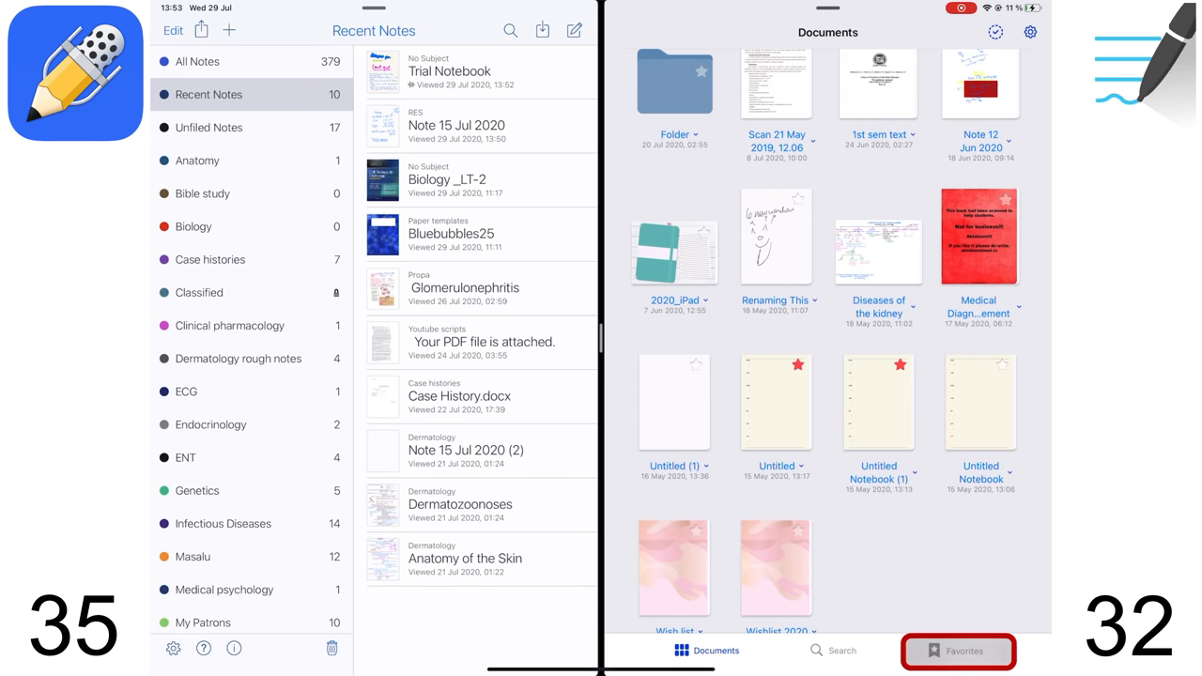
{"action": "left_click", "coordinate": [958, 650]}
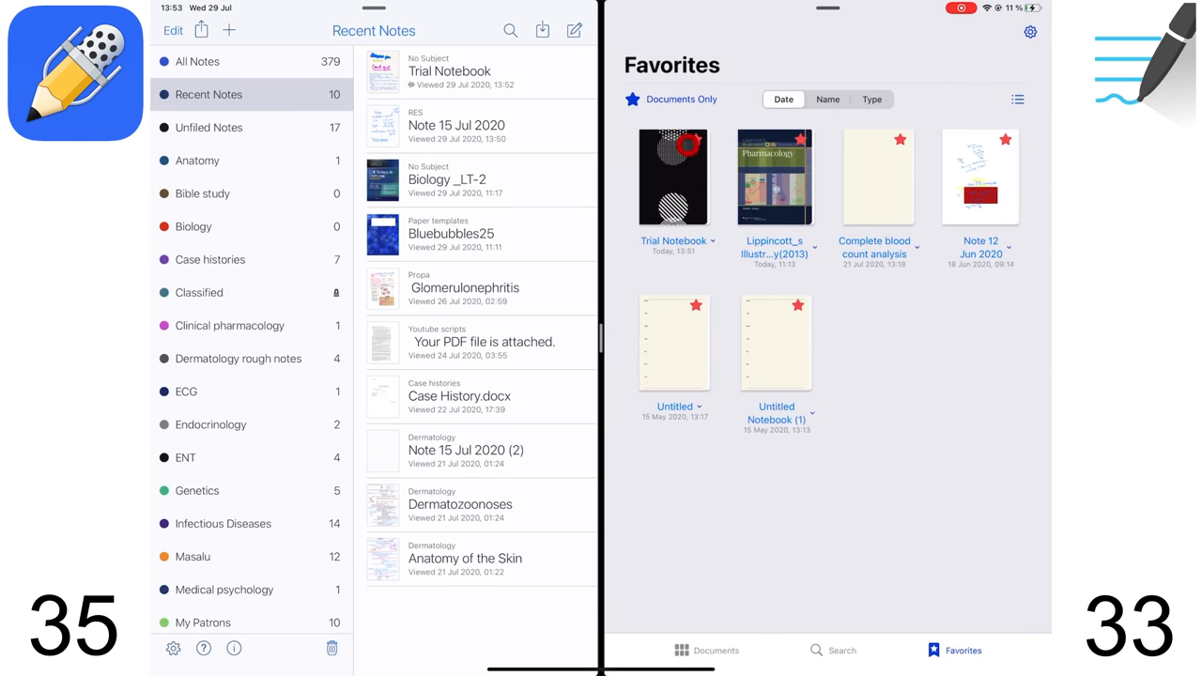
{"action": "left_click", "coordinate": [654, 223]}
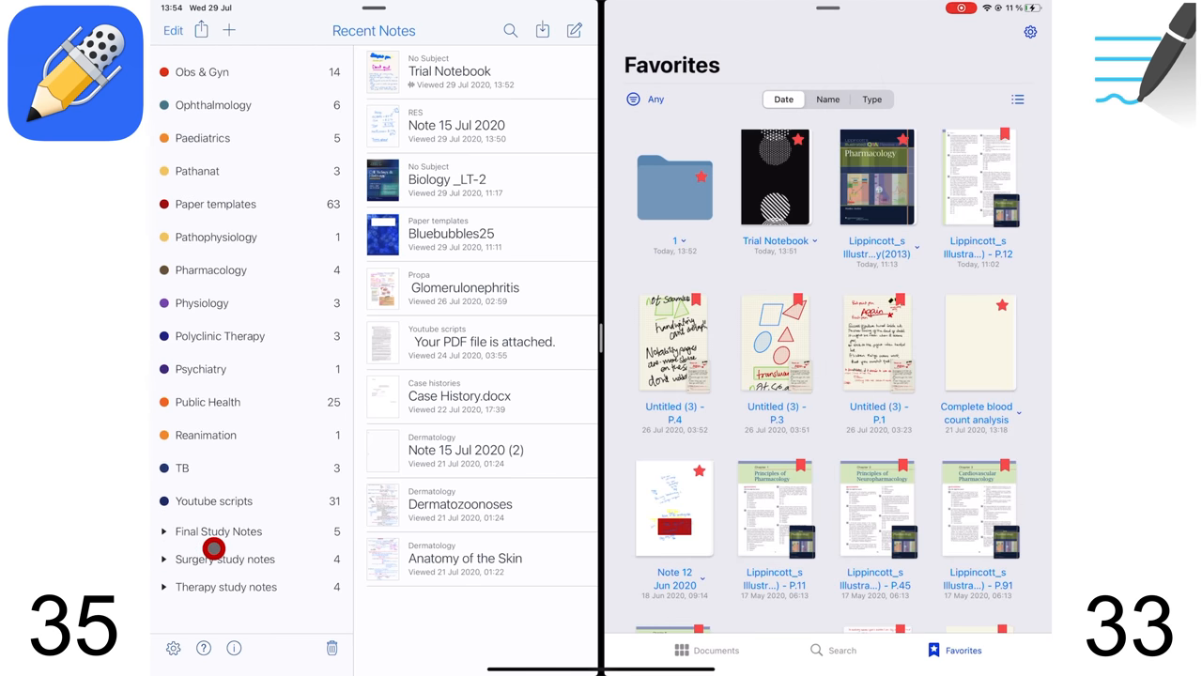
{"action": "left_click", "coordinate": [172, 530]}
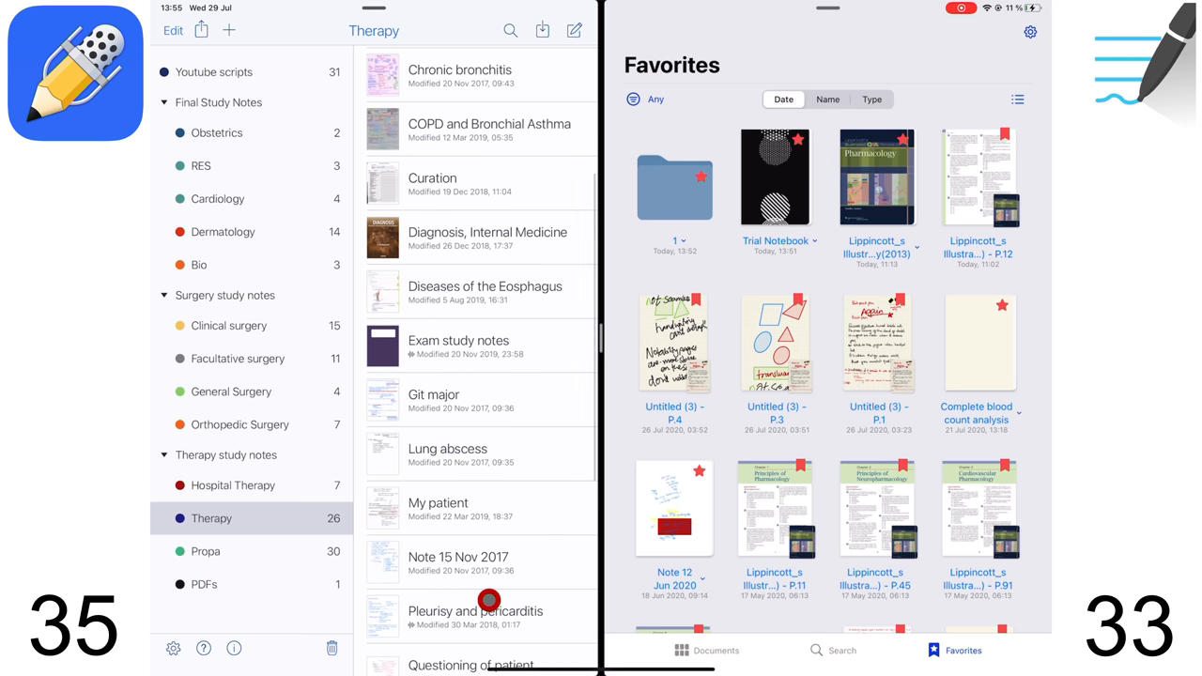
{"action": "scroll", "scroll_direction": "down", "scroll_amount": 3}
{"action": "type", "text": "The"}
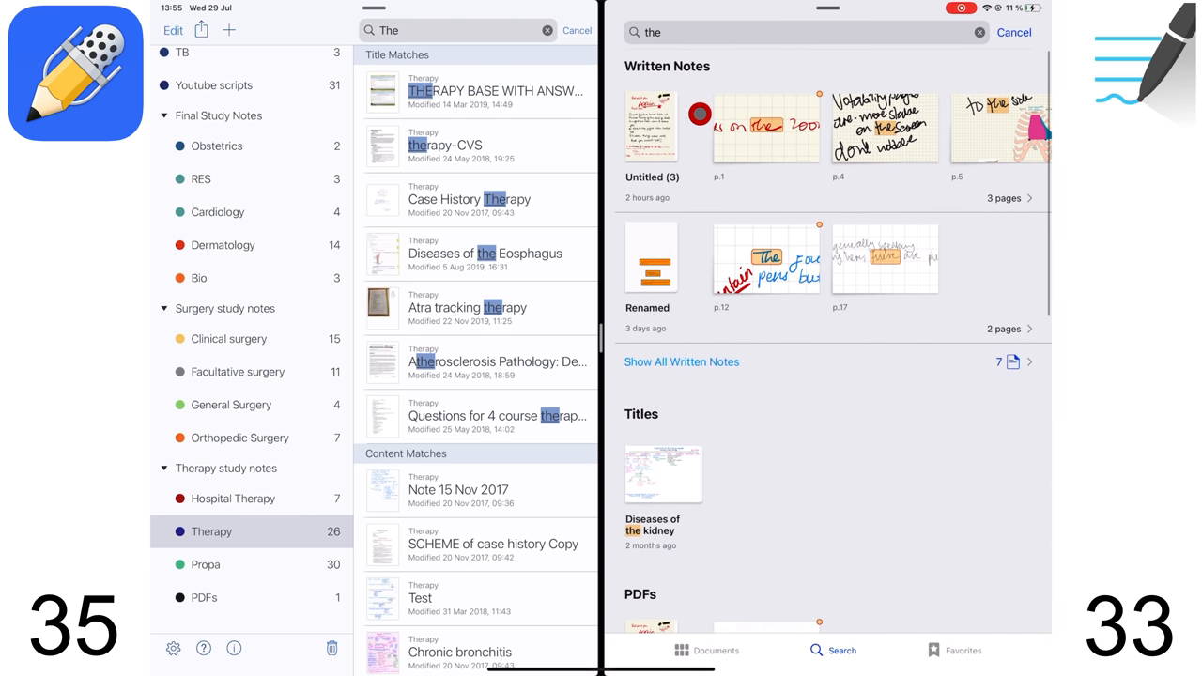
- Scroll through the 'the' results across Written Notes, Titles, PDFs and Document Outlines
{"action": "scroll", "scroll_direction": "down", "scroll_amount": 3}
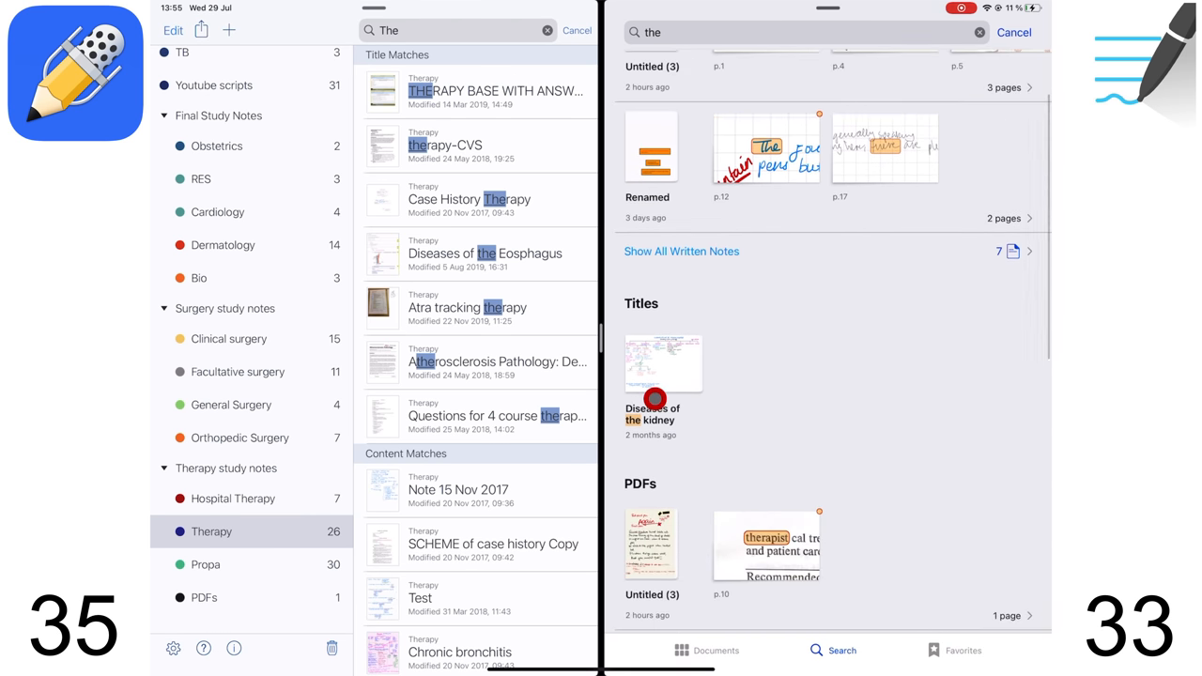
{"action": "scroll", "scroll_direction": "down", "scroll_amount": 3}
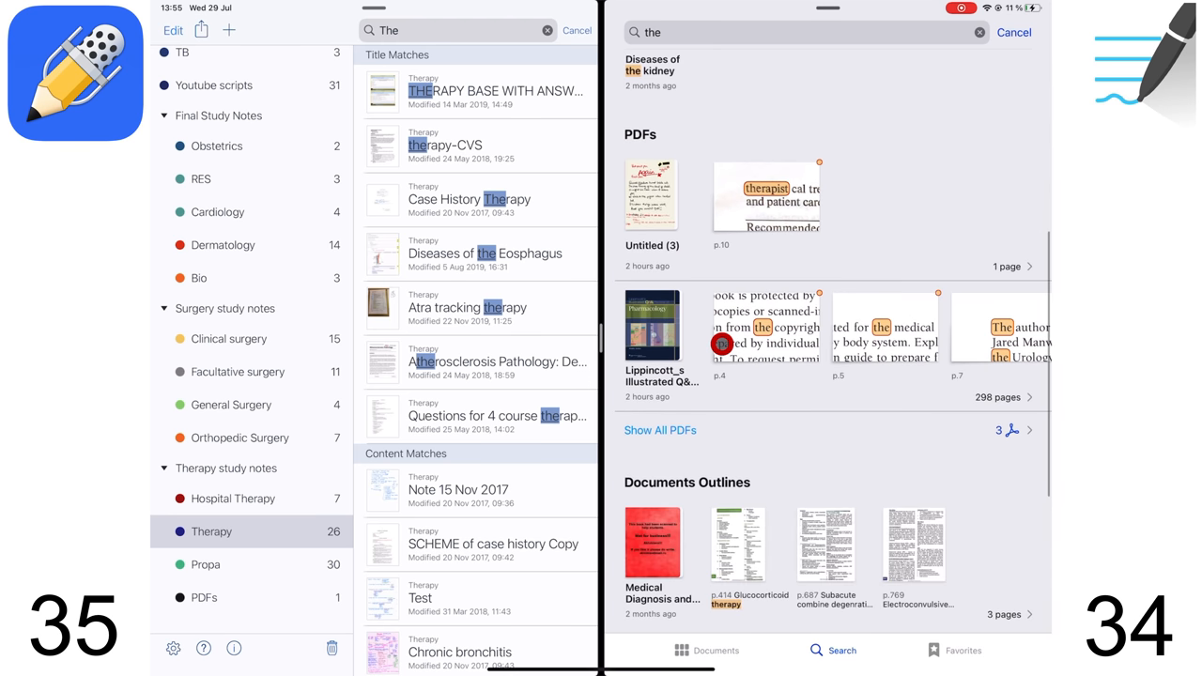
{"action": "scroll", "scroll_direction": "down", "scroll_amount": 3}
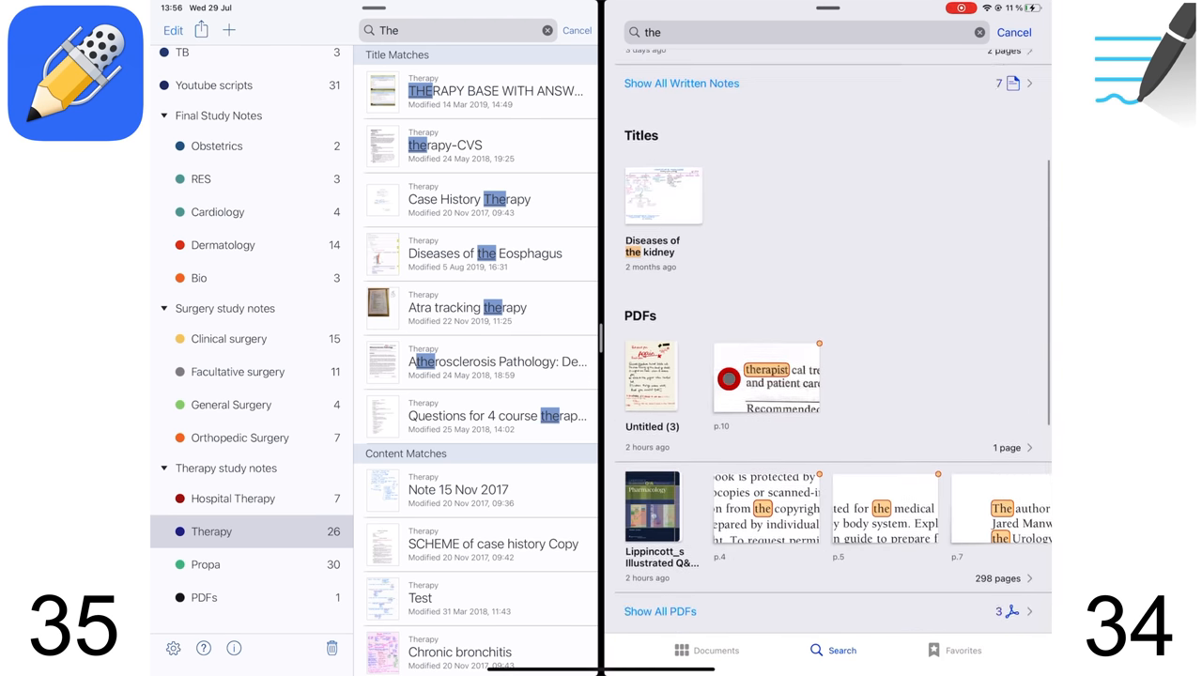
{"action": "scroll", "scroll_direction": "down", "scroll_amount": 3}
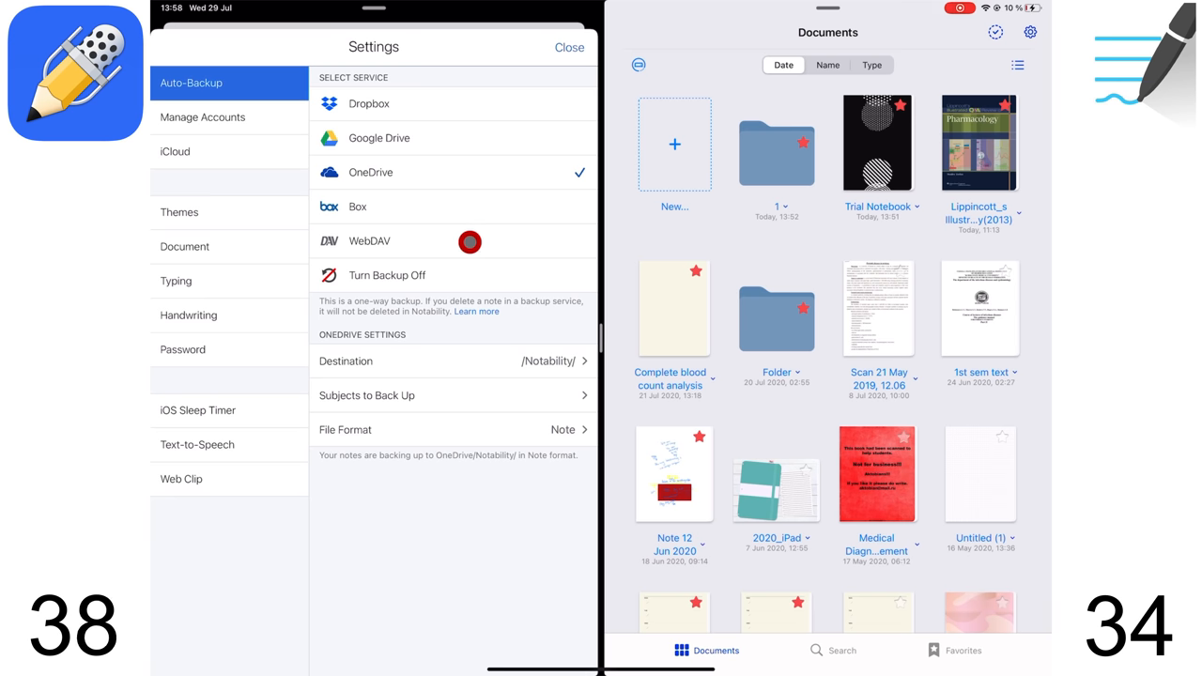
{"action": "mouse_move", "coordinate": [561, 411]}
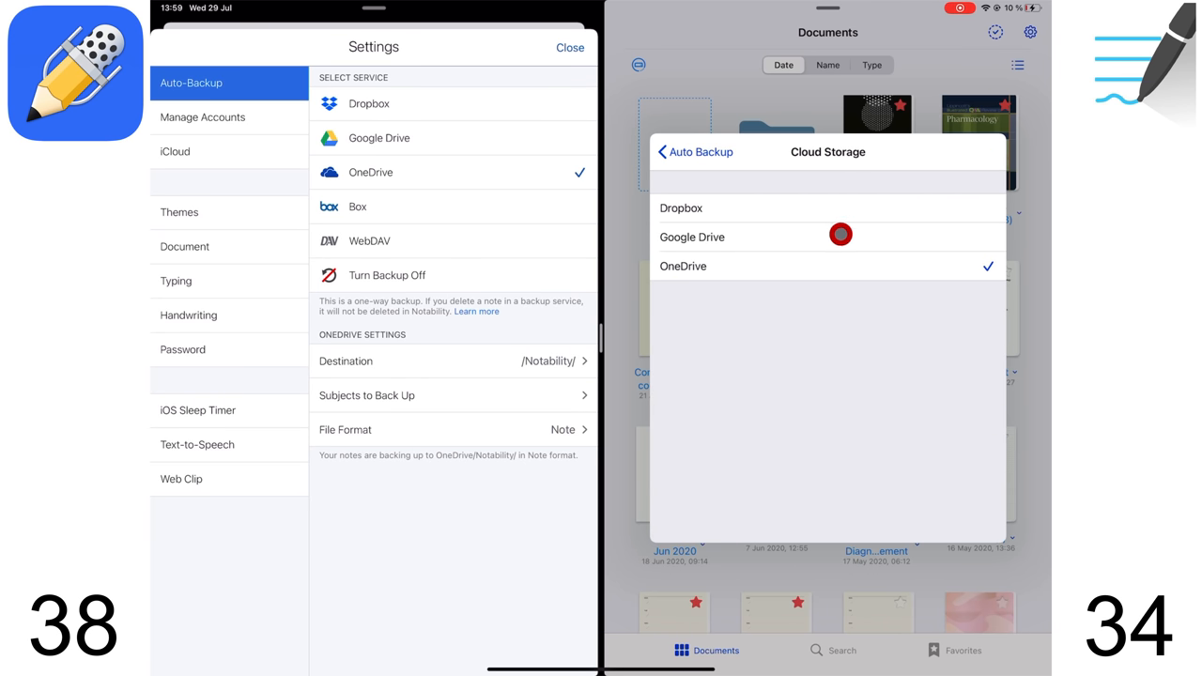
- Review Auto Backup's OneDrive storage and GoodNotes file format, then view the backup queue
{"action": "left_click", "coordinate": [695, 152]}
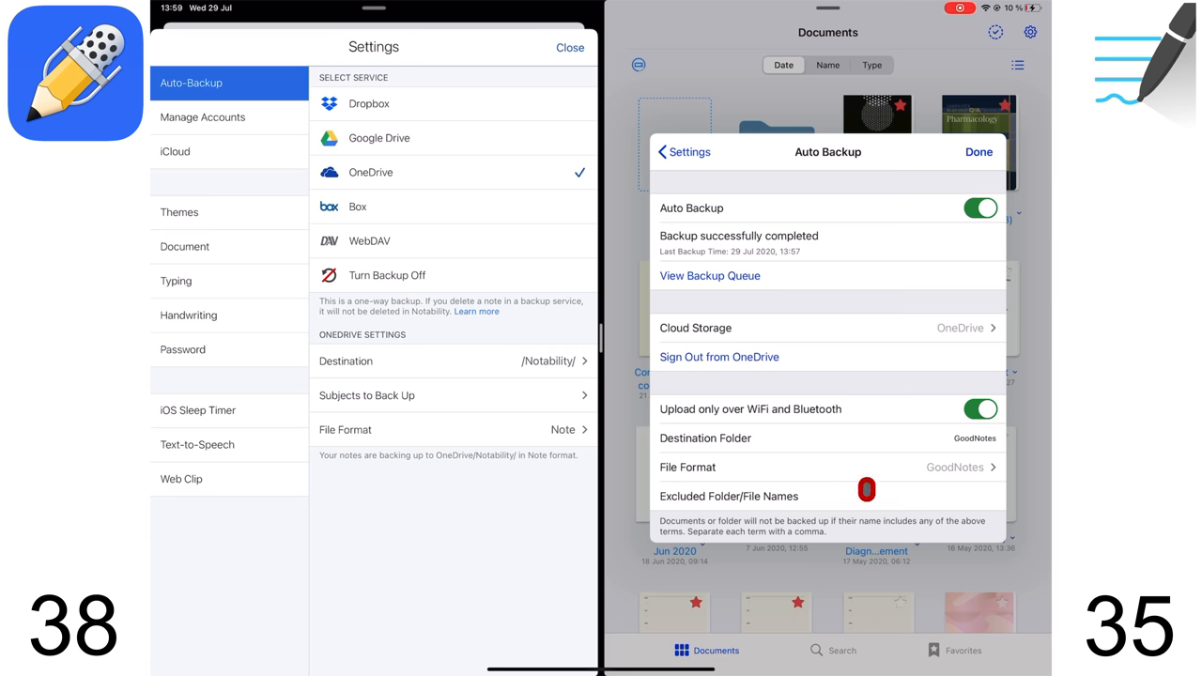
{"action": "left_click", "coordinate": [826, 467]}
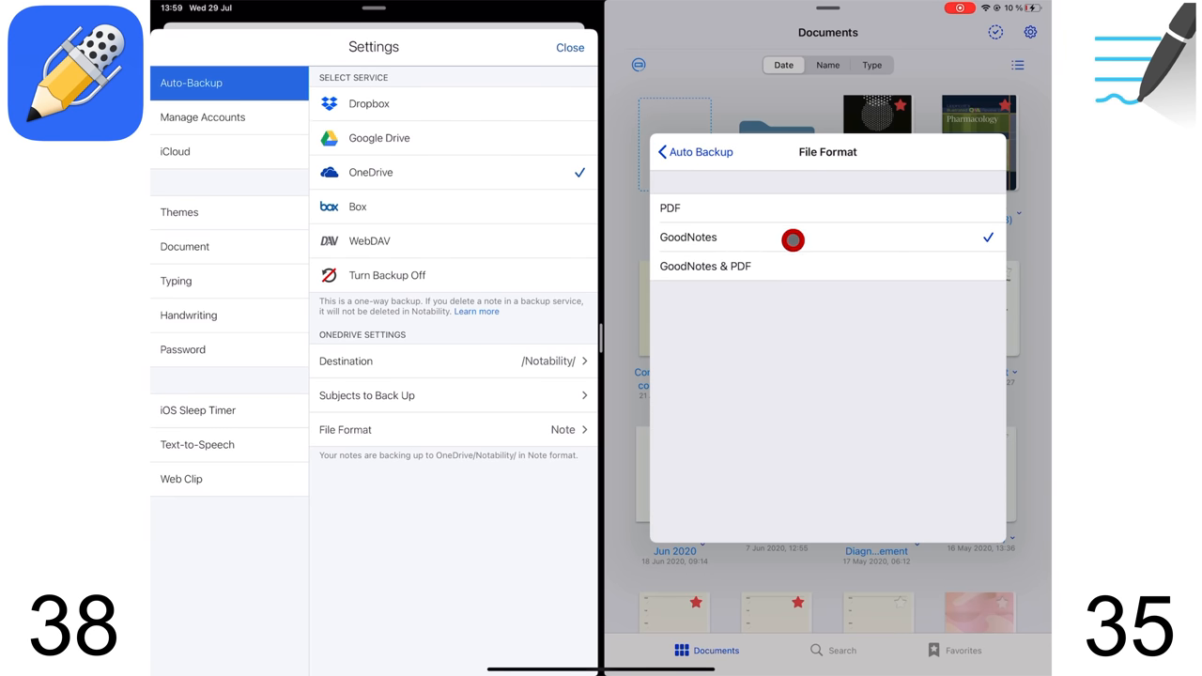
{"action": "mouse_move", "coordinate": [796, 238]}
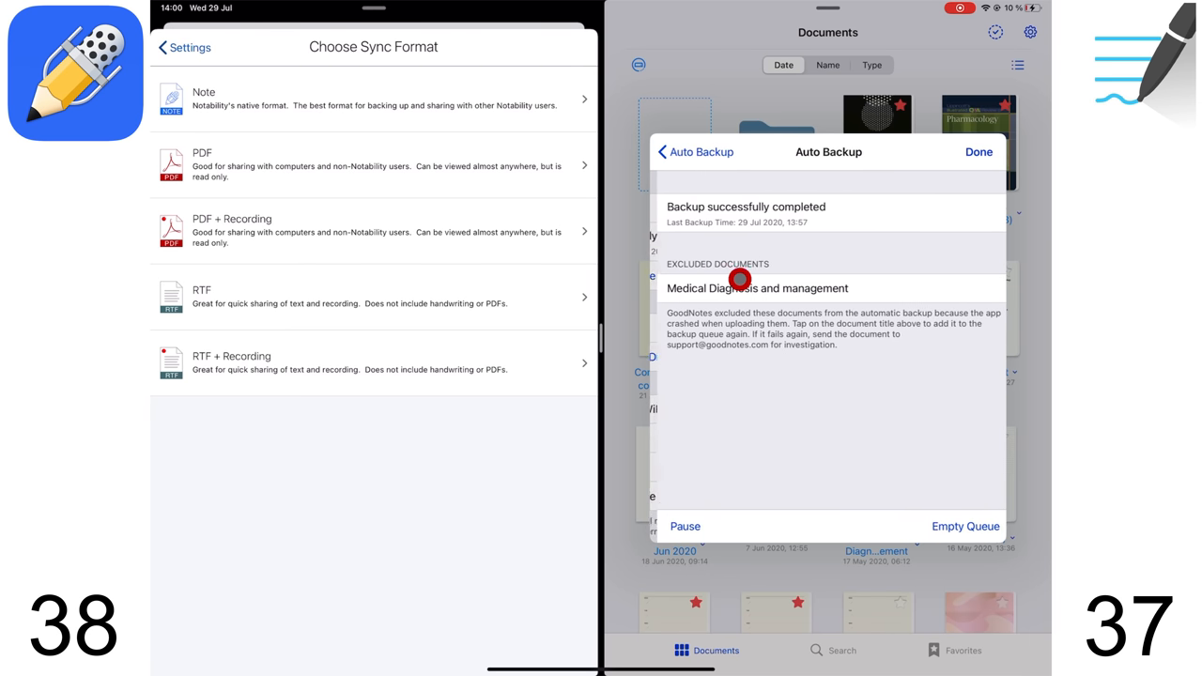
{"action": "left_click", "coordinate": [678, 526]}
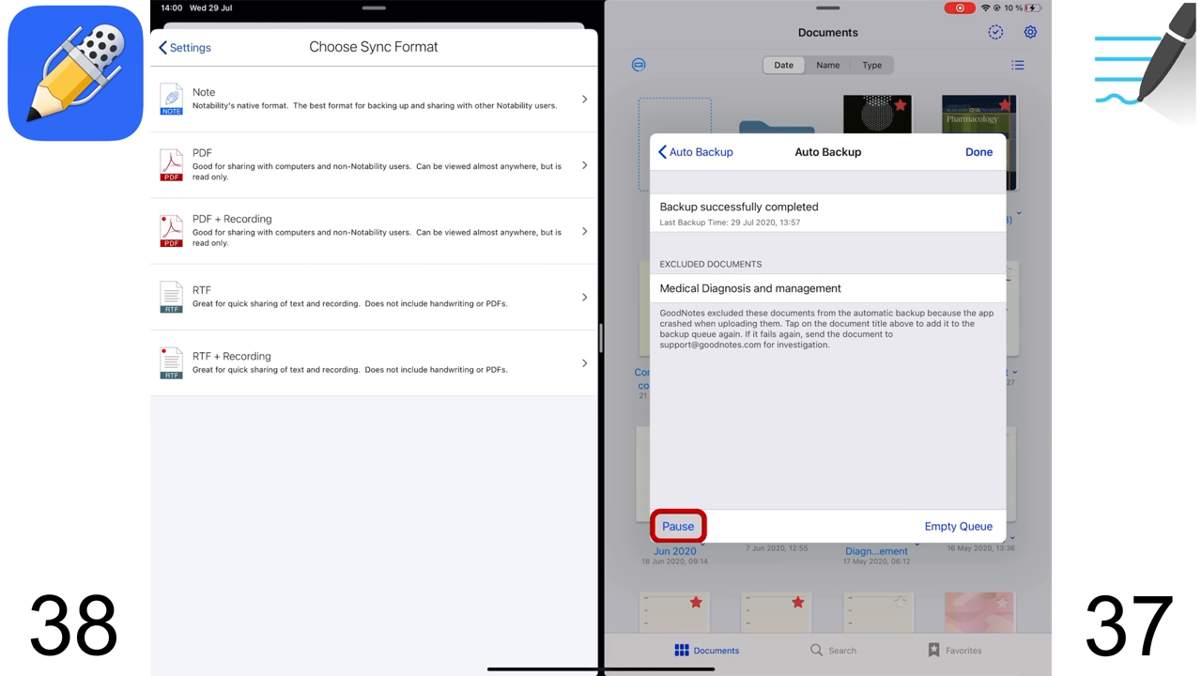